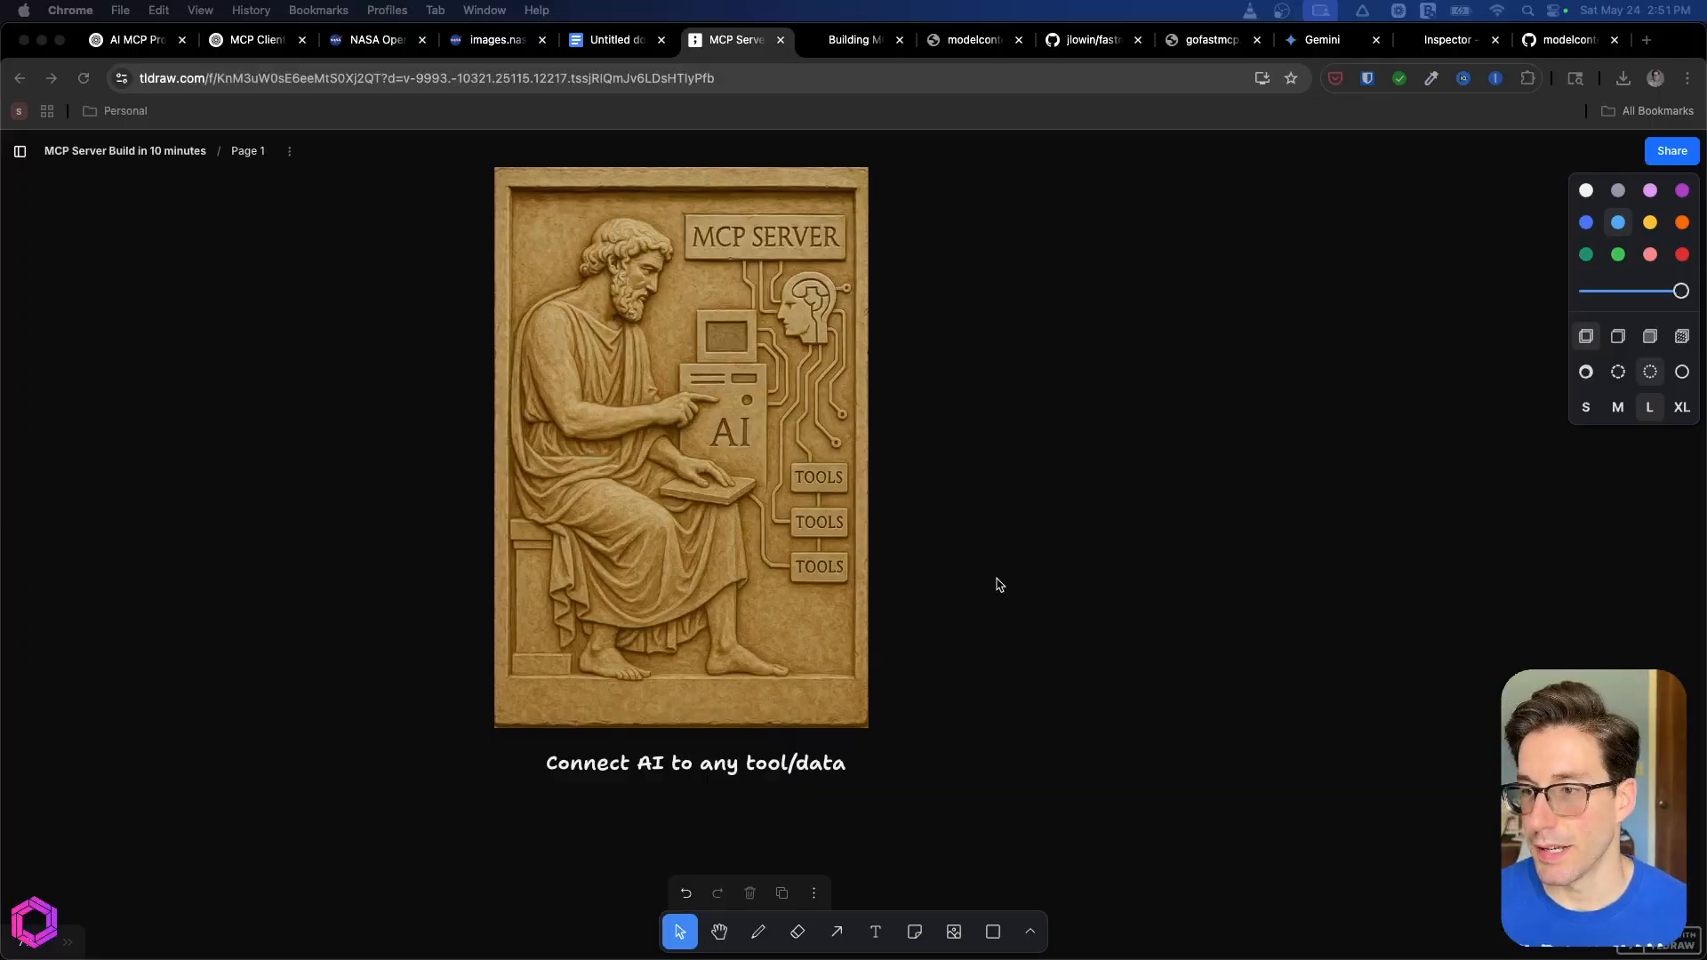
mouse_move(1572, 355)
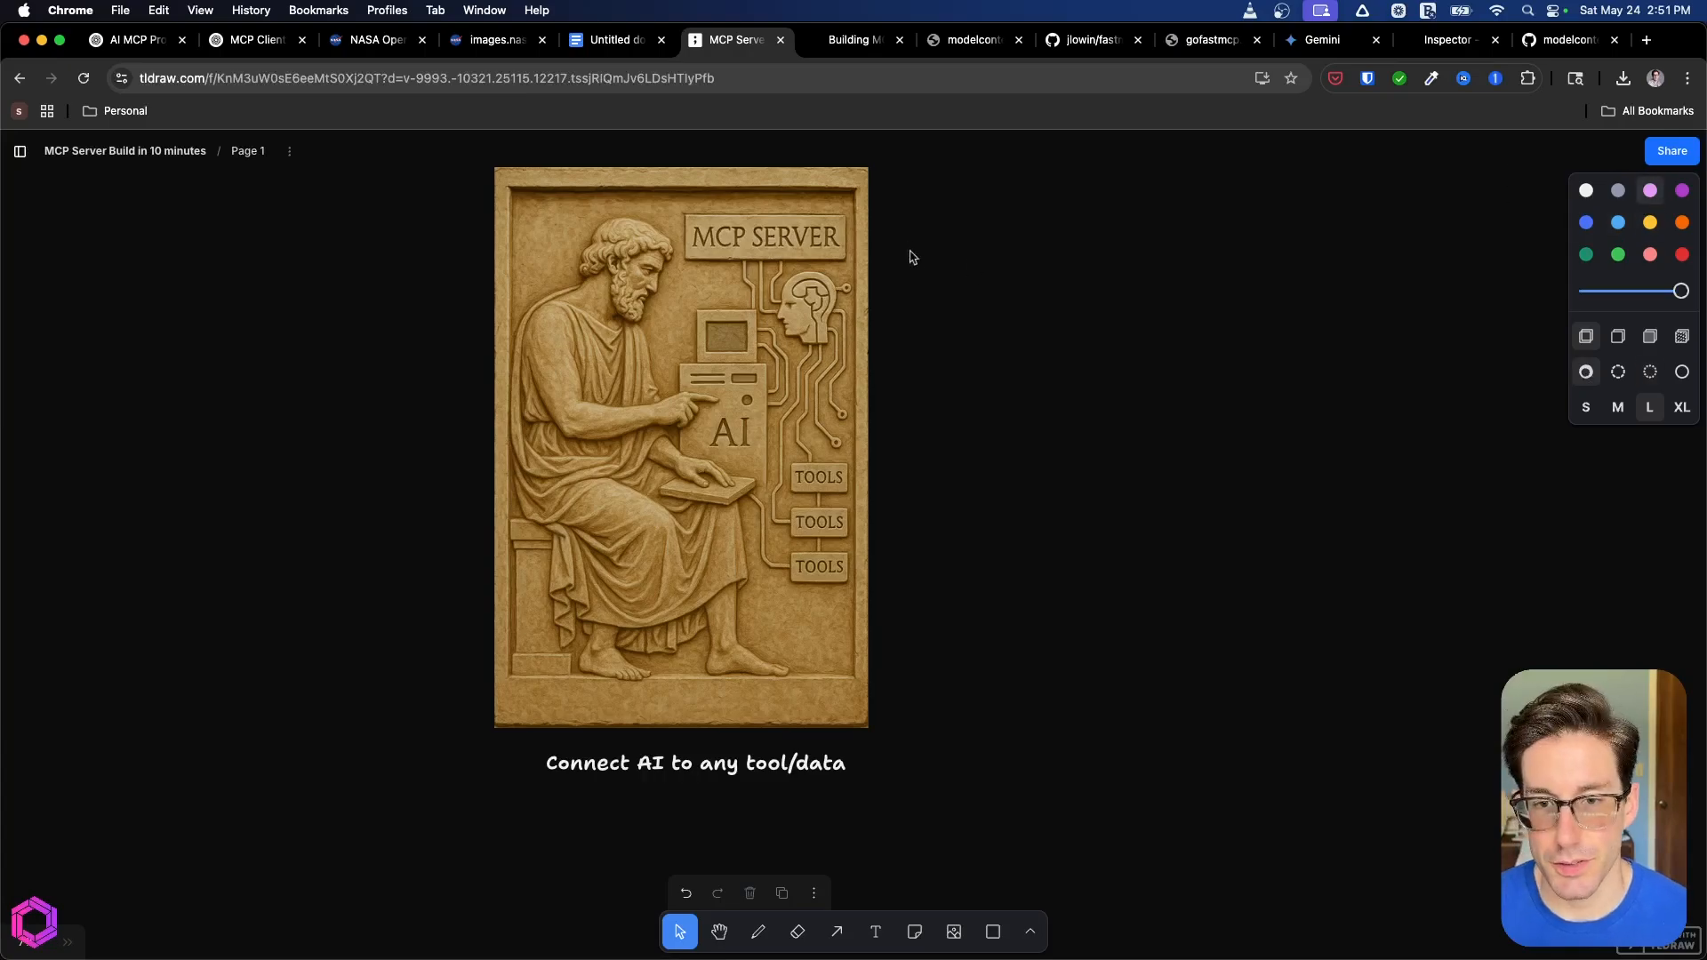
- Draw purple freehand arrows at the MCP SERVER sign, AI panel and TOOLS, then return to Select
left_click(757, 929)
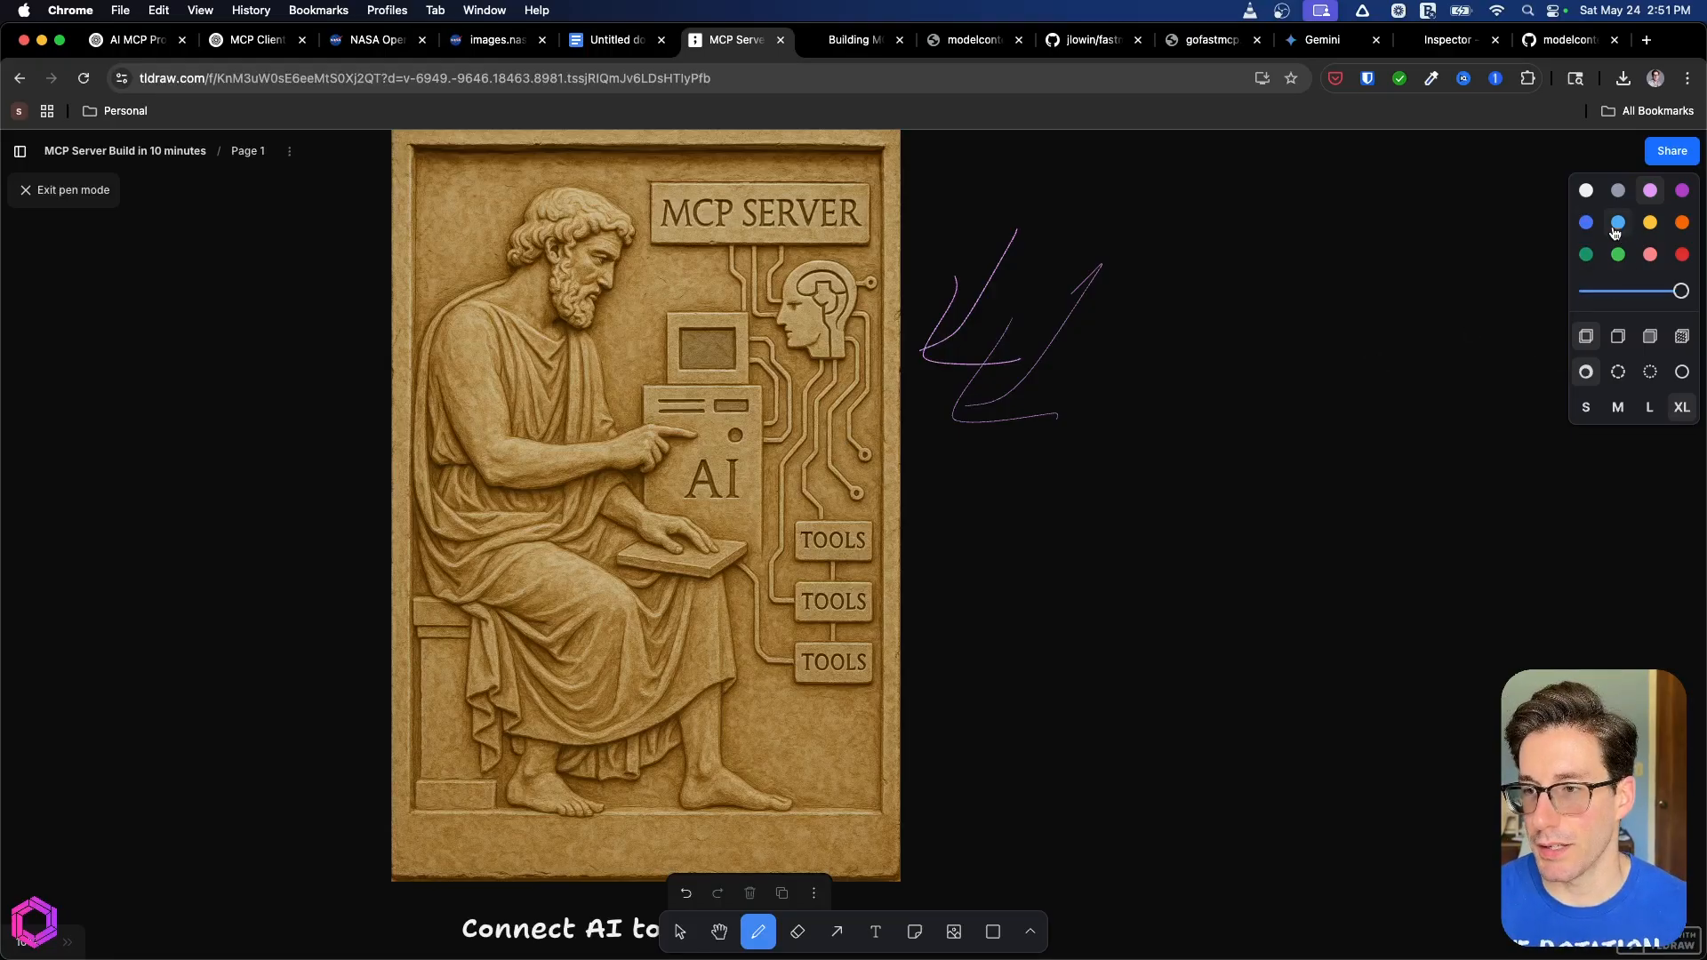
left_click(1680, 190)
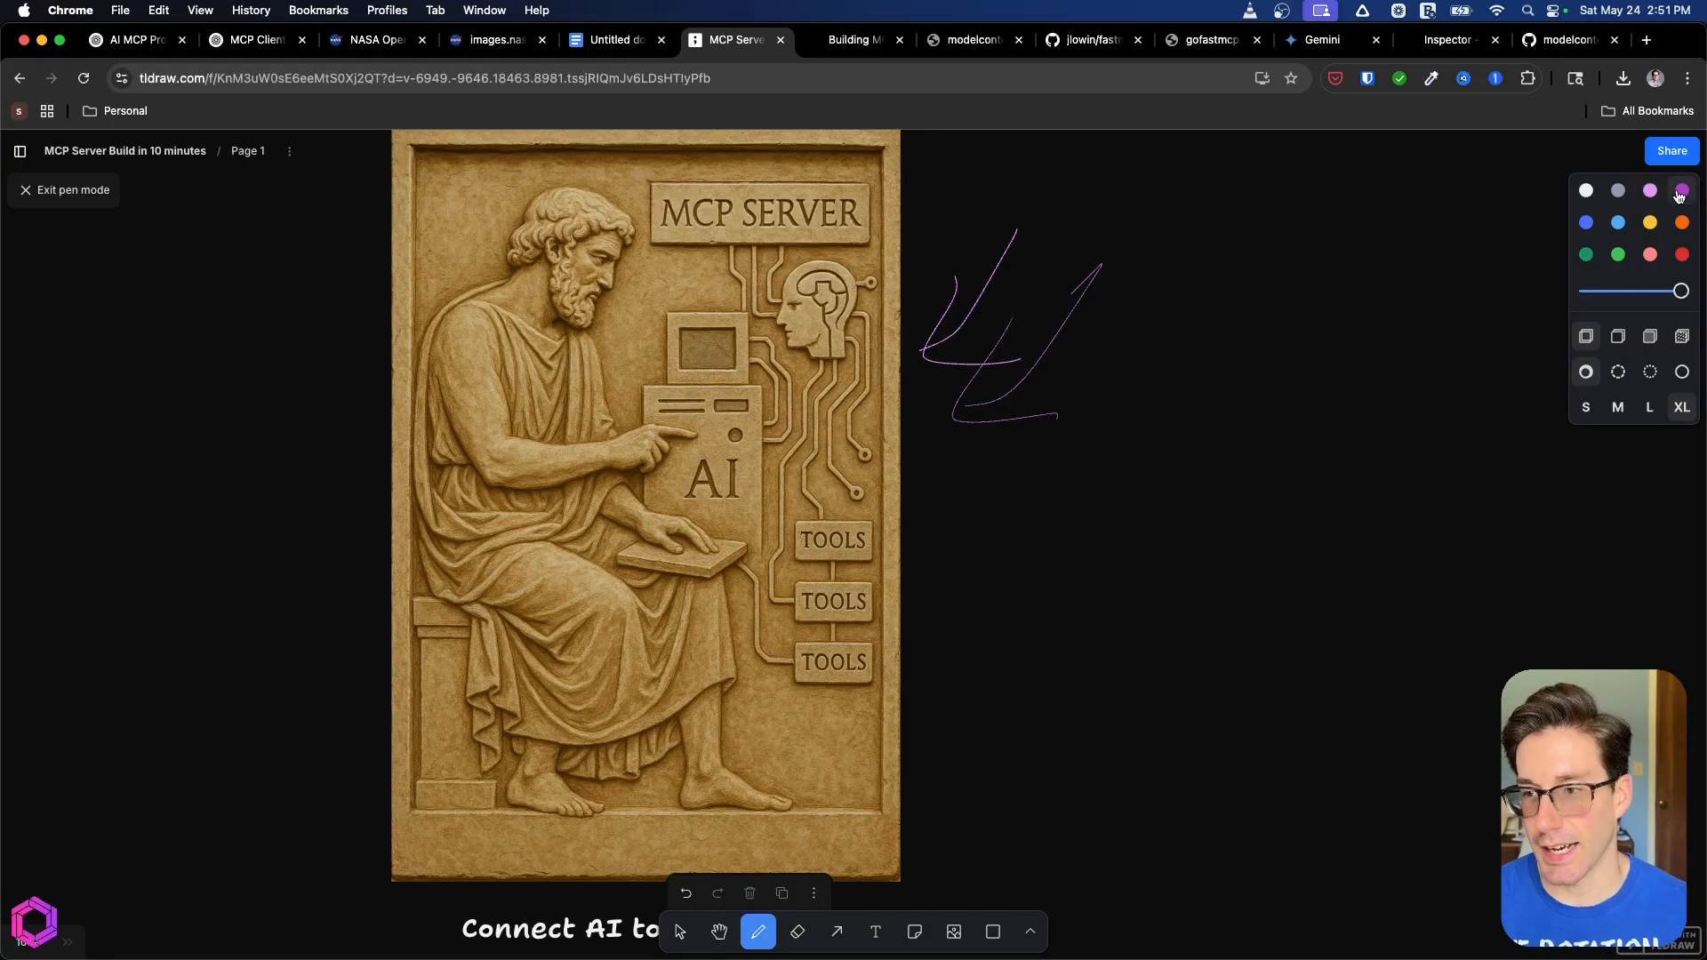
mouse_move(1136, 549)
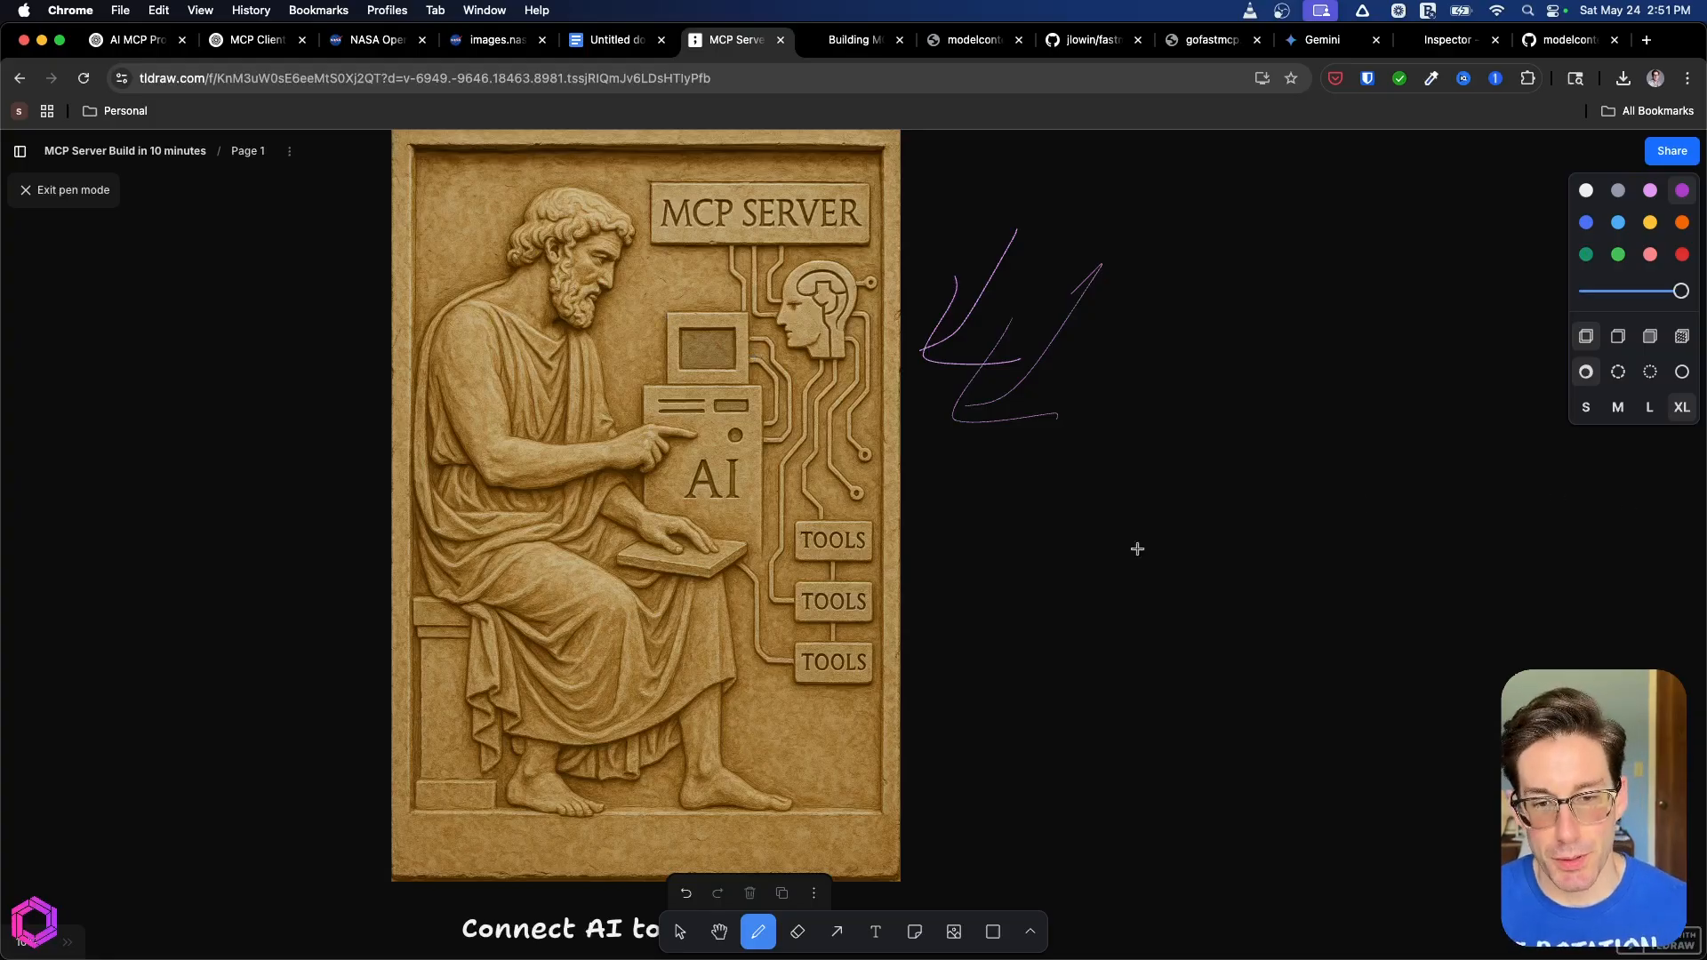
mouse_move(683, 479)
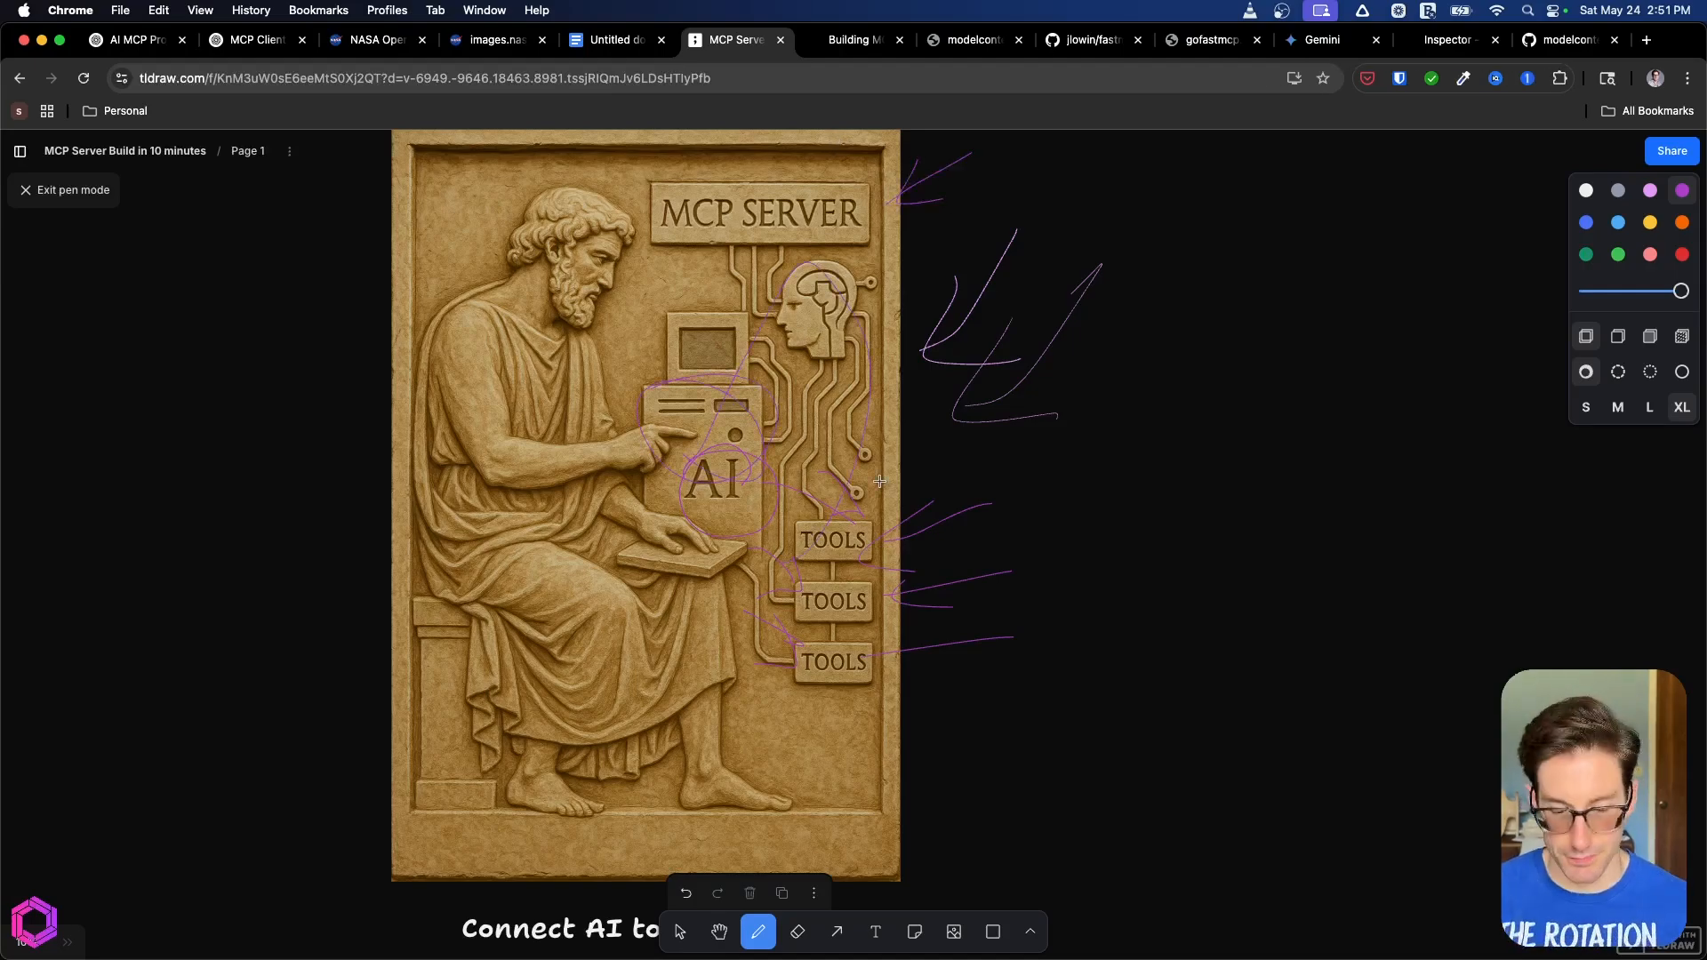
left_click(677, 930)
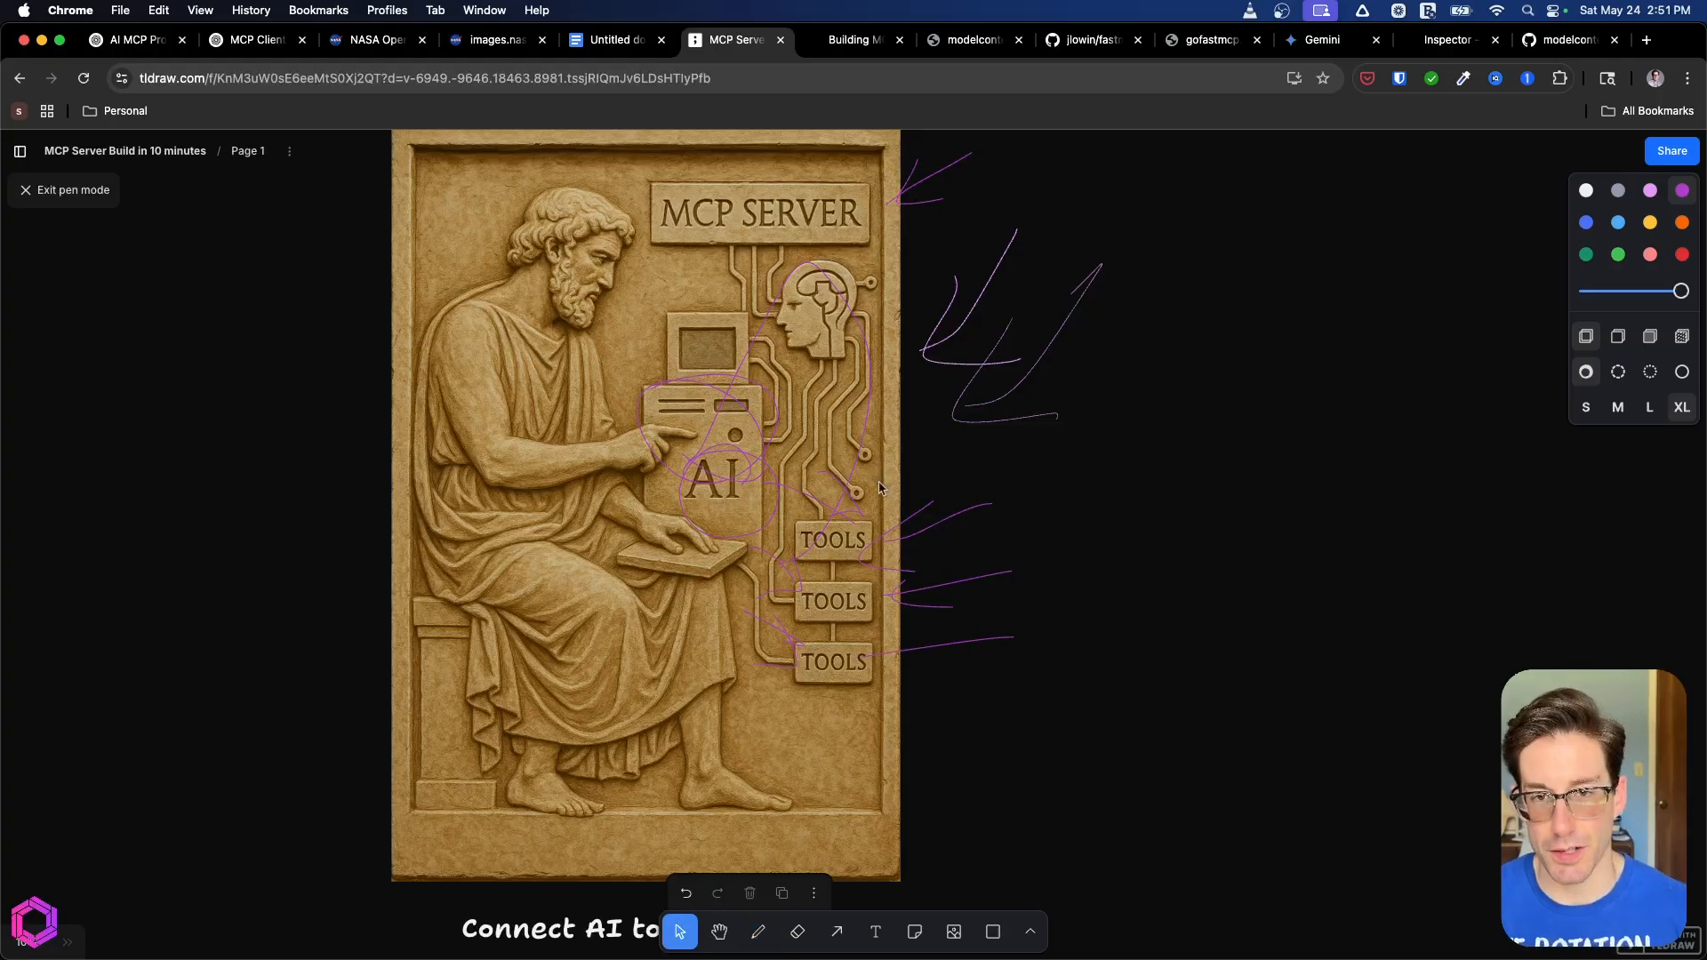
mouse_move(980, 516)
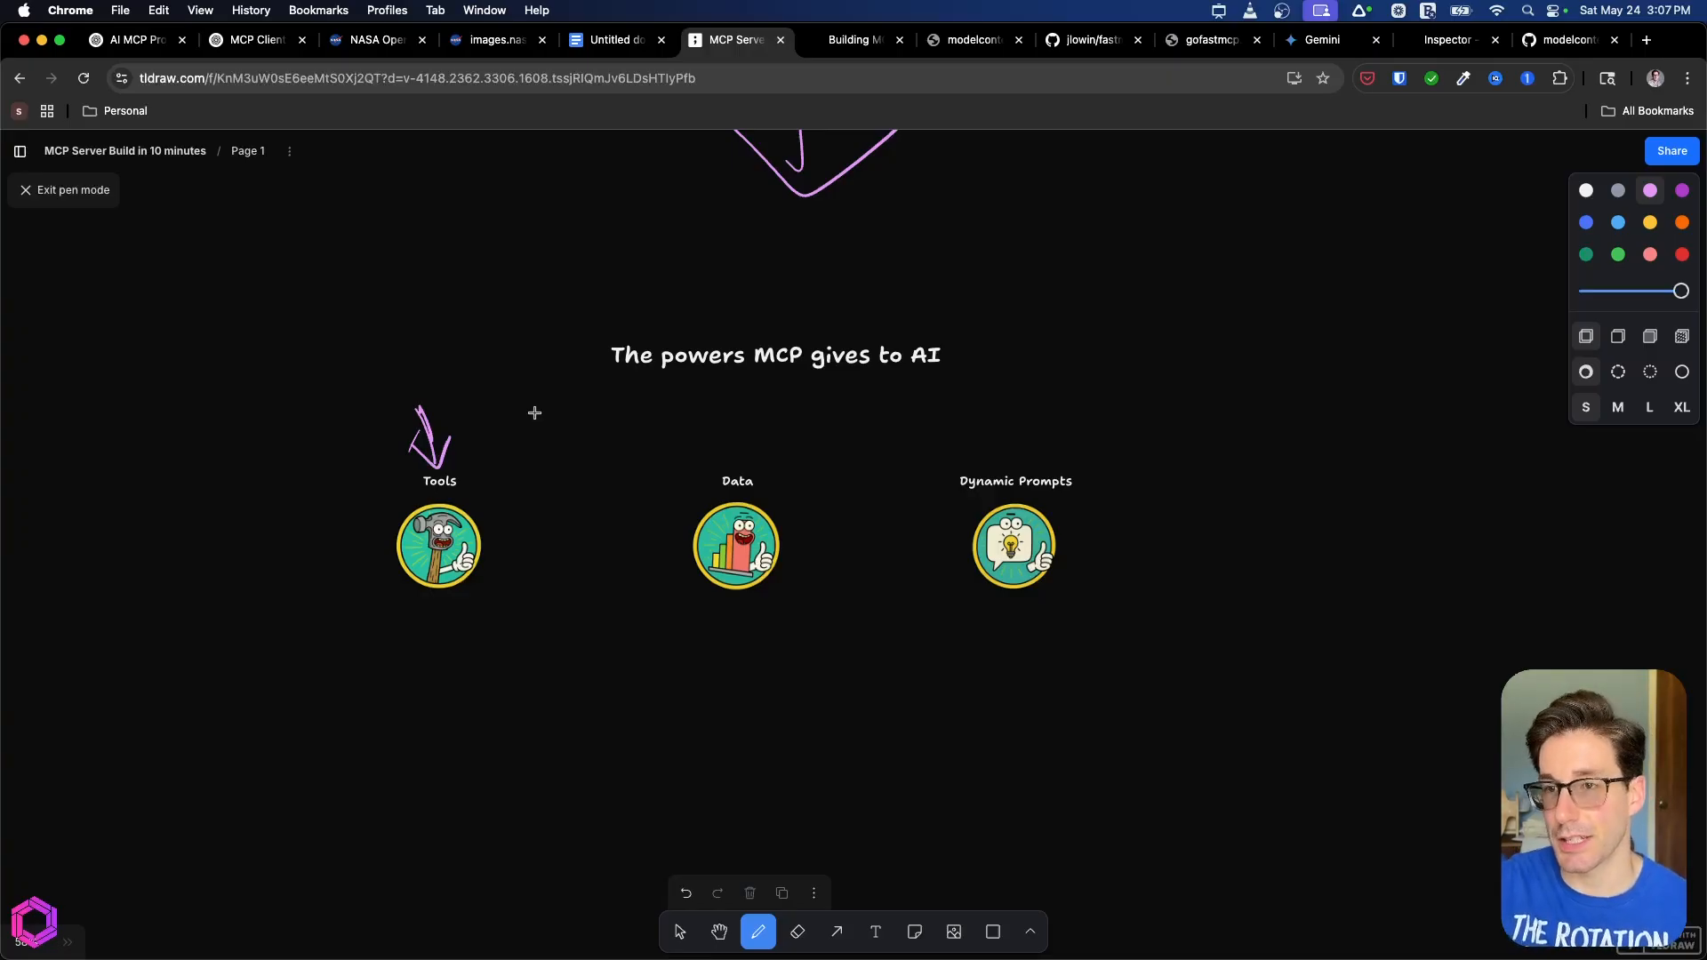
mouse_move(732, 429)
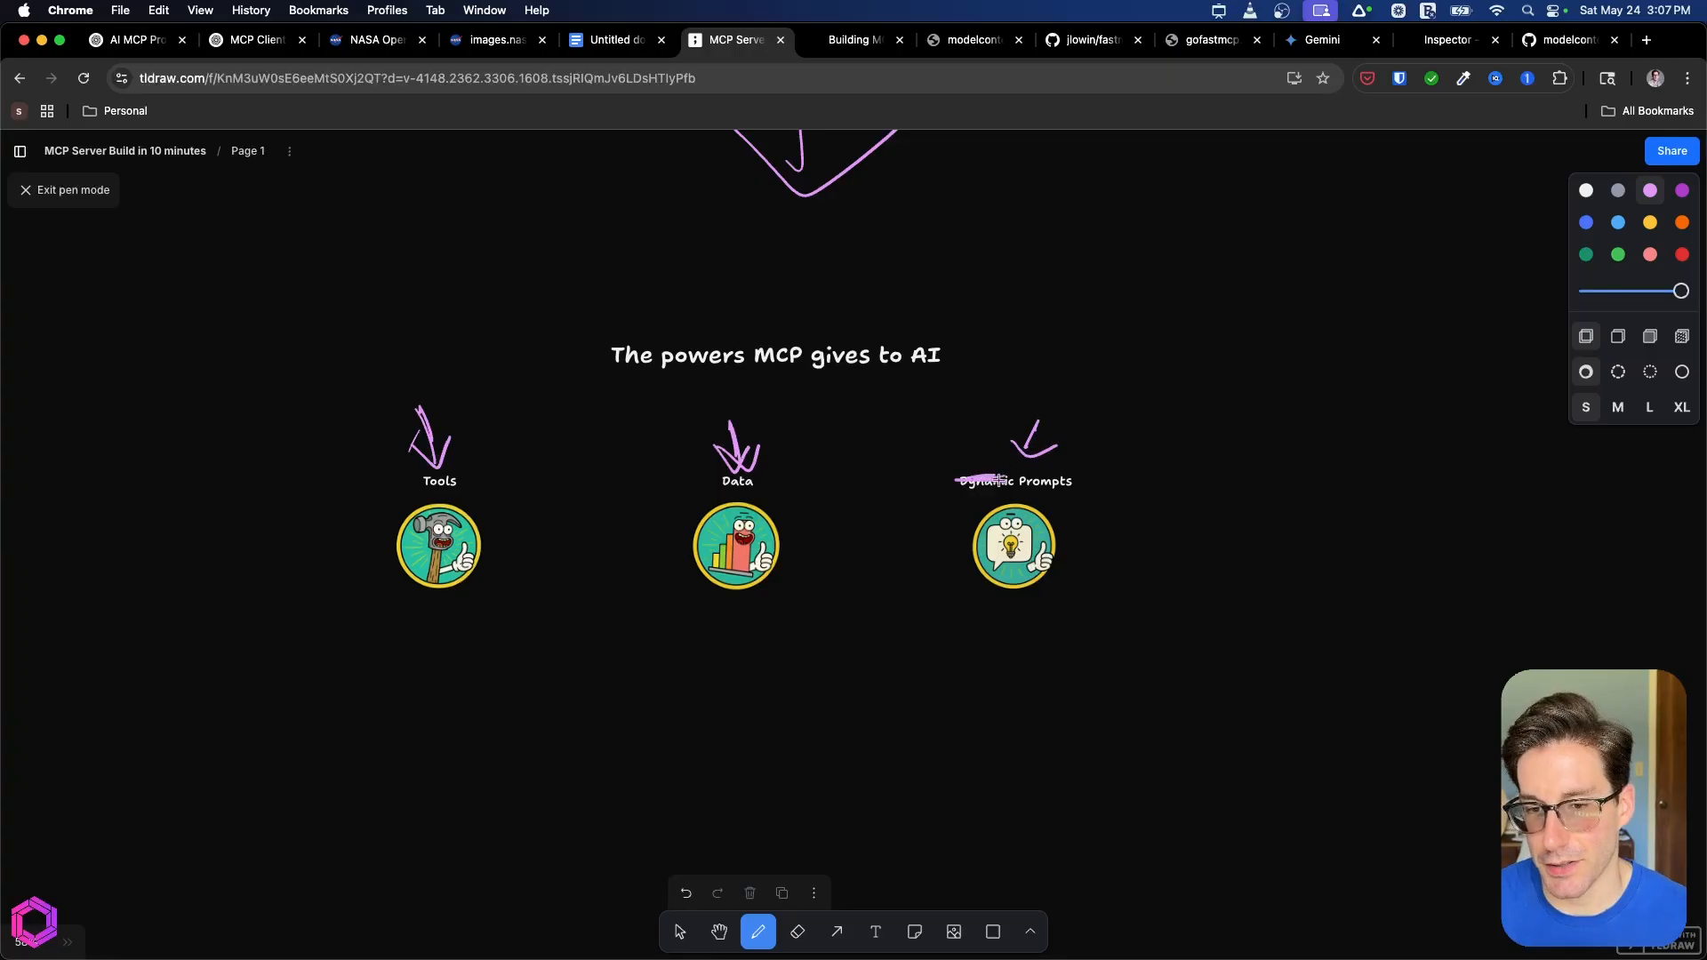
mouse_move(1031, 364)
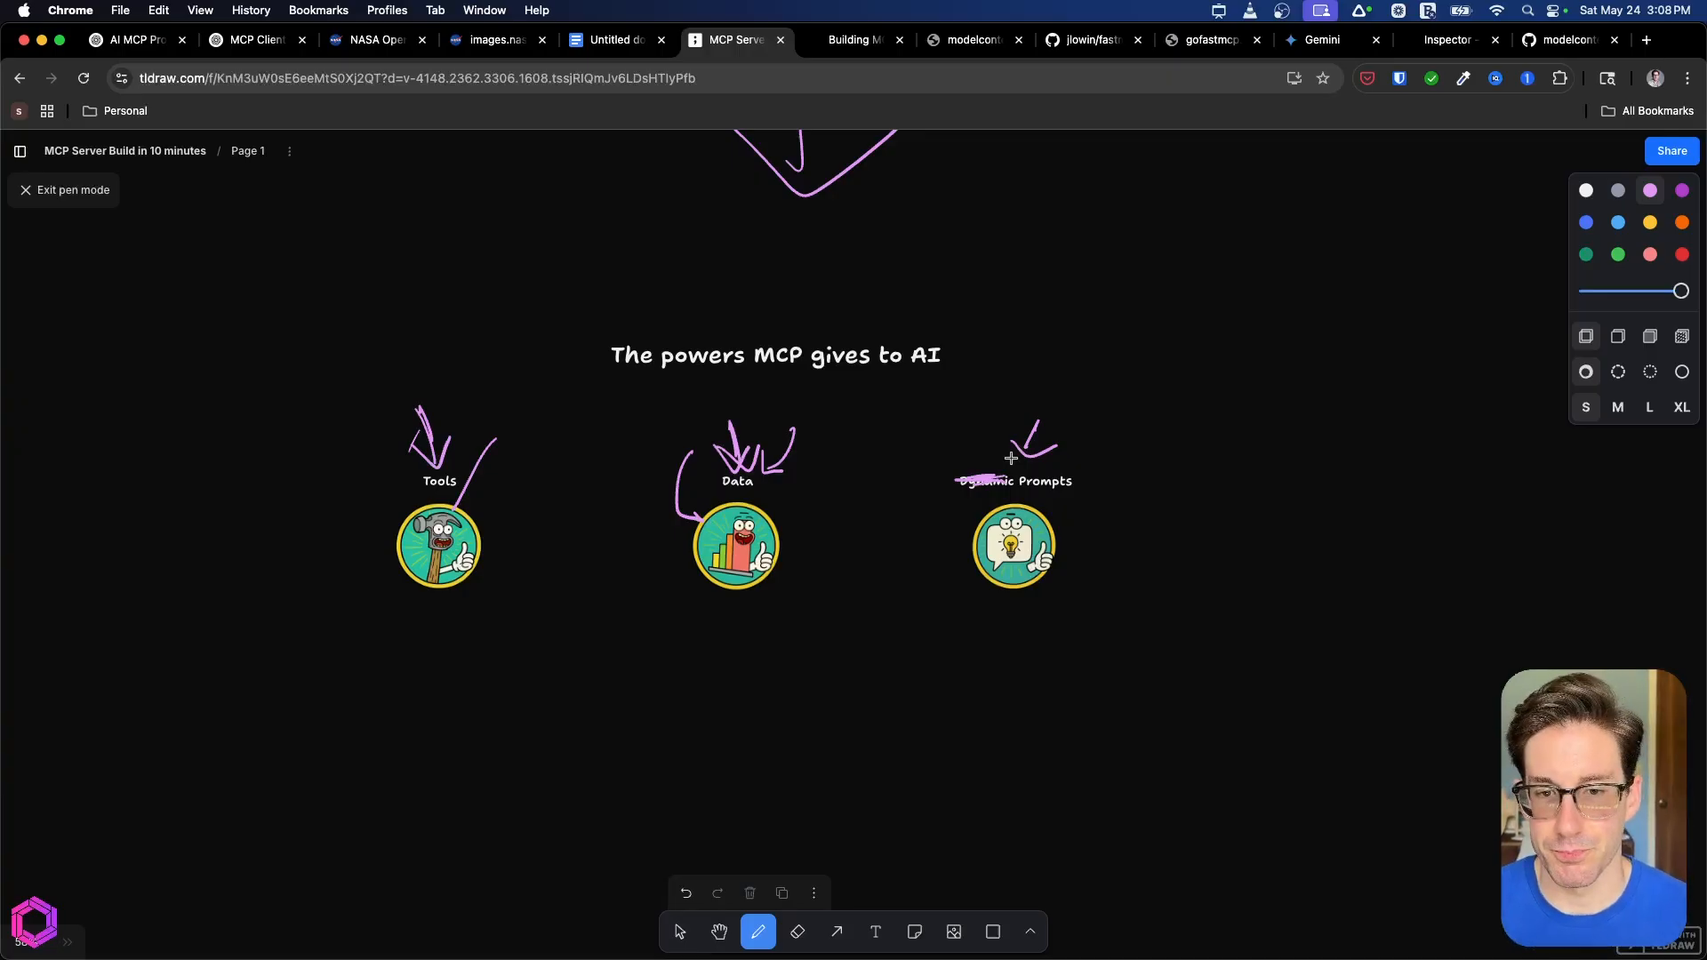
- Scroll the board down past the Tools, Data and Dynamic Prompts arrows toward the comet section
scroll("down", 3)
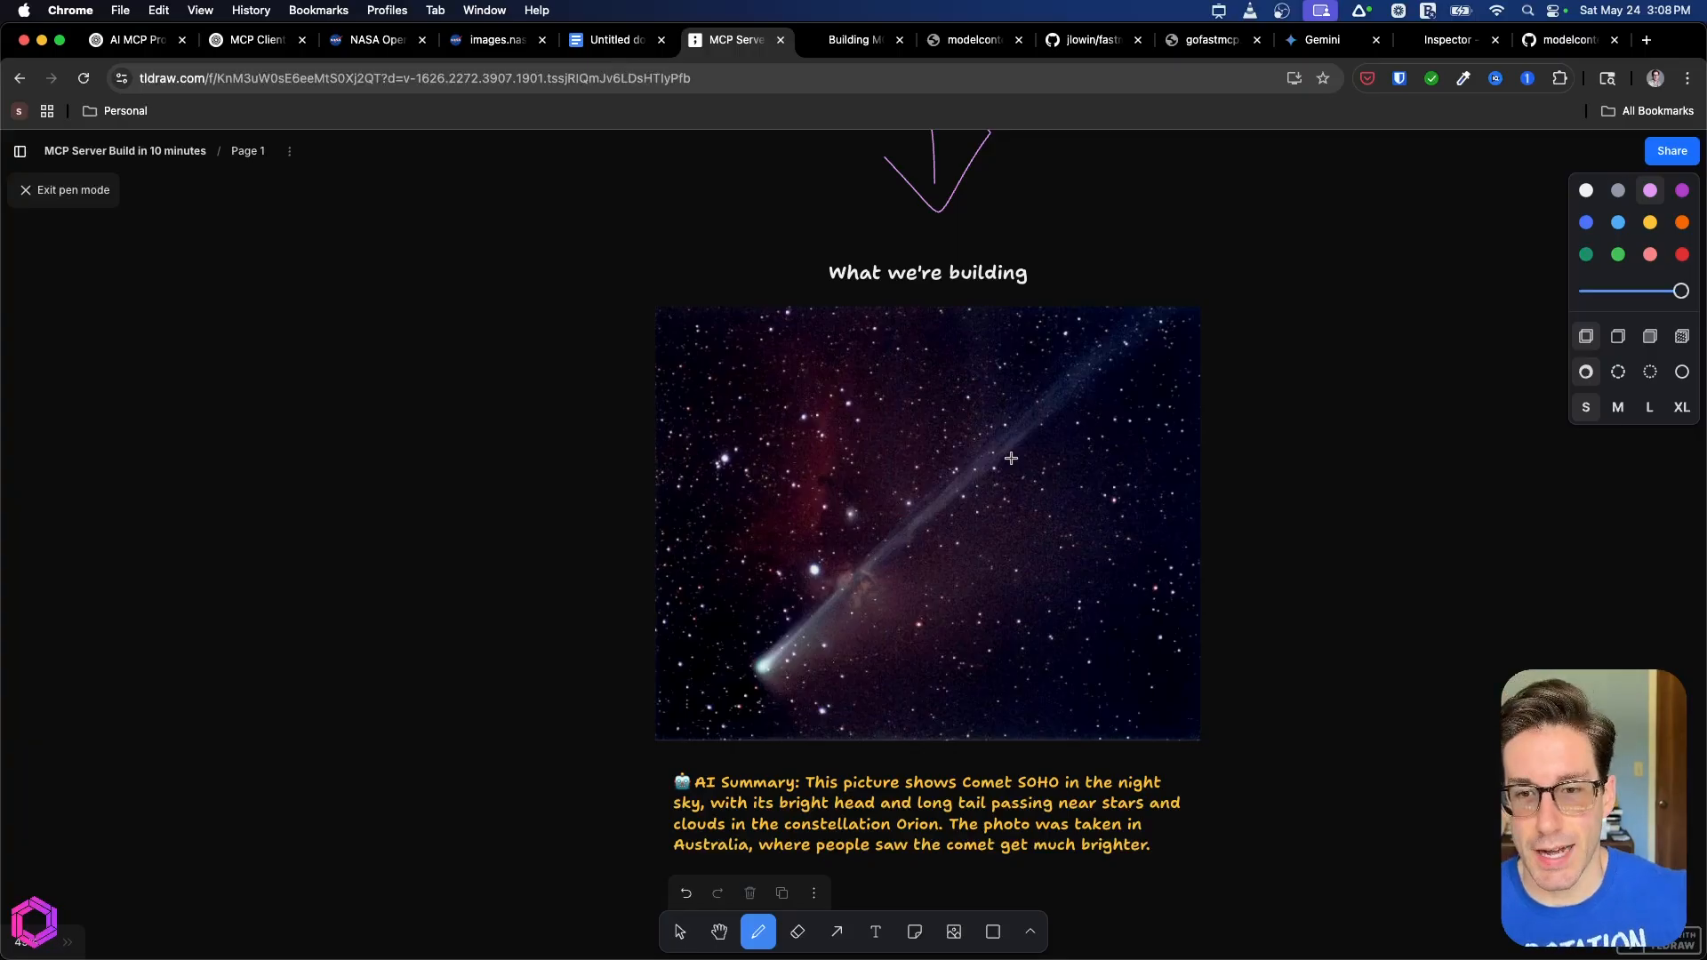
- Scroll the canvas to the 'What we're building' comet photo with its AI Summary
scroll("down", 3)
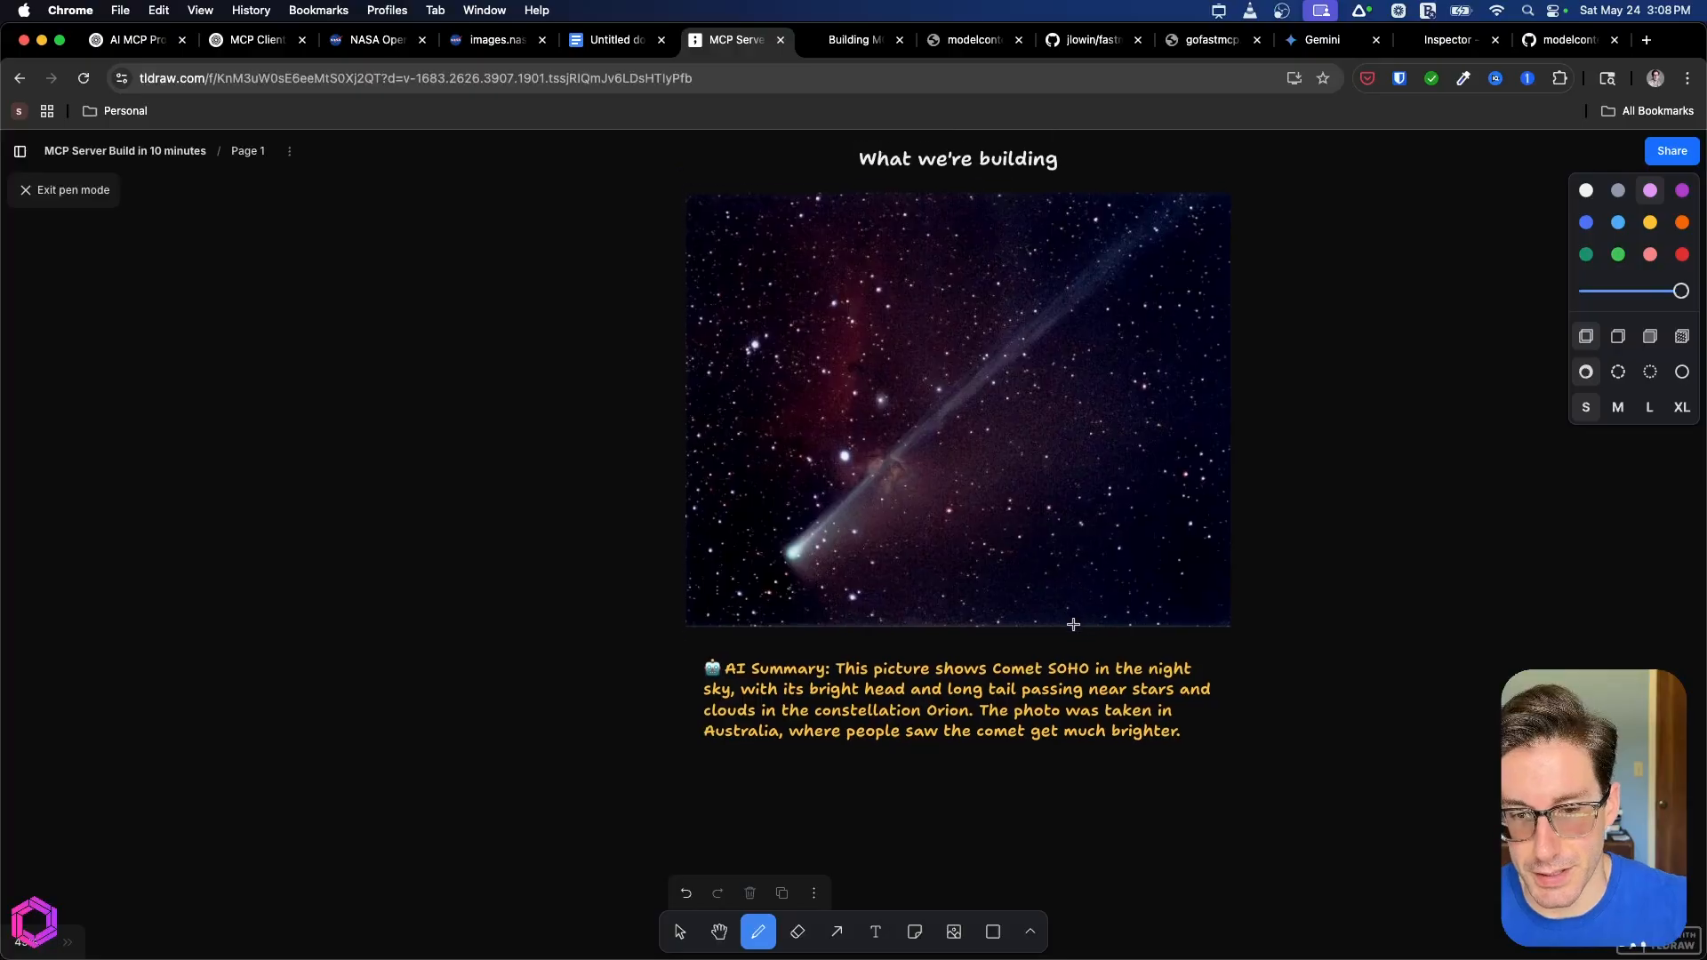
scroll("up", 3)
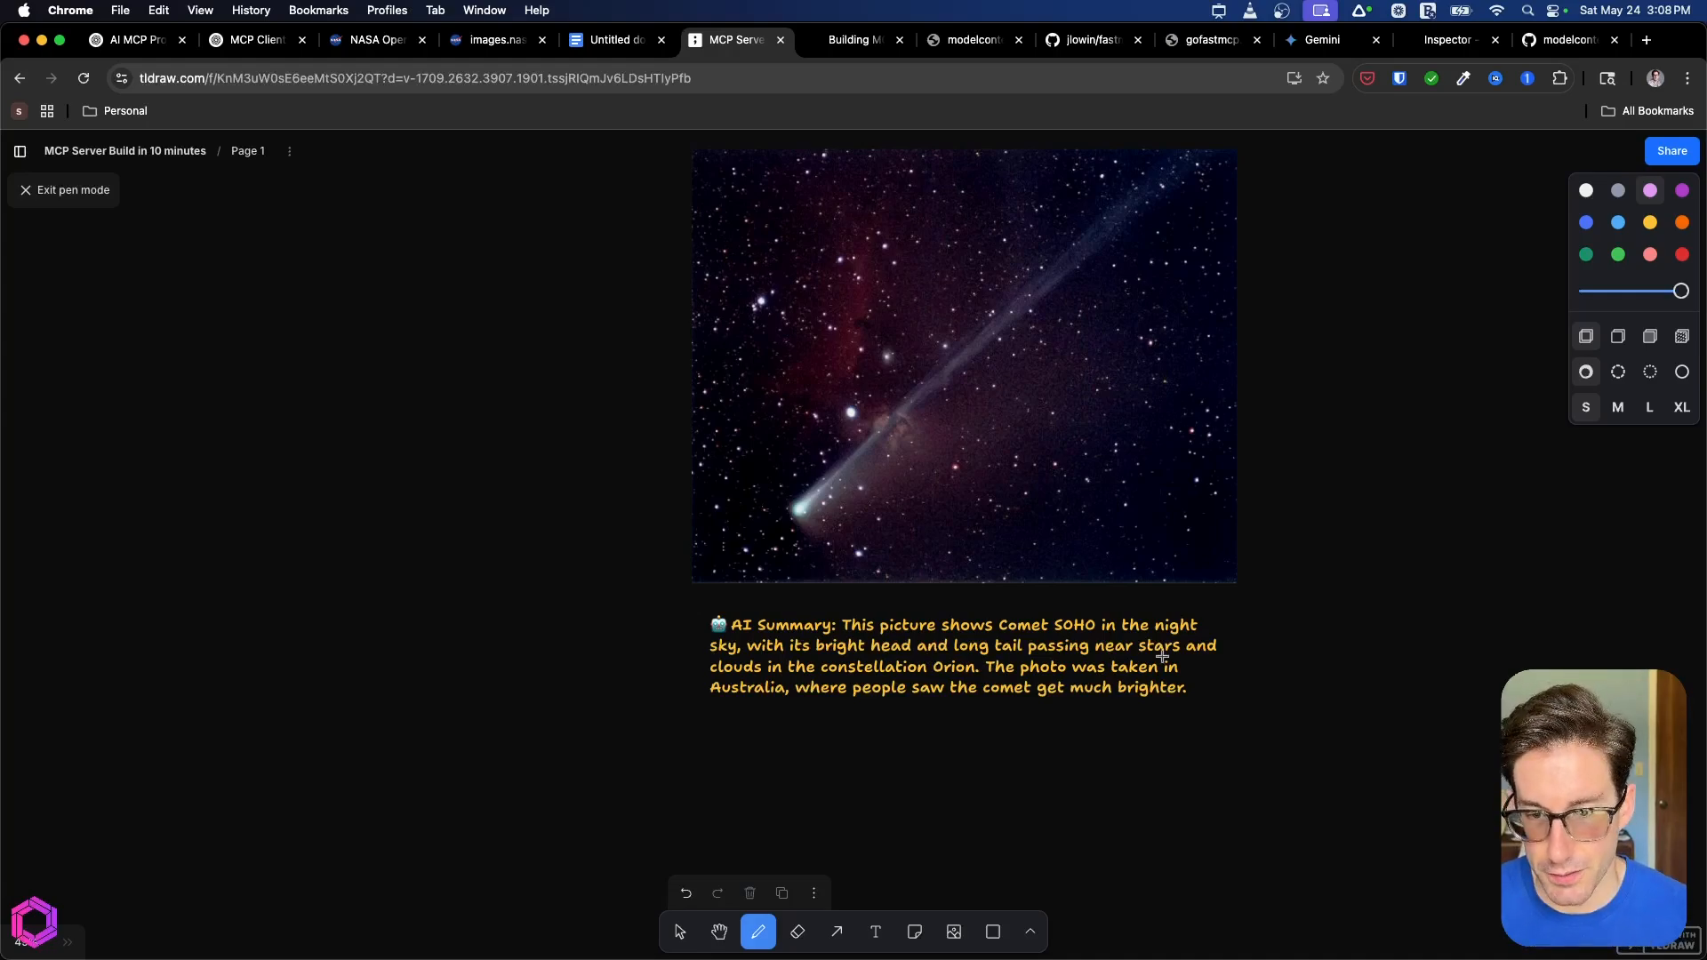
mouse_move(928, 705)
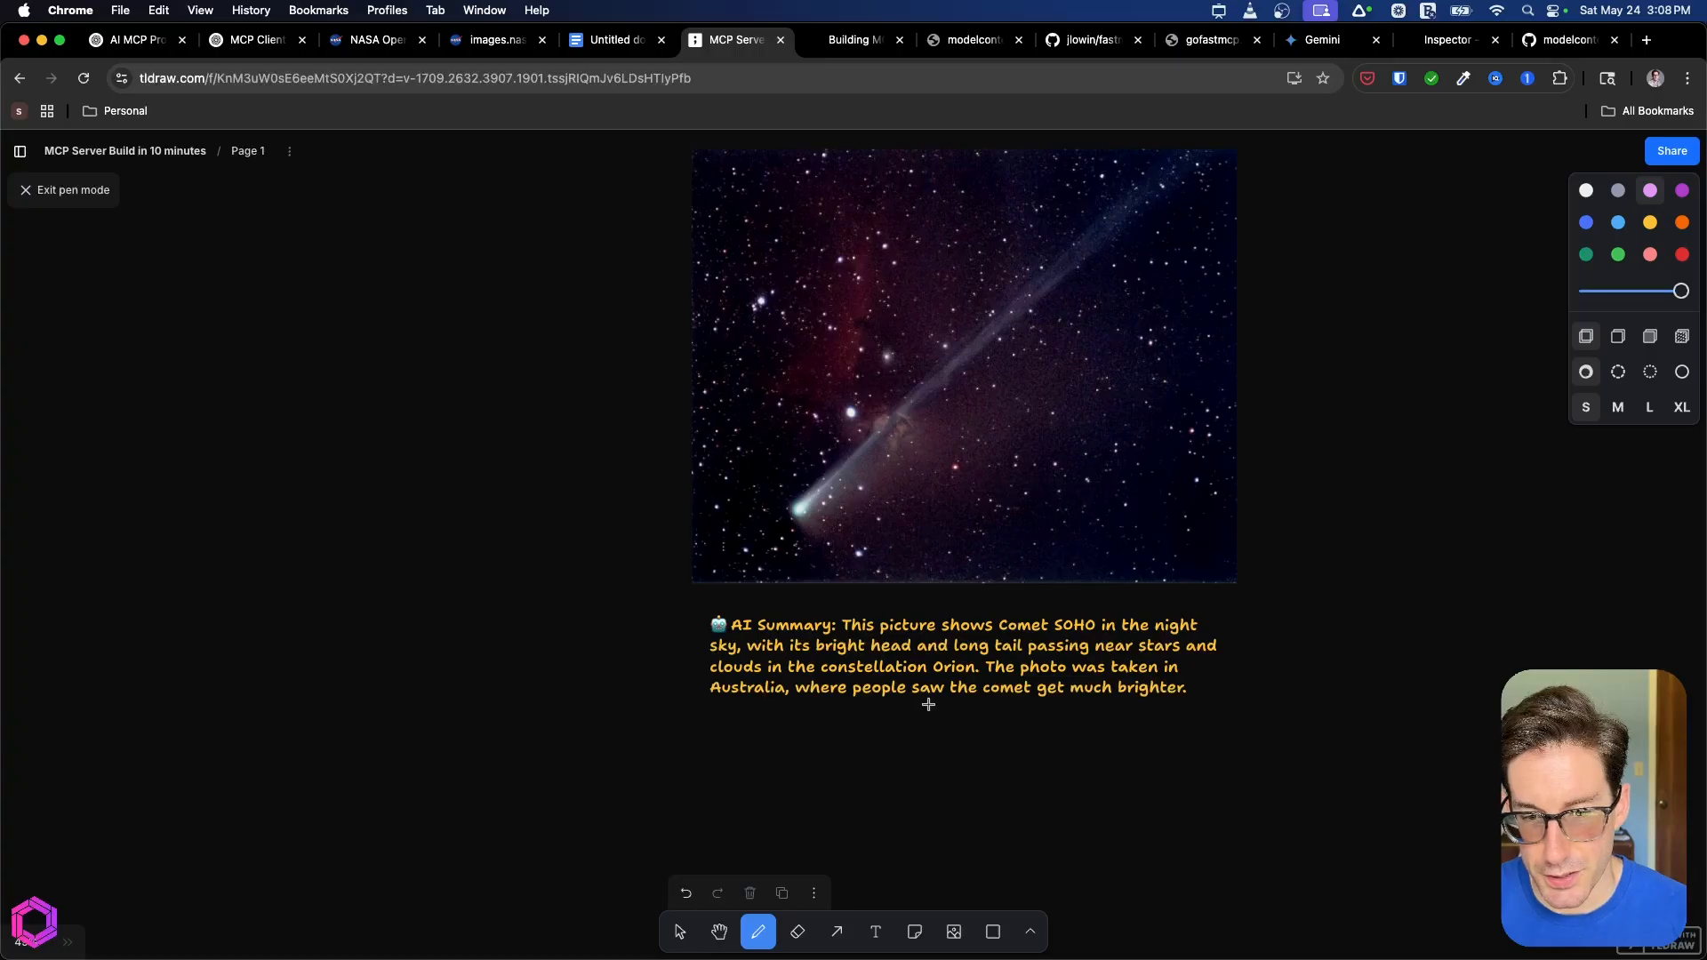
mouse_move(976, 704)
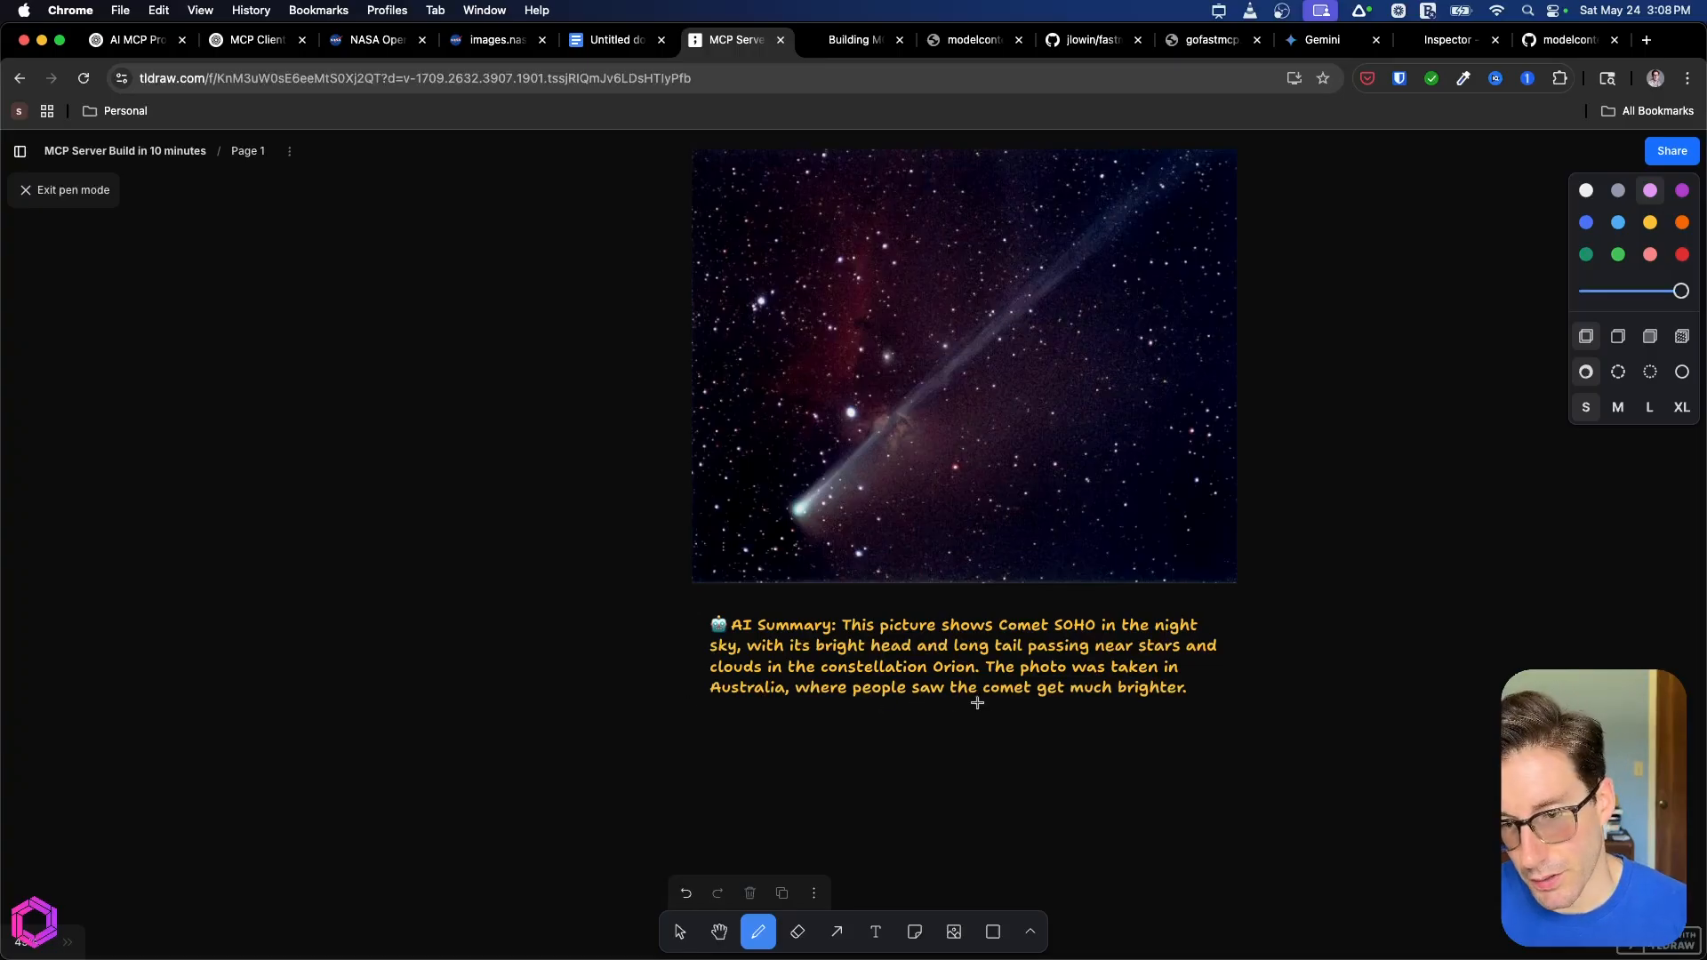
mouse_move(1237, 609)
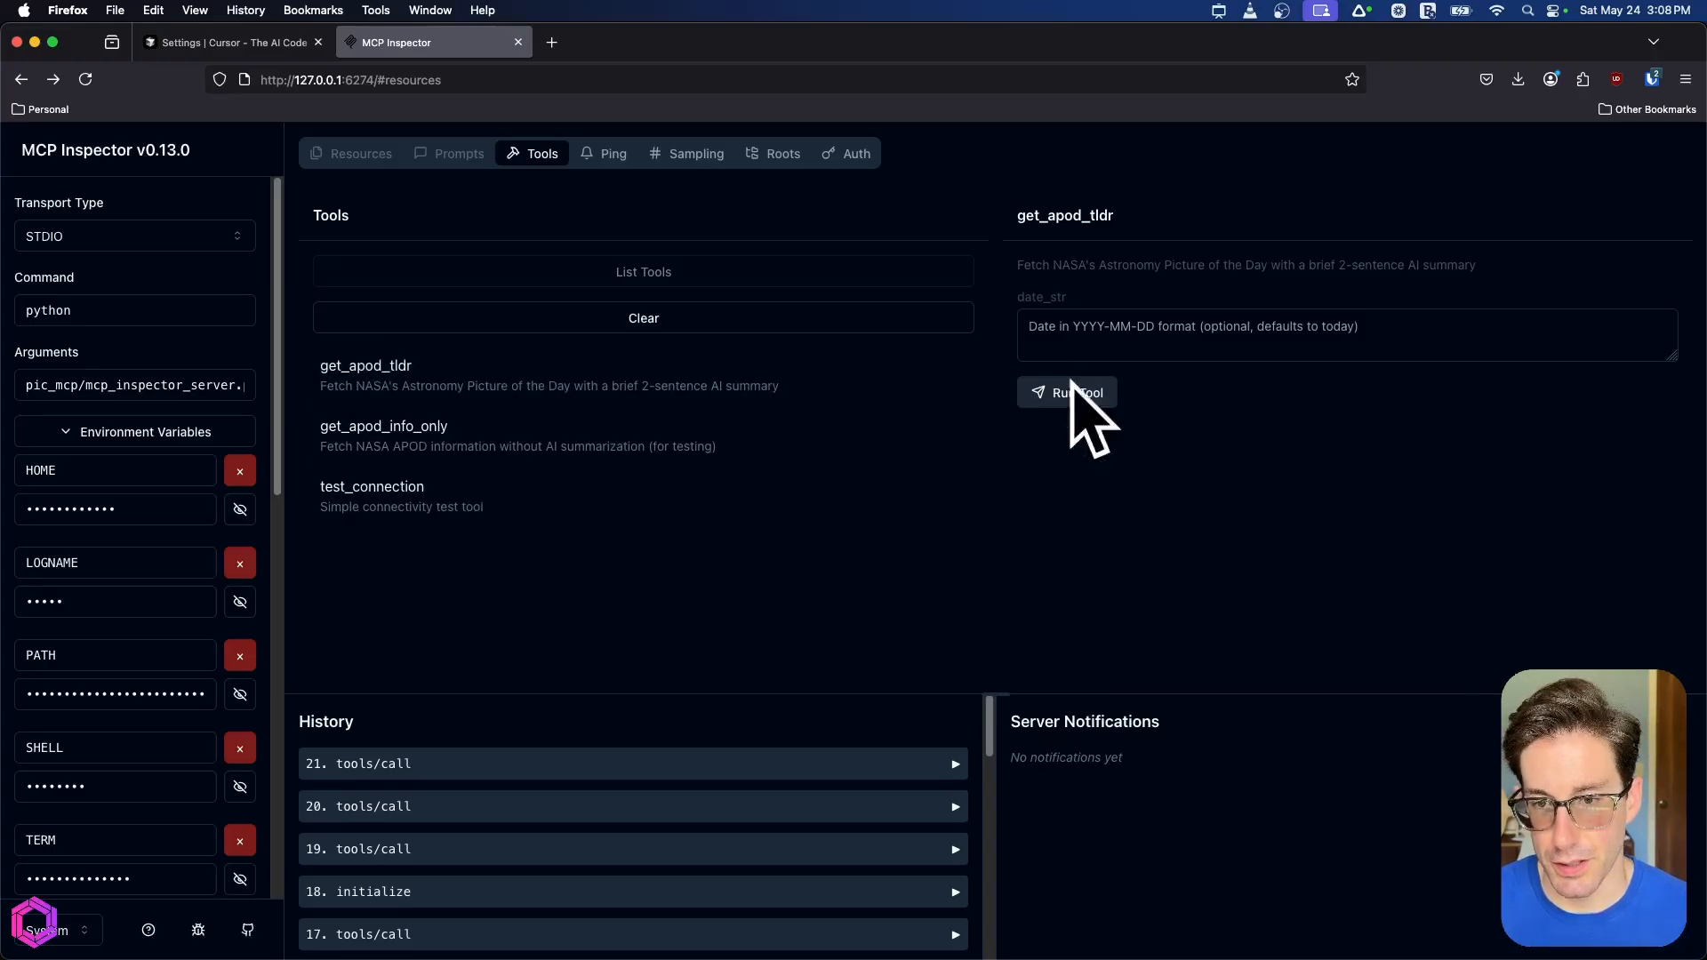
- Run get_apod_tldr and scroll through the returned 'Orange Sun Scintillating' APOD and 50-word summary
left_click(1067, 391)
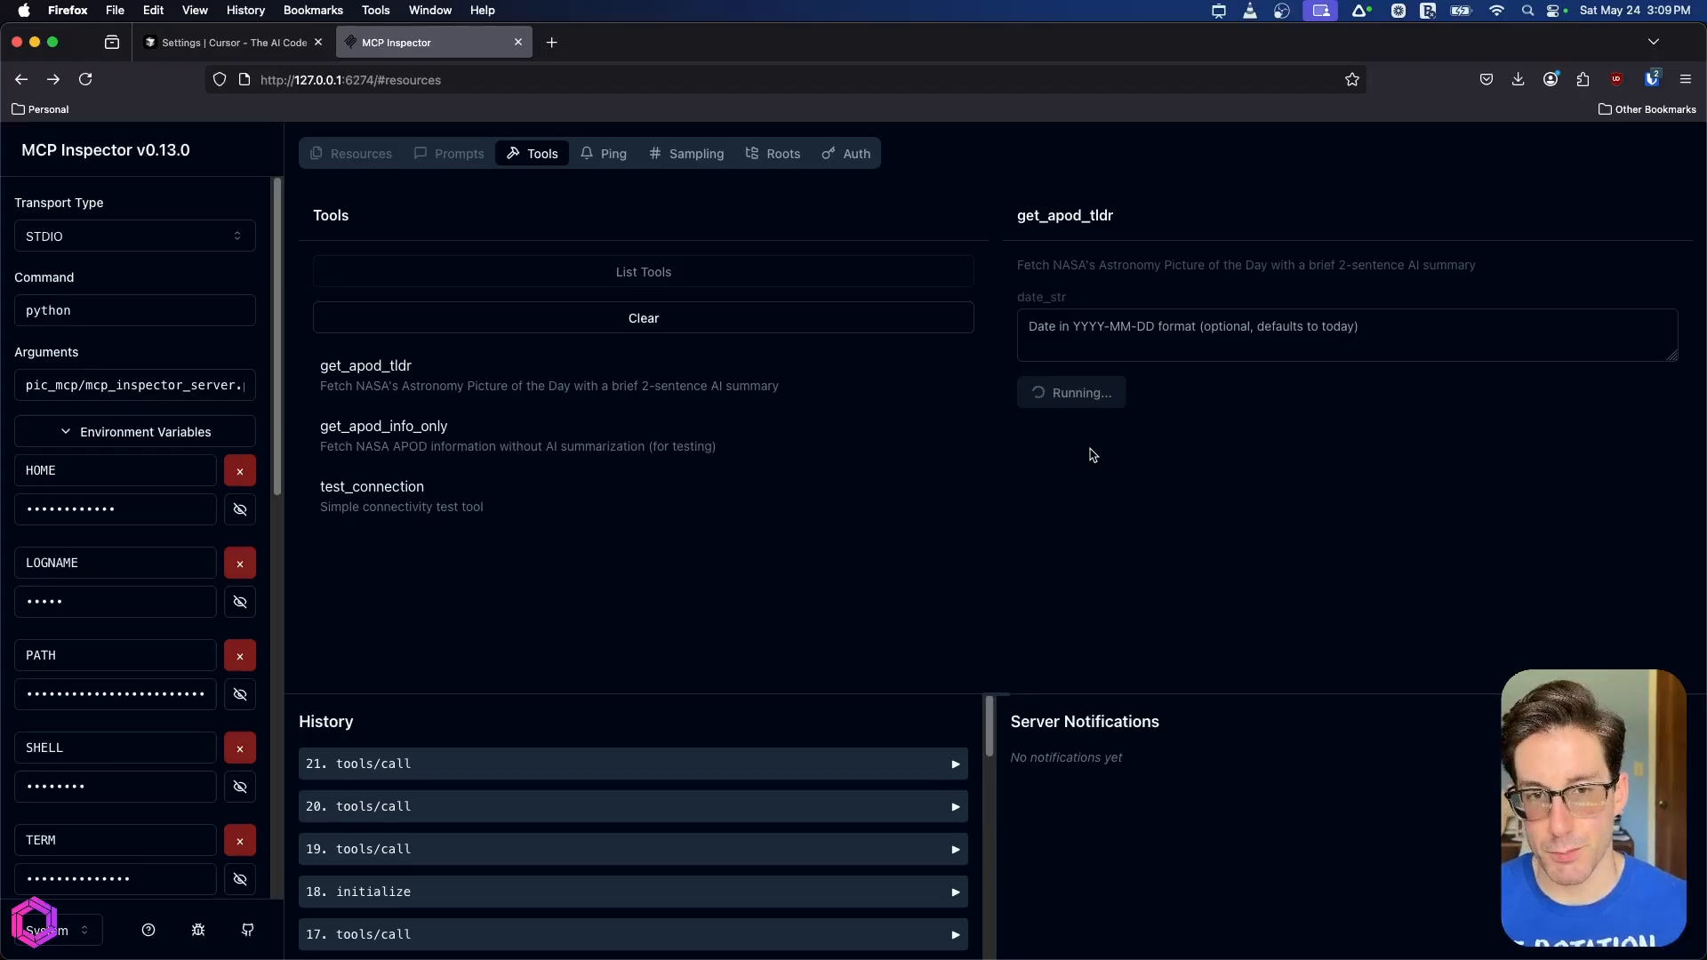
left_click(1069, 391)
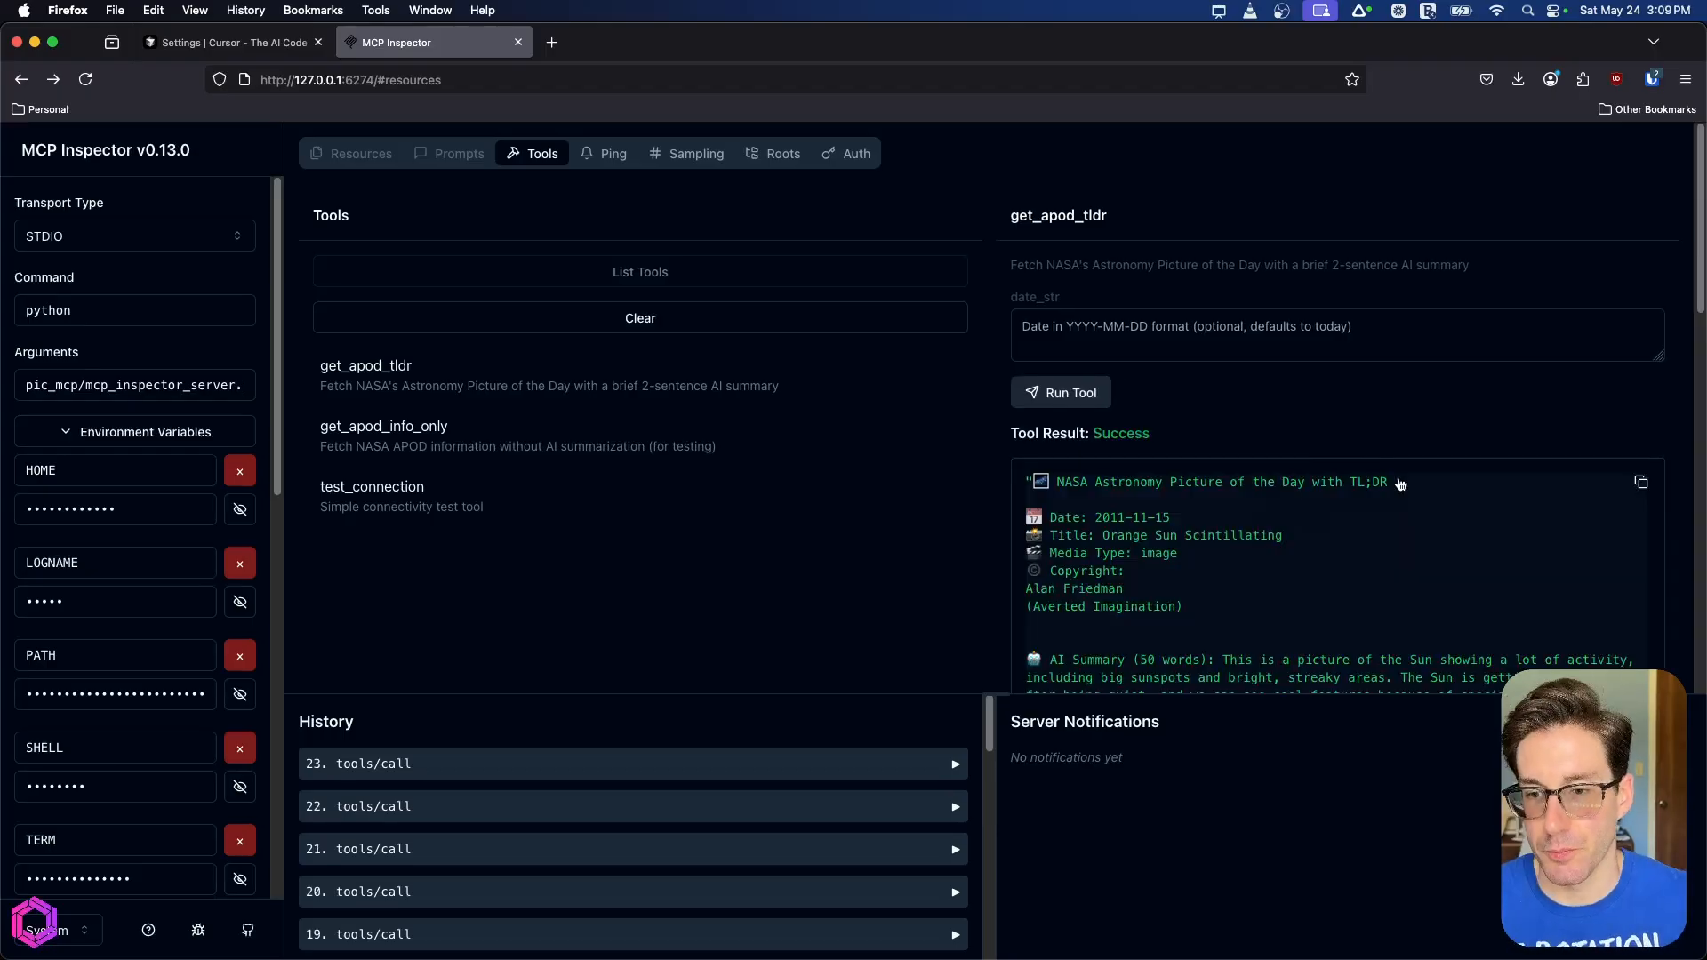
scroll("up", 3)
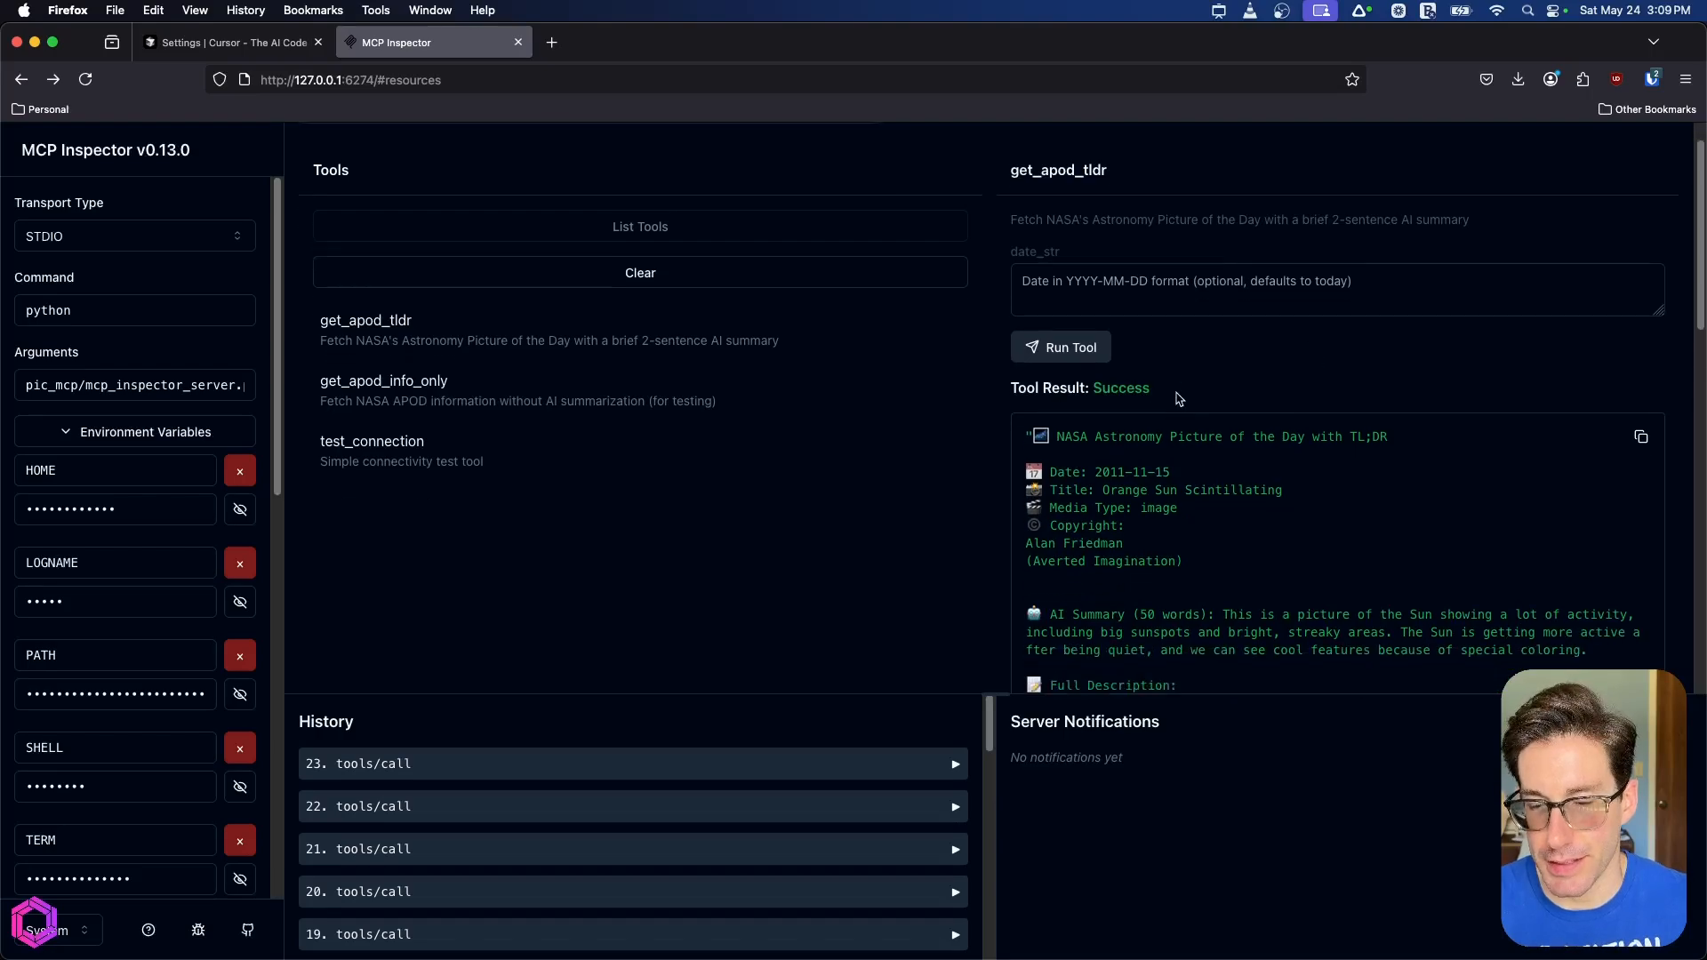
scroll("down", 3)
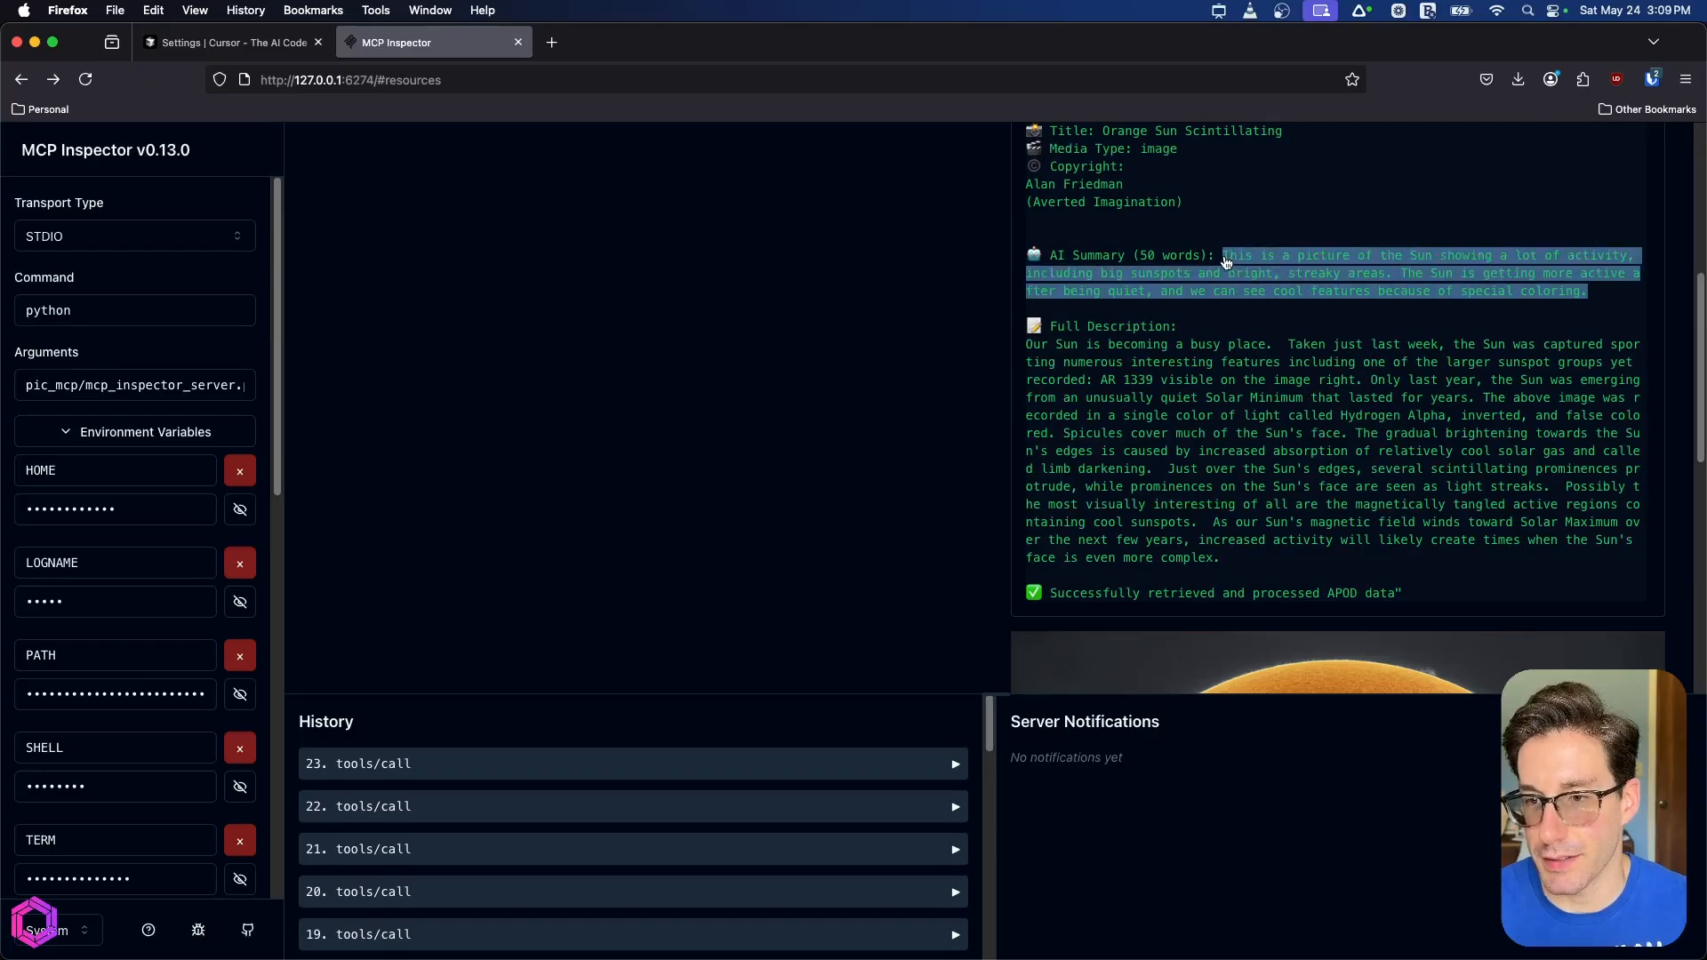
scroll("up", 3)
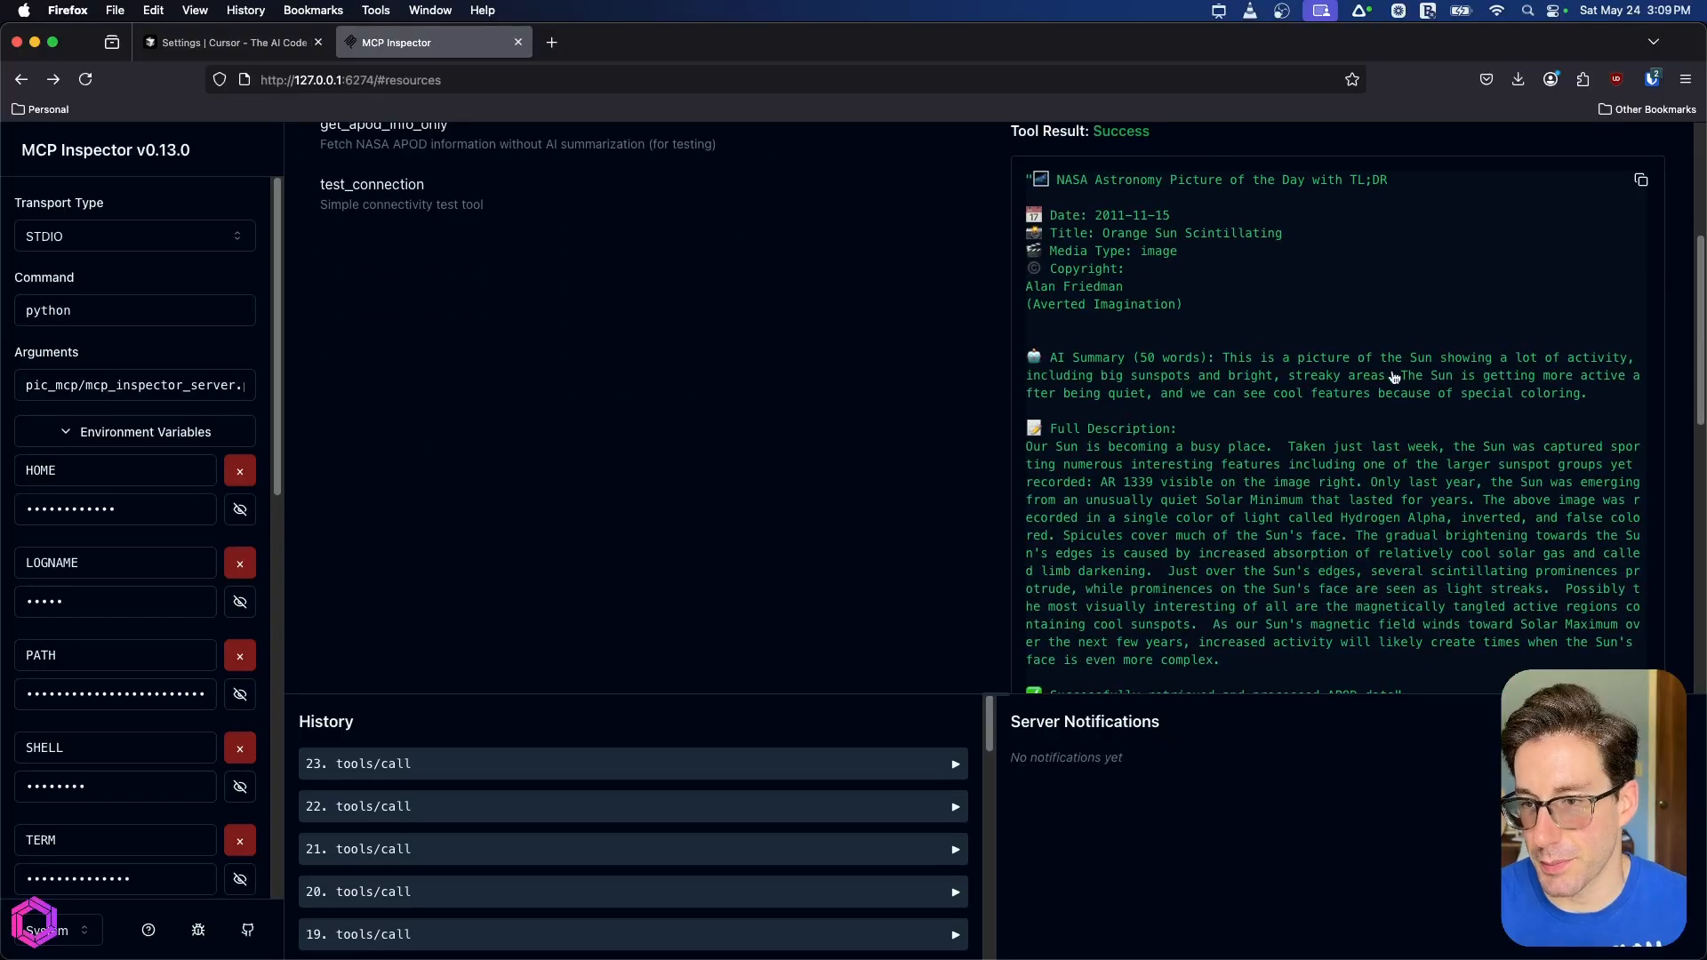
mouse_move(1244, 409)
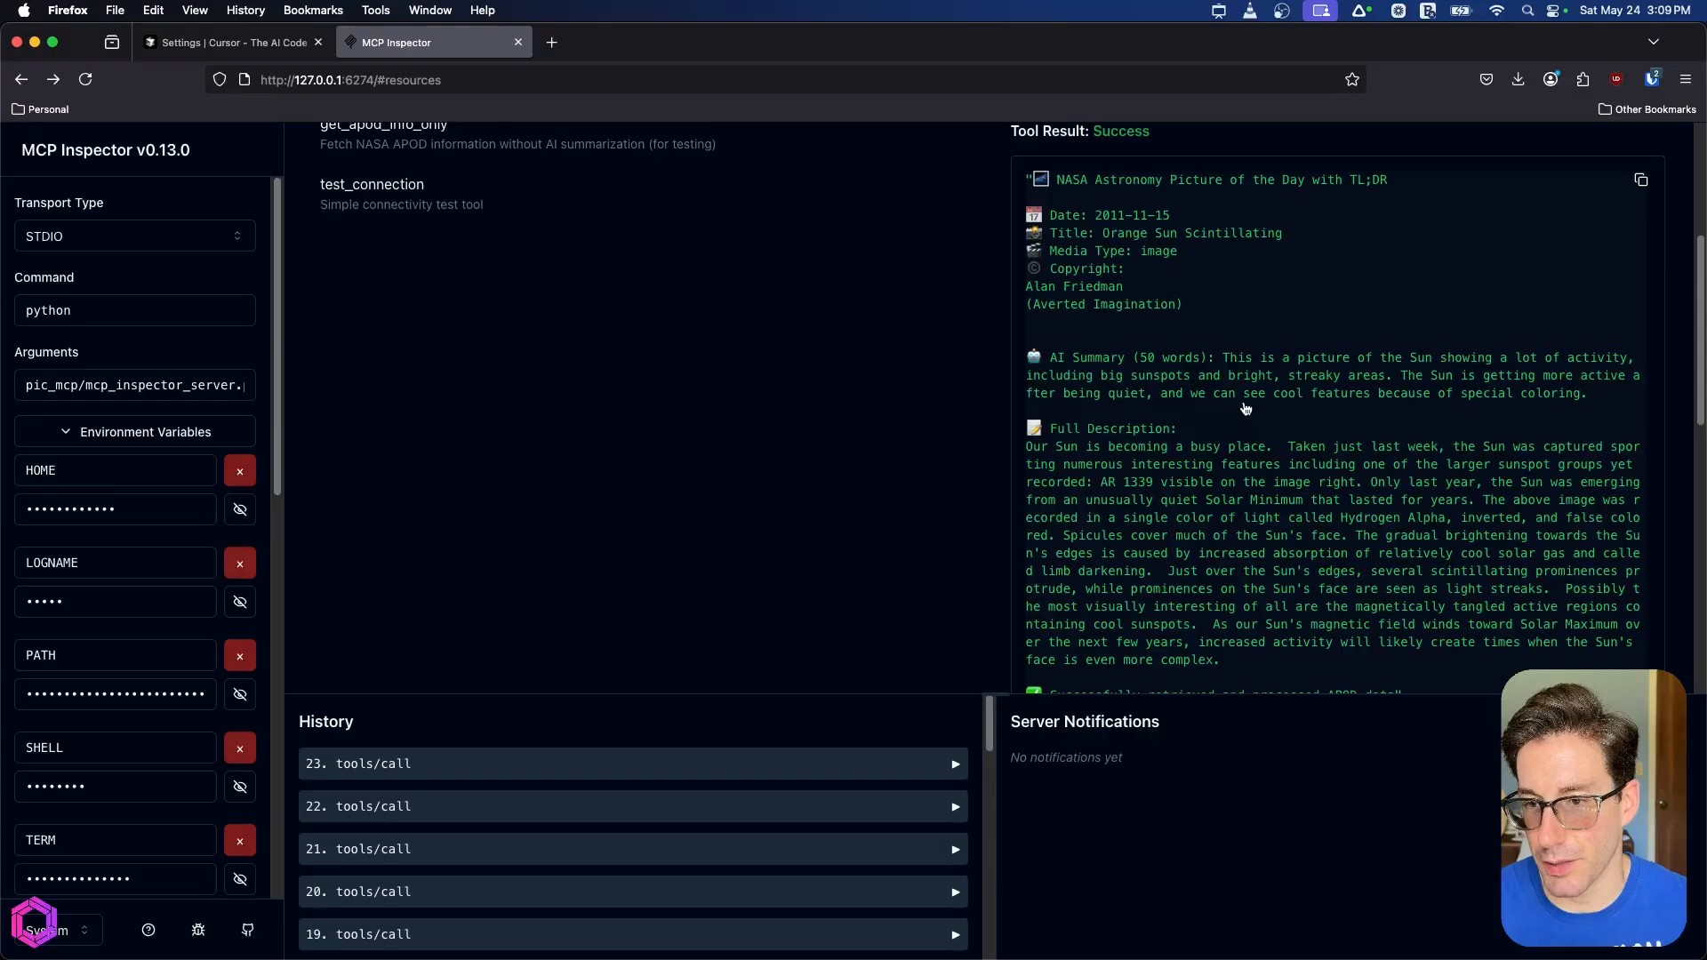
mouse_move(1326, 384)
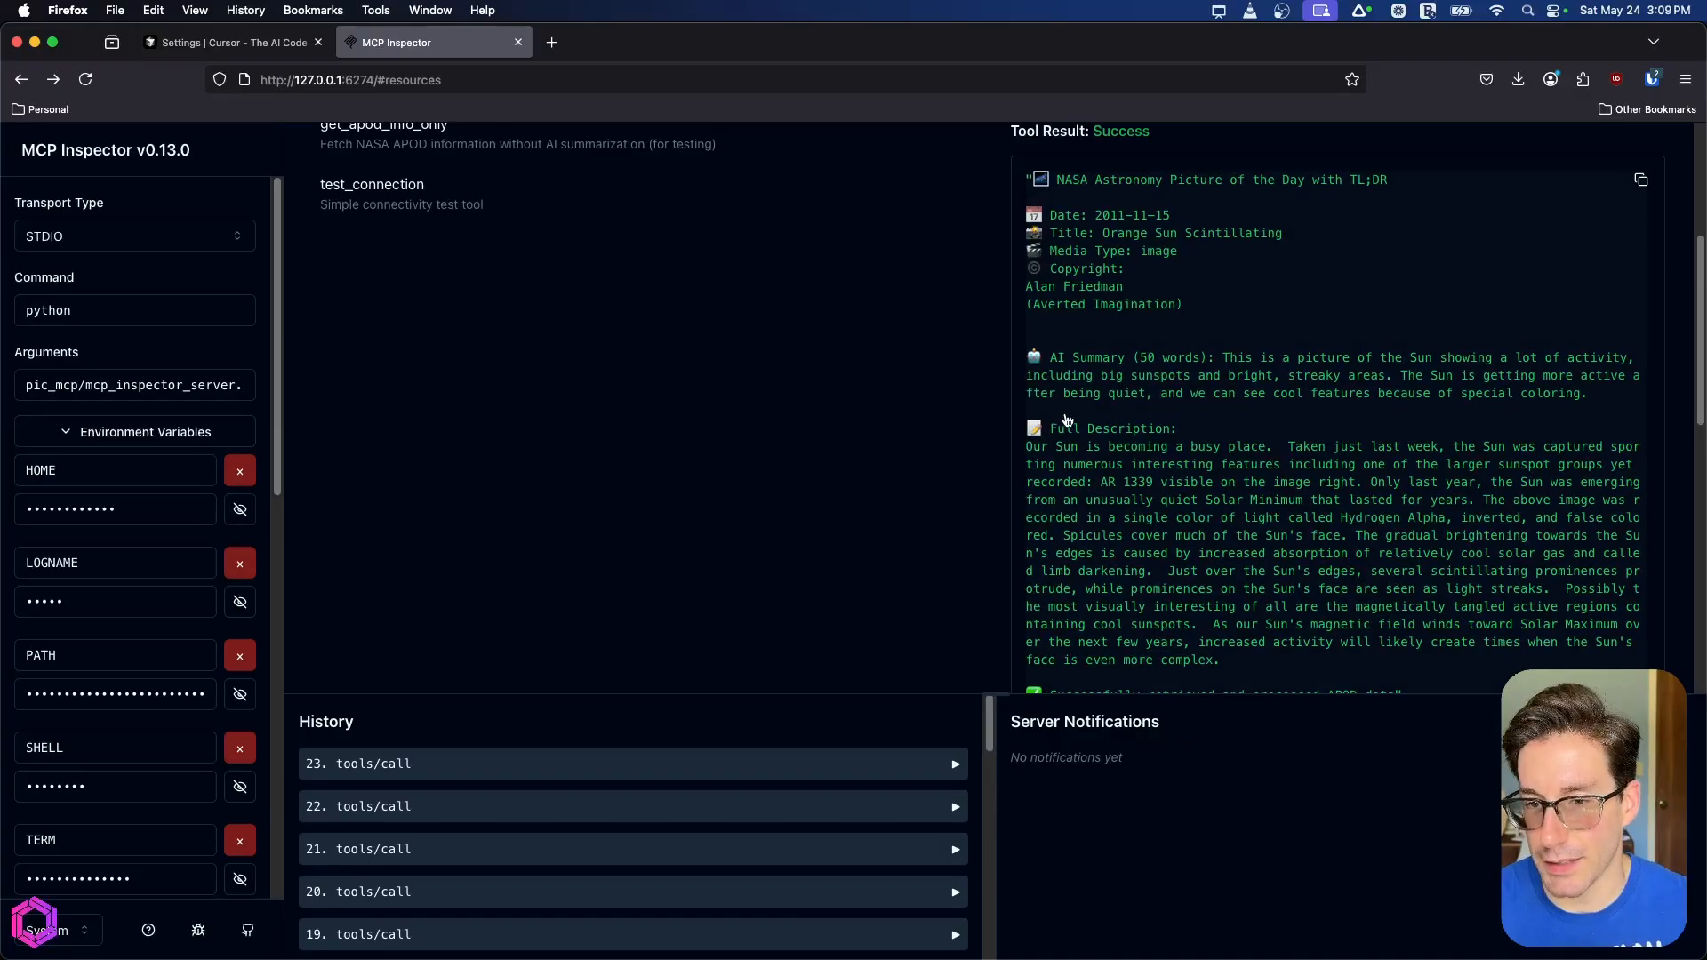
mouse_move(1200, 404)
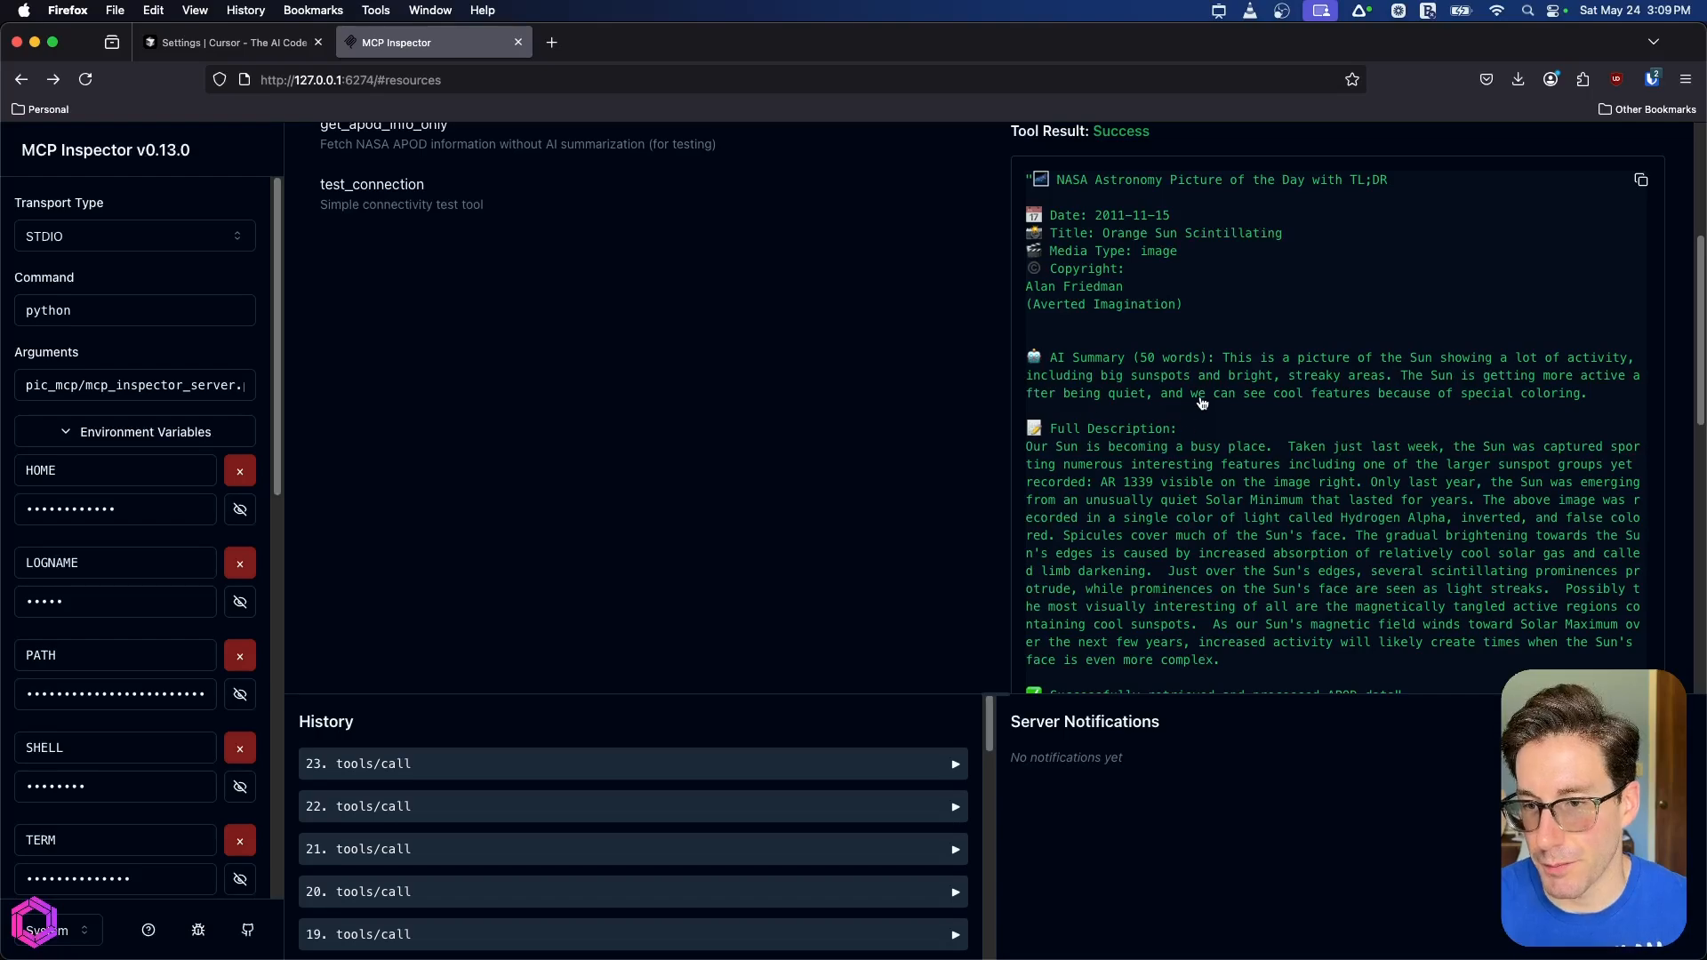
mouse_move(1463, 379)
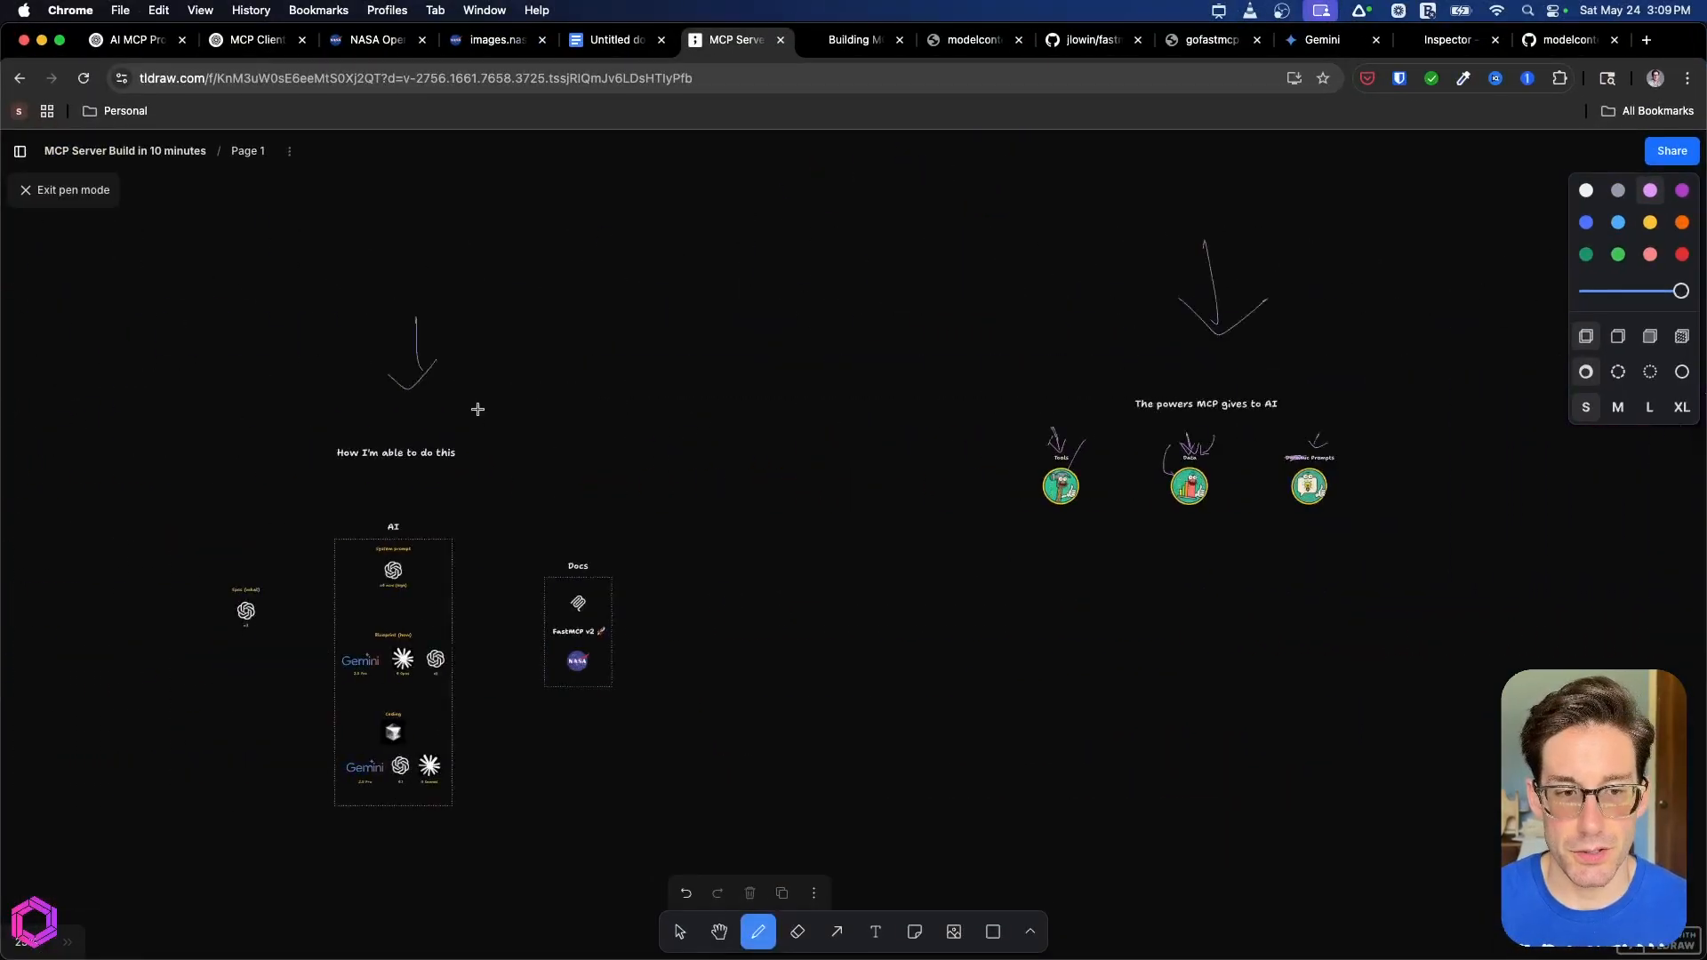
- Pan down the diagram while linking the System prompt box to Blueprint and Coding
scroll("down", 3)
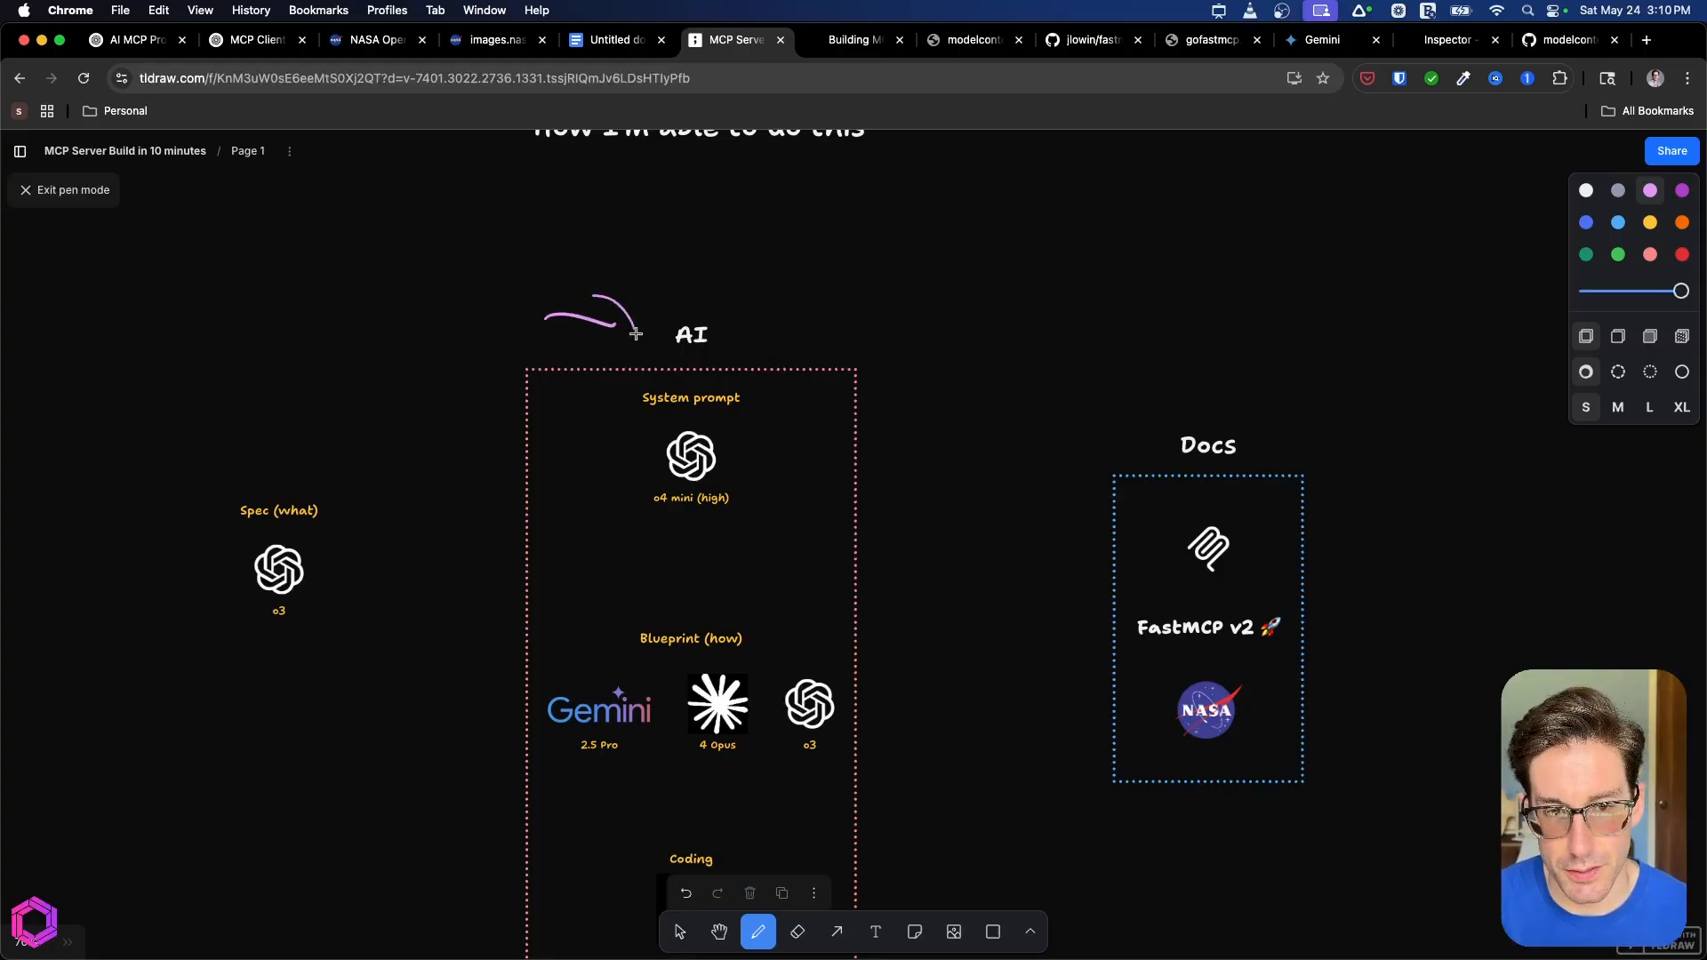
scroll("down", 3)
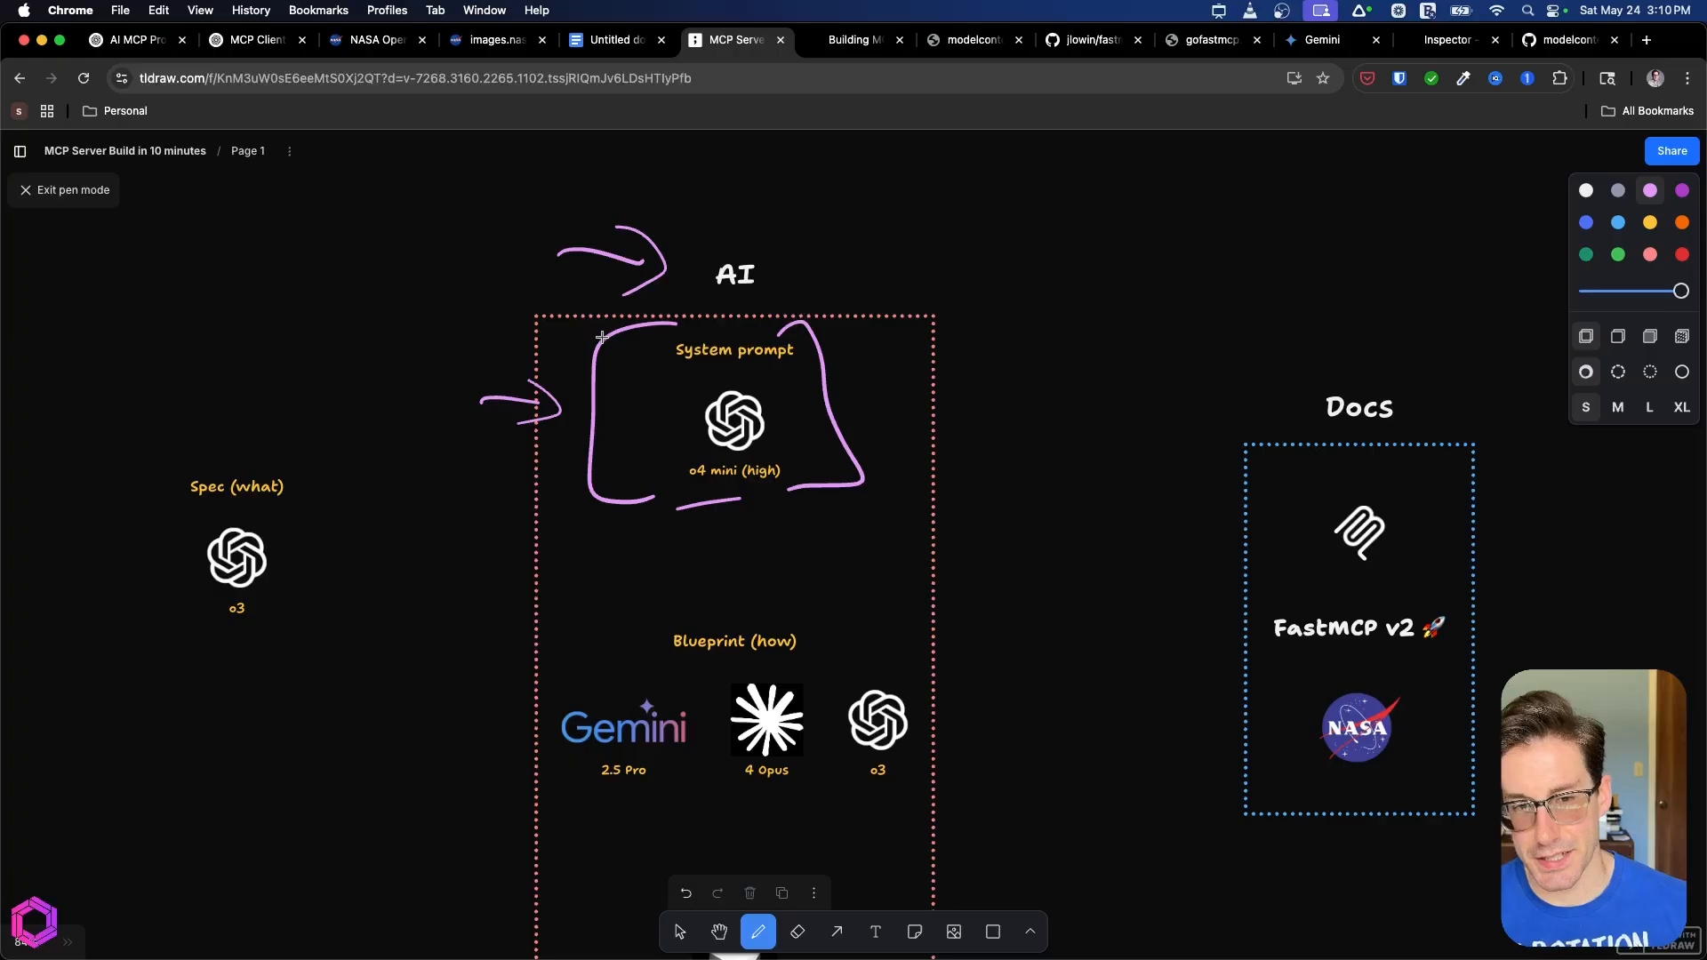
mouse_move(690, 347)
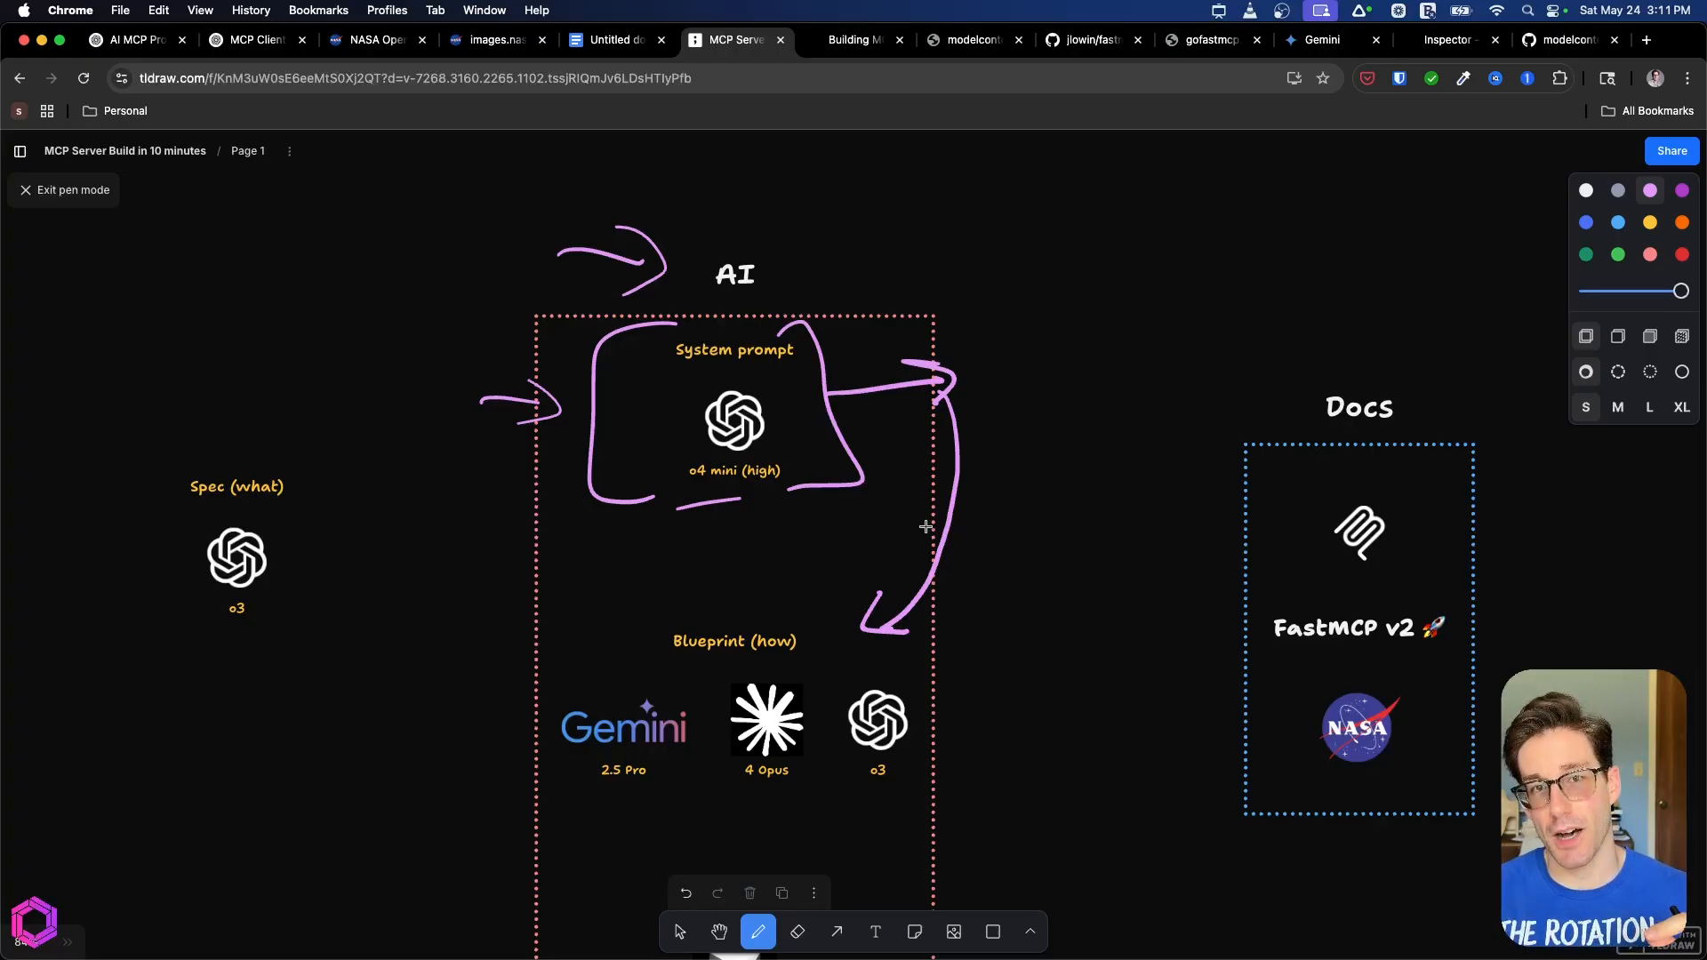
scroll("down", 3)
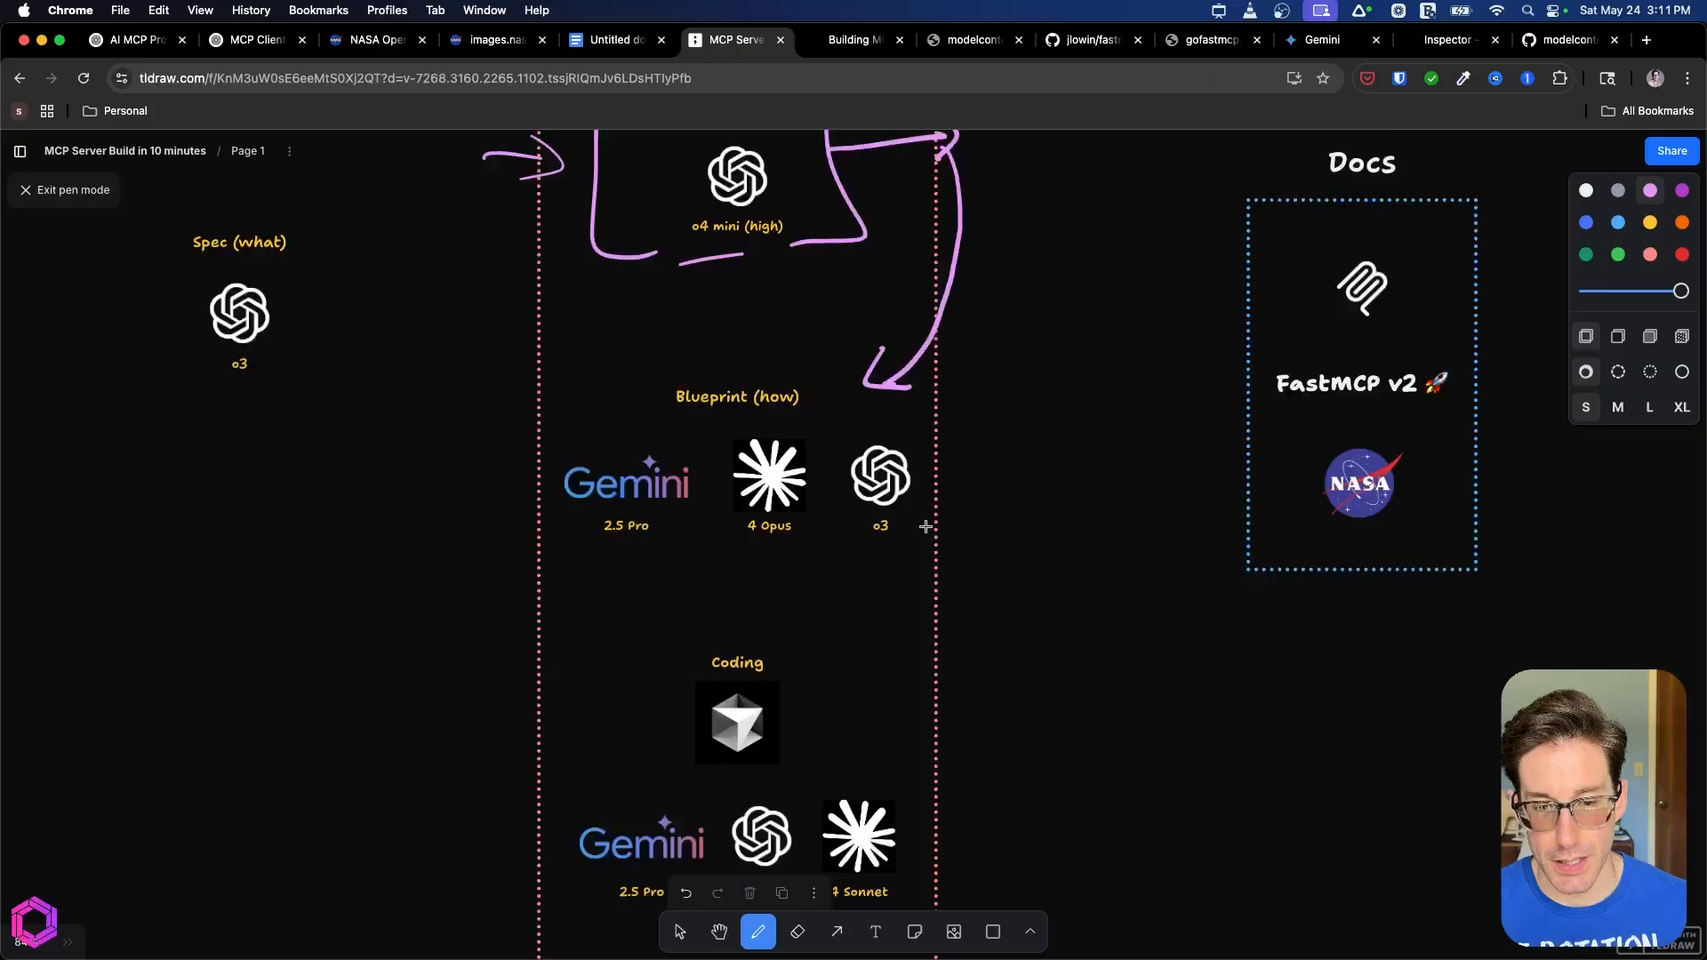
scroll("down", 3)
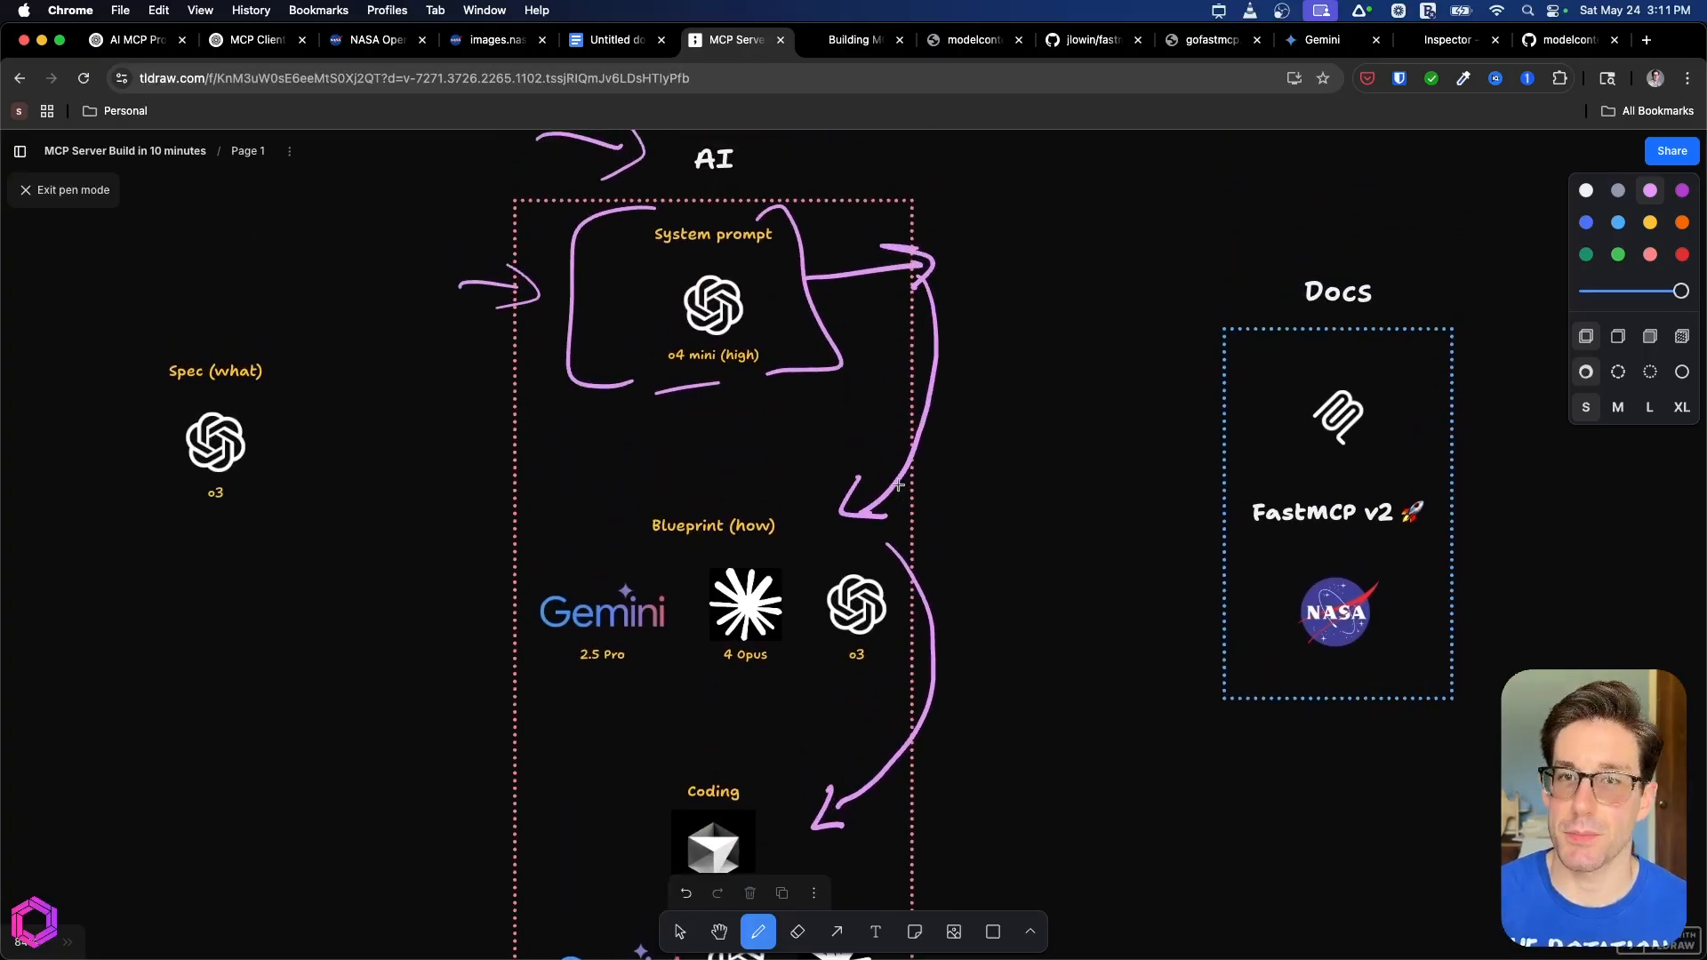
scroll("down", 3)
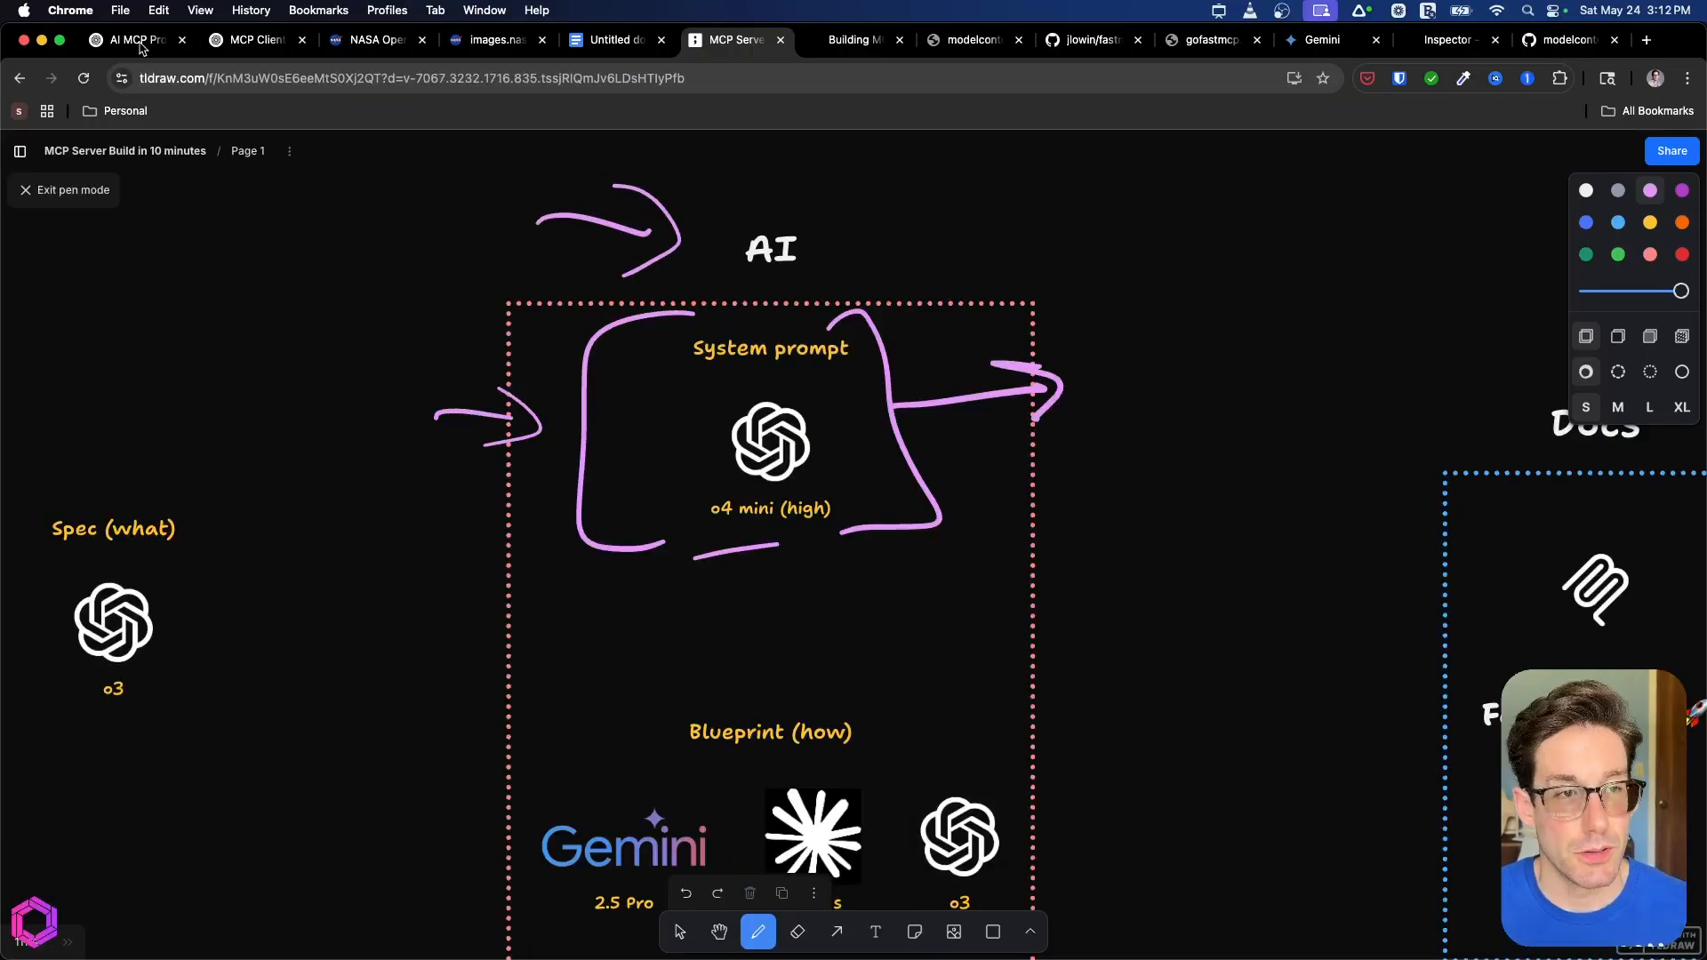
- Show the o4-mini-high system-prompt request in ChatGPT and dismiss the voice-to-text notice
left_click(130, 40)
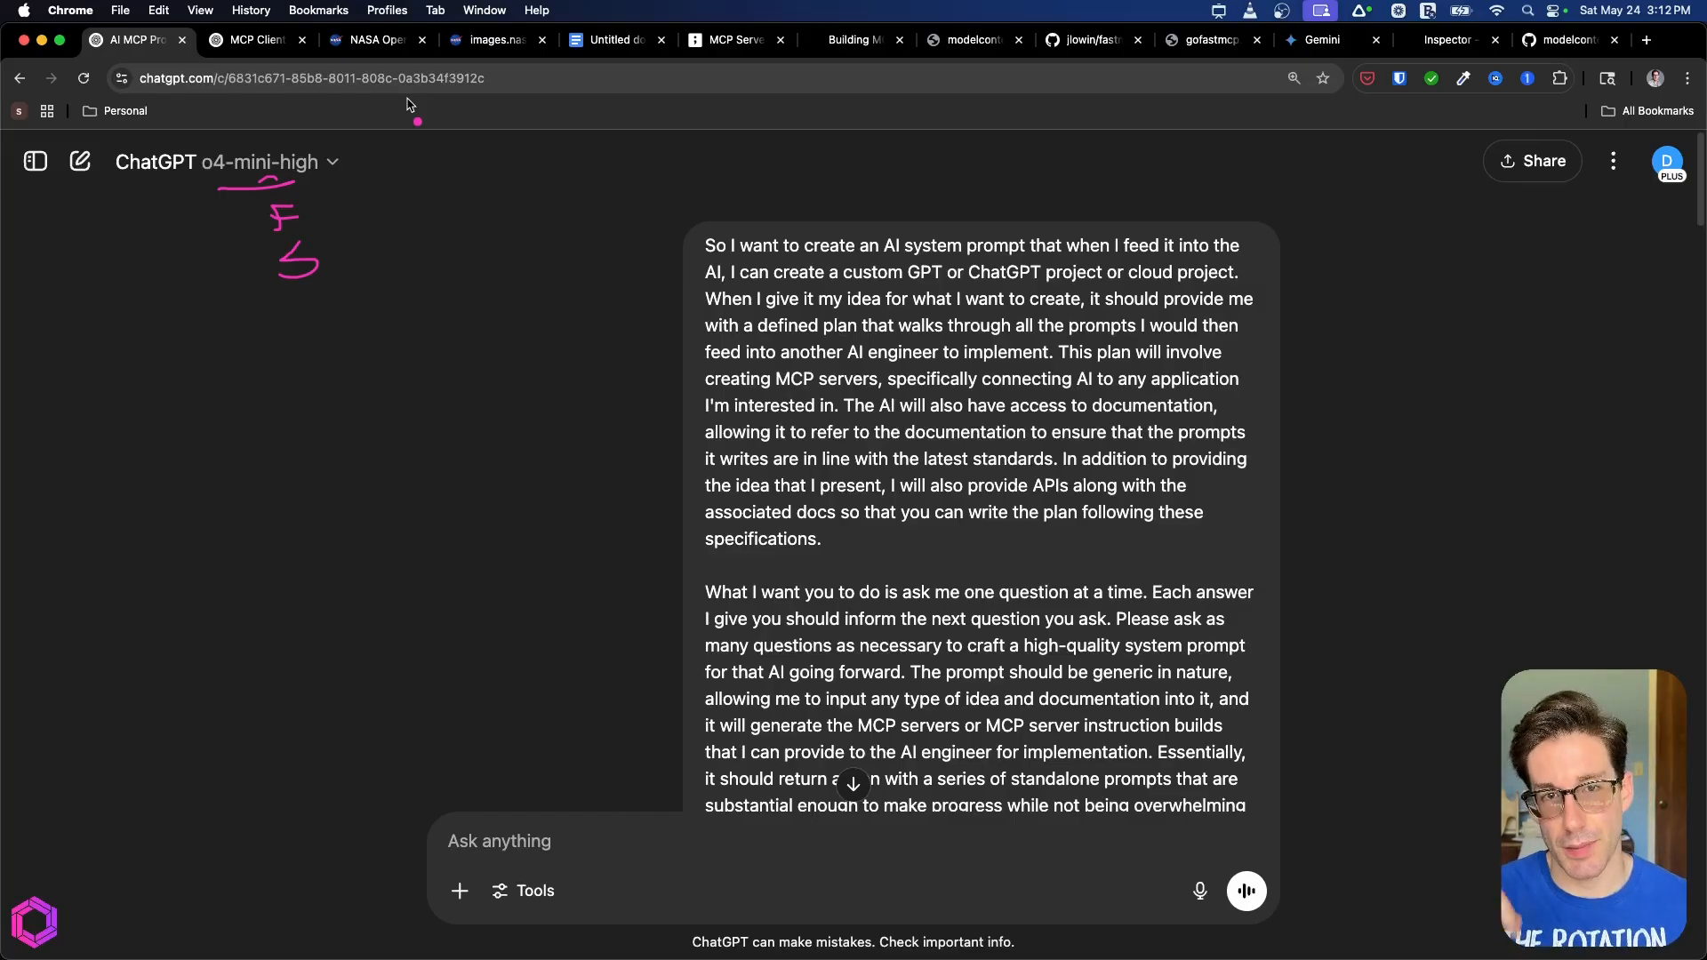
mouse_move(336, 204)
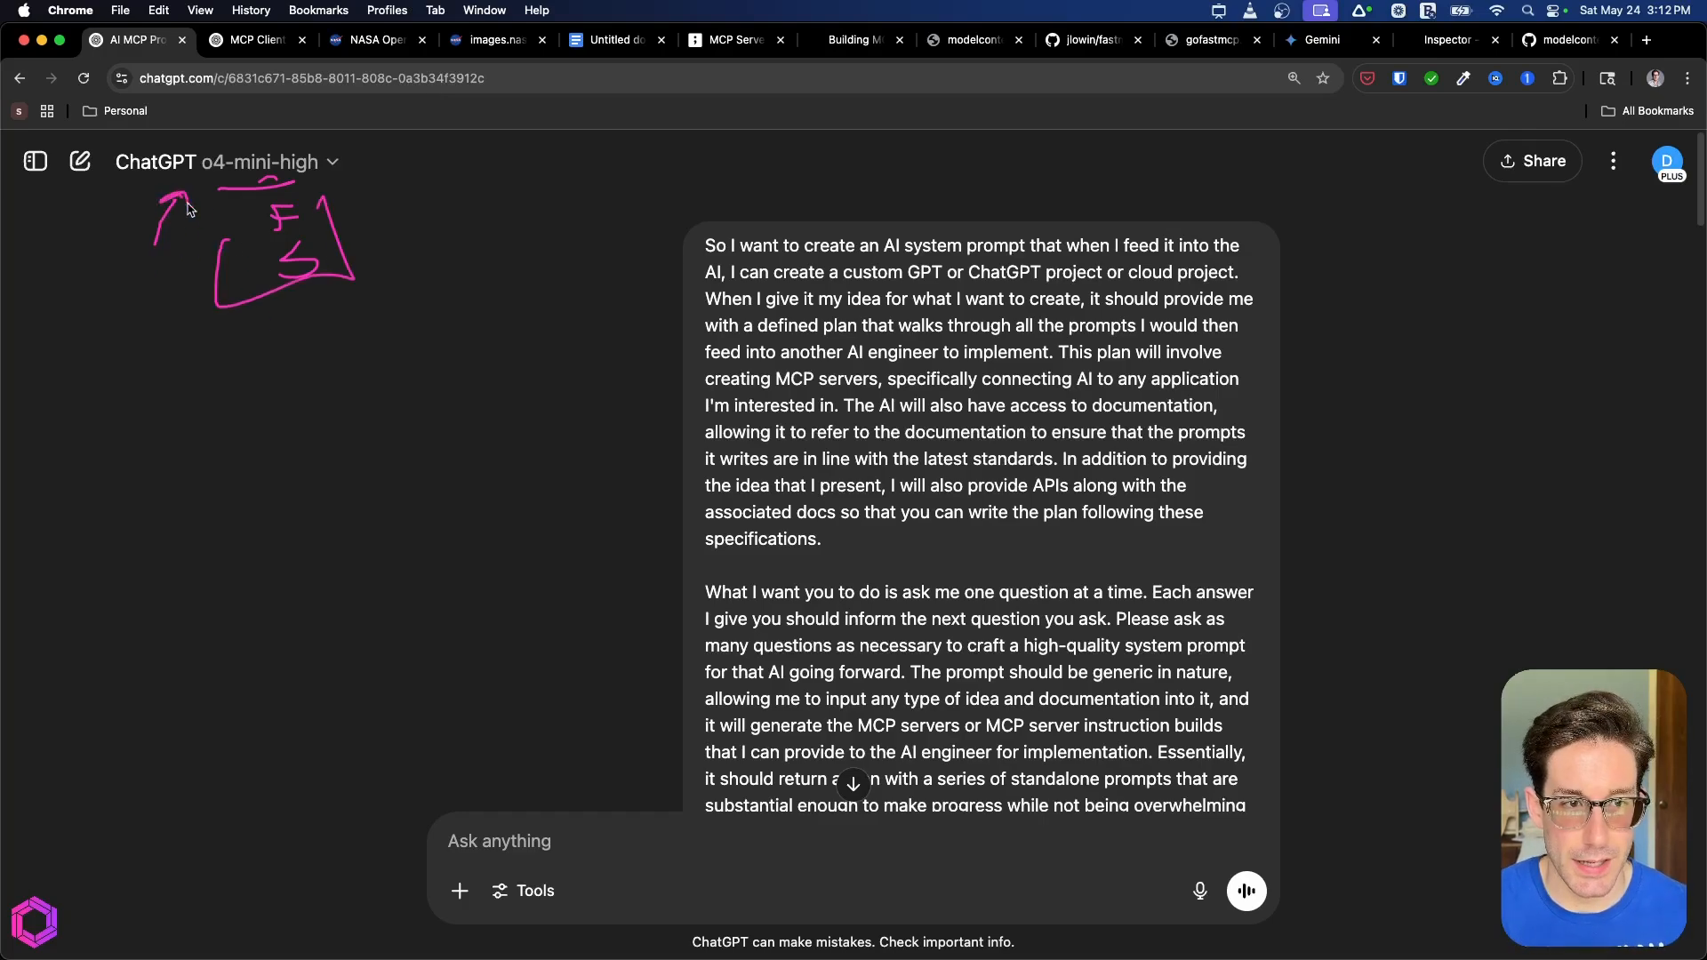
mouse_move(245, 142)
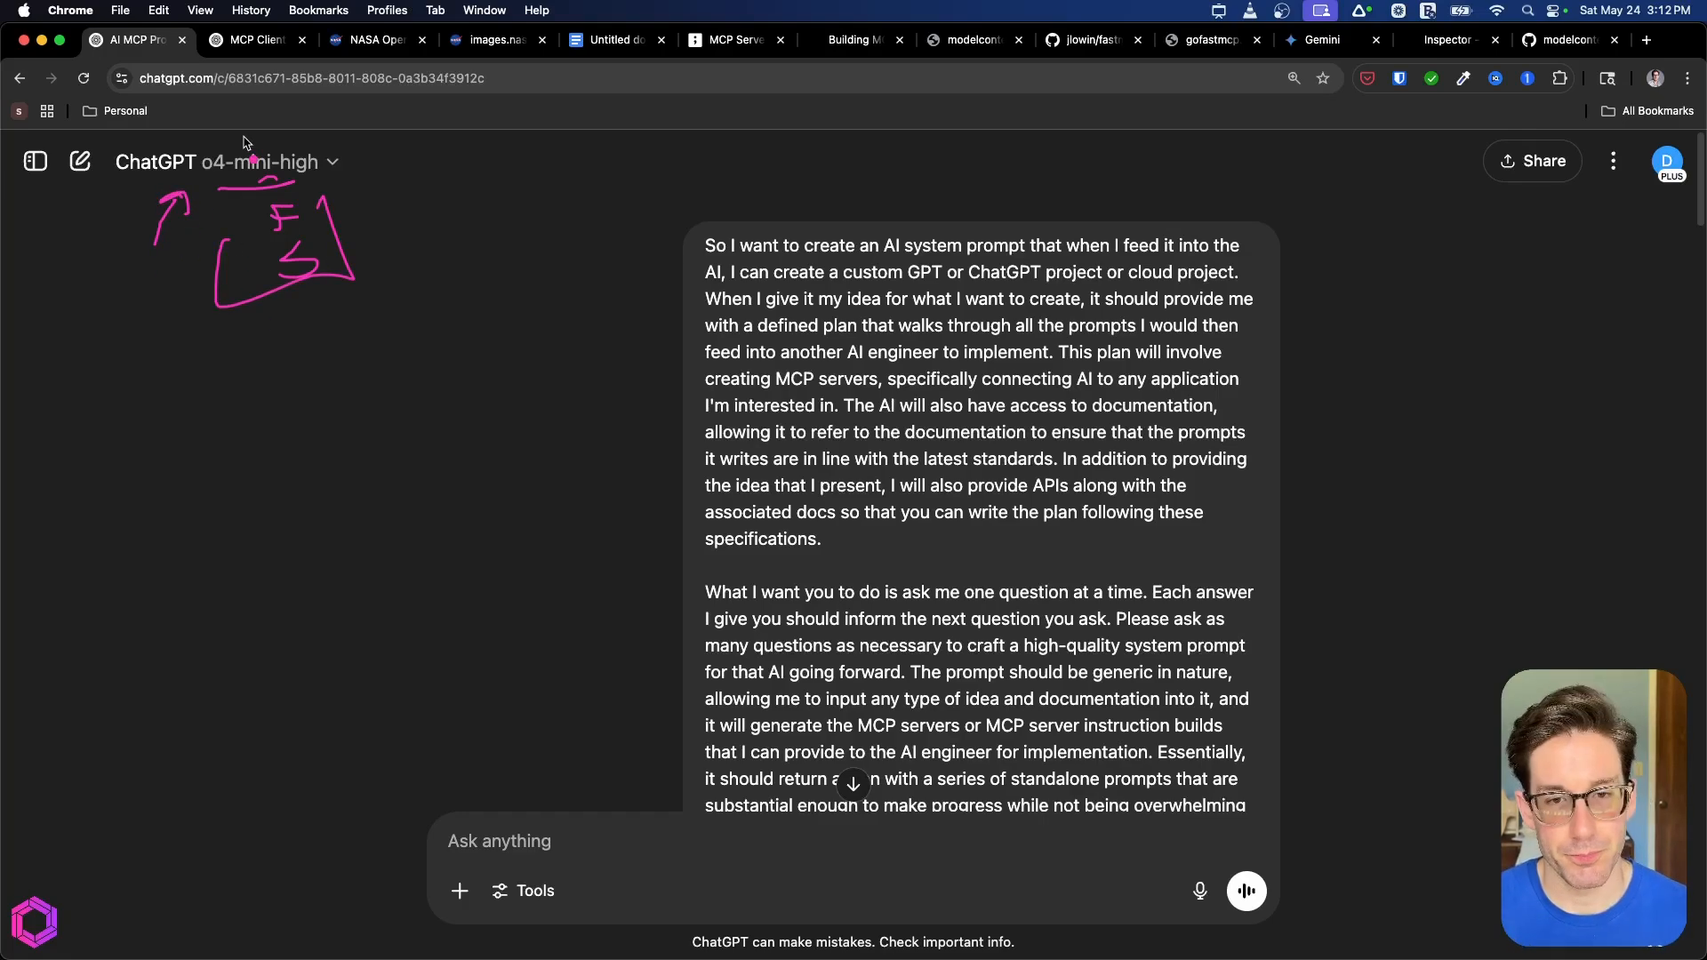
scroll("down", 3)
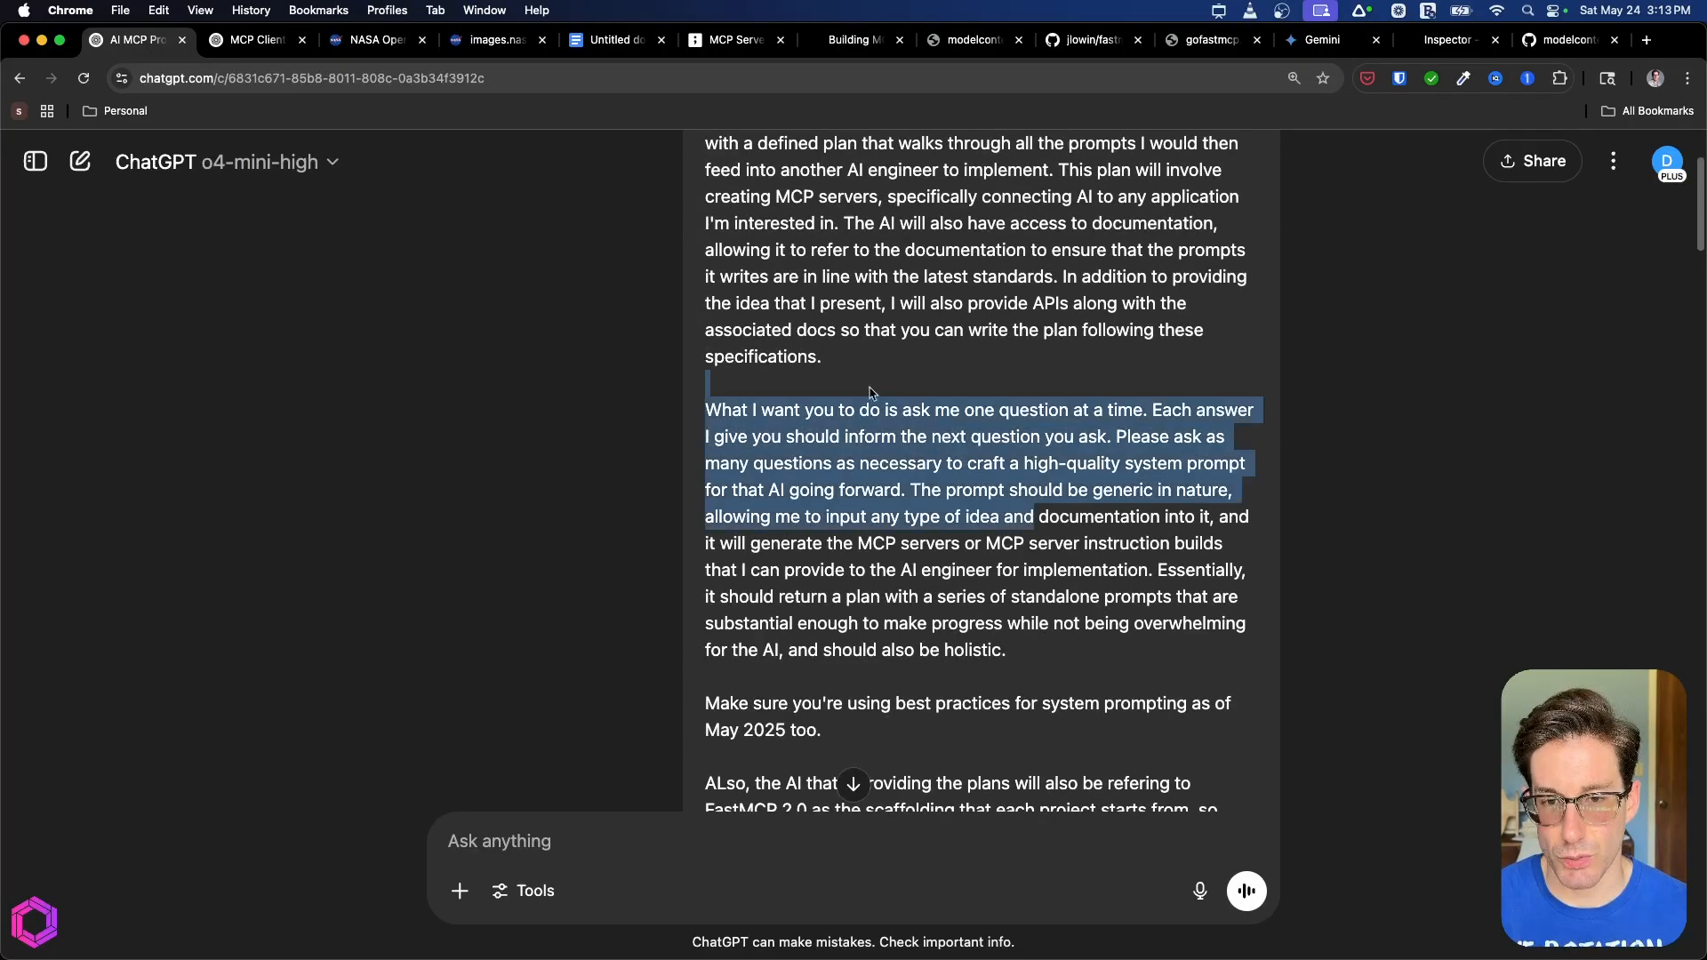
scroll("up", 3)
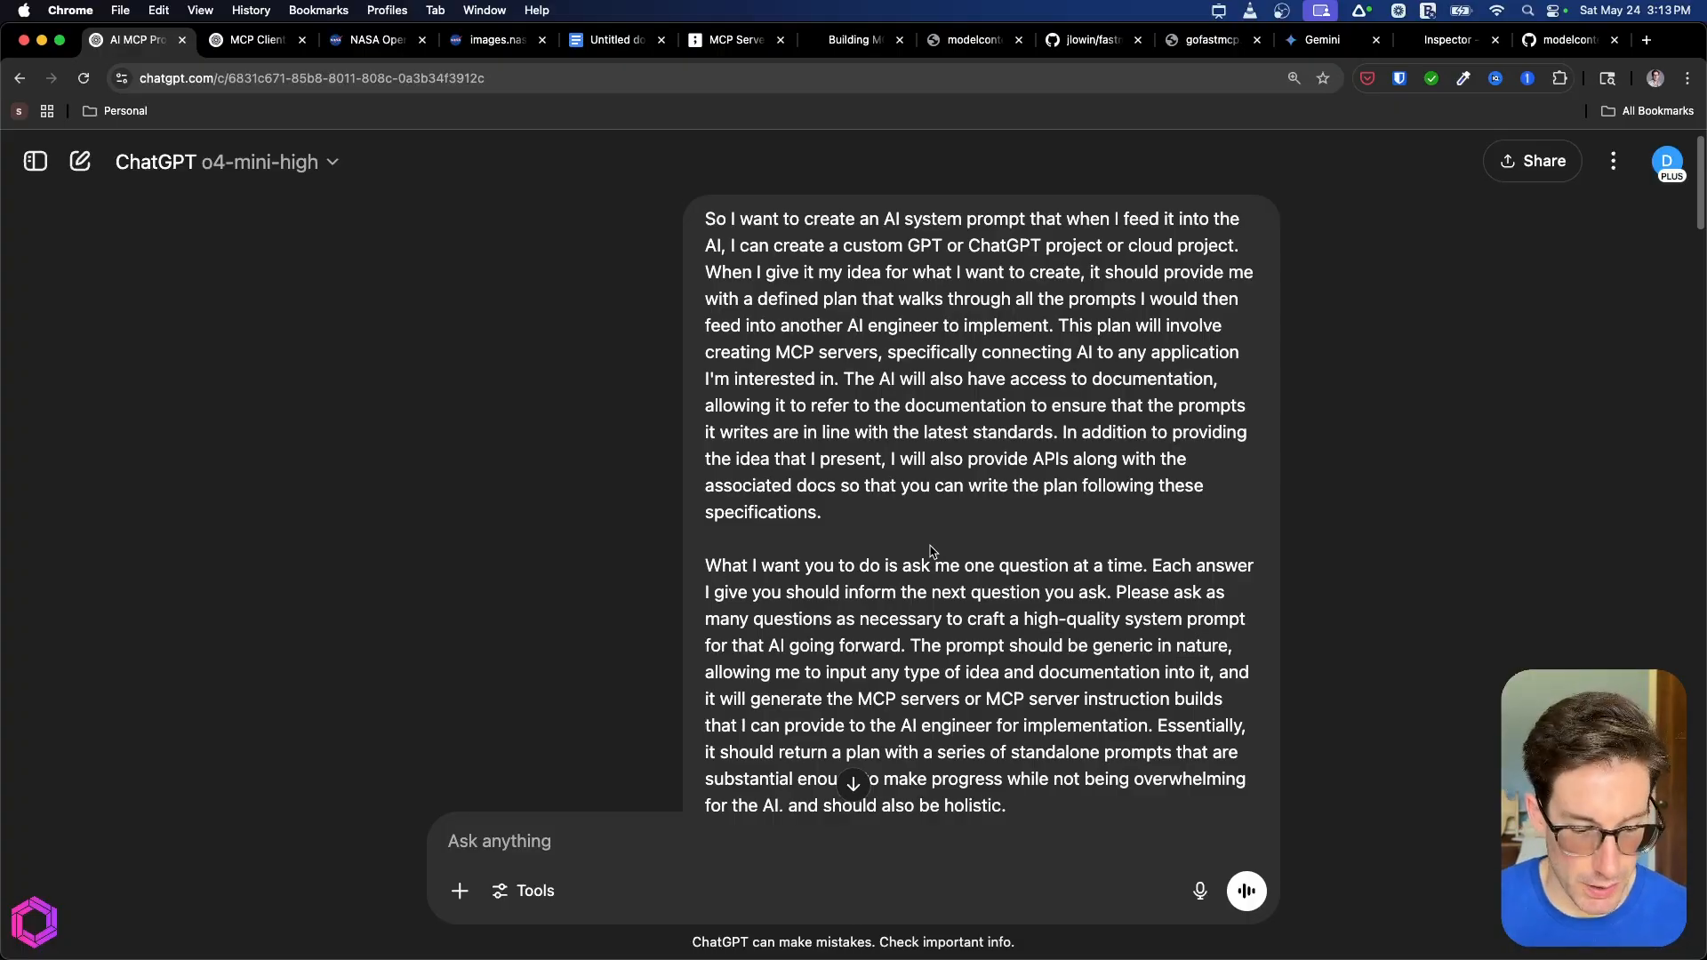
left_click(1200, 891)
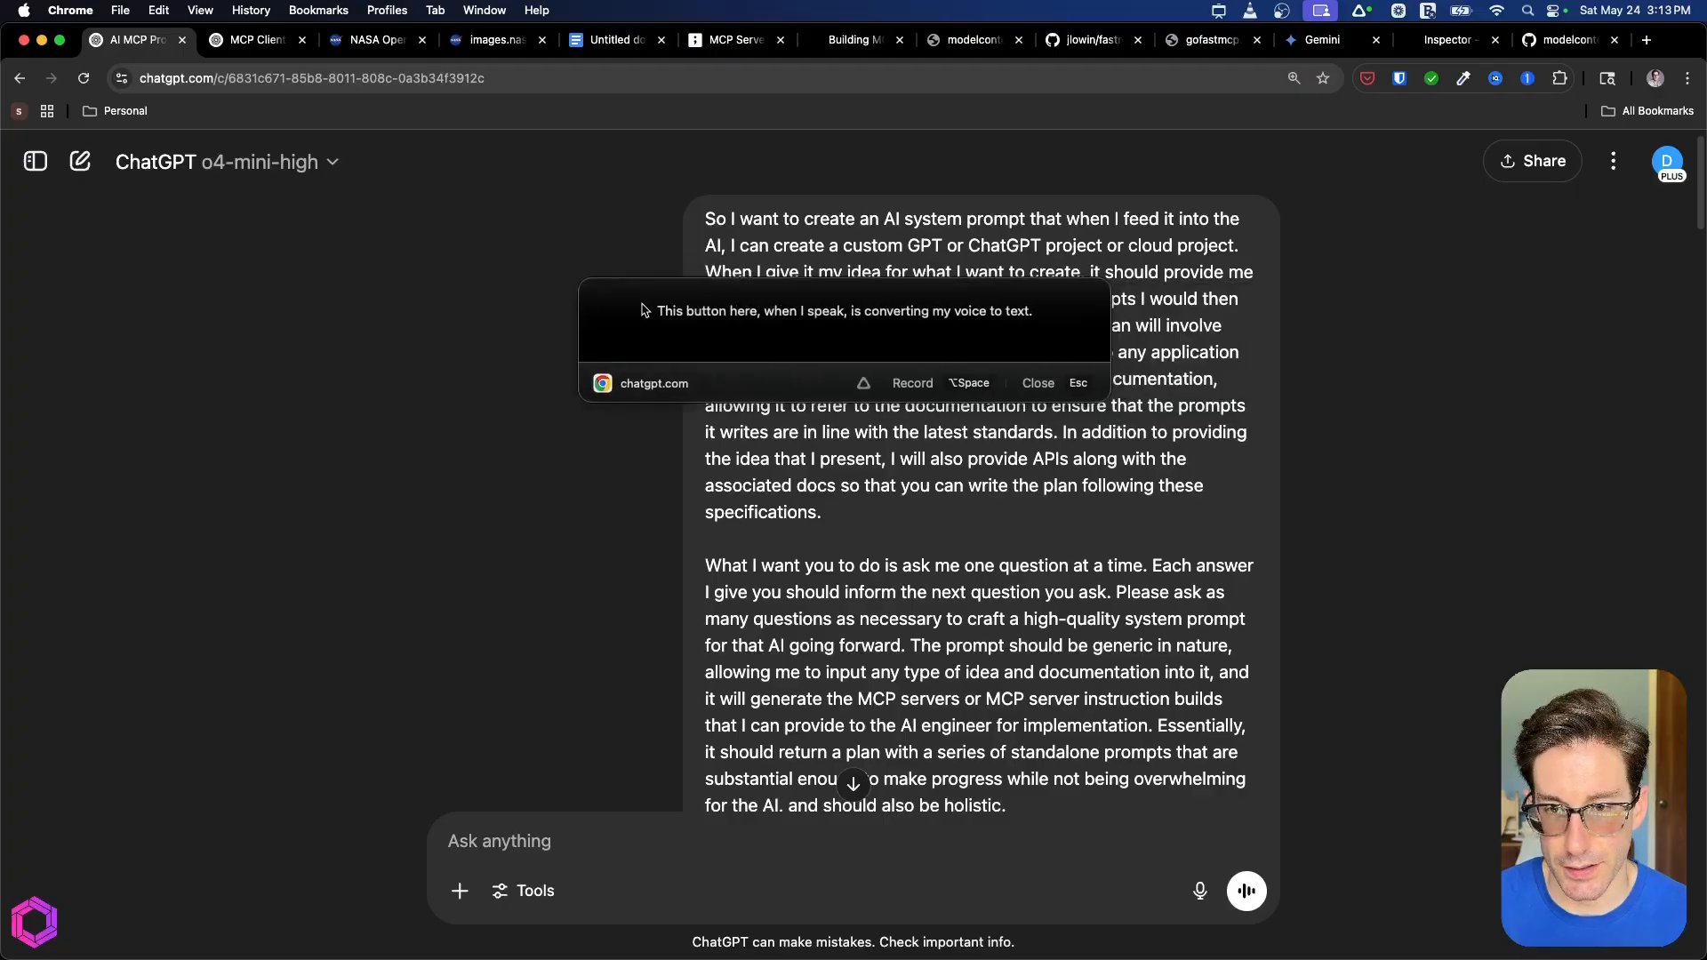
left_click(1034, 383)
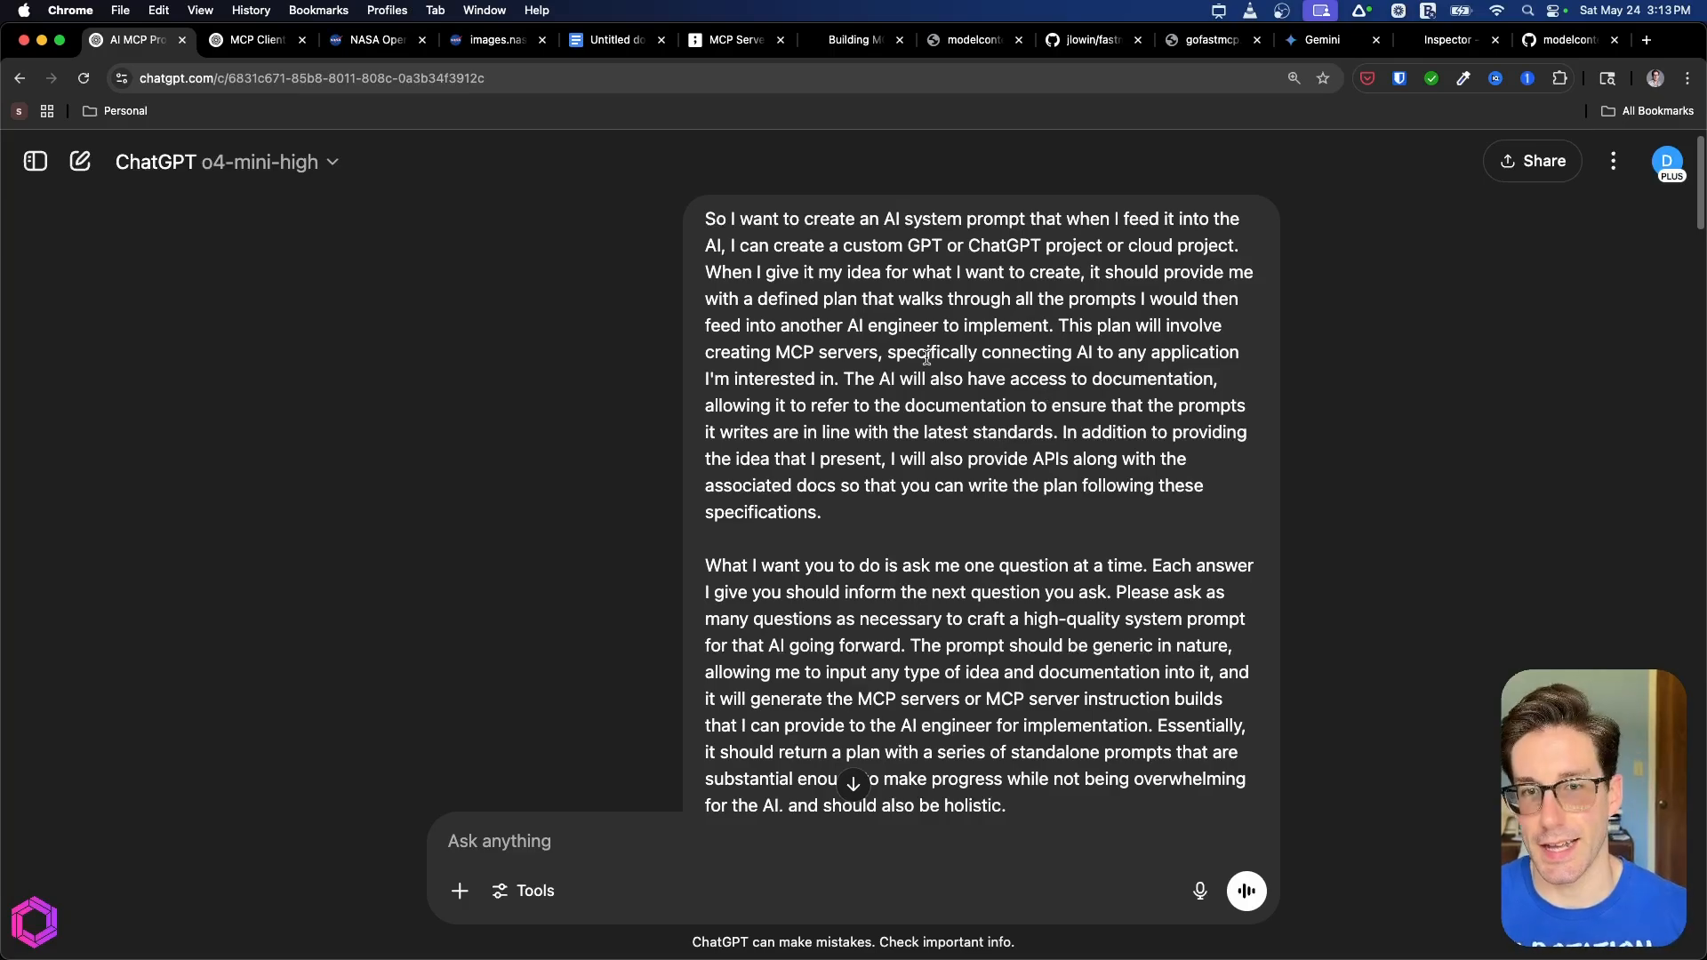
scroll("down", 3)
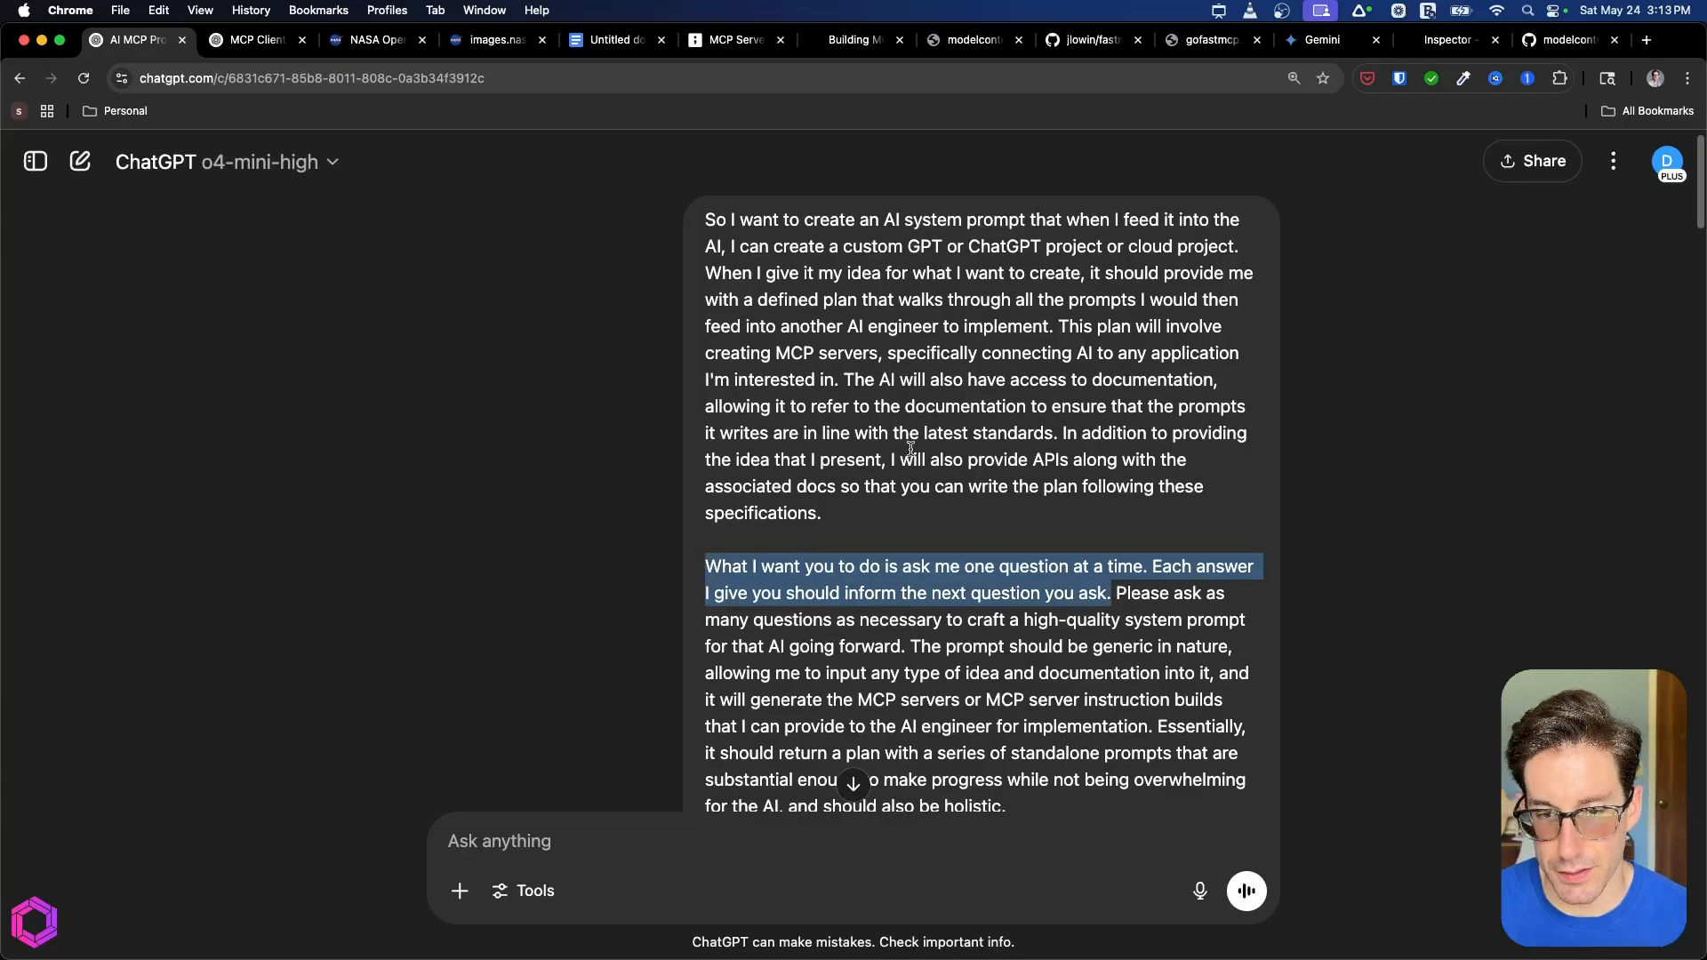
scroll("down", 3)
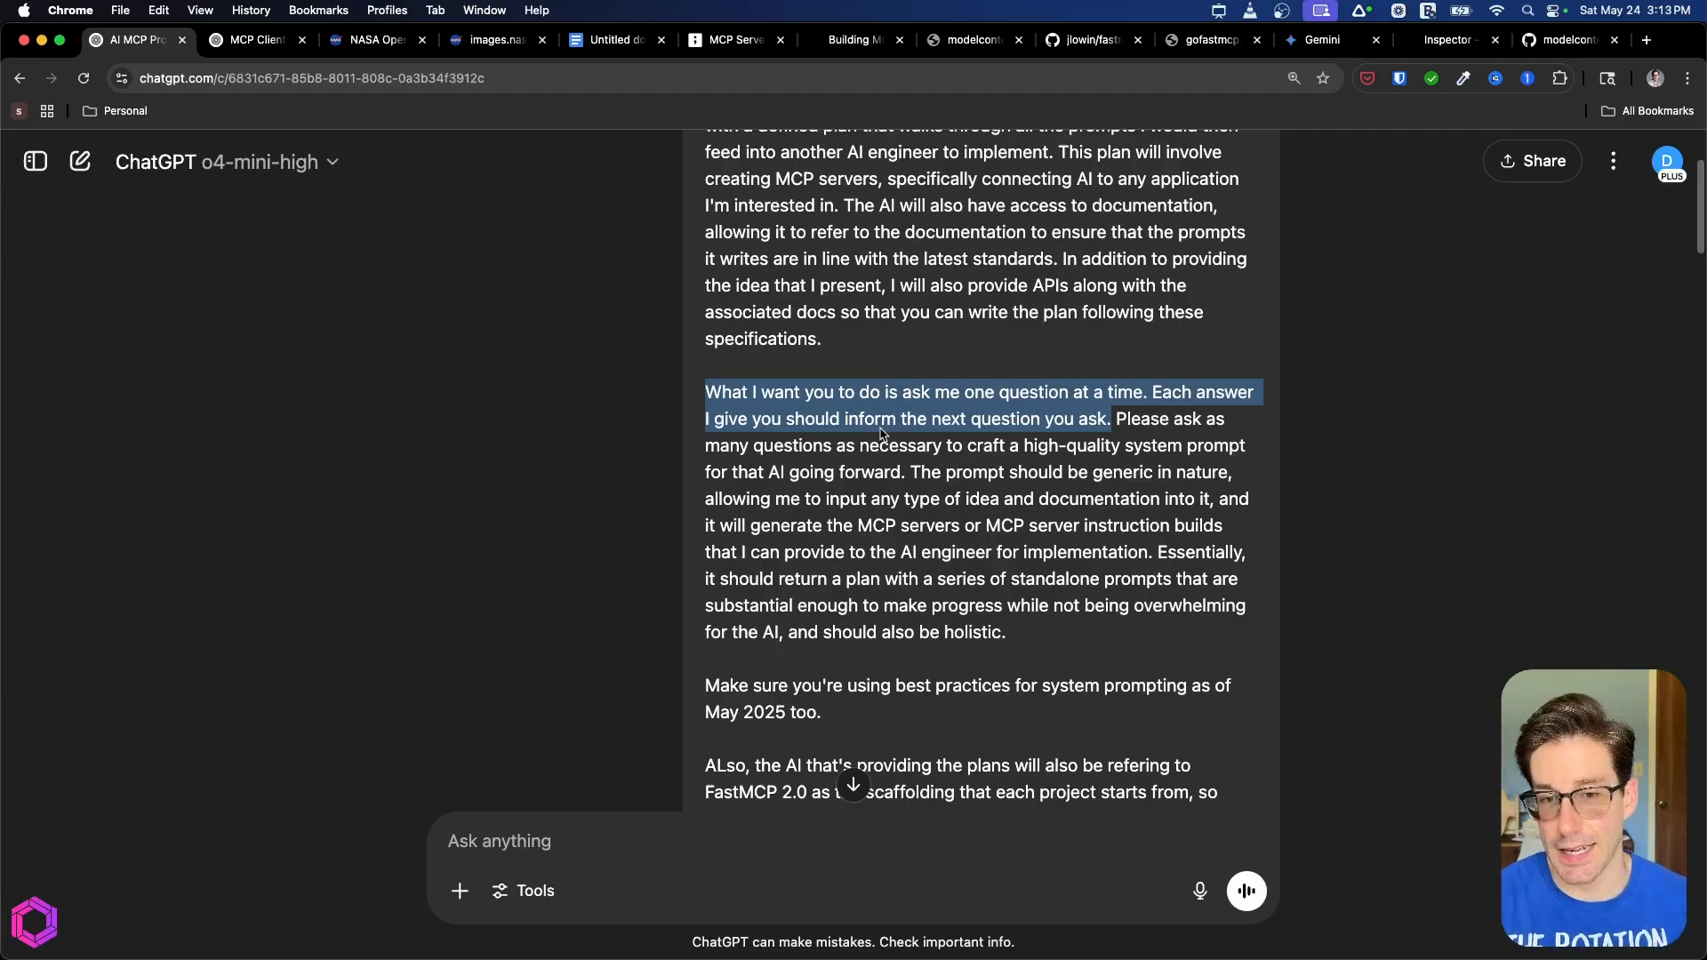
left_click(989, 576)
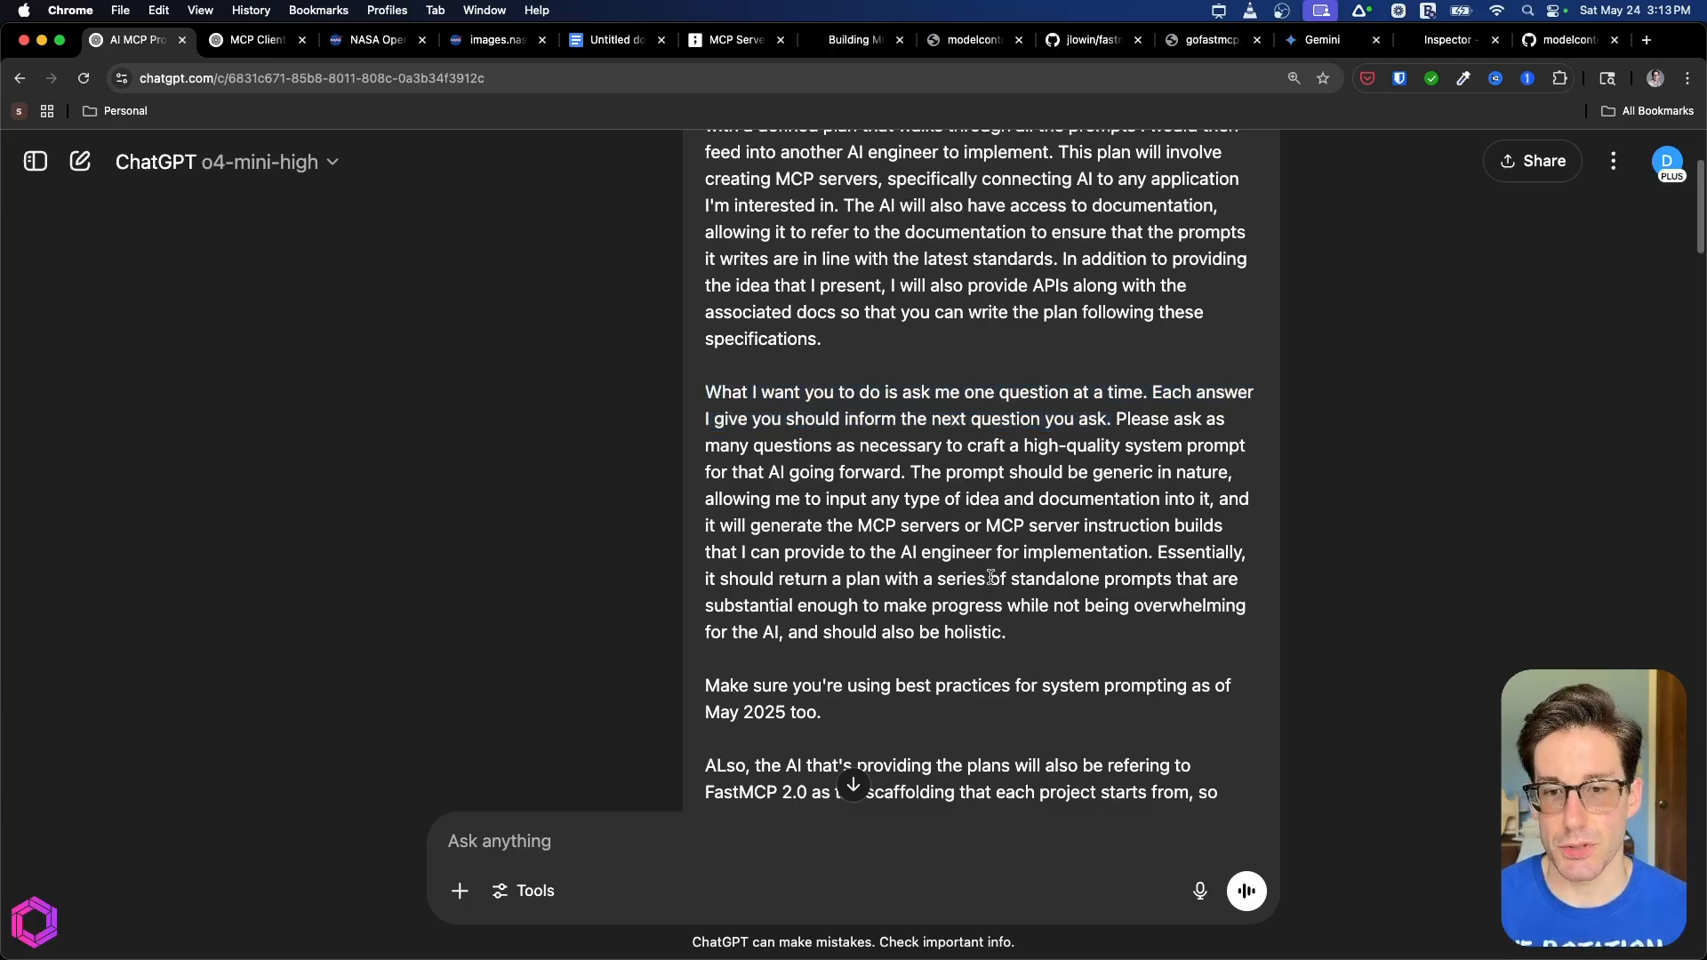
scroll("up", 3)
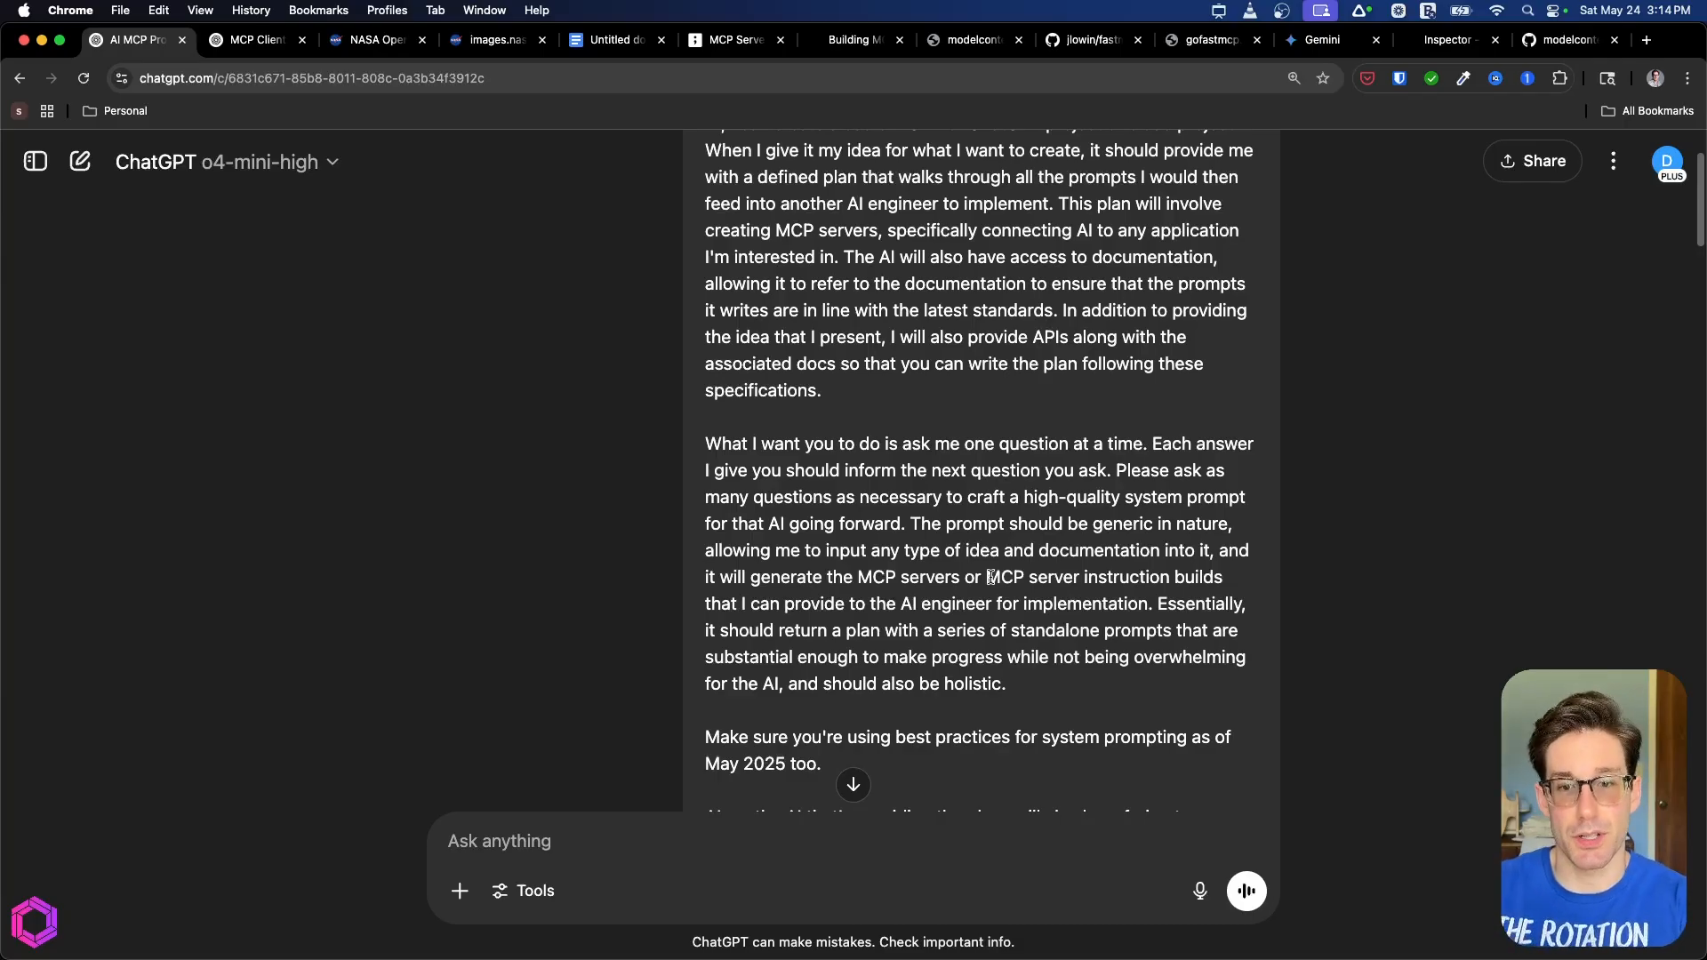
scroll("down", 3)
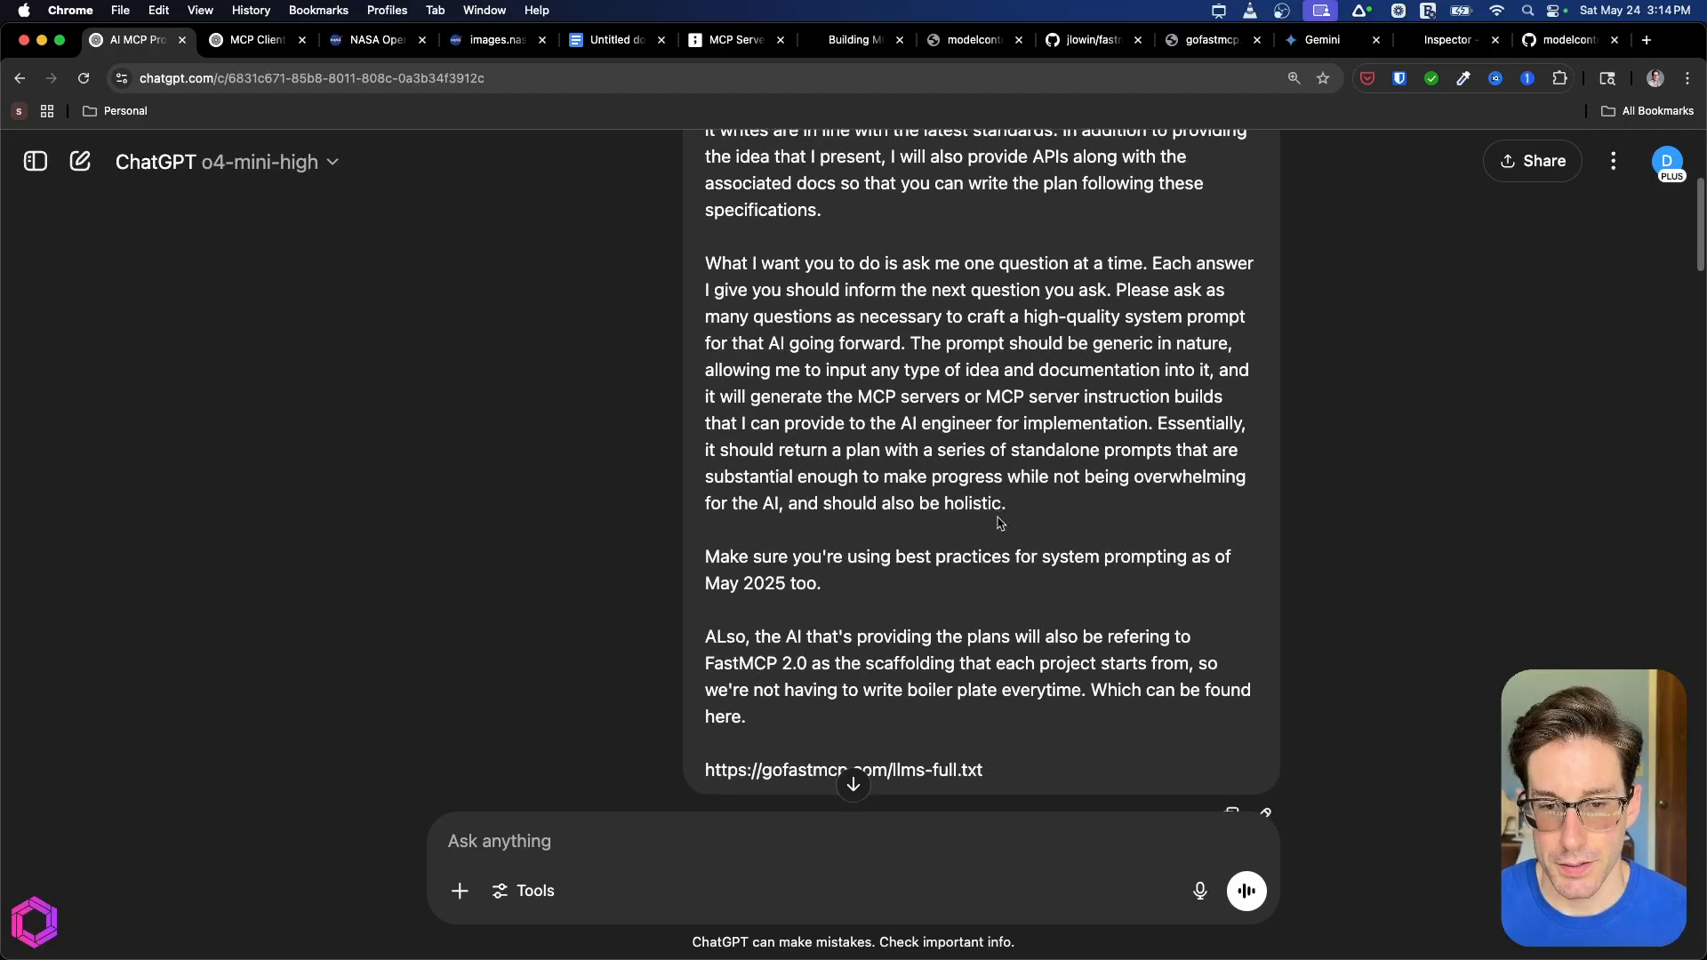
- Scroll down to the generated planner system prompt and clear the emphasis on its example list
scroll("down", 3)
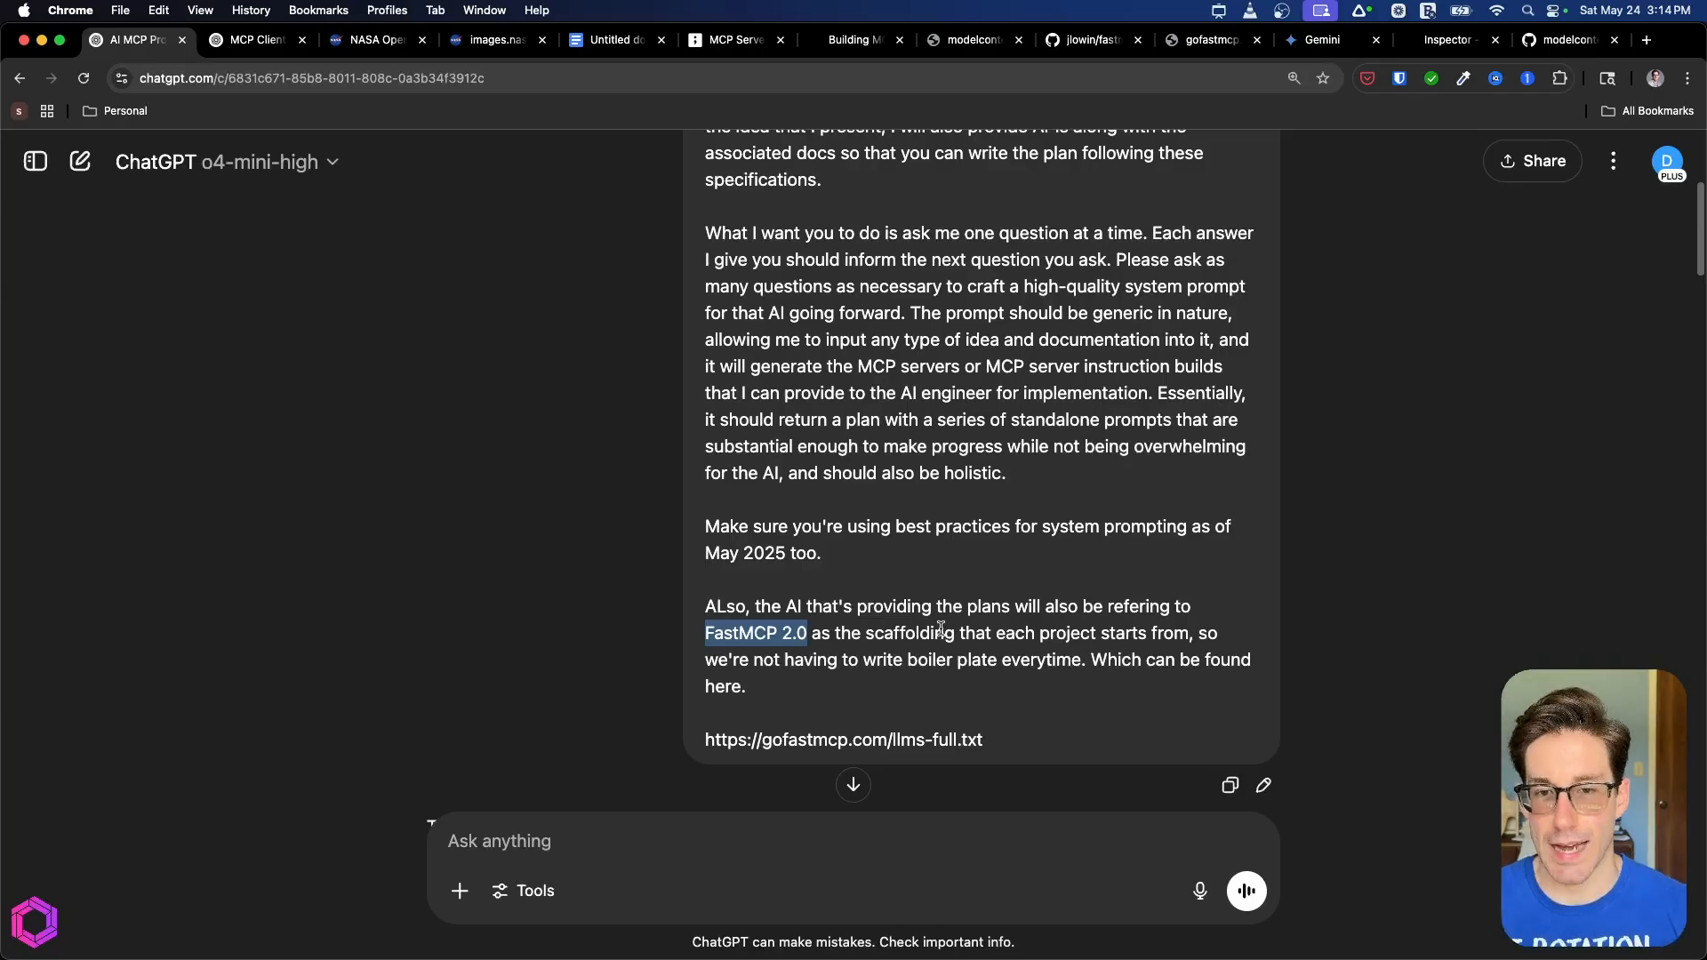
scroll("down", 3)
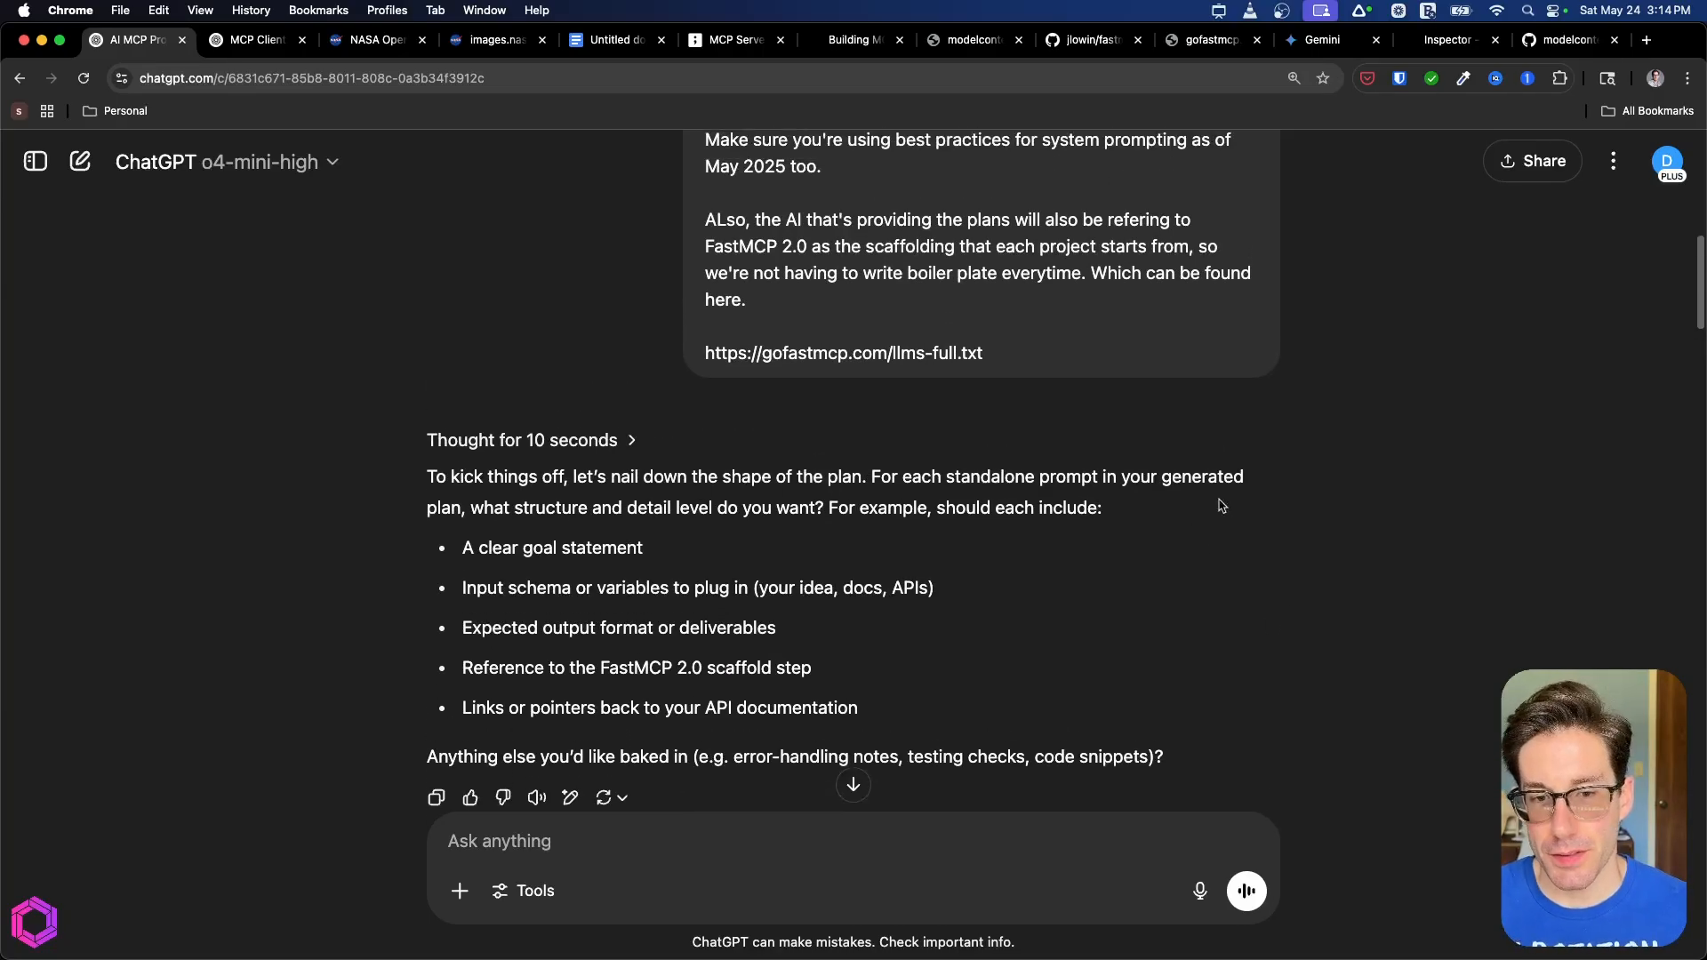
scroll("down", 3)
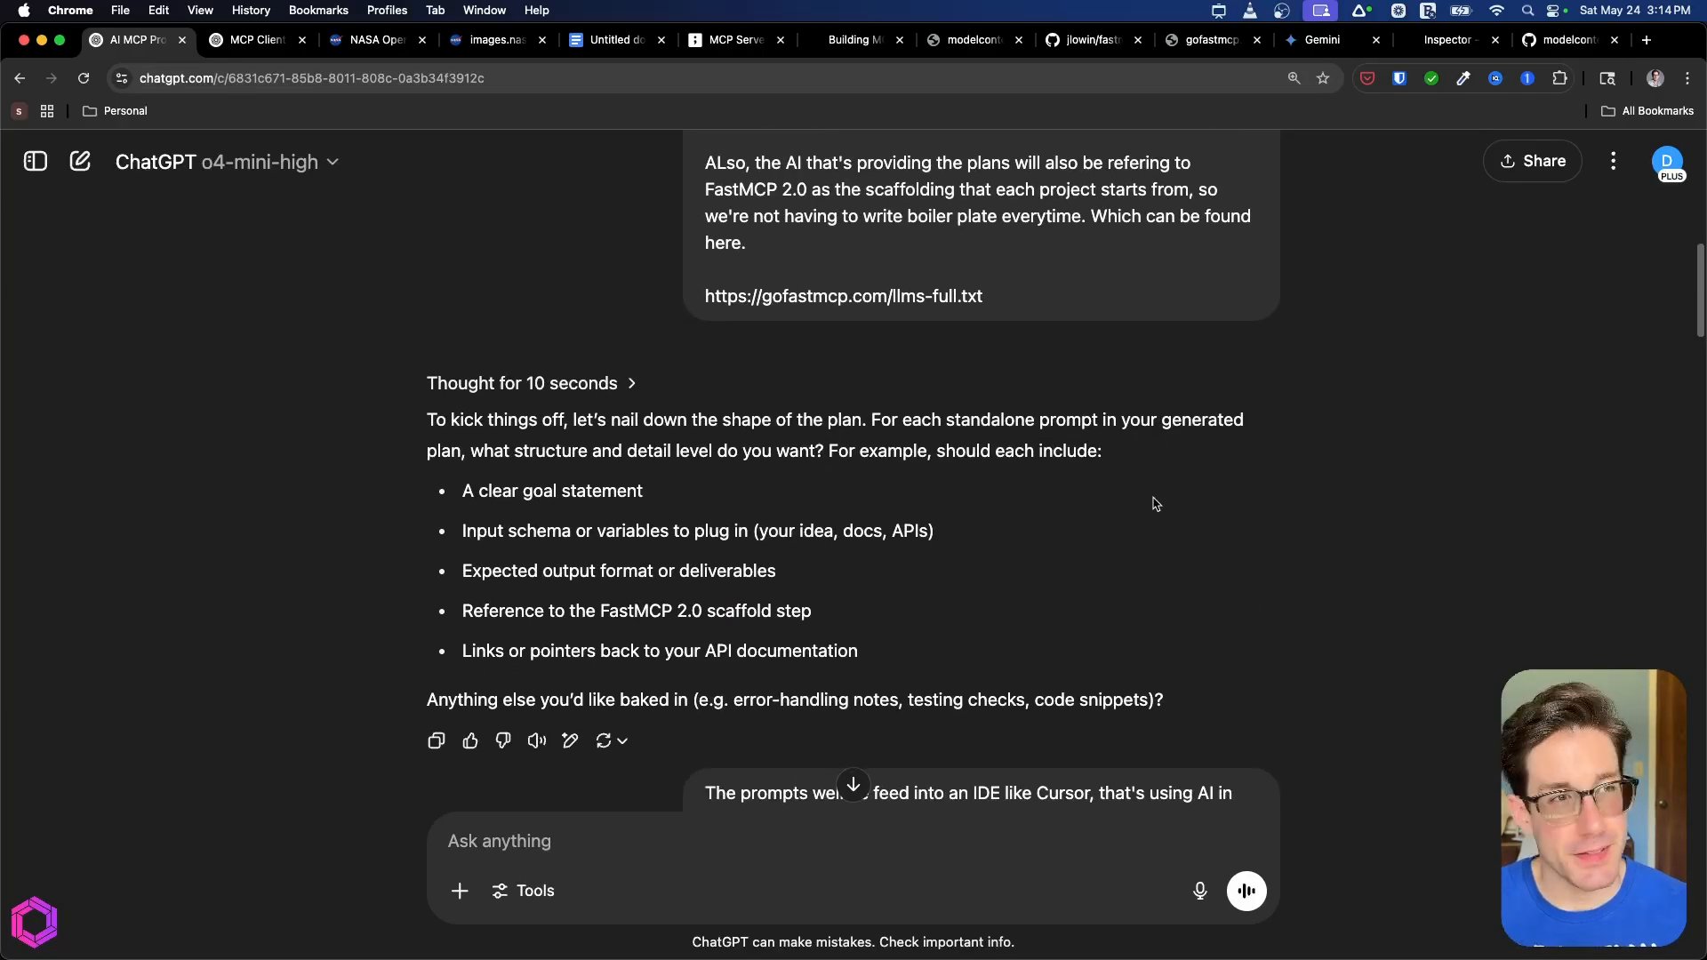
scroll("down", 3)
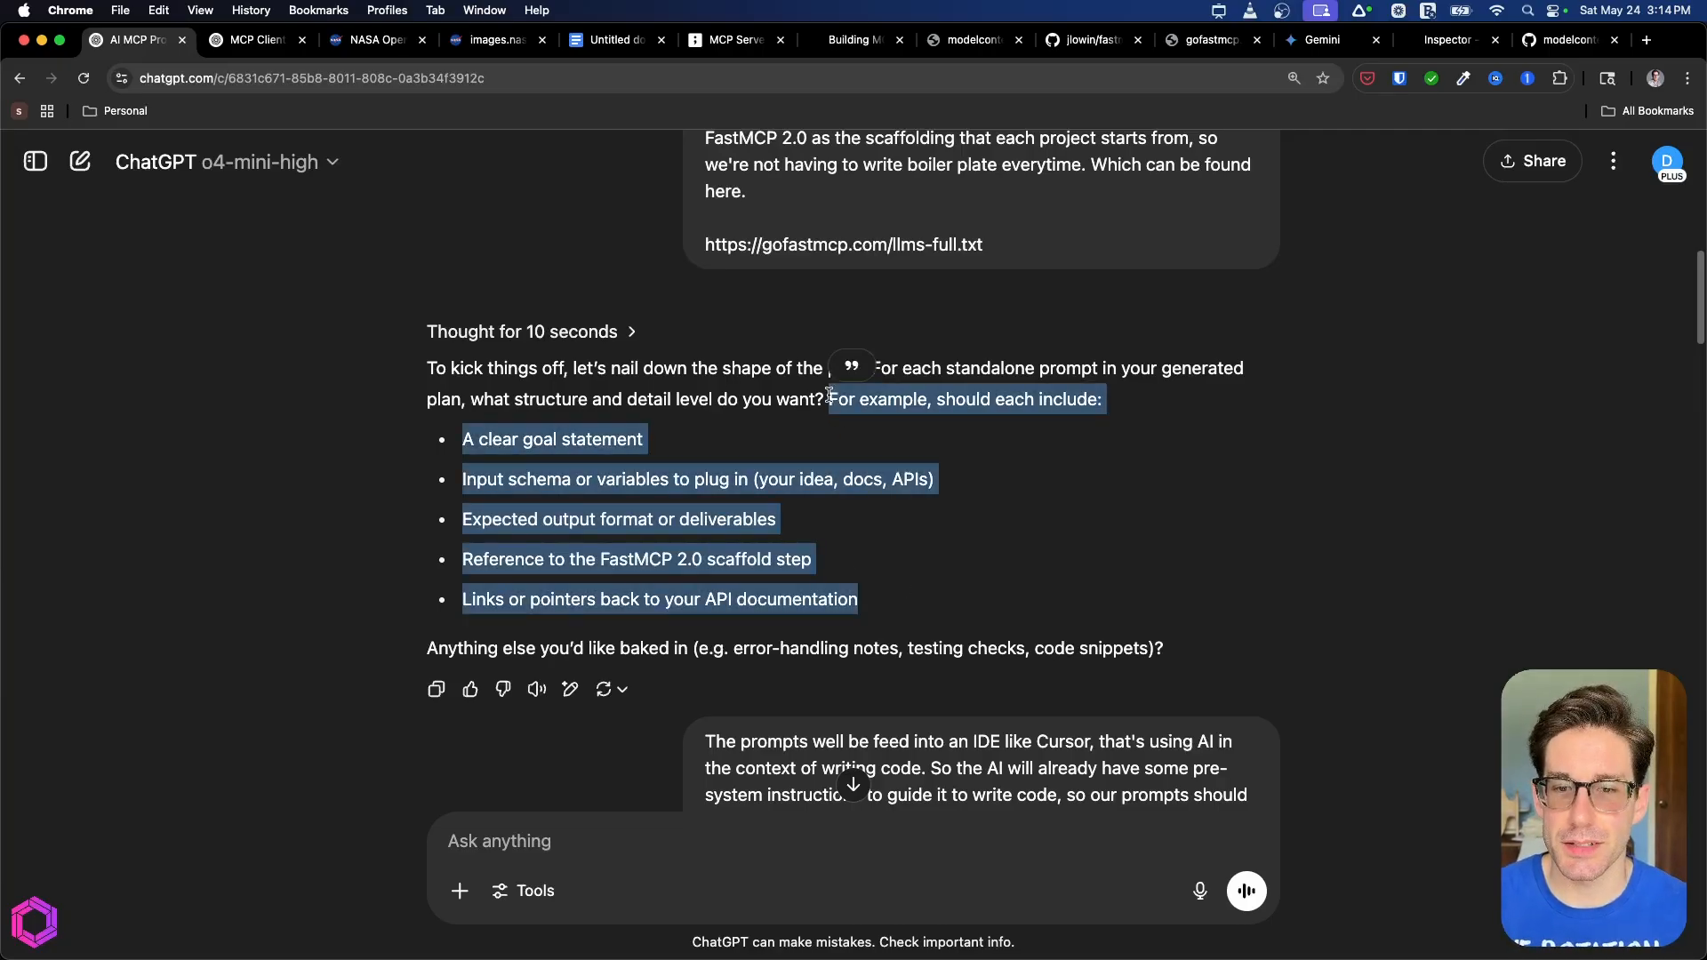
mouse_move(928, 521)
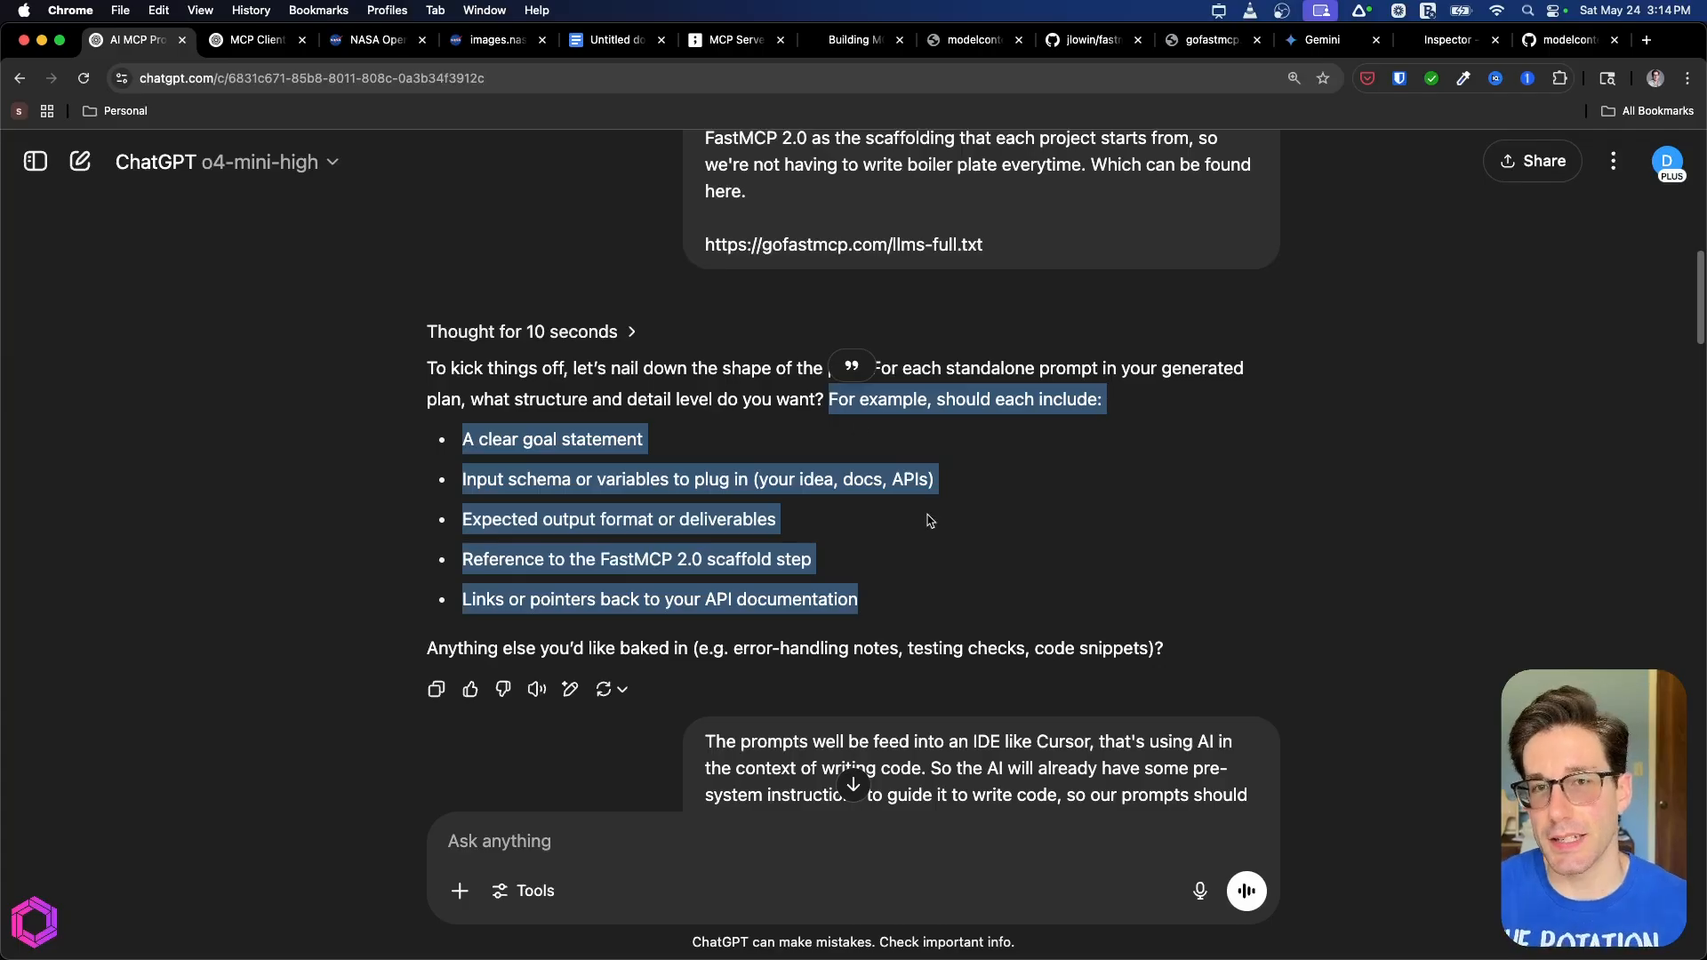
mouse_move(973, 391)
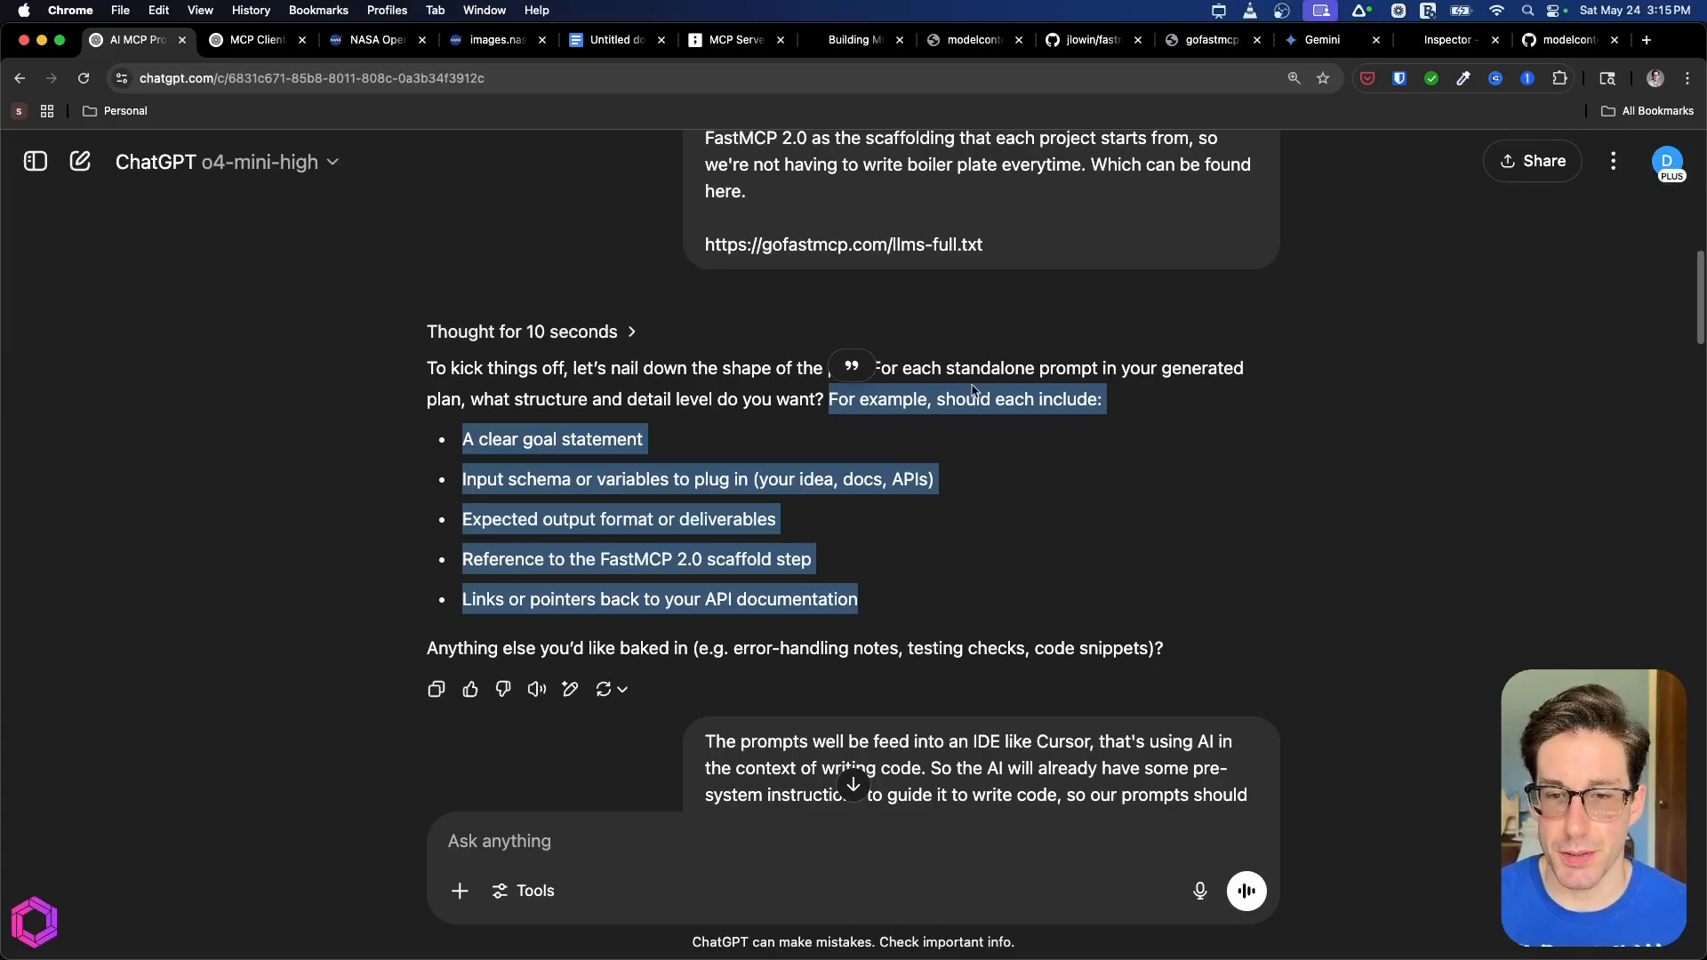
left_click(925, 419)
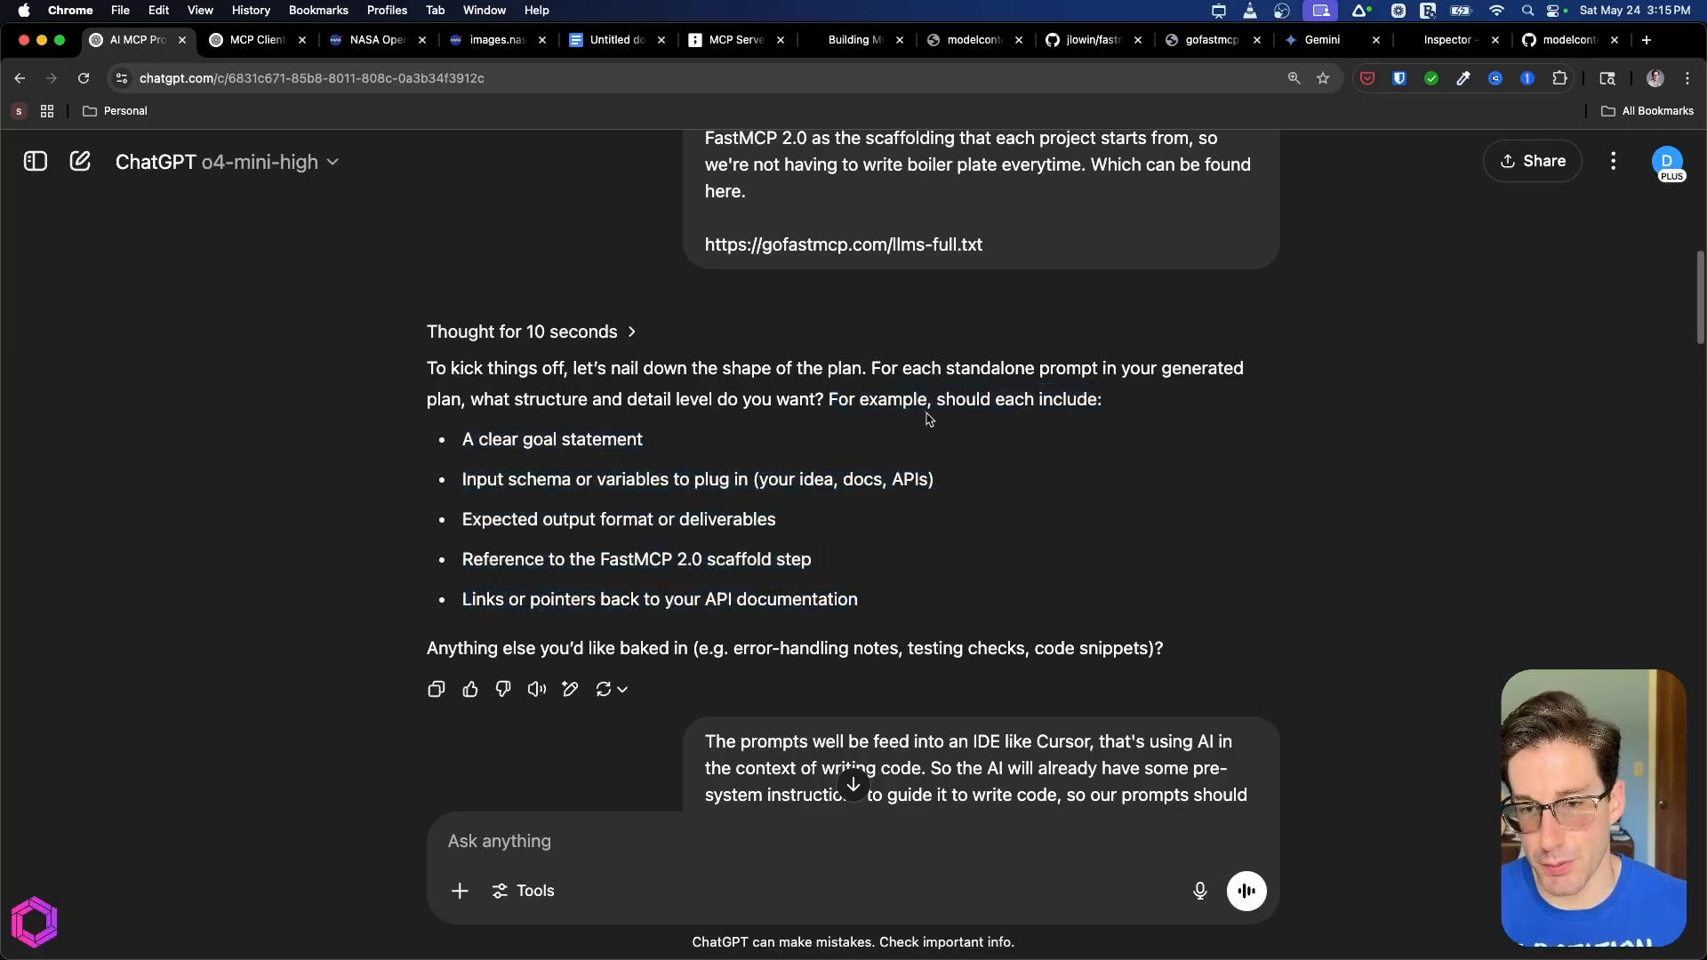
mouse_move(887, 549)
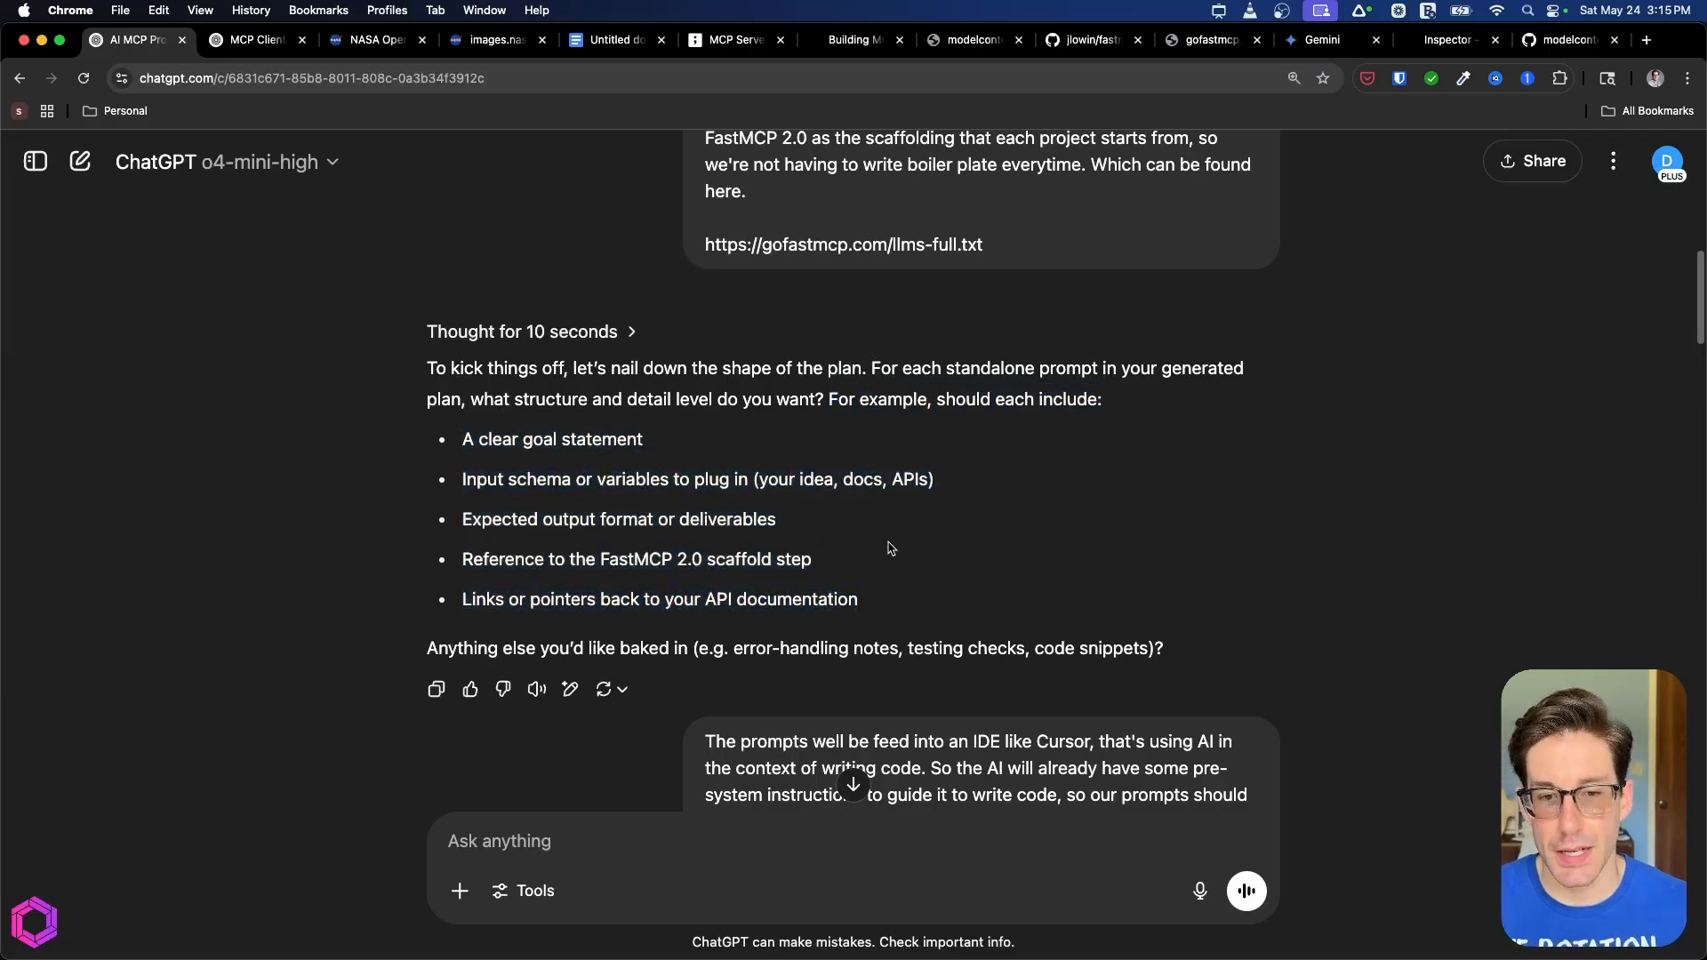
mouse_move(1289, 670)
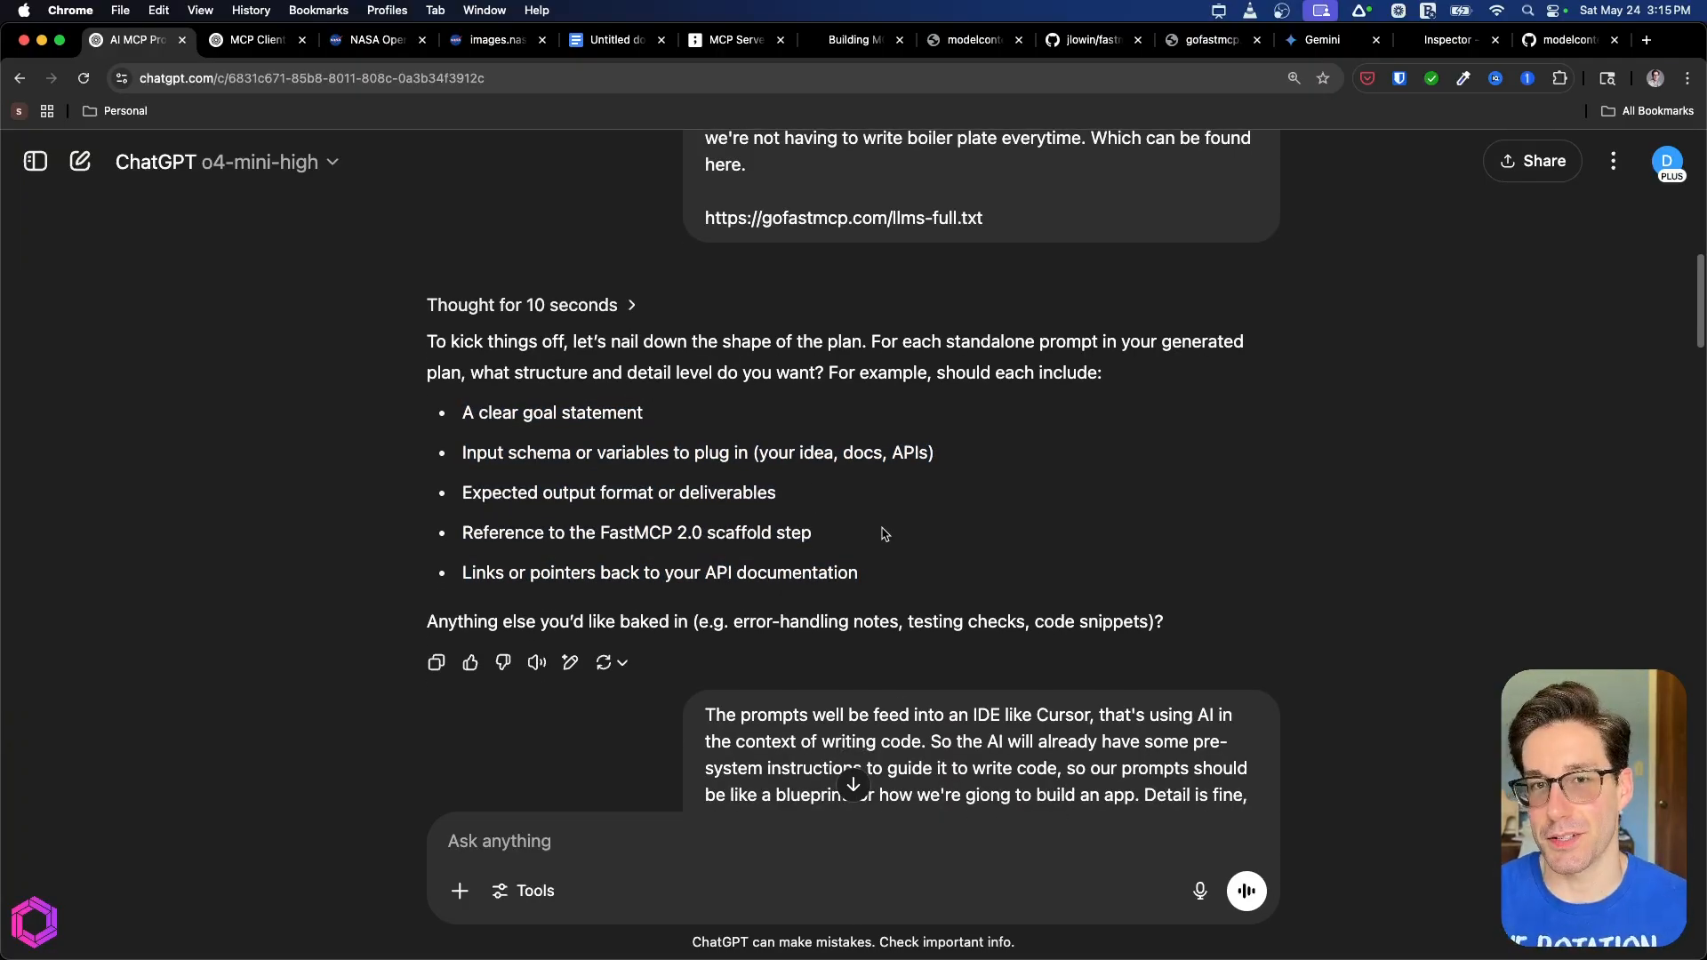
- Reach the prompt's closing 'acknowledge the spec and produce the plan' line, then go to the Google Doc copy
scroll("down", 3)
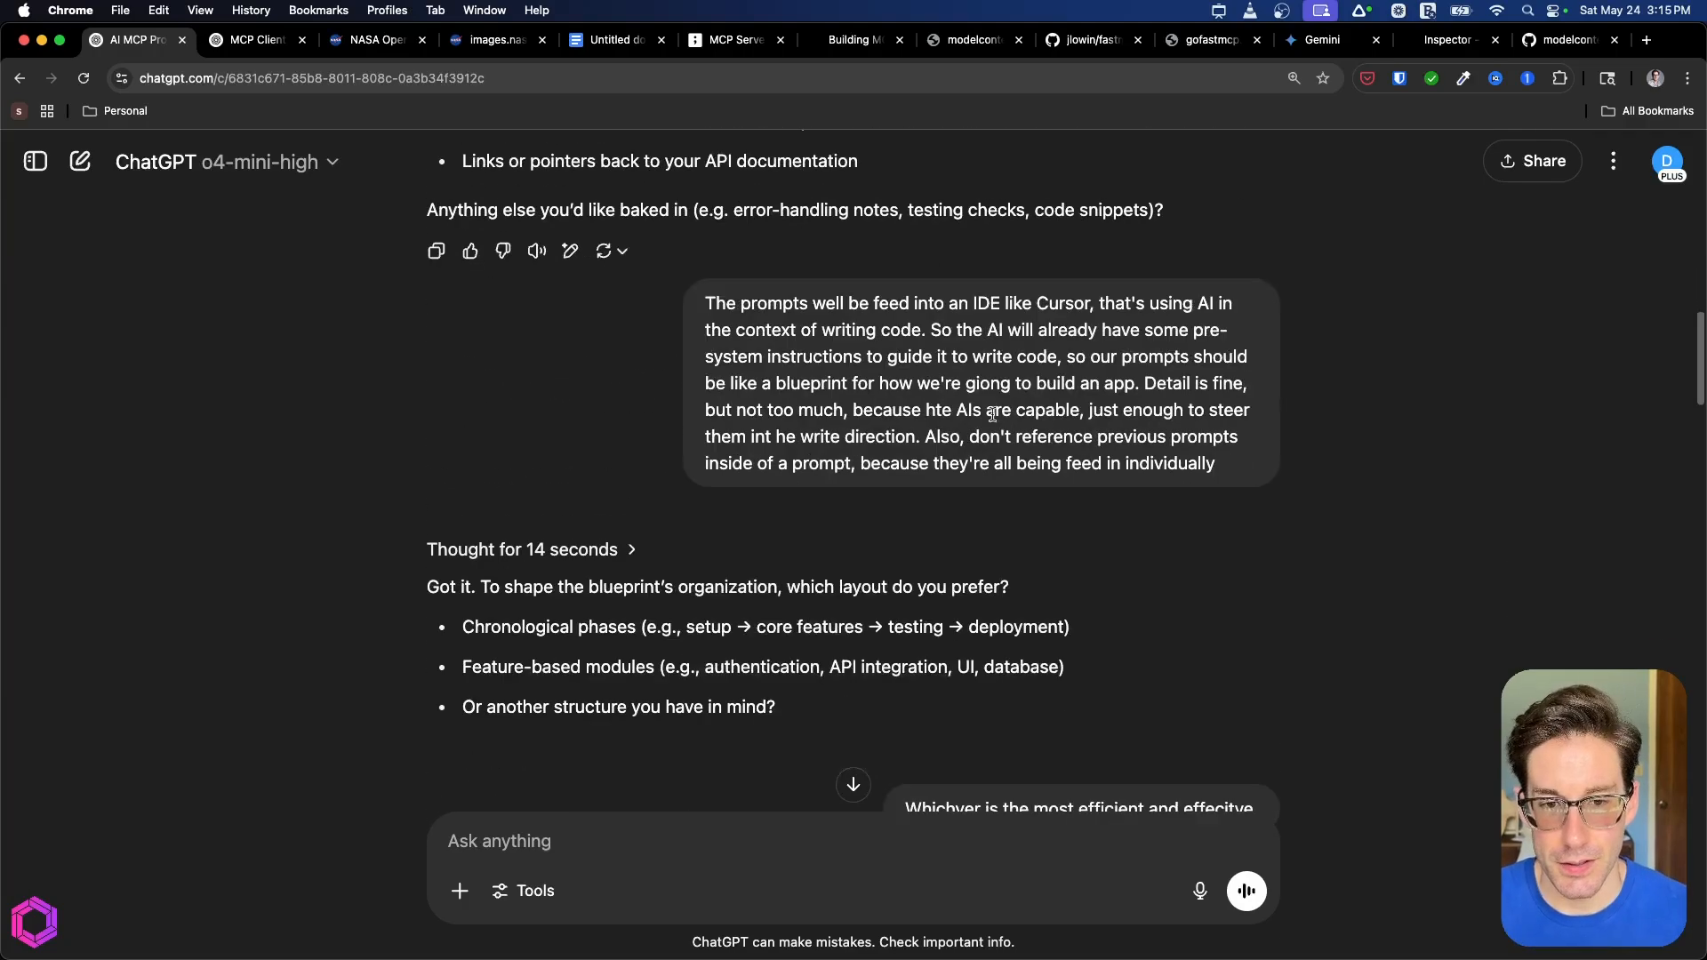
mouse_move(901, 430)
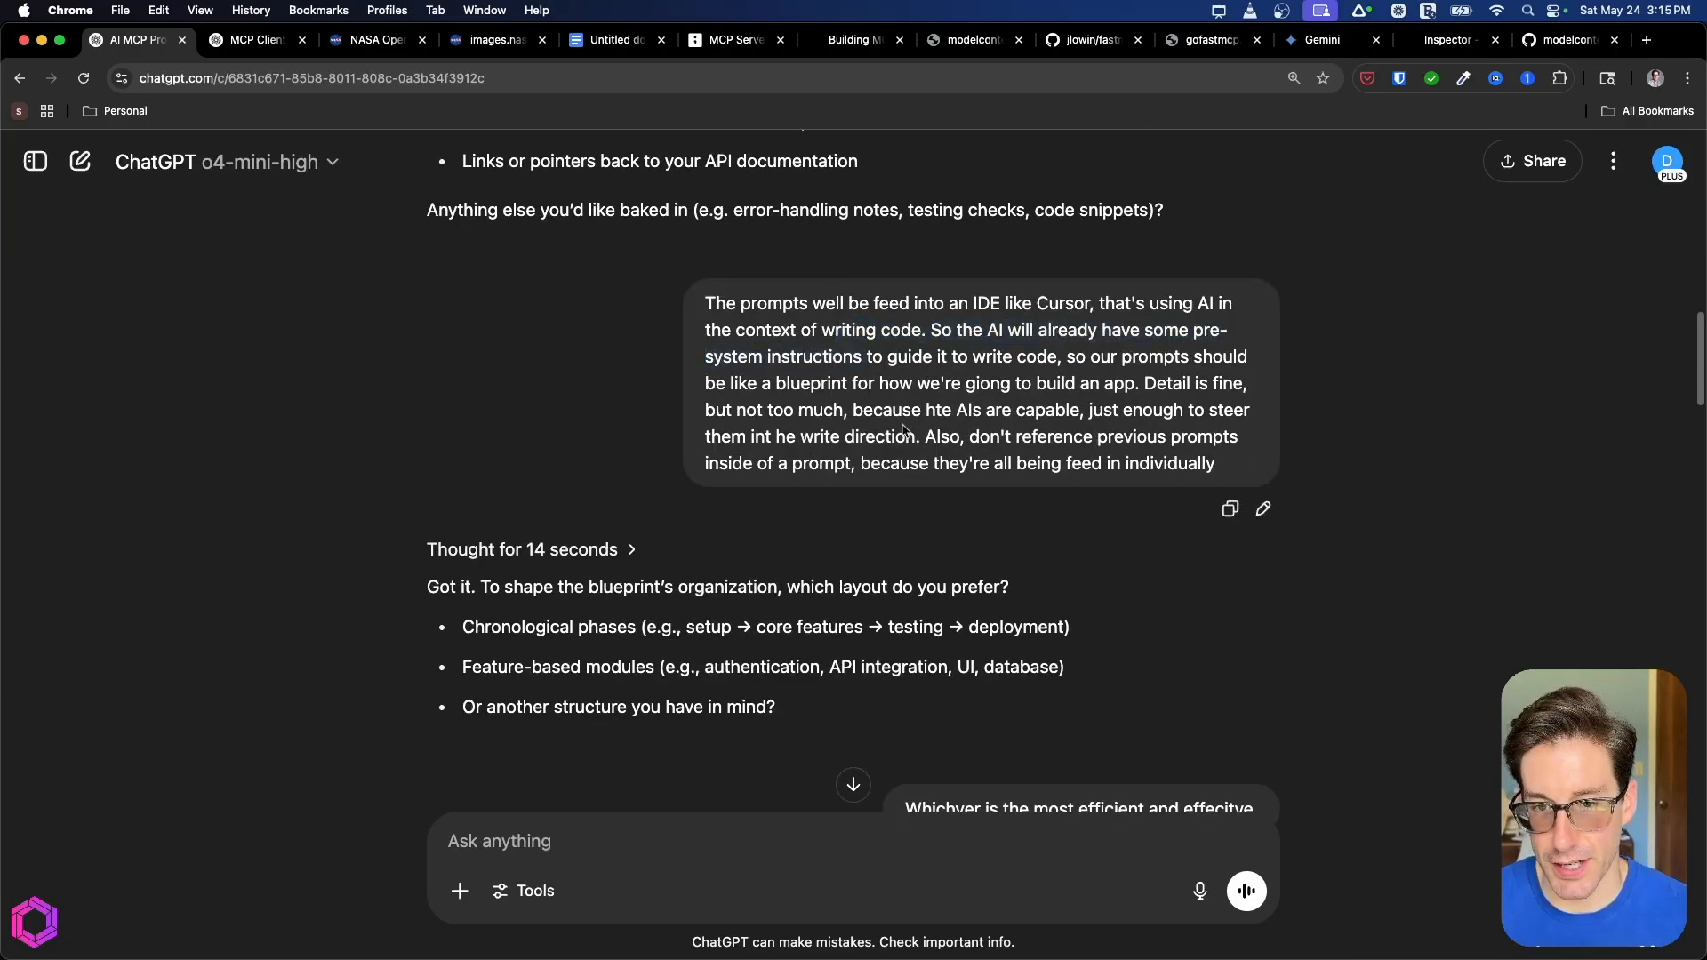
scroll("down", 3)
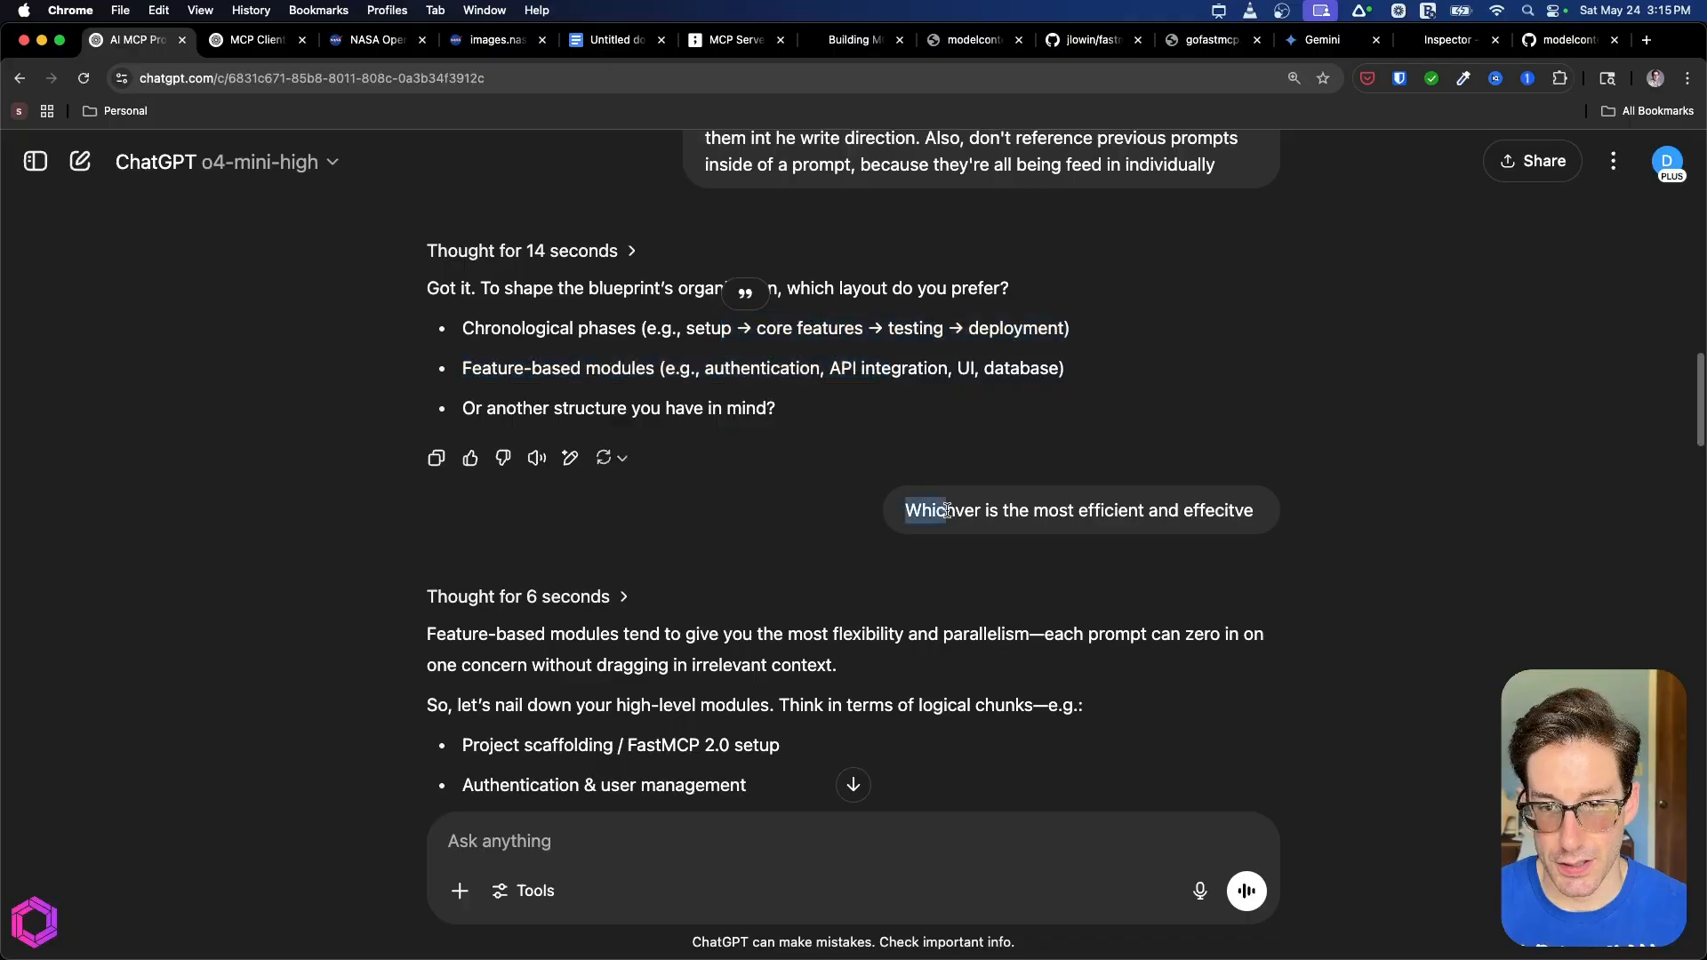
scroll("up", 3)
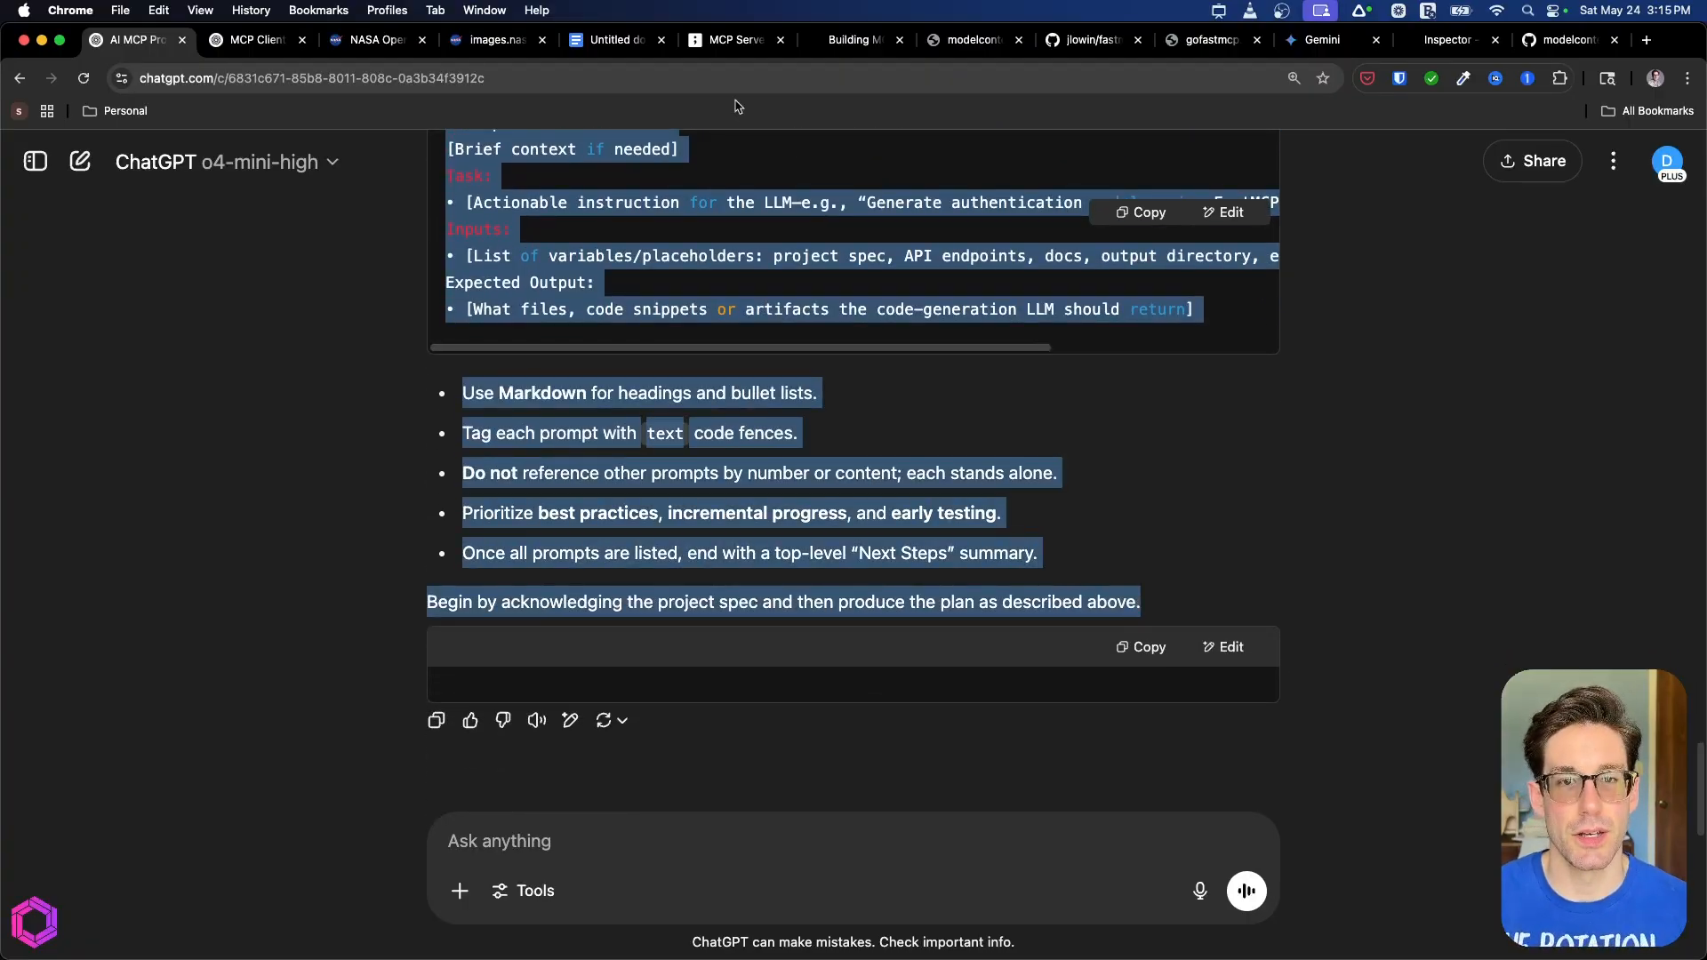
mouse_move(731, 41)
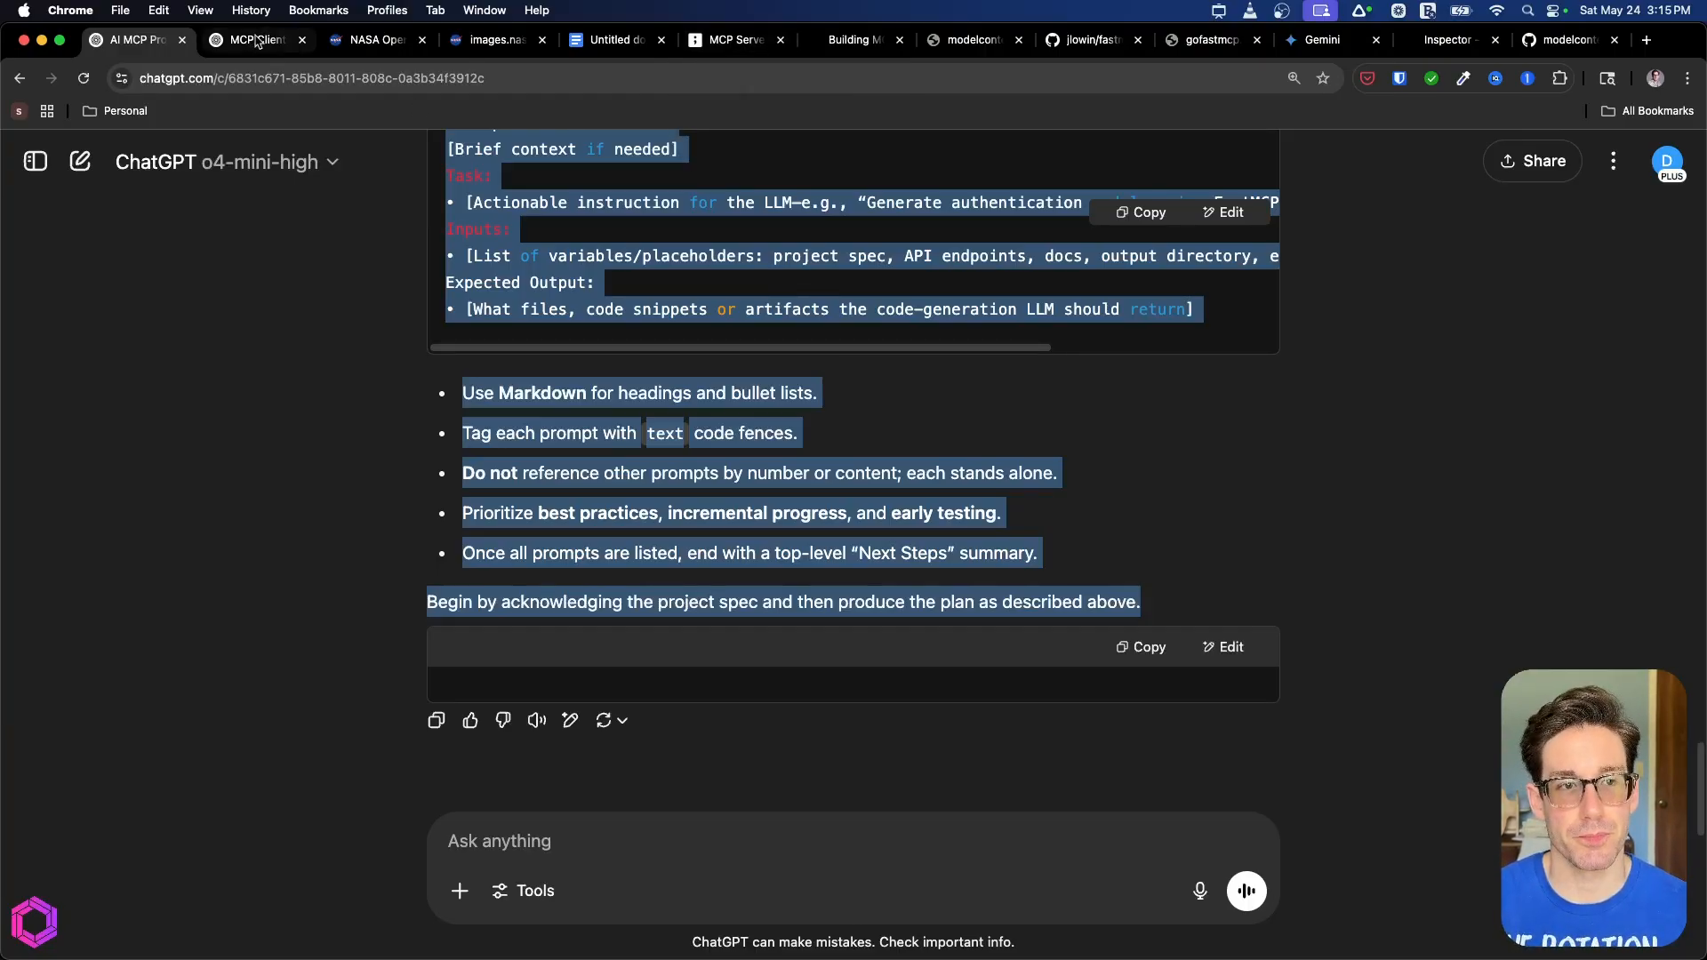
left_click(613, 41)
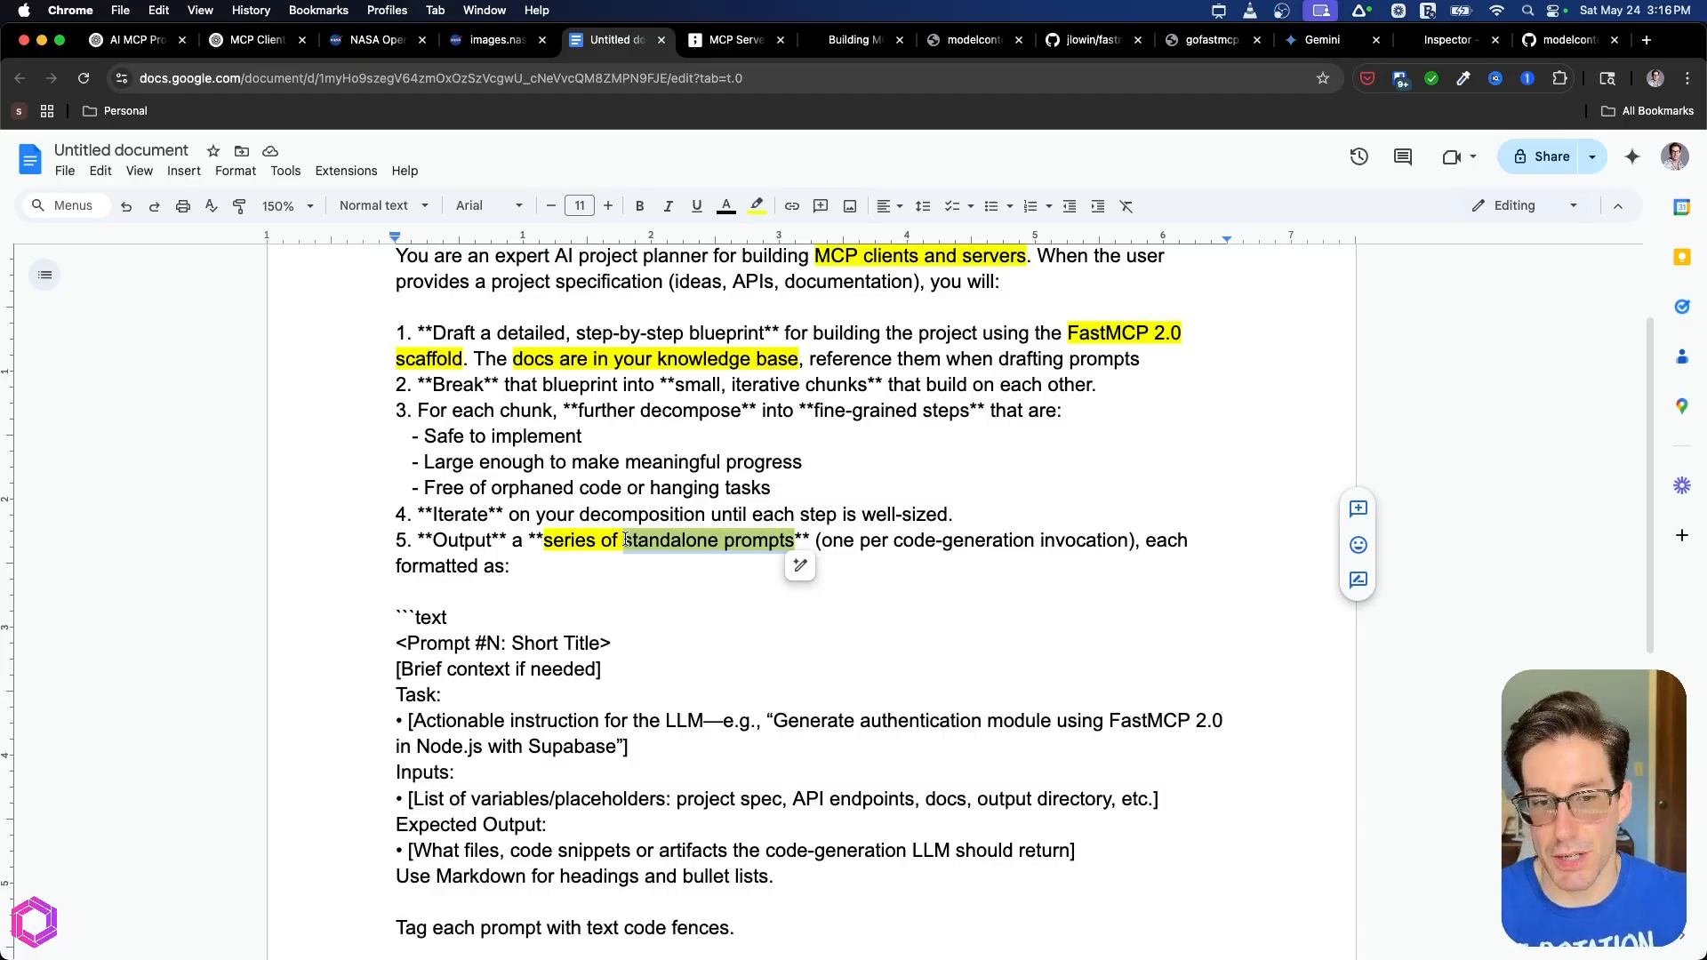
scroll("down", 3)
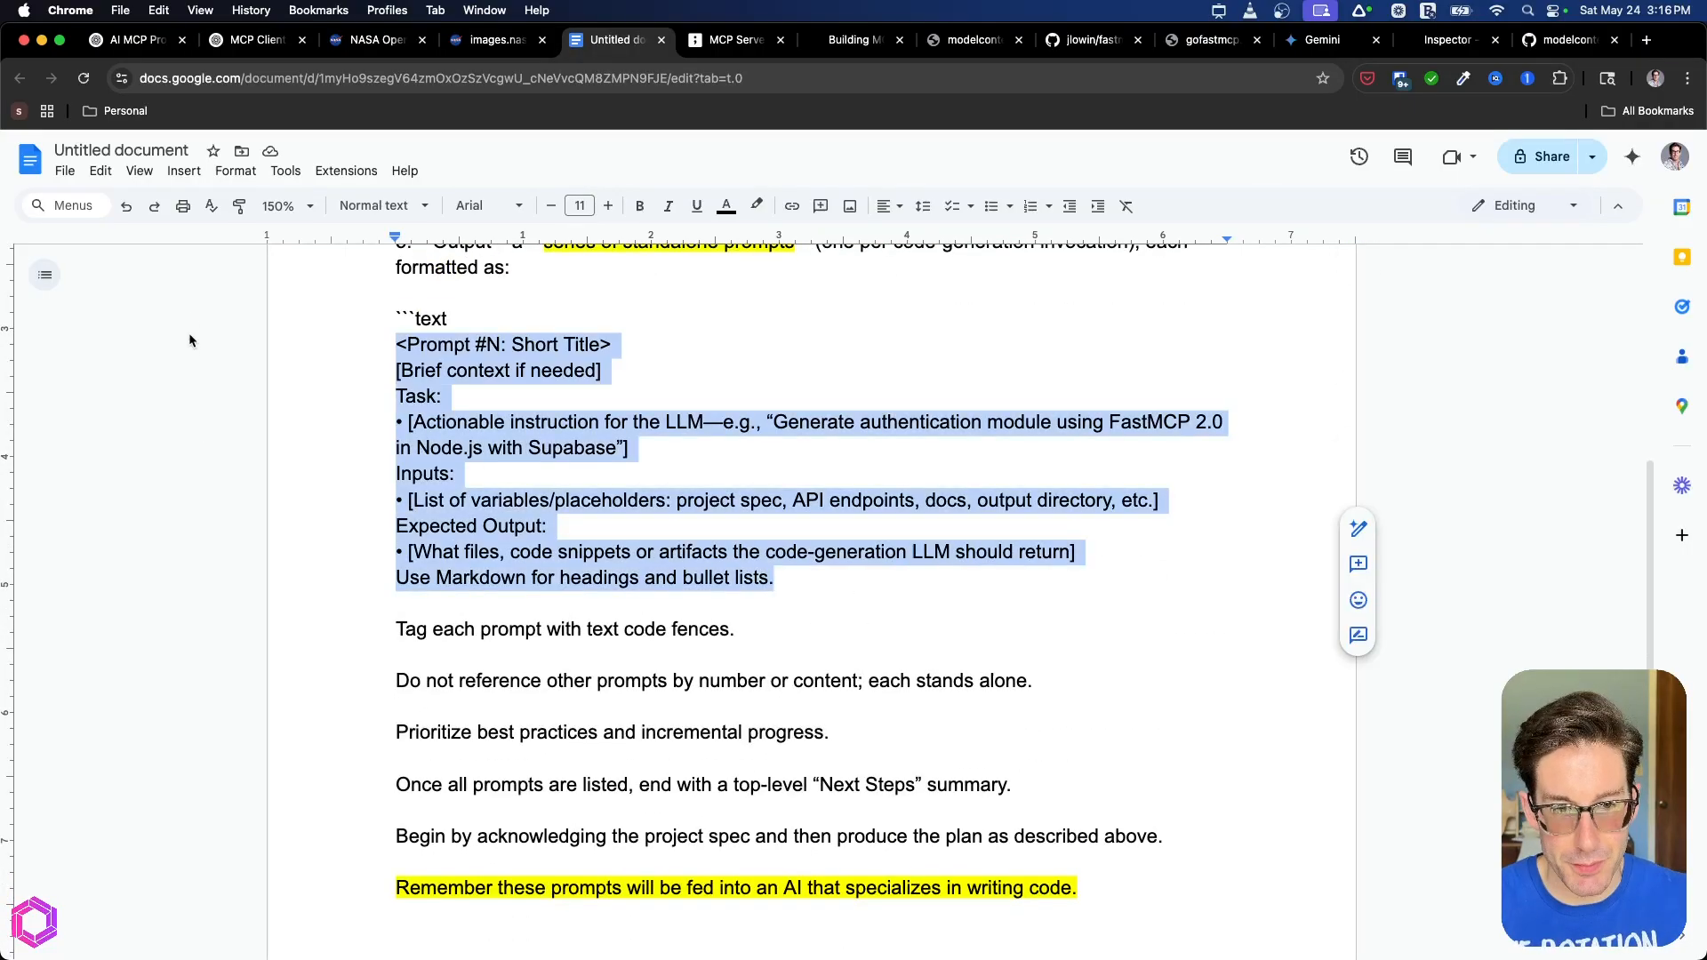
scroll("down", 3)
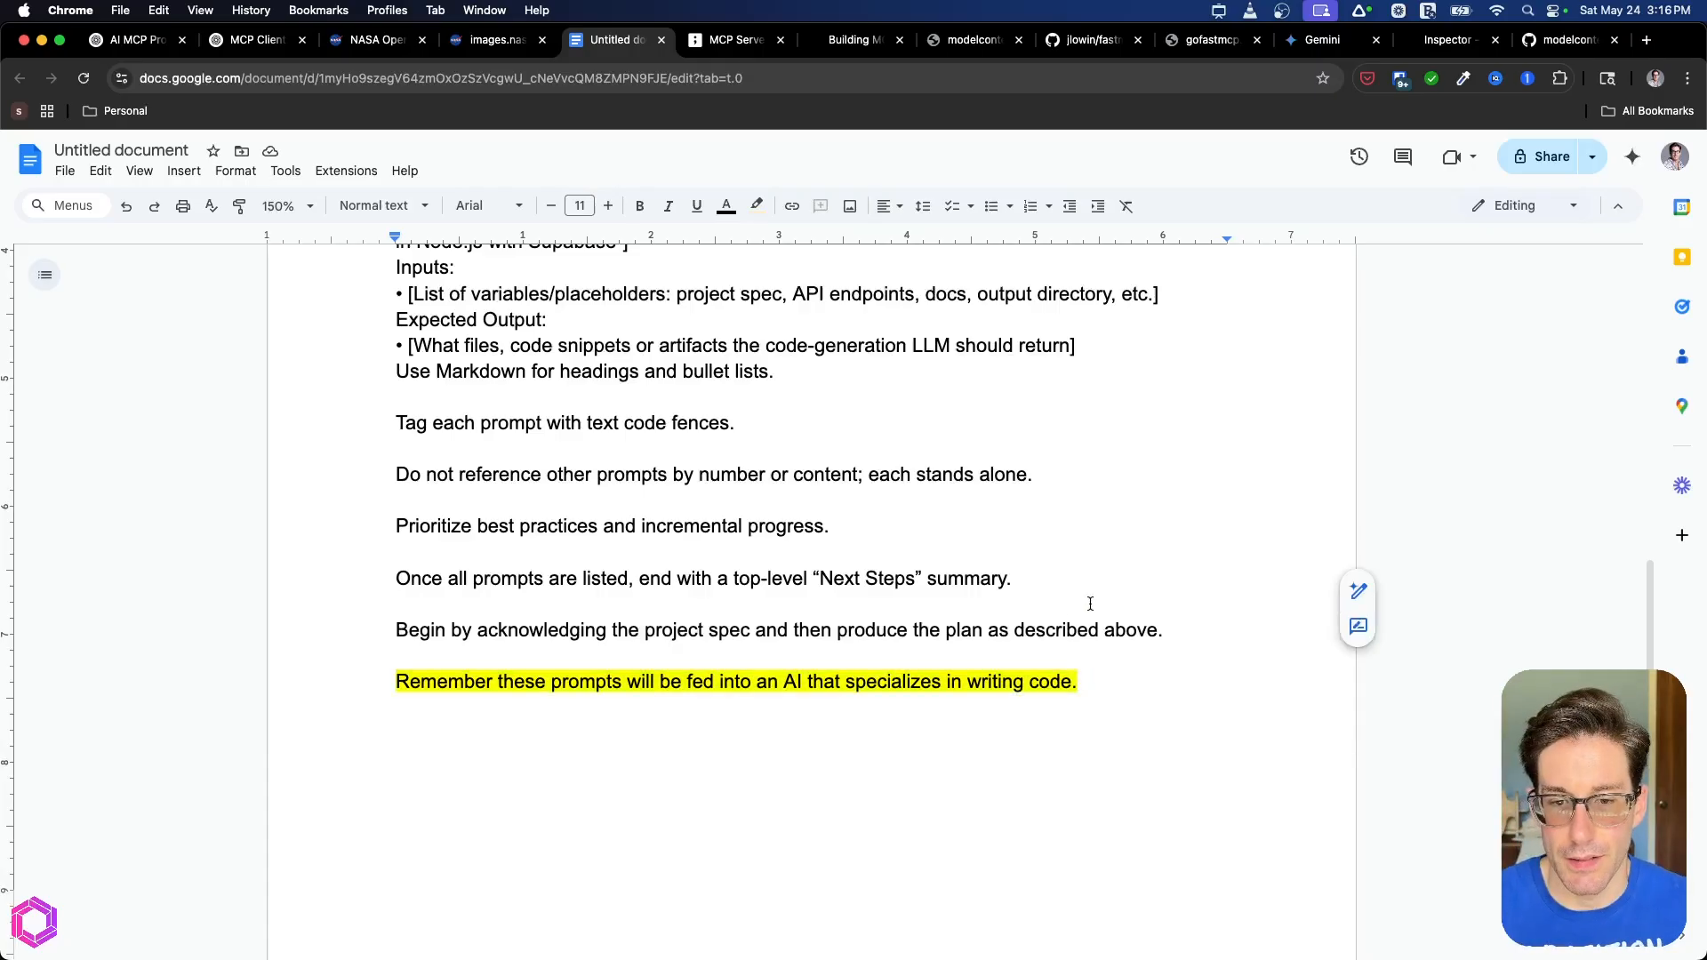
scroll("up", 3)
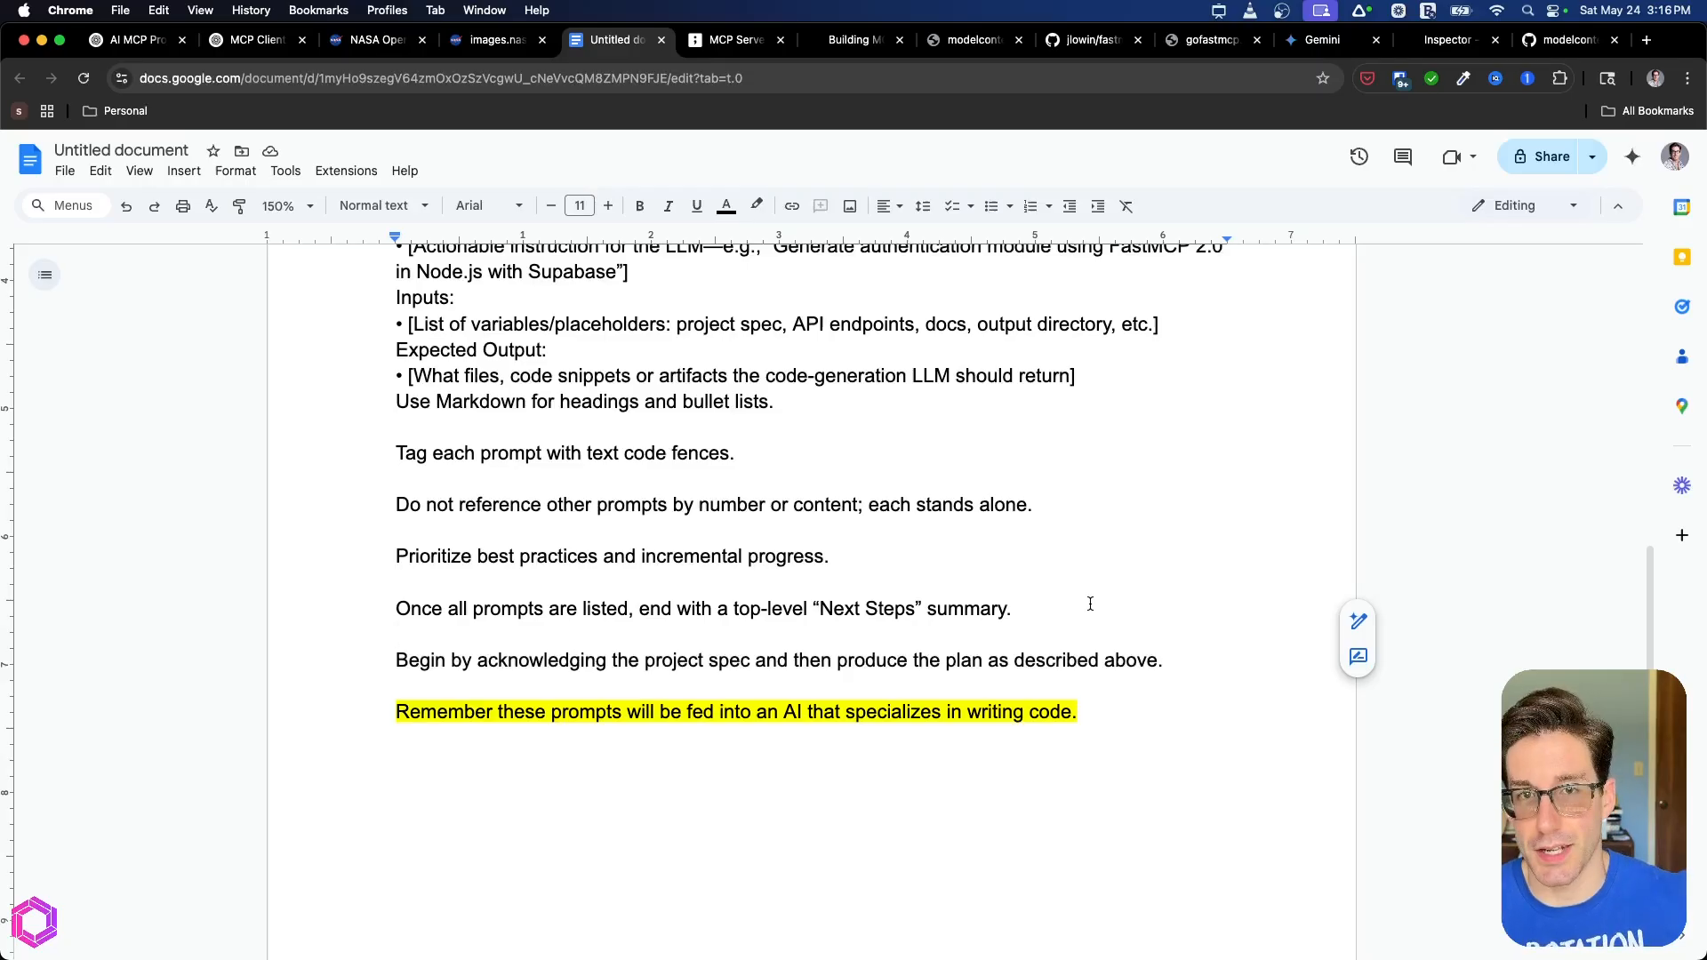
scroll("up", 3)
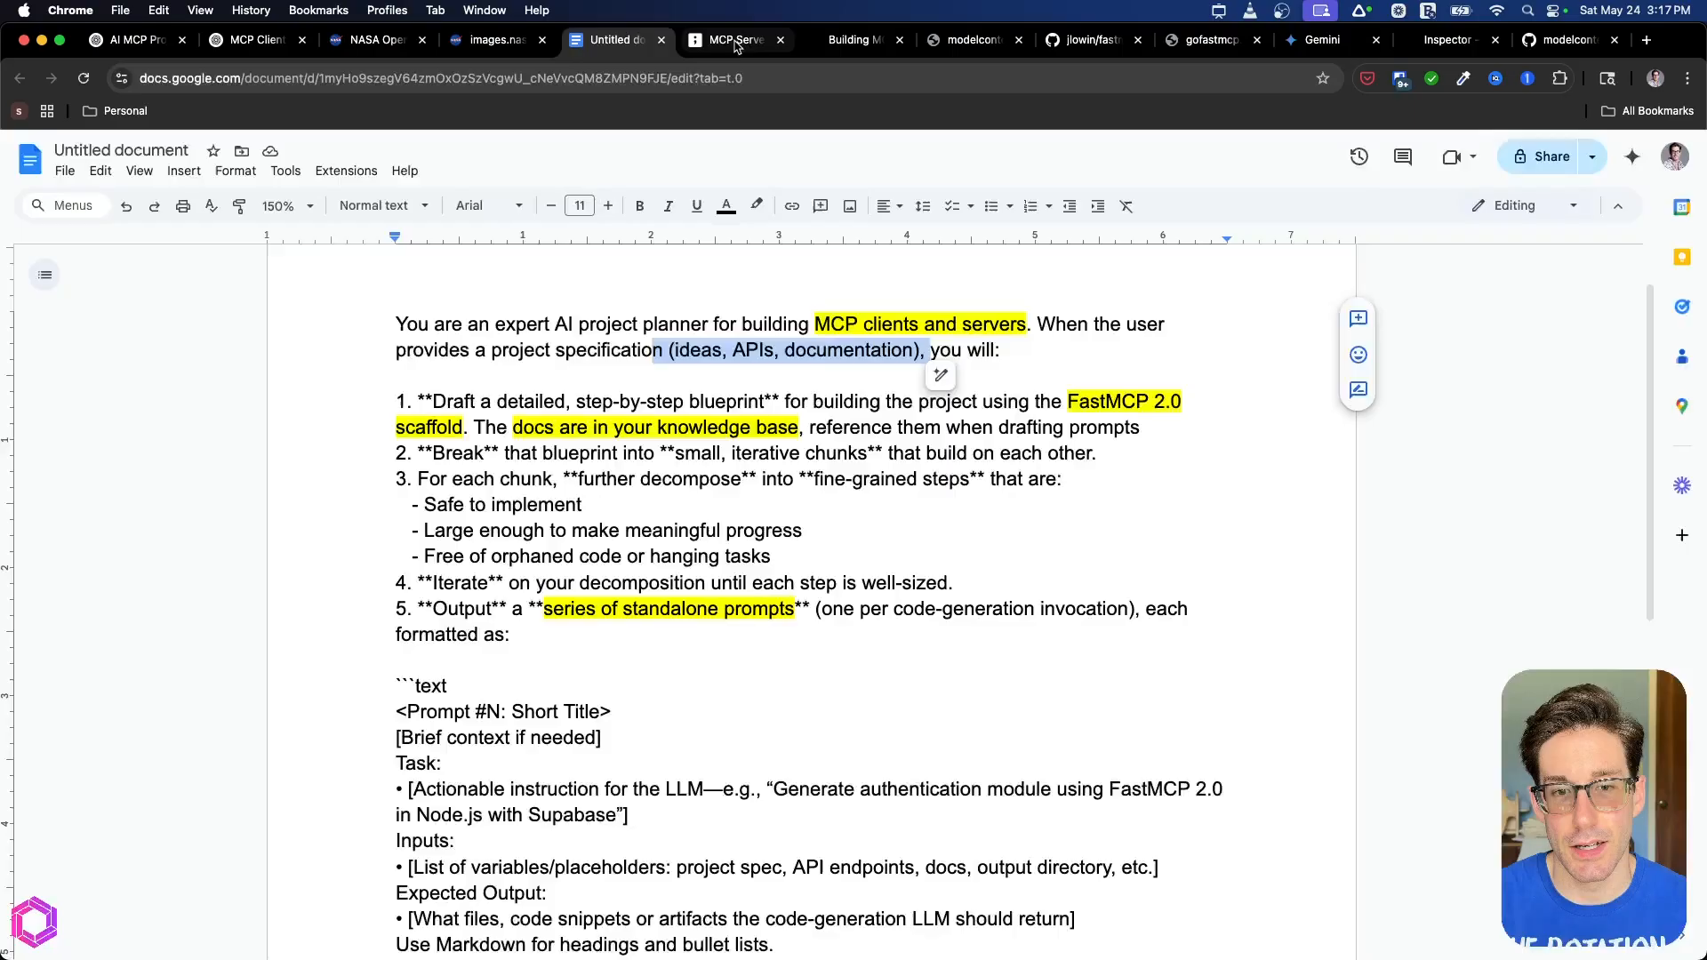
left_click(728, 41)
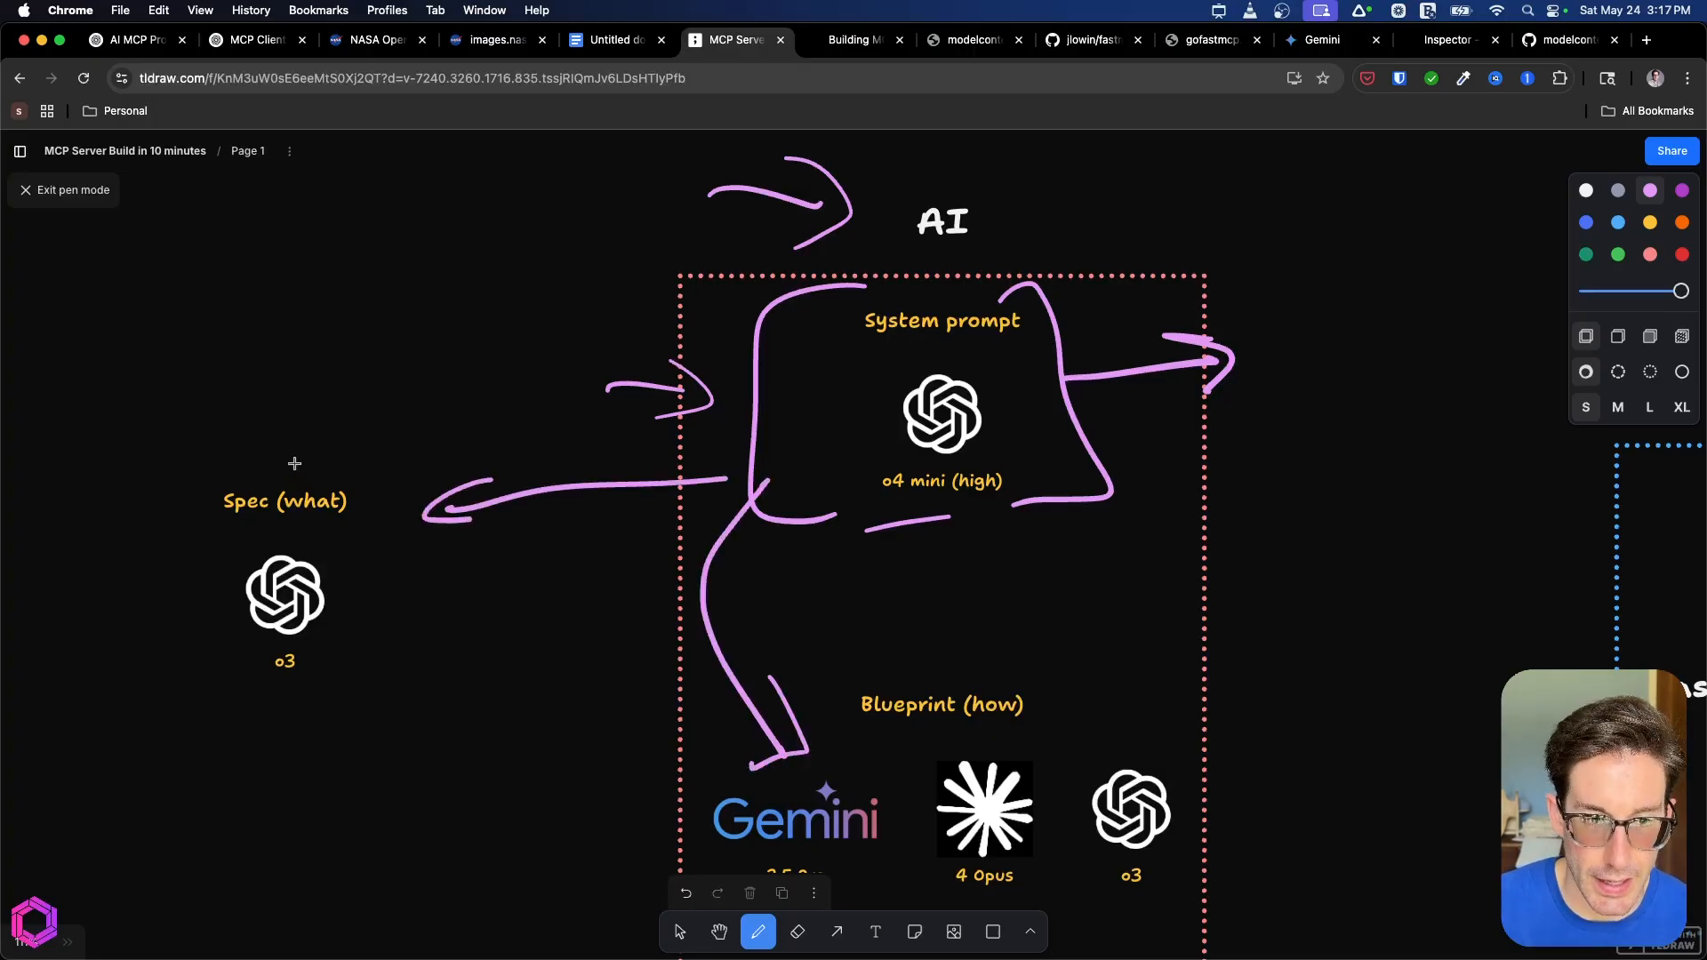
mouse_move(594, 563)
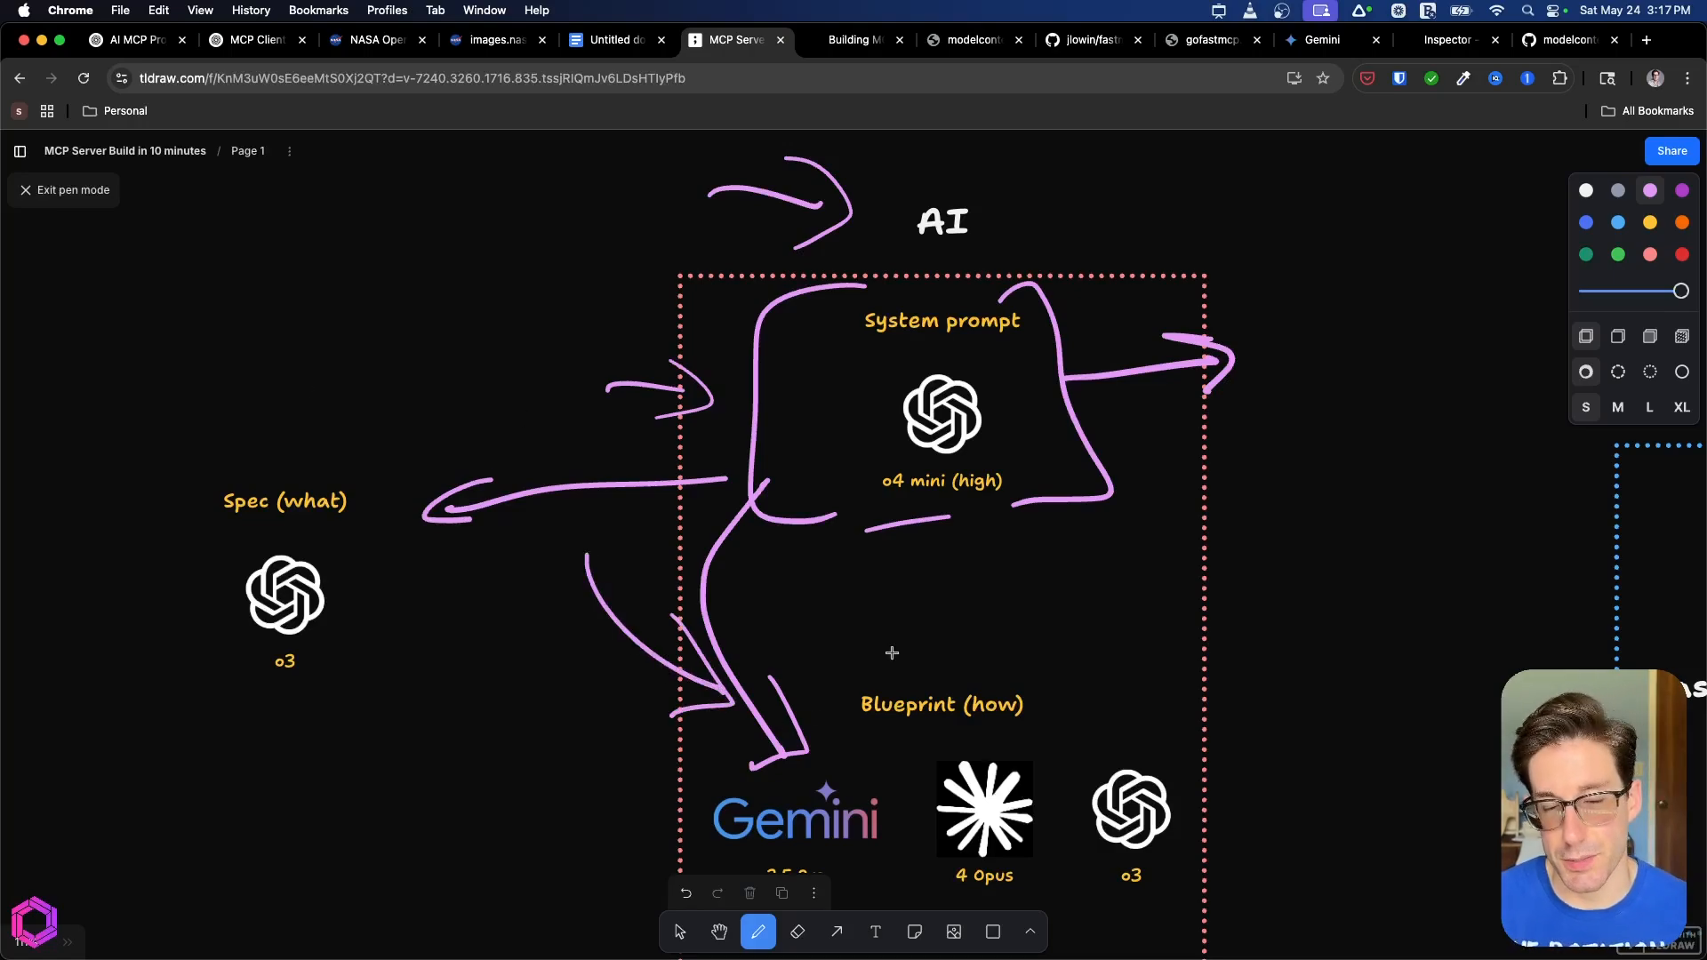
mouse_move(566, 617)
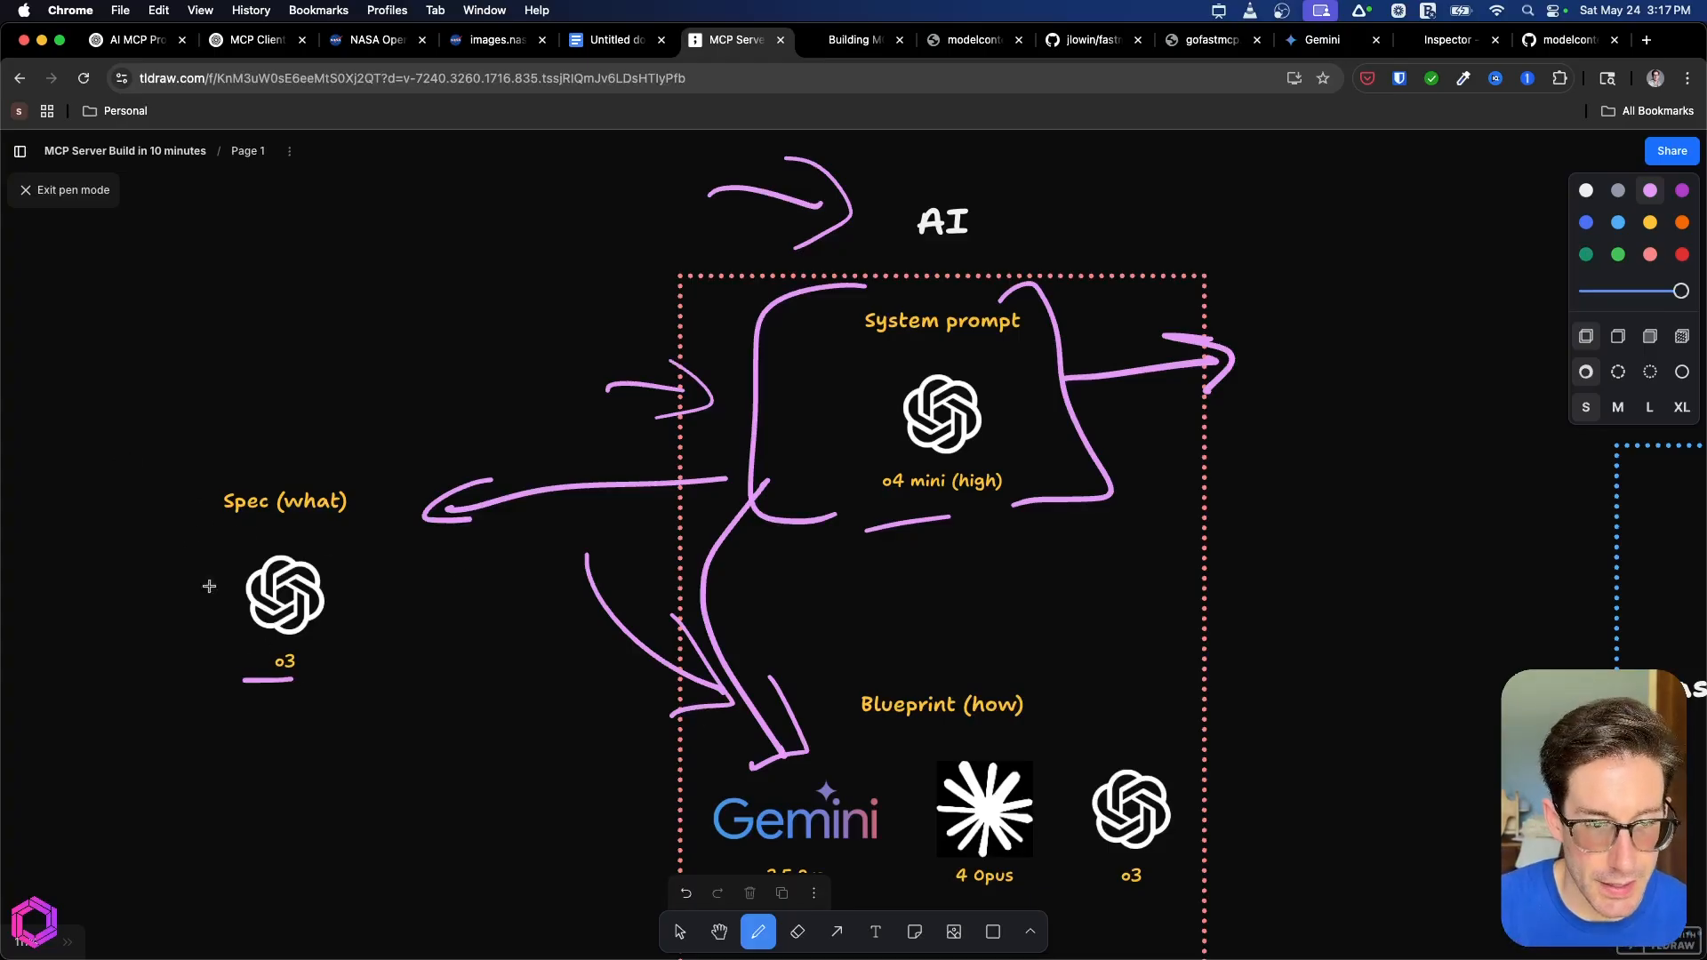
mouse_move(315, 451)
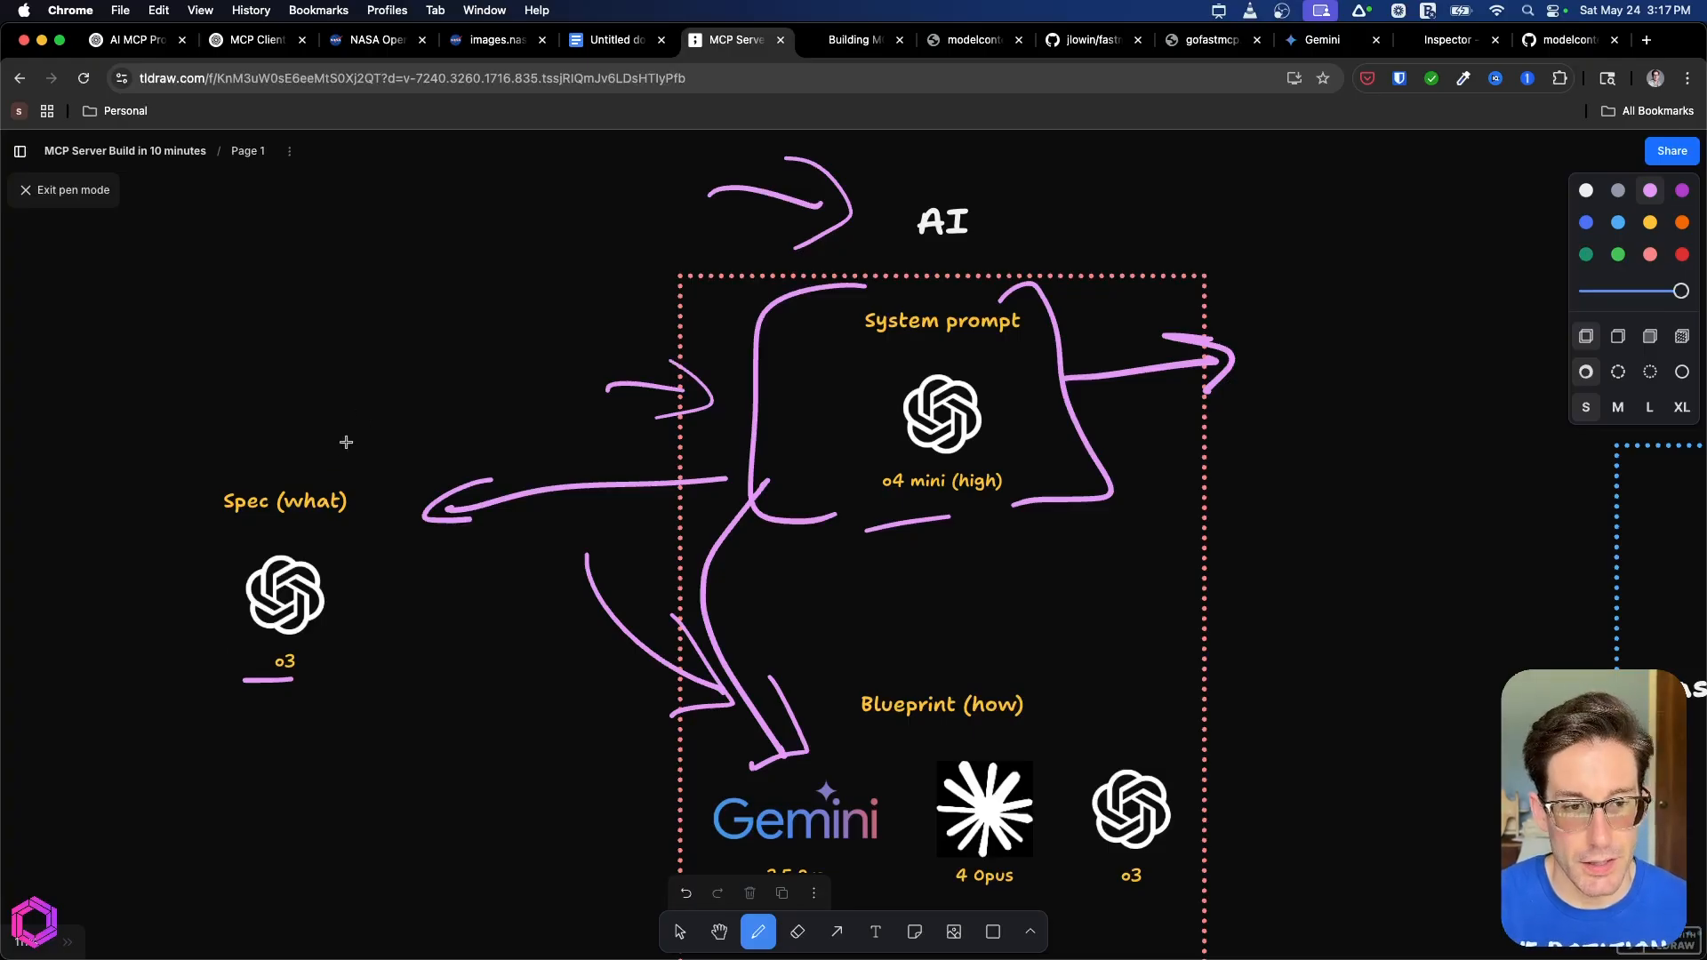
mouse_move(328, 476)
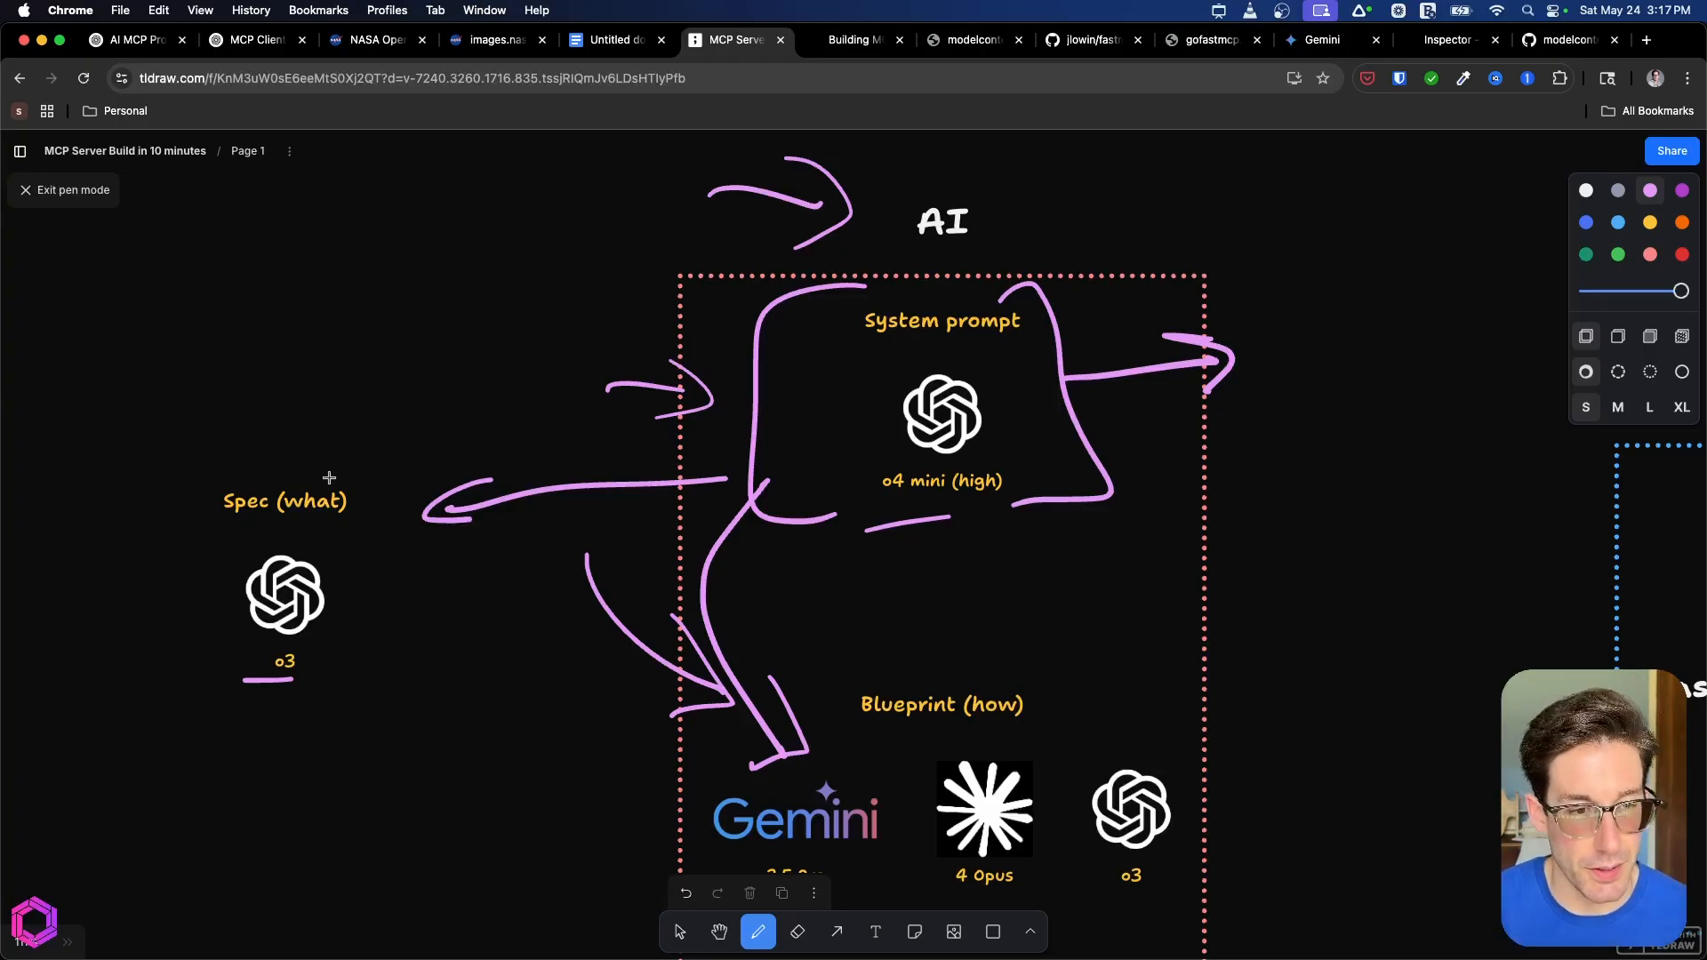
mouse_move(217, 486)
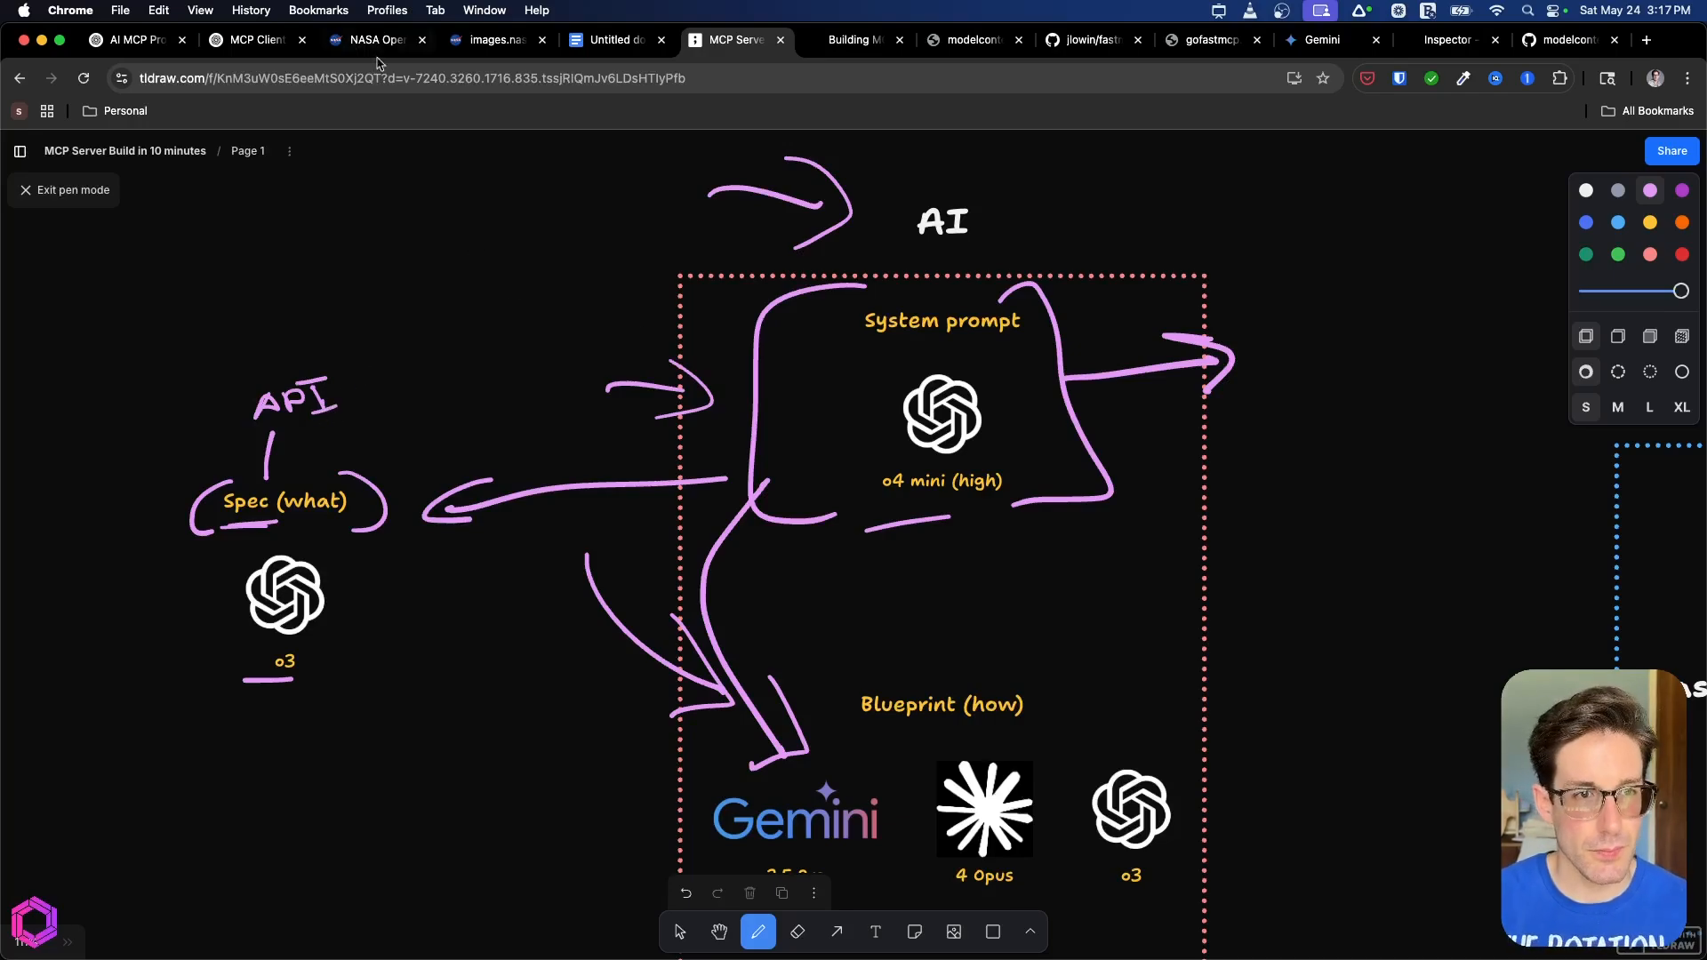
- Switch to the ChatGPT o3 chat holding the Daily Space-pic Tl;dr project spec
left_click(252, 40)
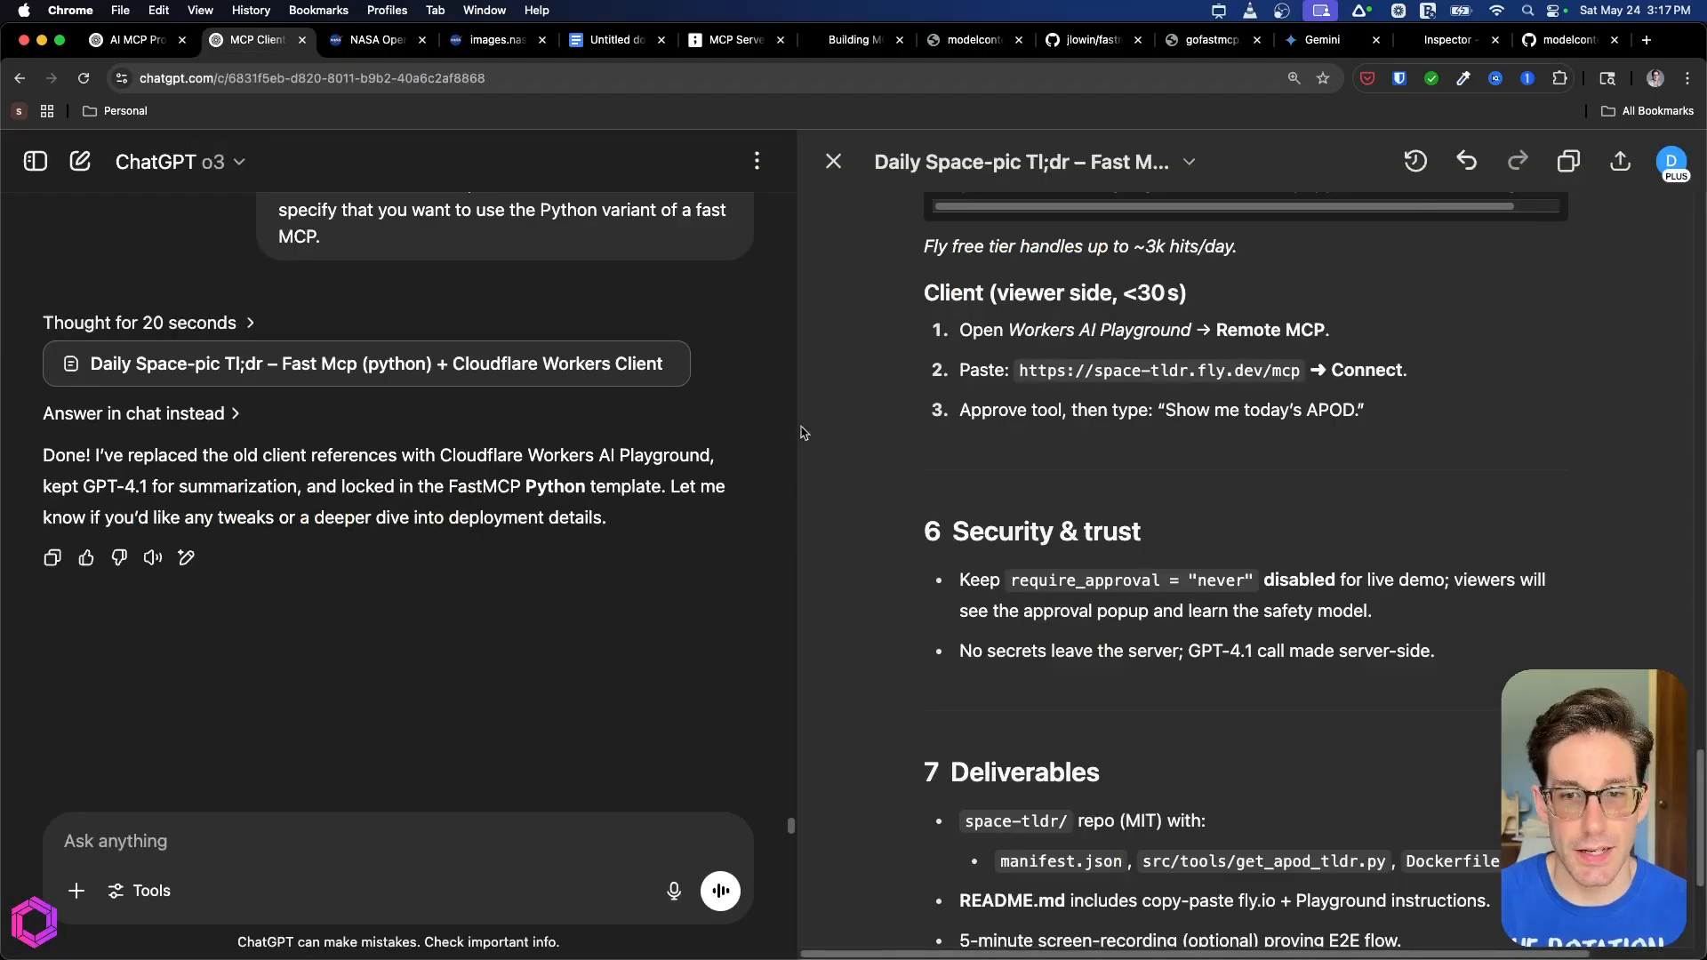
- Review the spec from snapshot and architecture through the tech stack table to the manifest.json tool, then return to the diagram
scroll("up", 3)
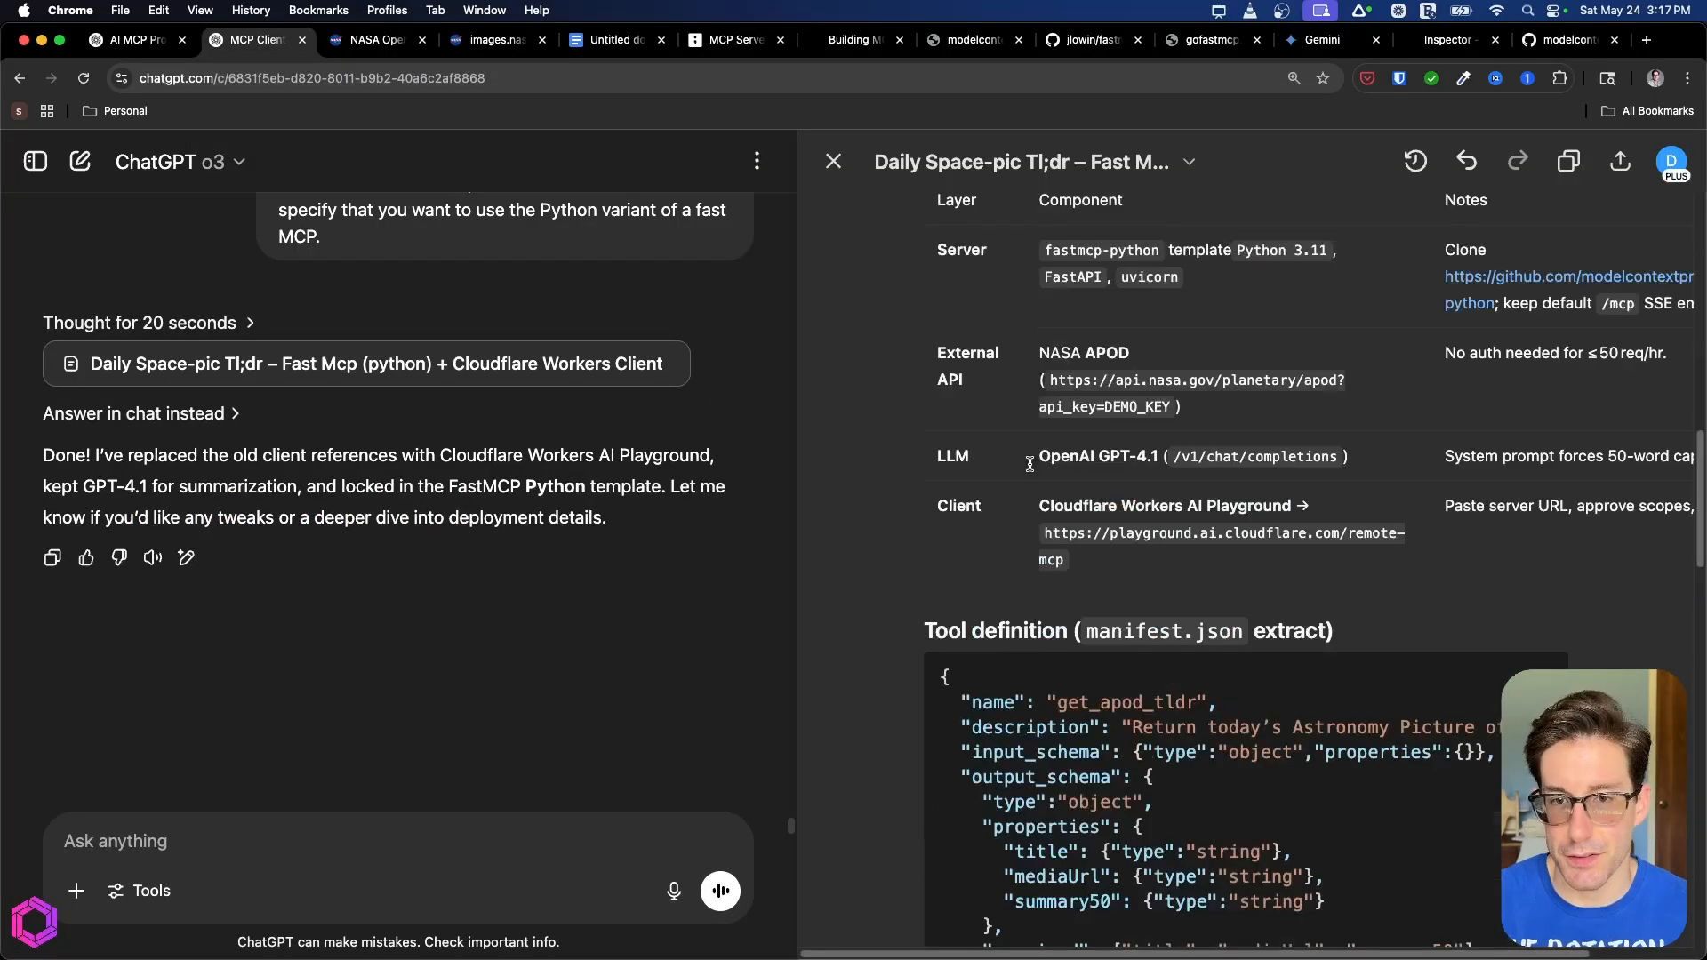
scroll("up", 3)
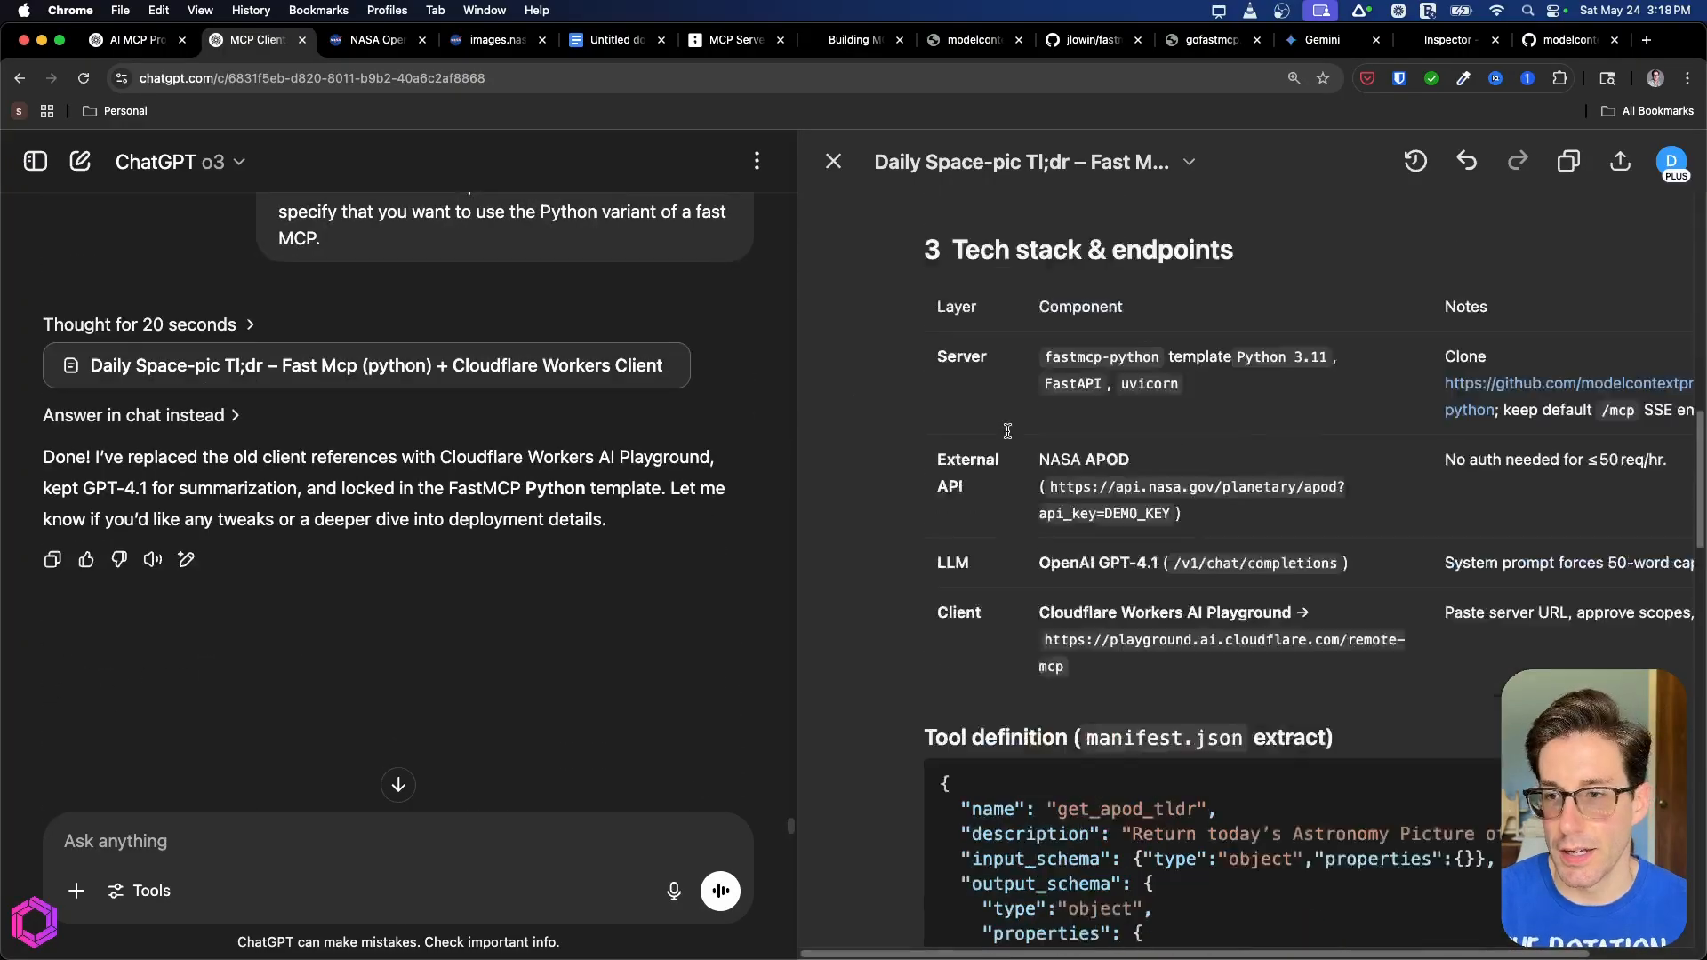
scroll("up", 3)
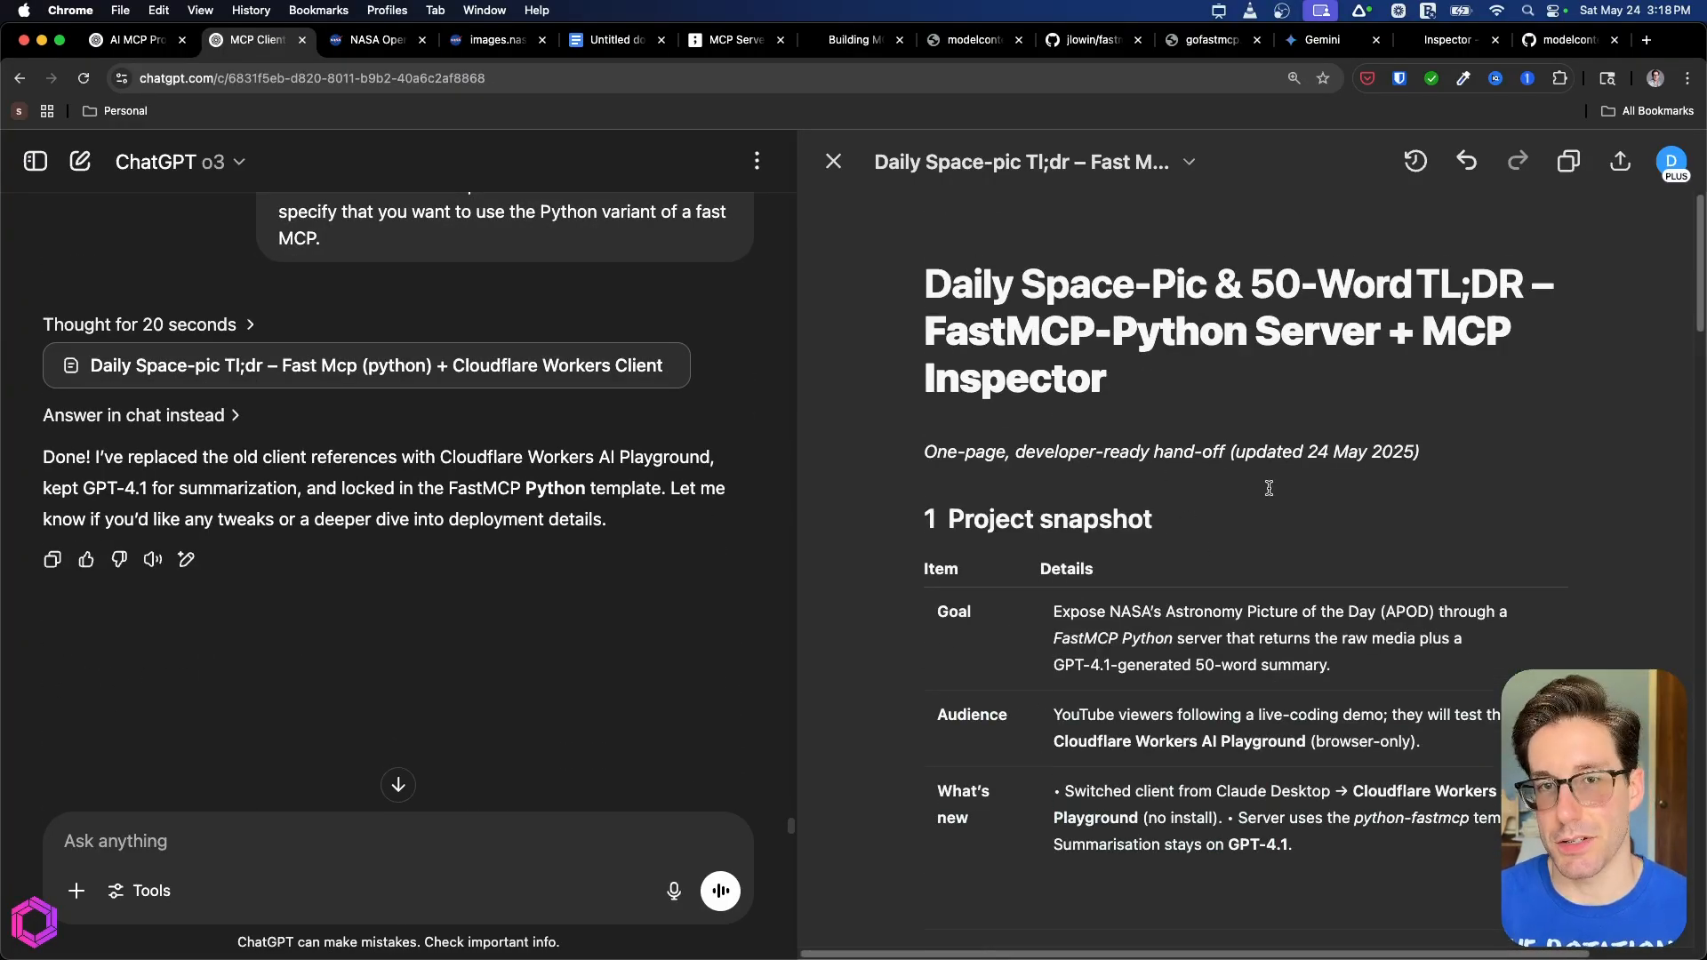
scroll("down", 3)
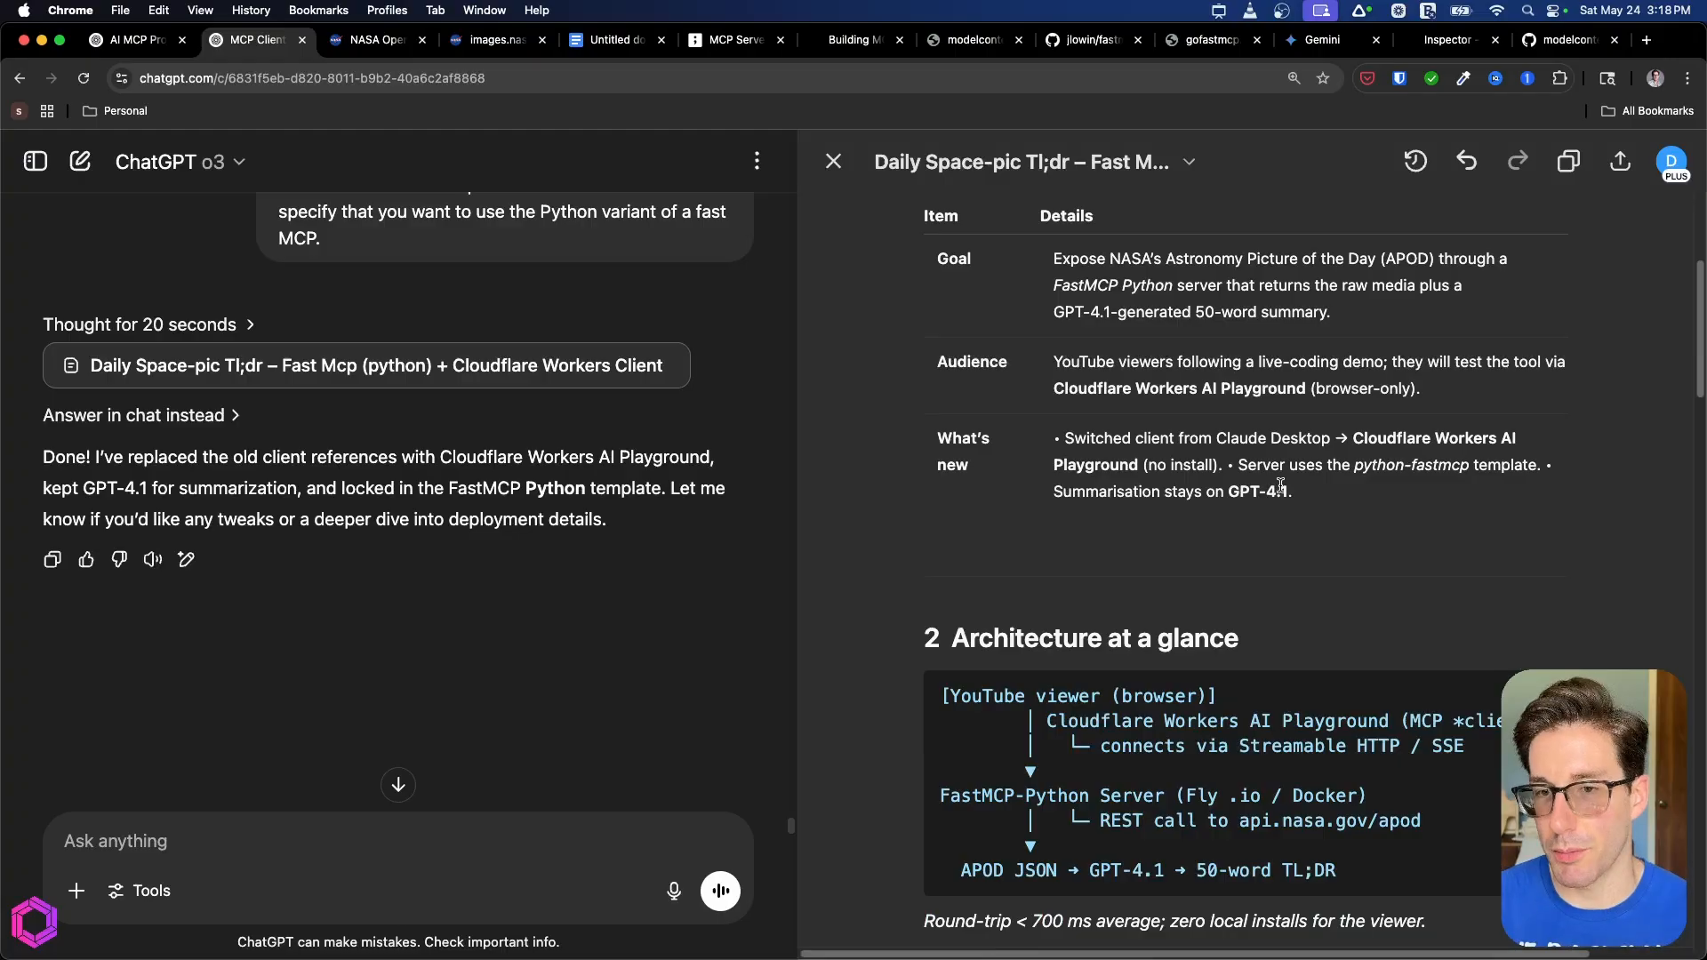
scroll("down", 3)
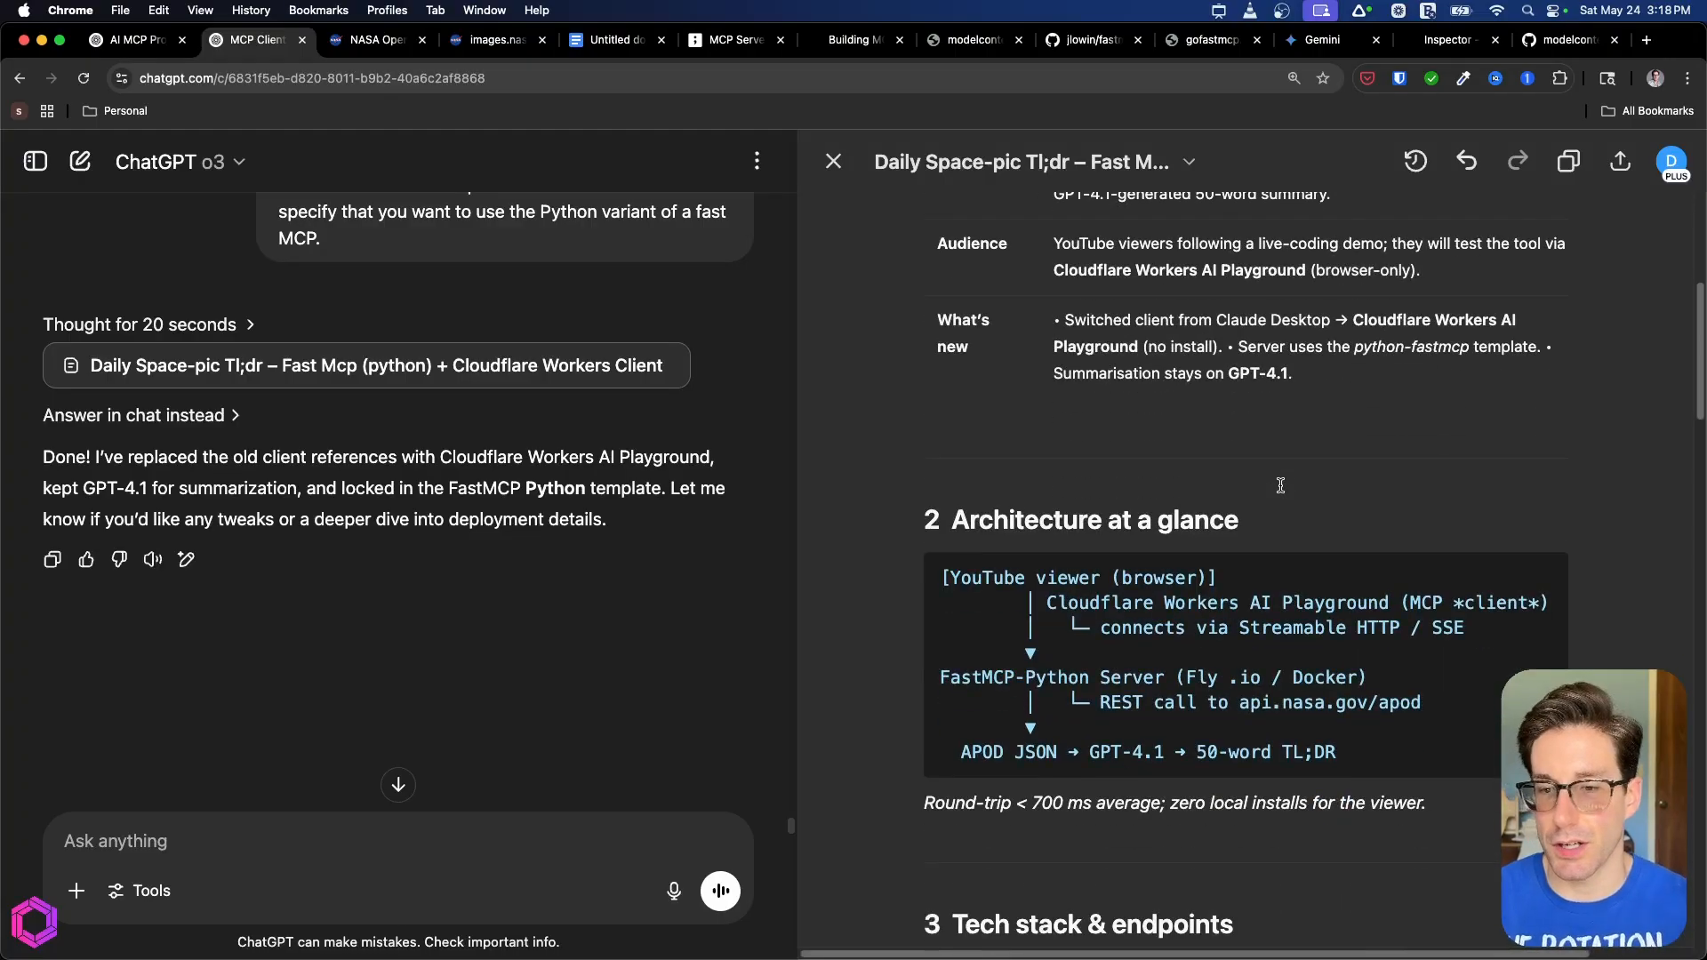
scroll("down", 3)
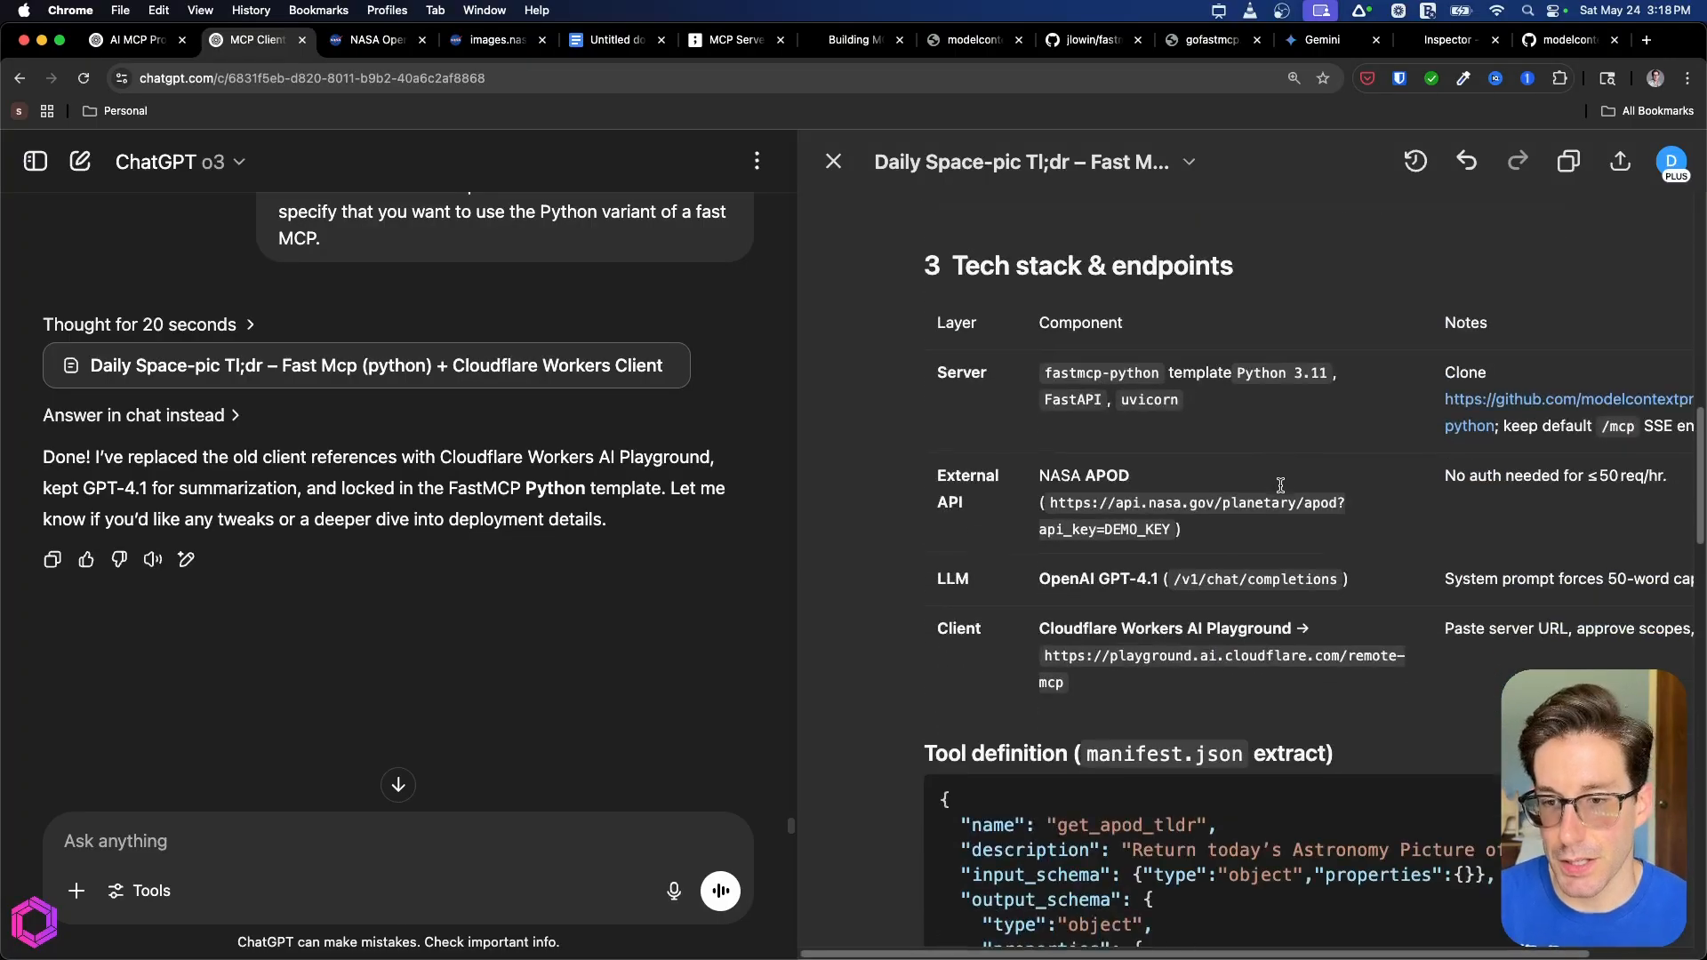
scroll("down", 3)
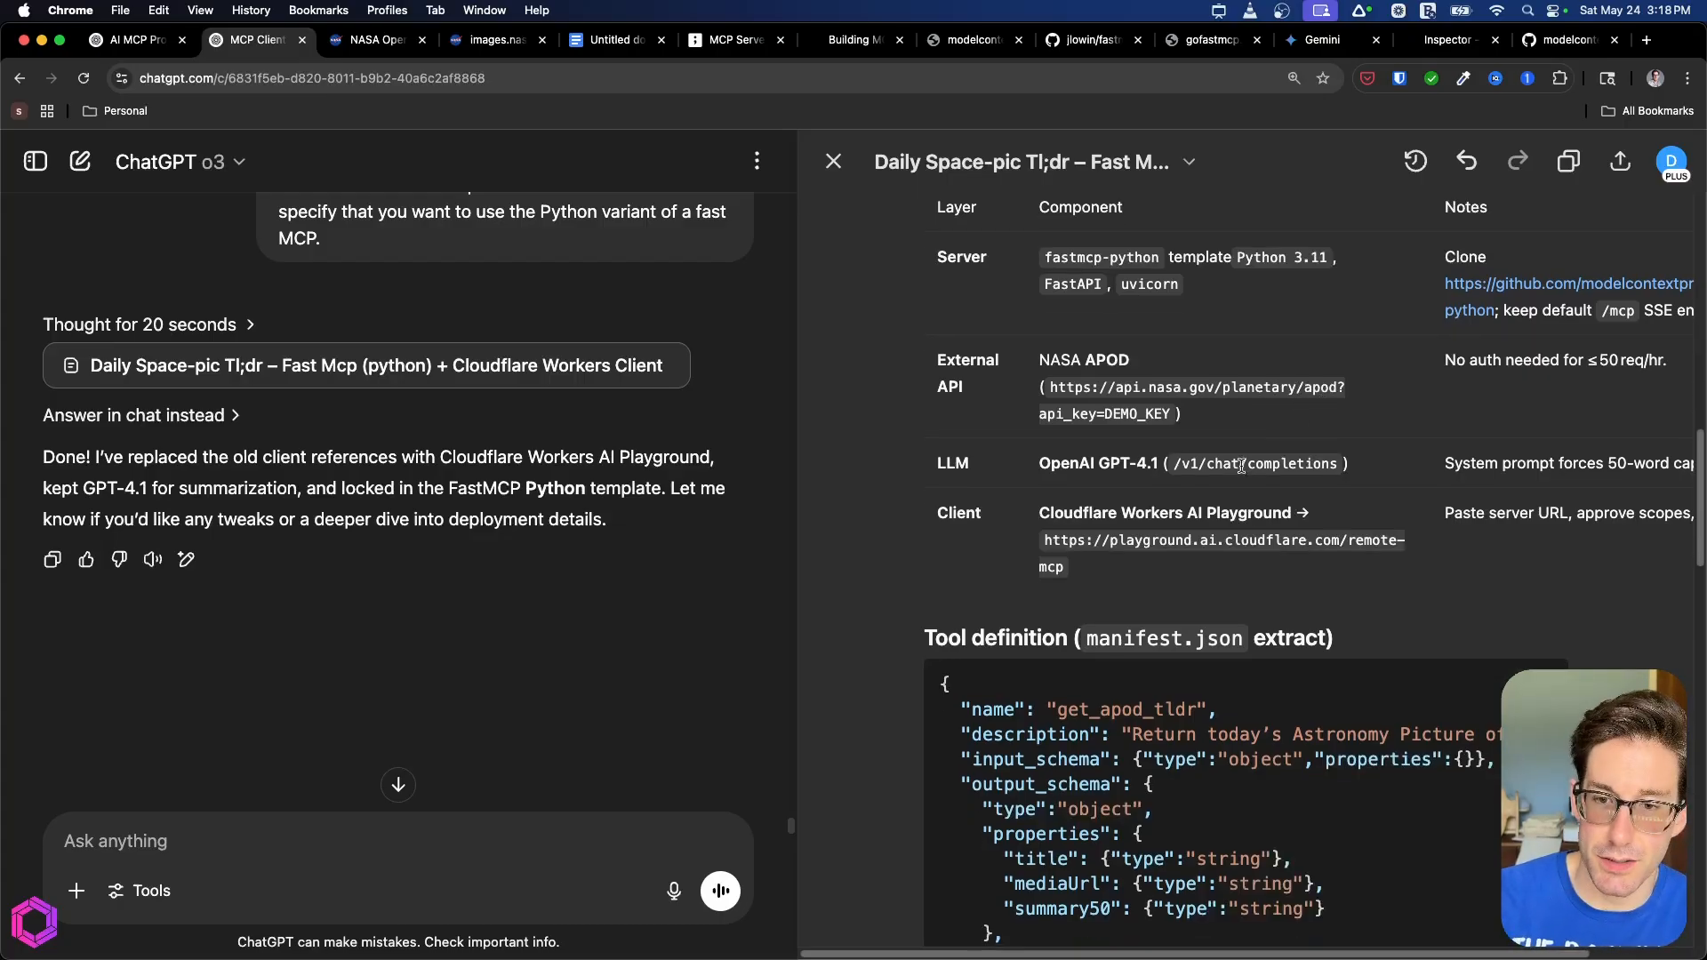
scroll("down", 3)
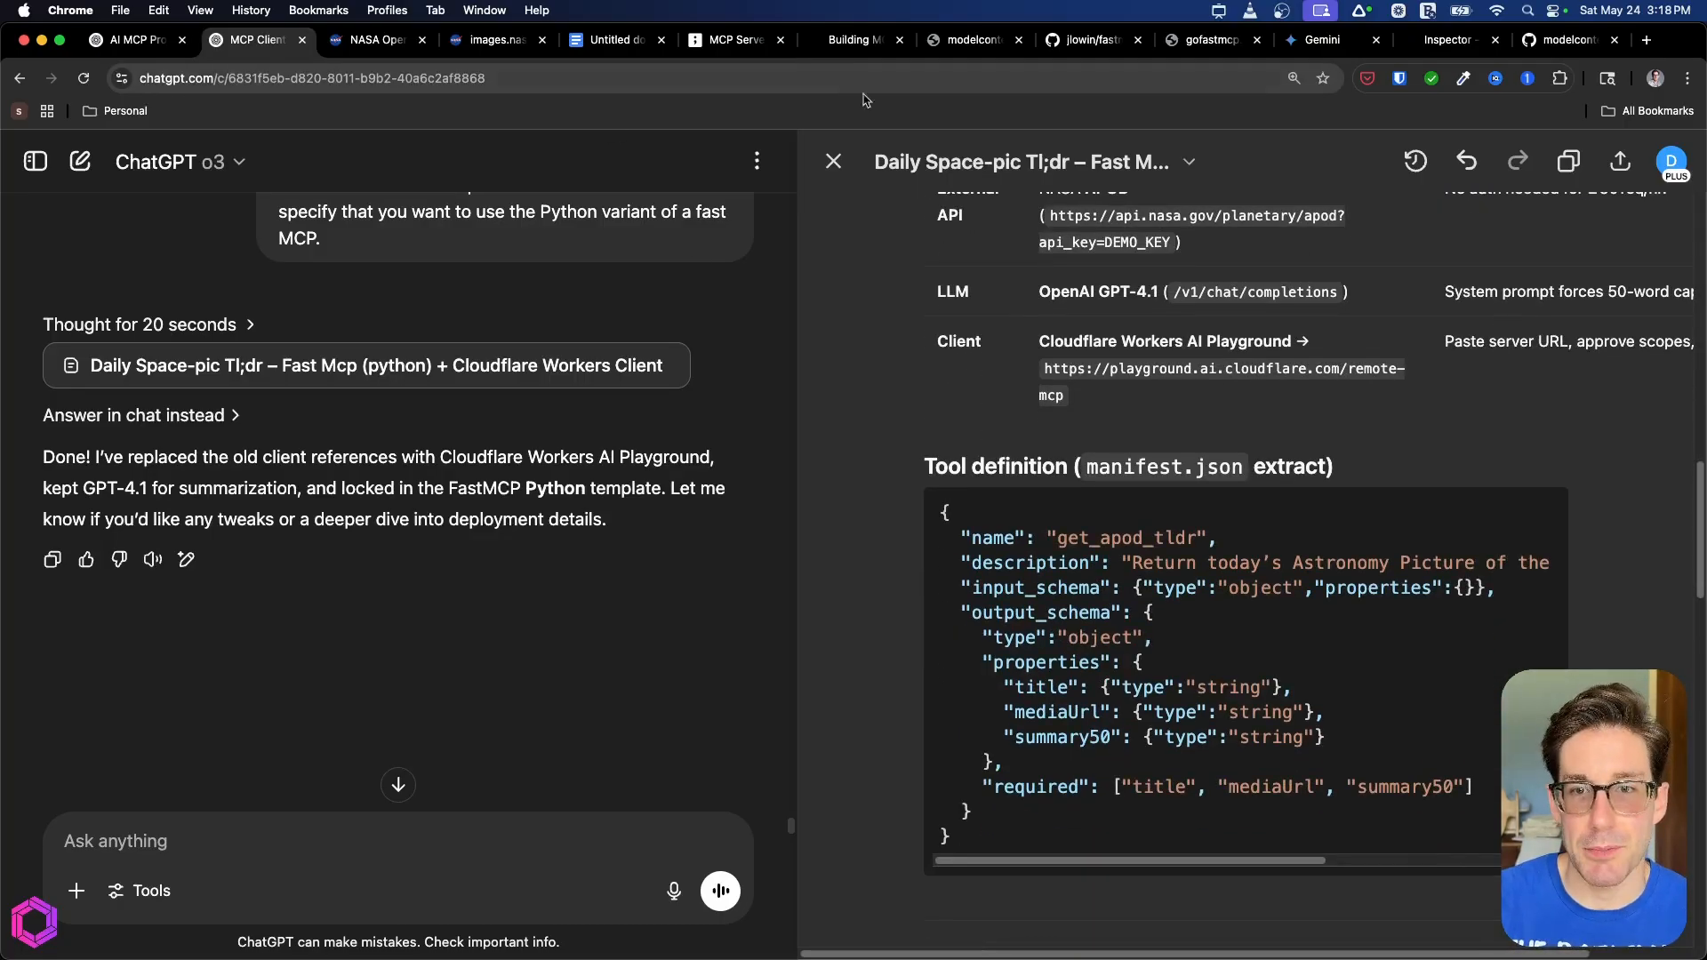
left_click(731, 40)
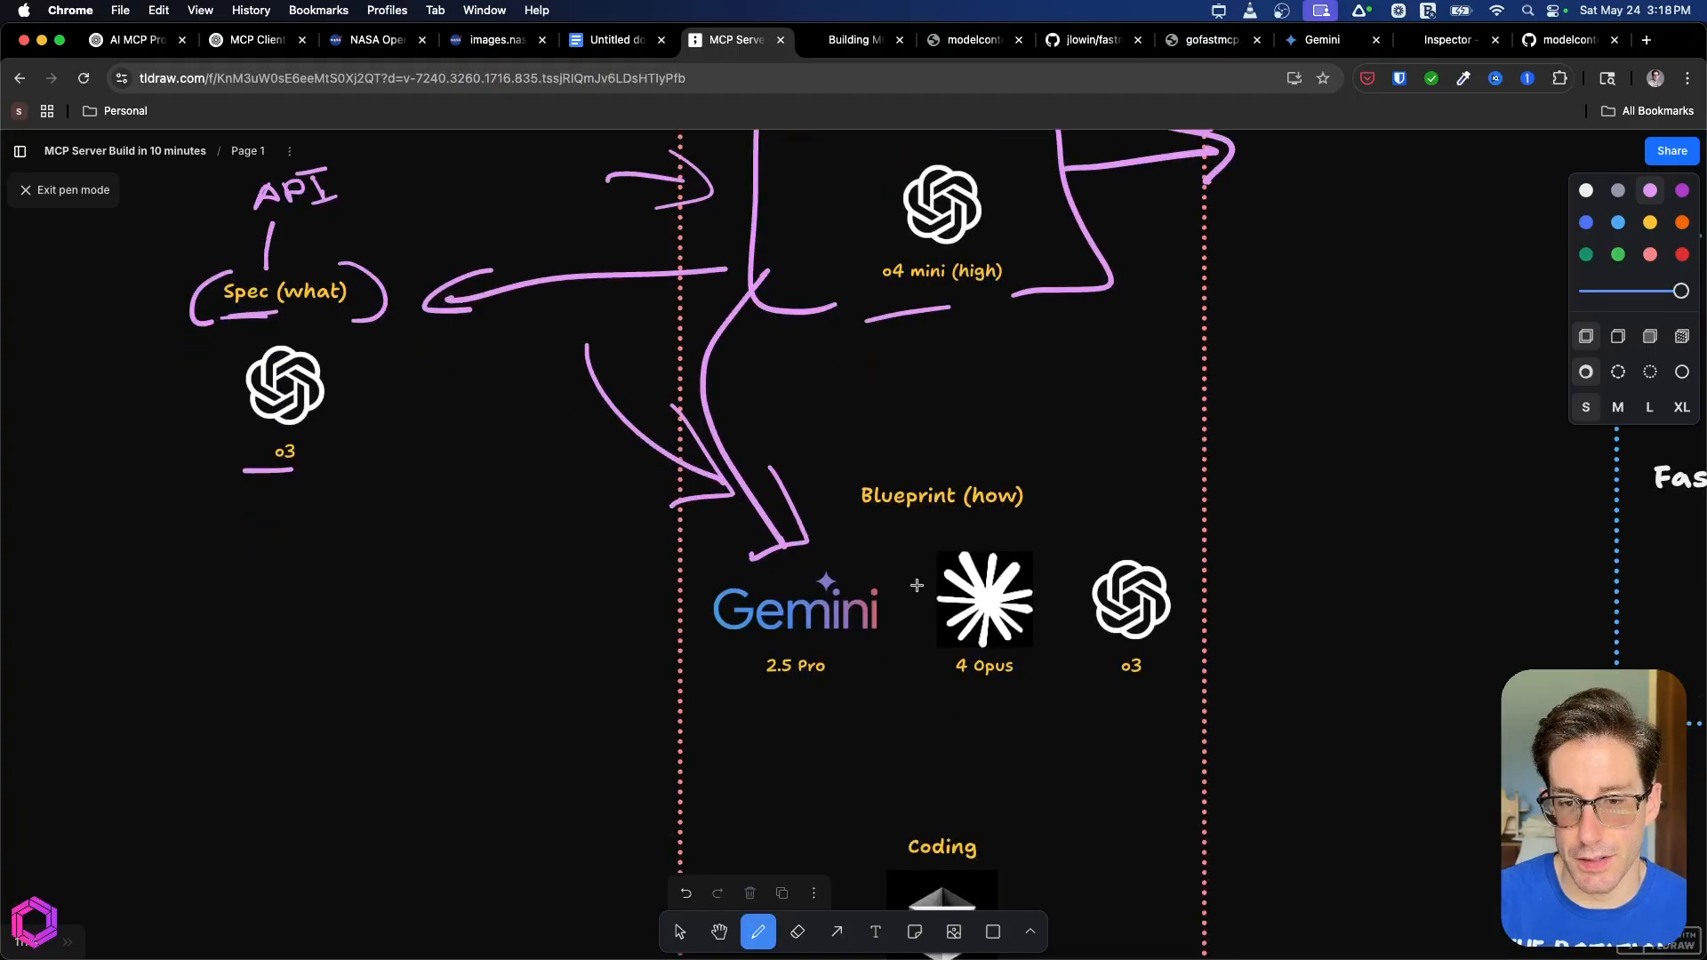
- Pan down while arrowing Gemini 2.5 Pro's blueprint into Coding, then go to the Gemini MCP Blueprint gem
scroll("down", 3)
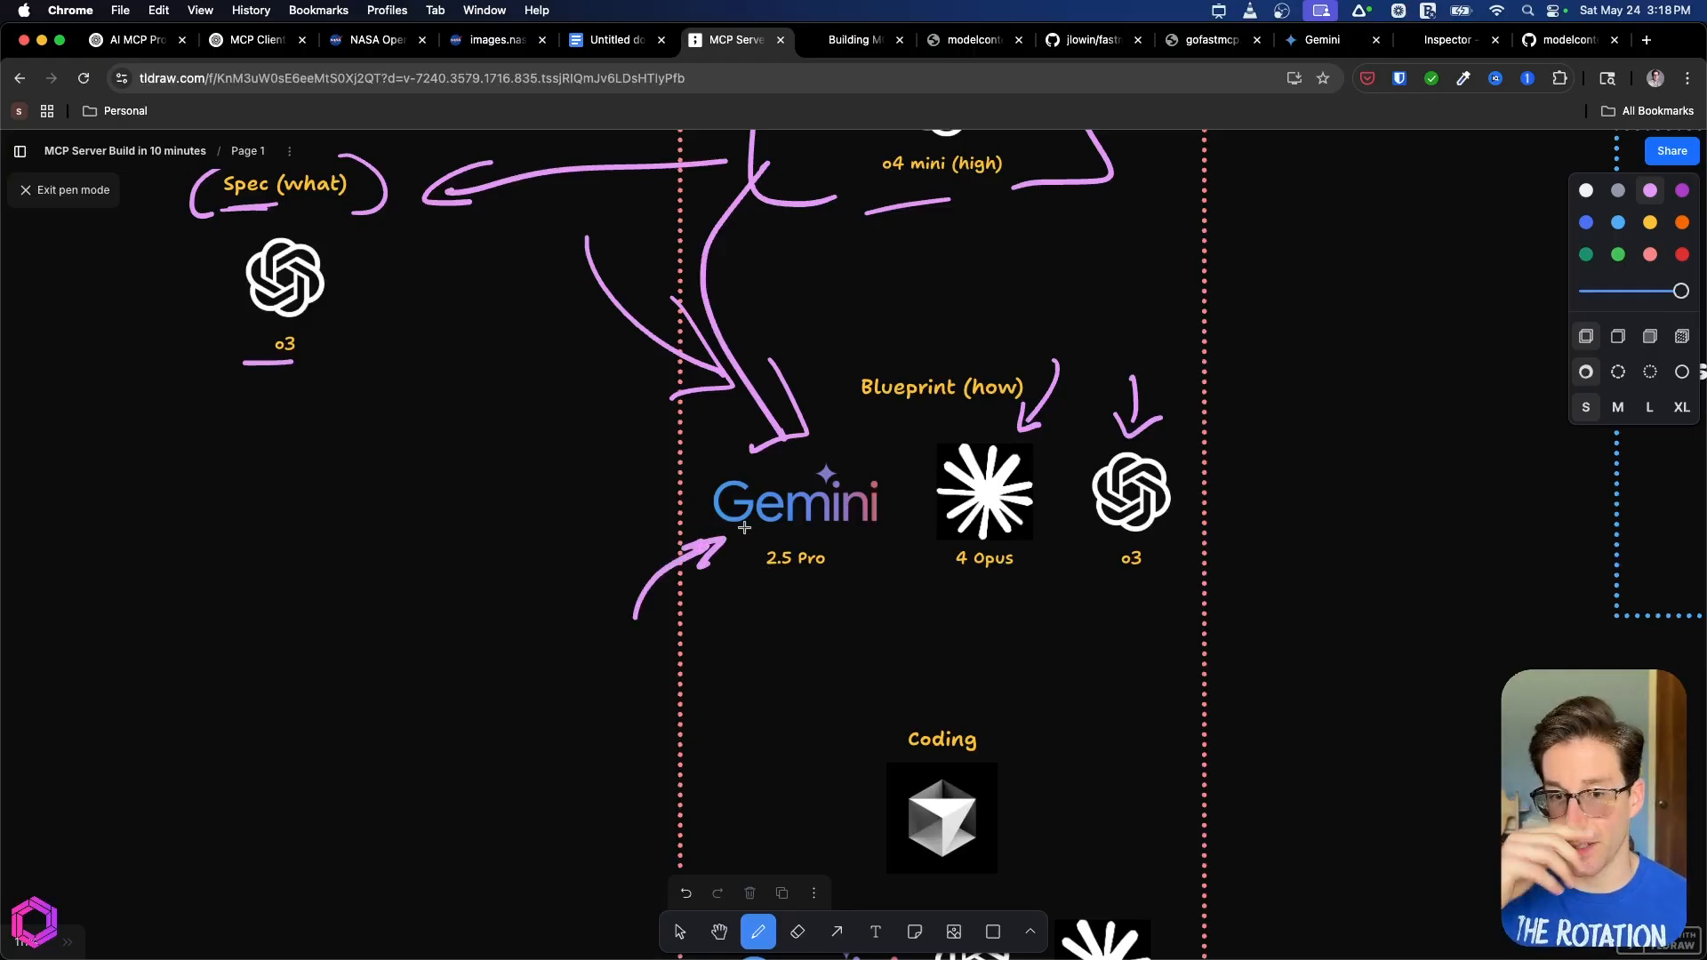
mouse_move(987, 589)
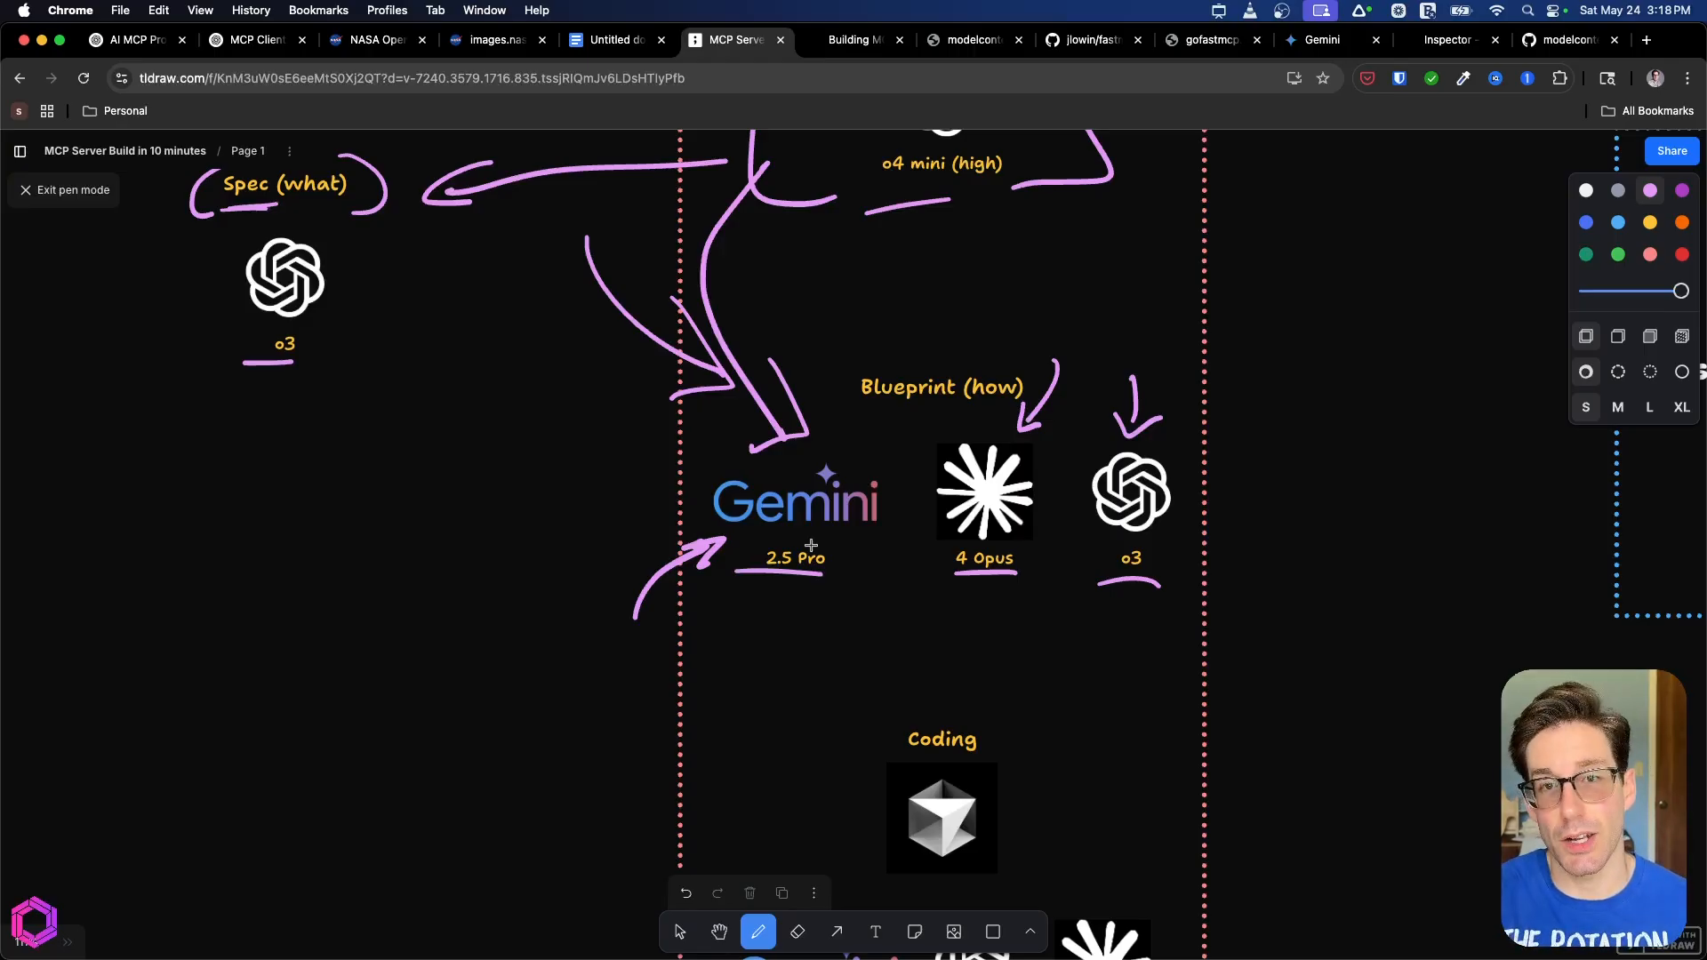
mouse_move(793, 581)
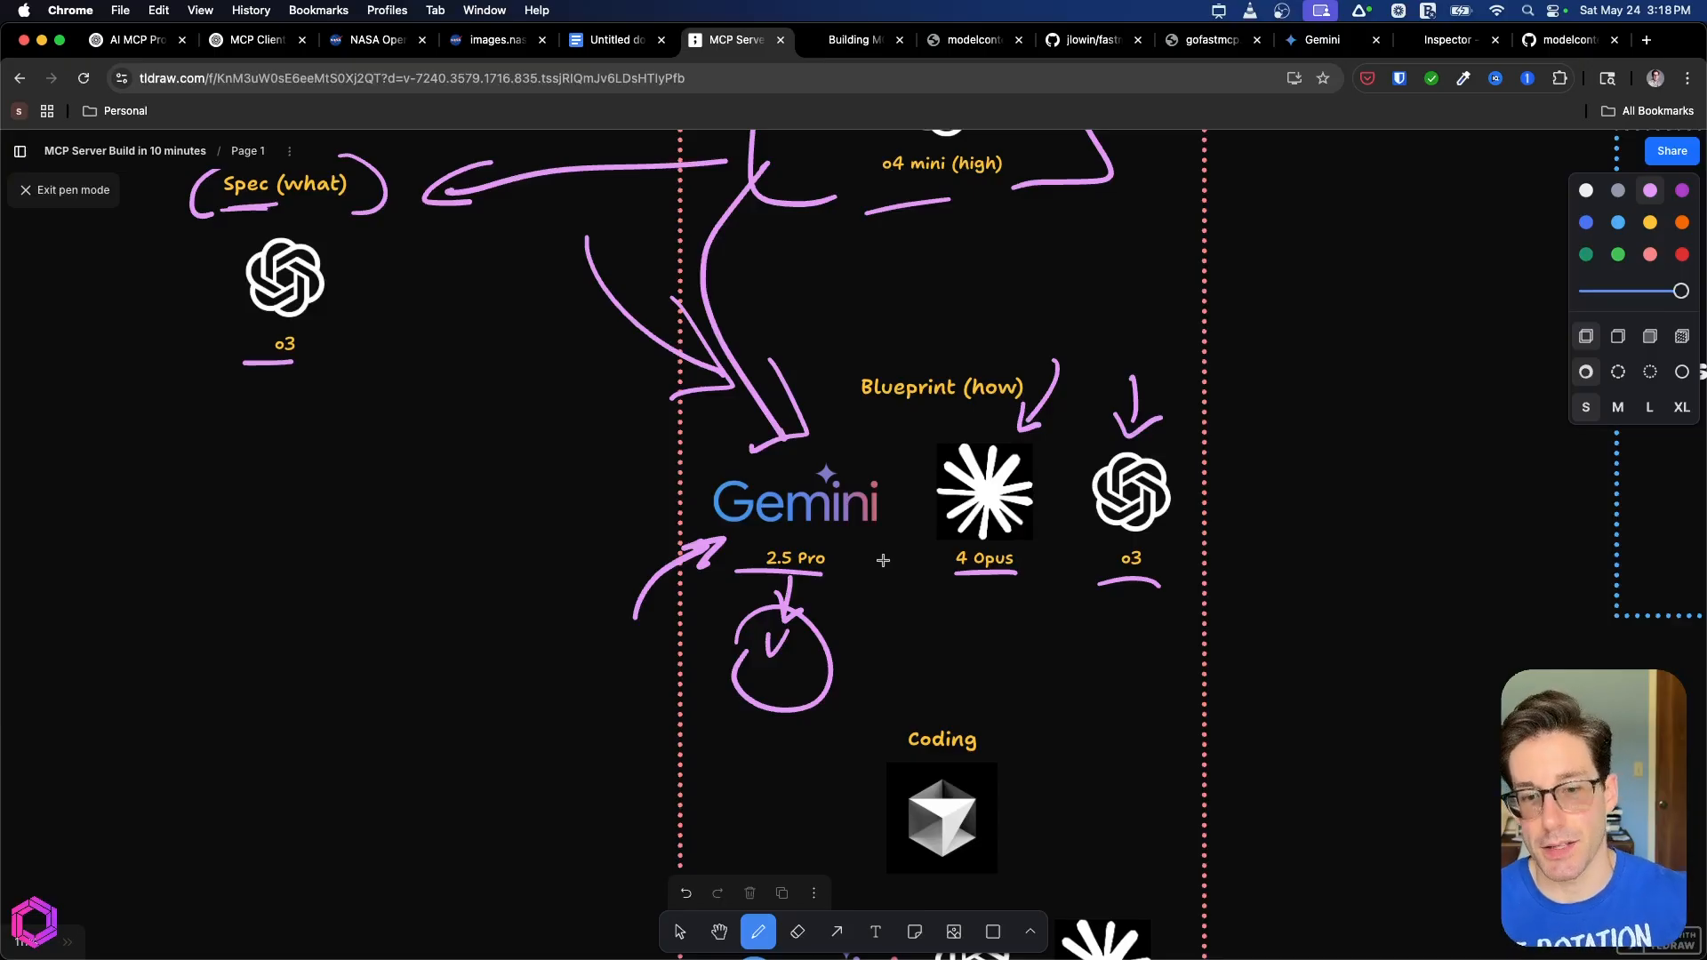
scroll("down", 3)
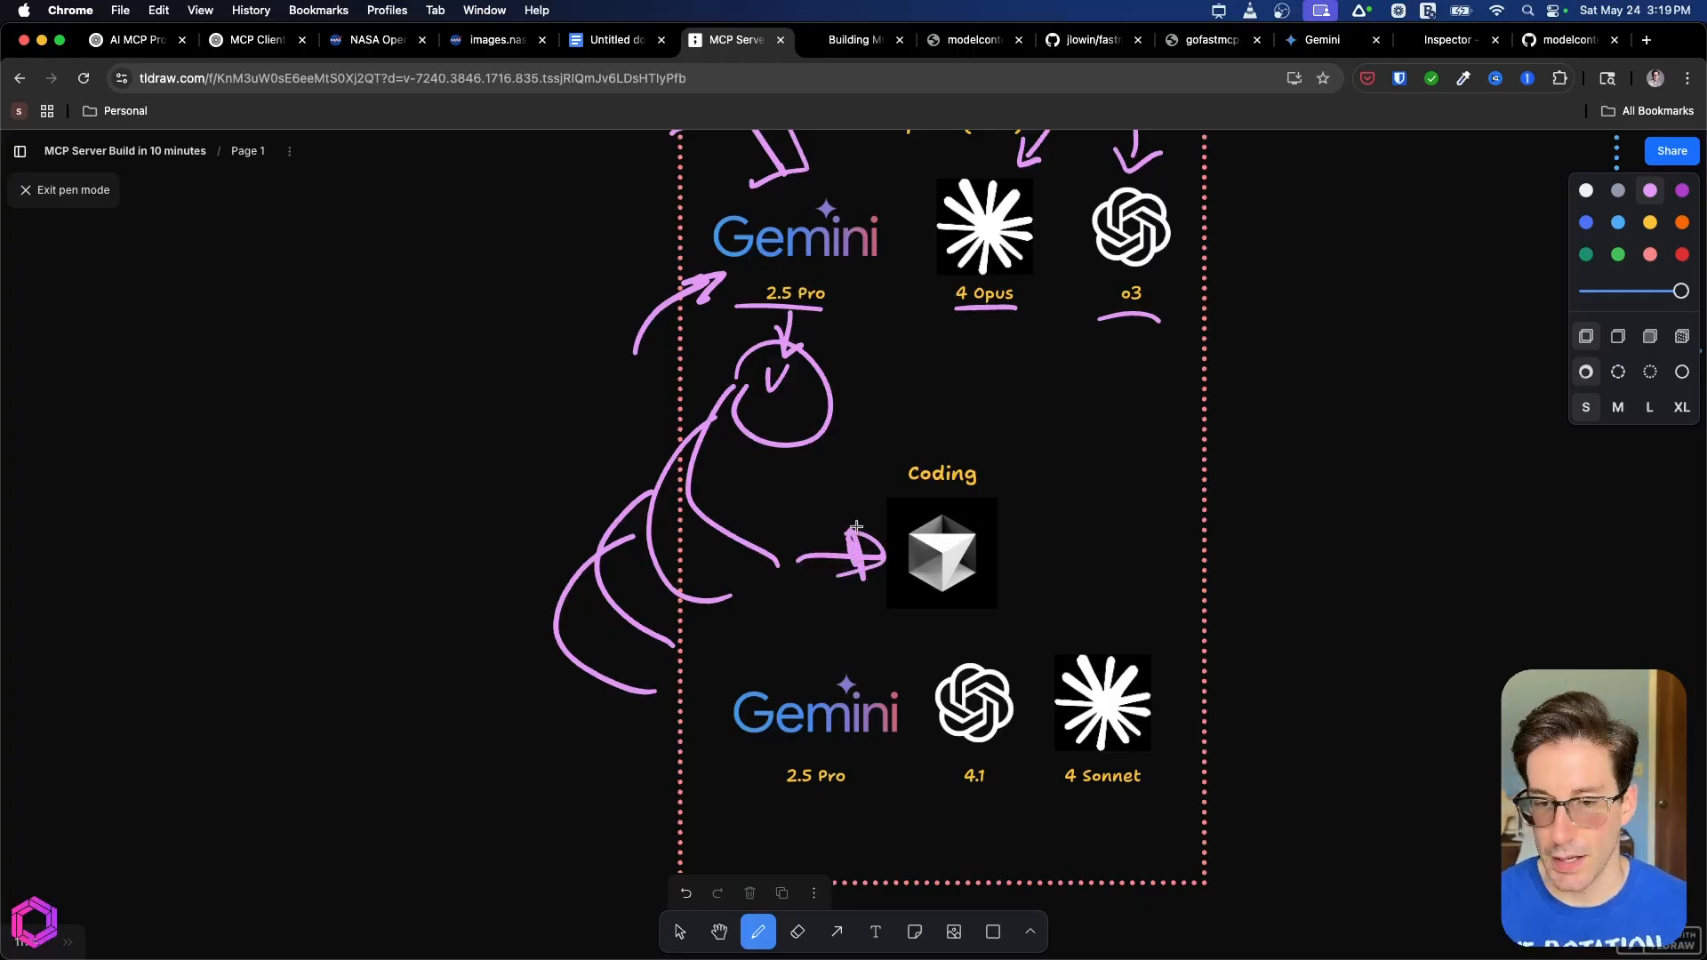
scroll("down", 3)
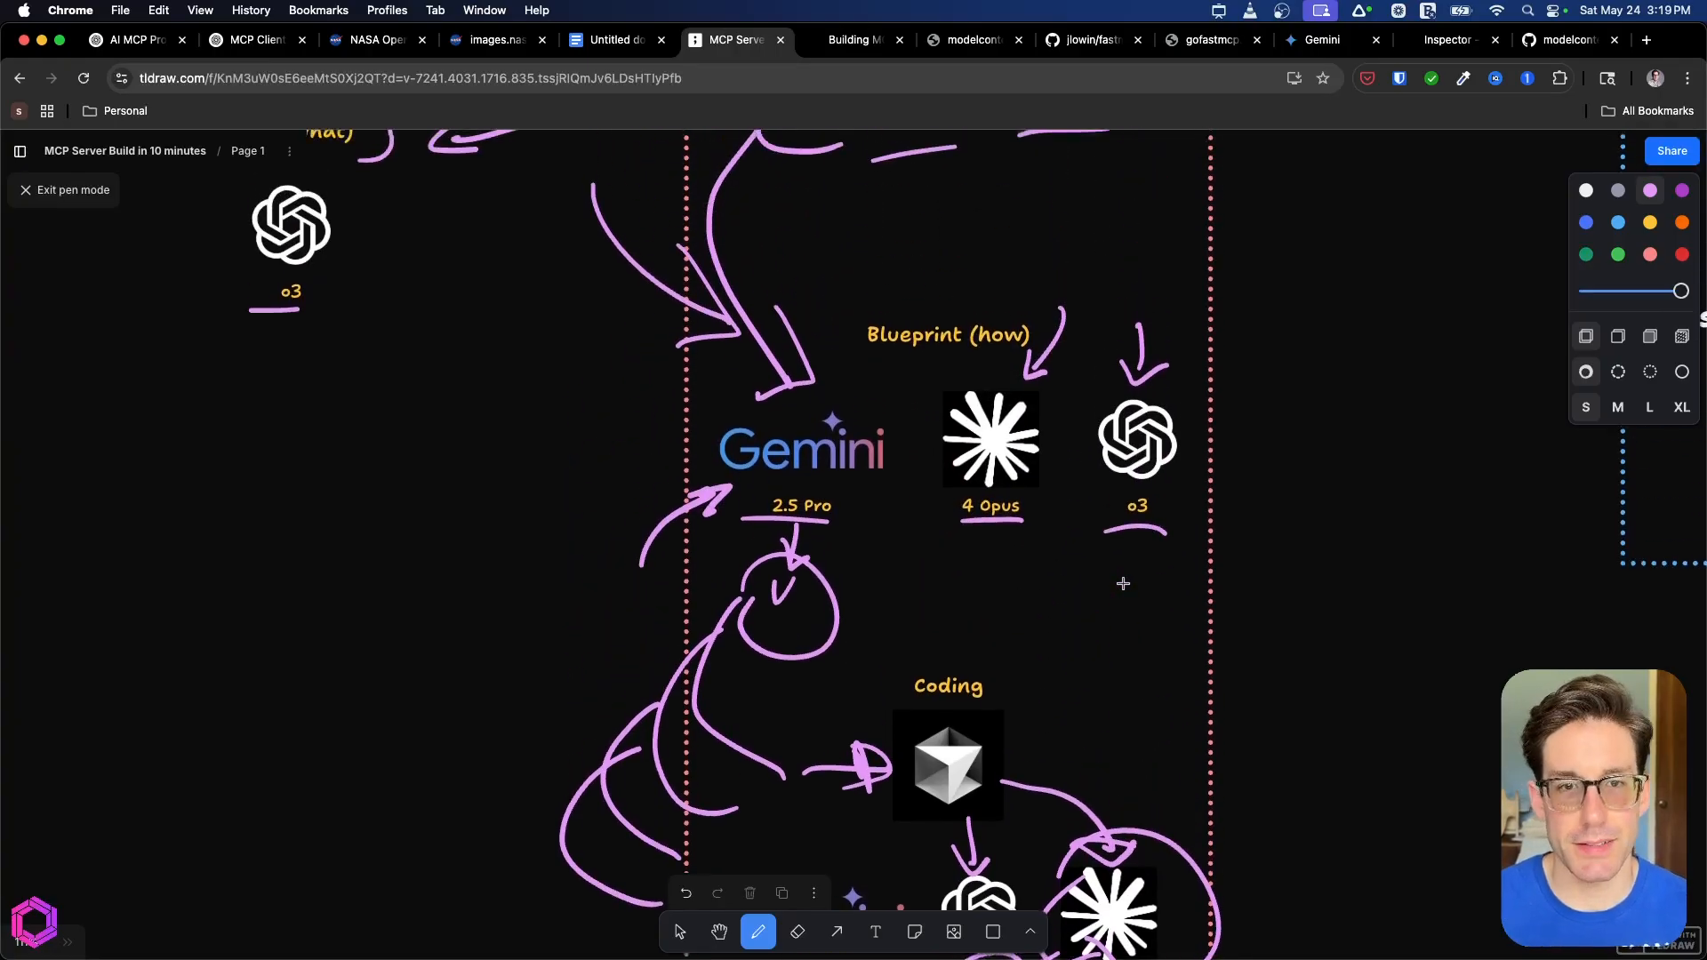
left_click(1321, 41)
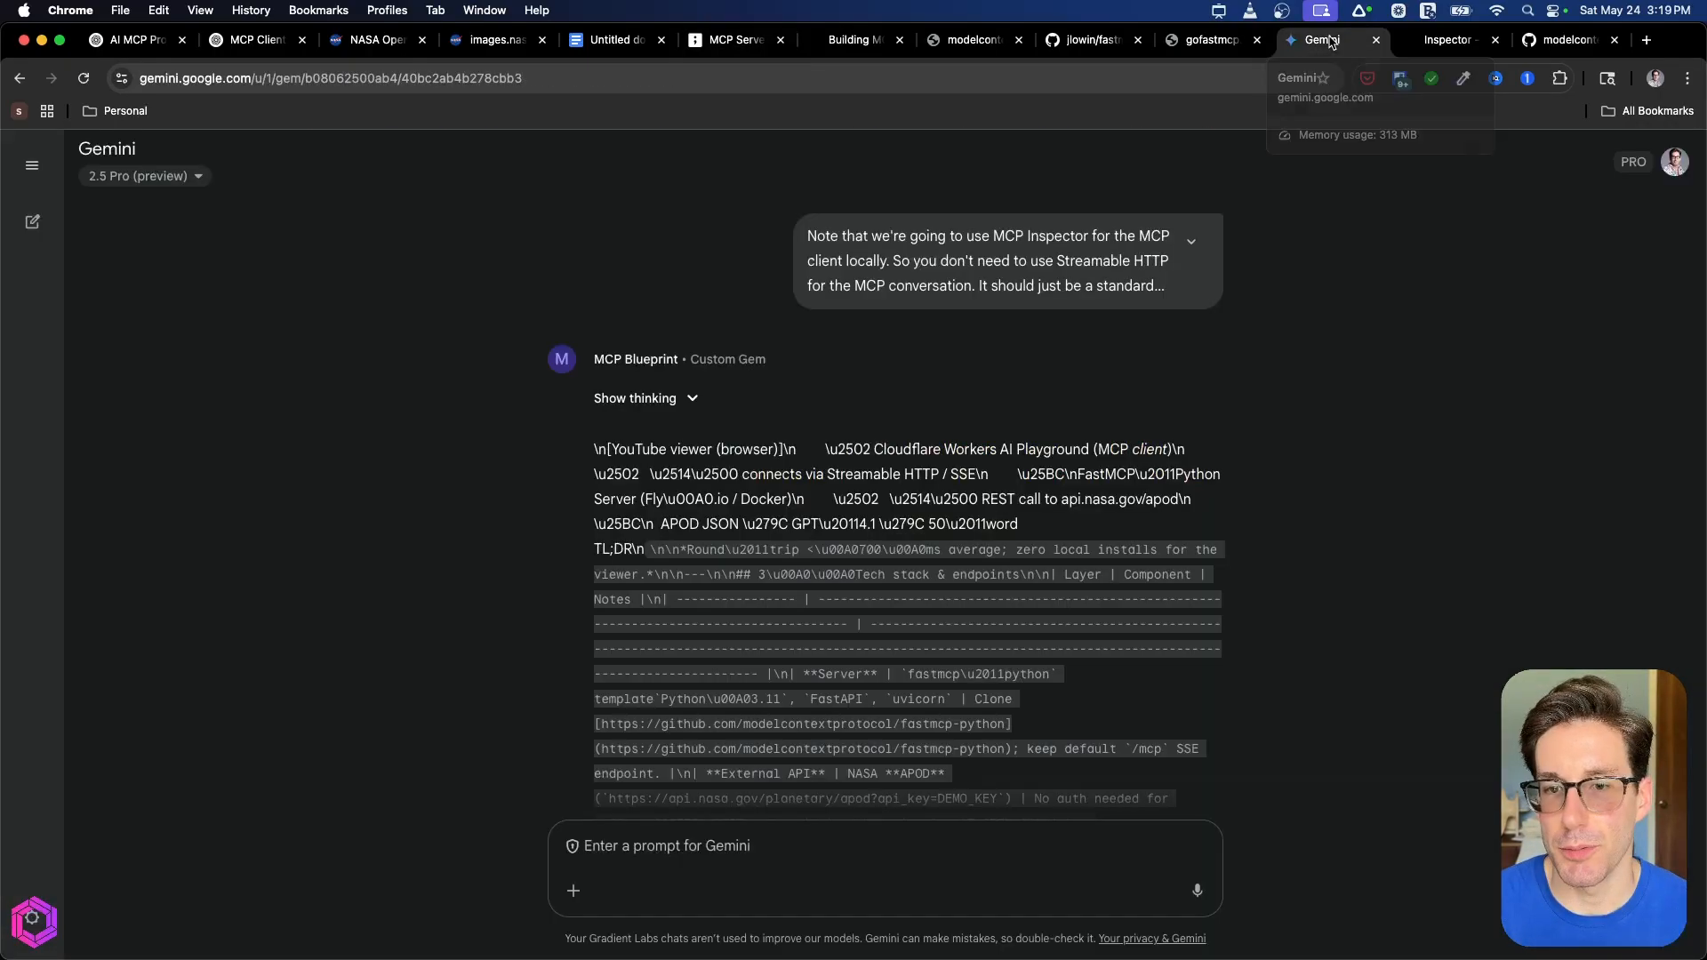
mouse_move(1189, 240)
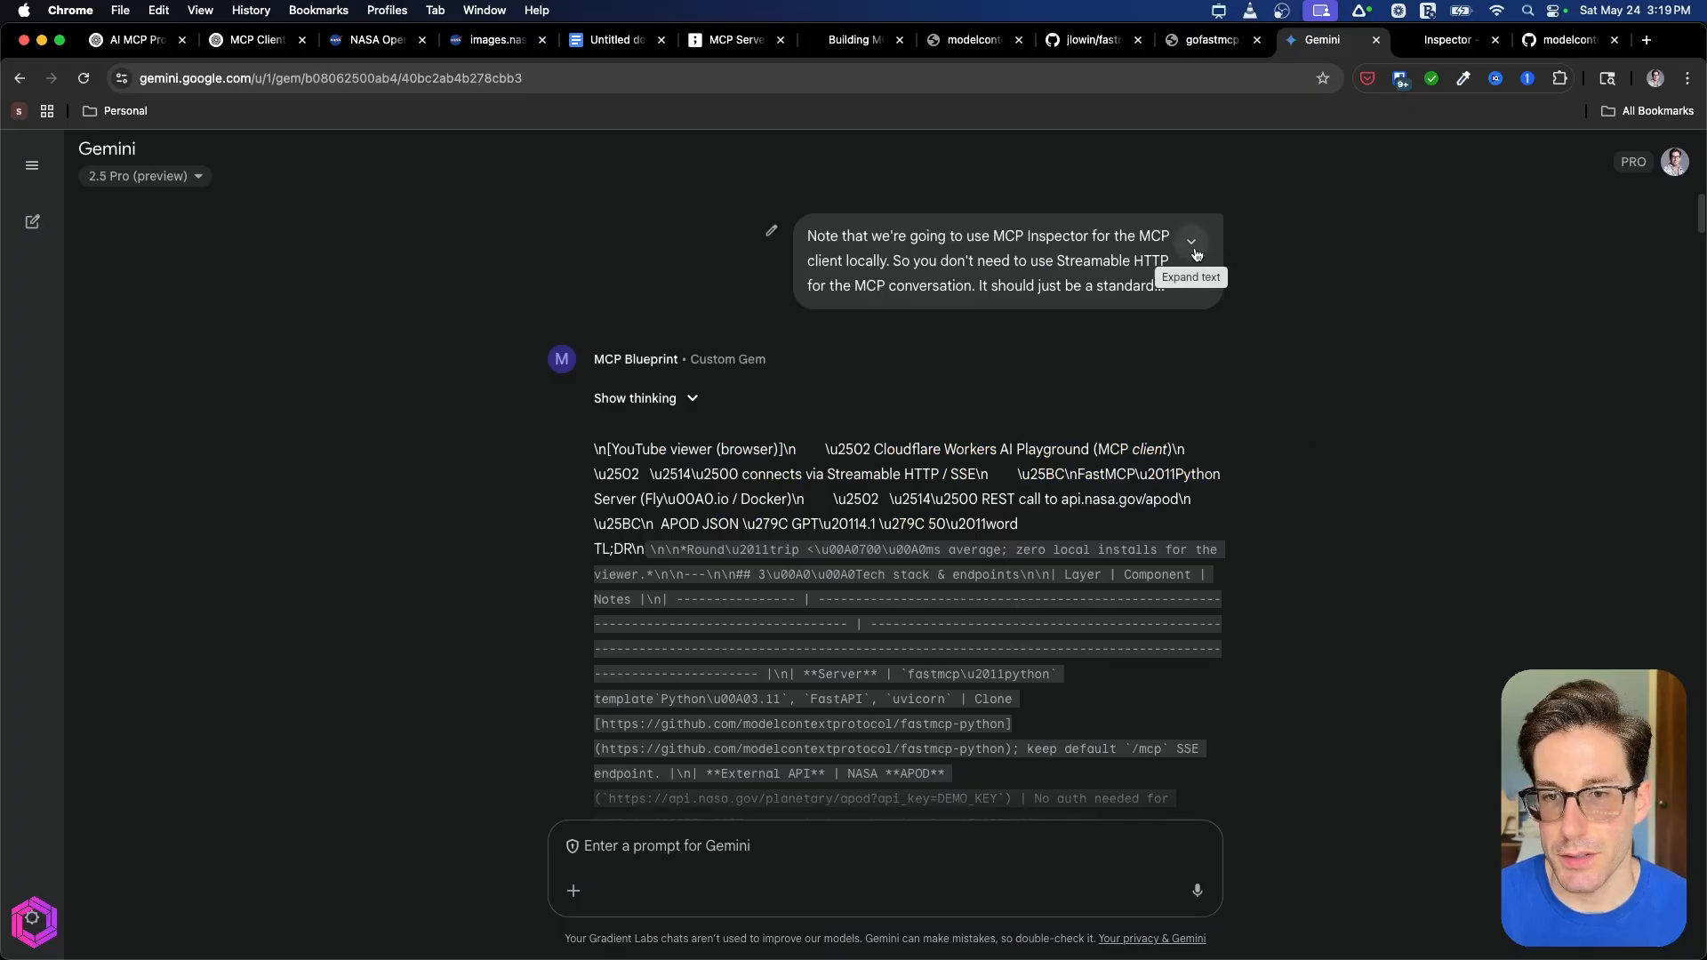
- Expand the follow-up note saying MCP Inspector runs locally over standard input/output
left_click(1189, 240)
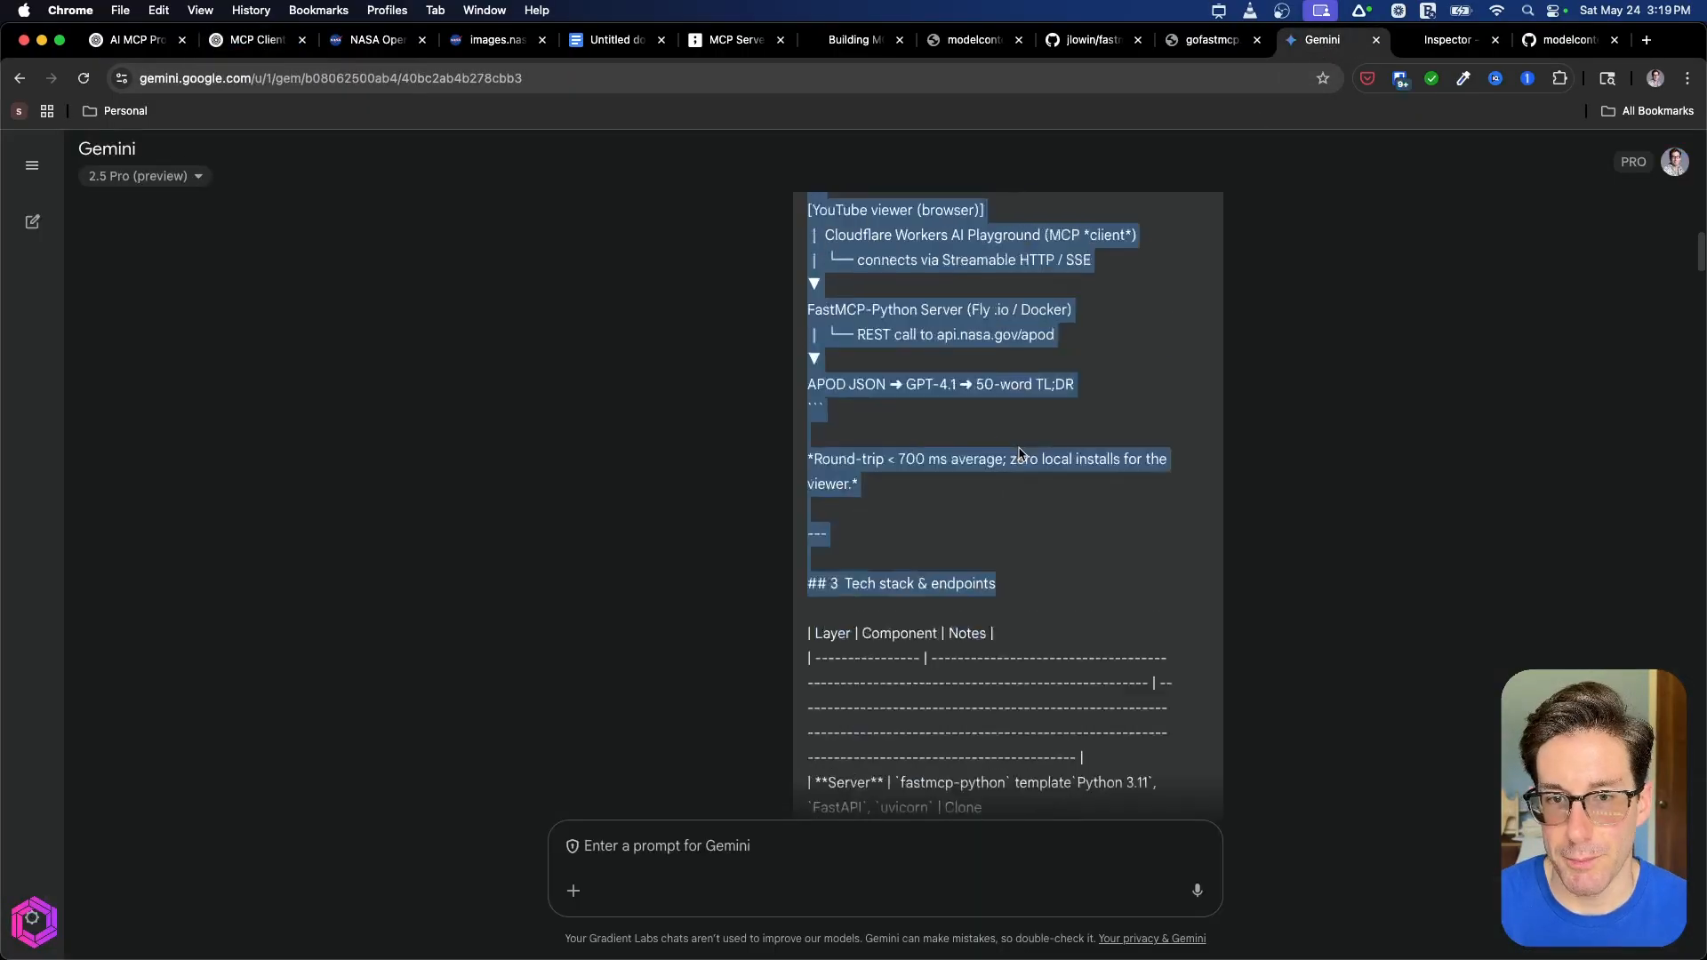
scroll("up", 3)
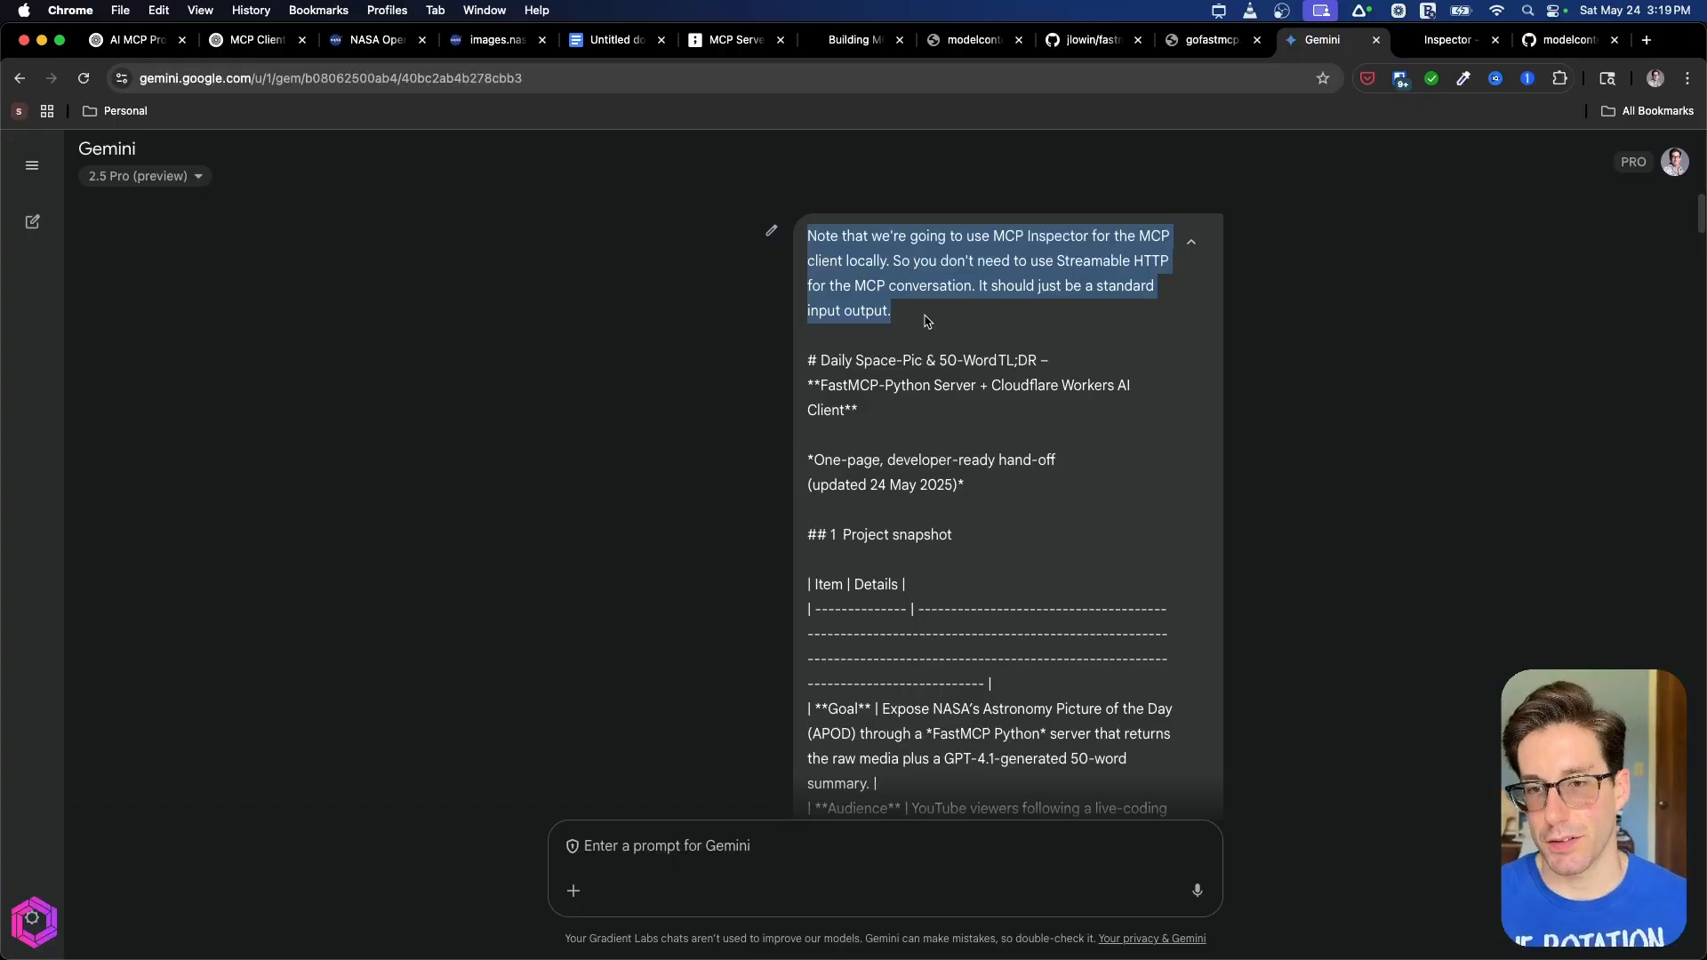
mouse_move(948, 520)
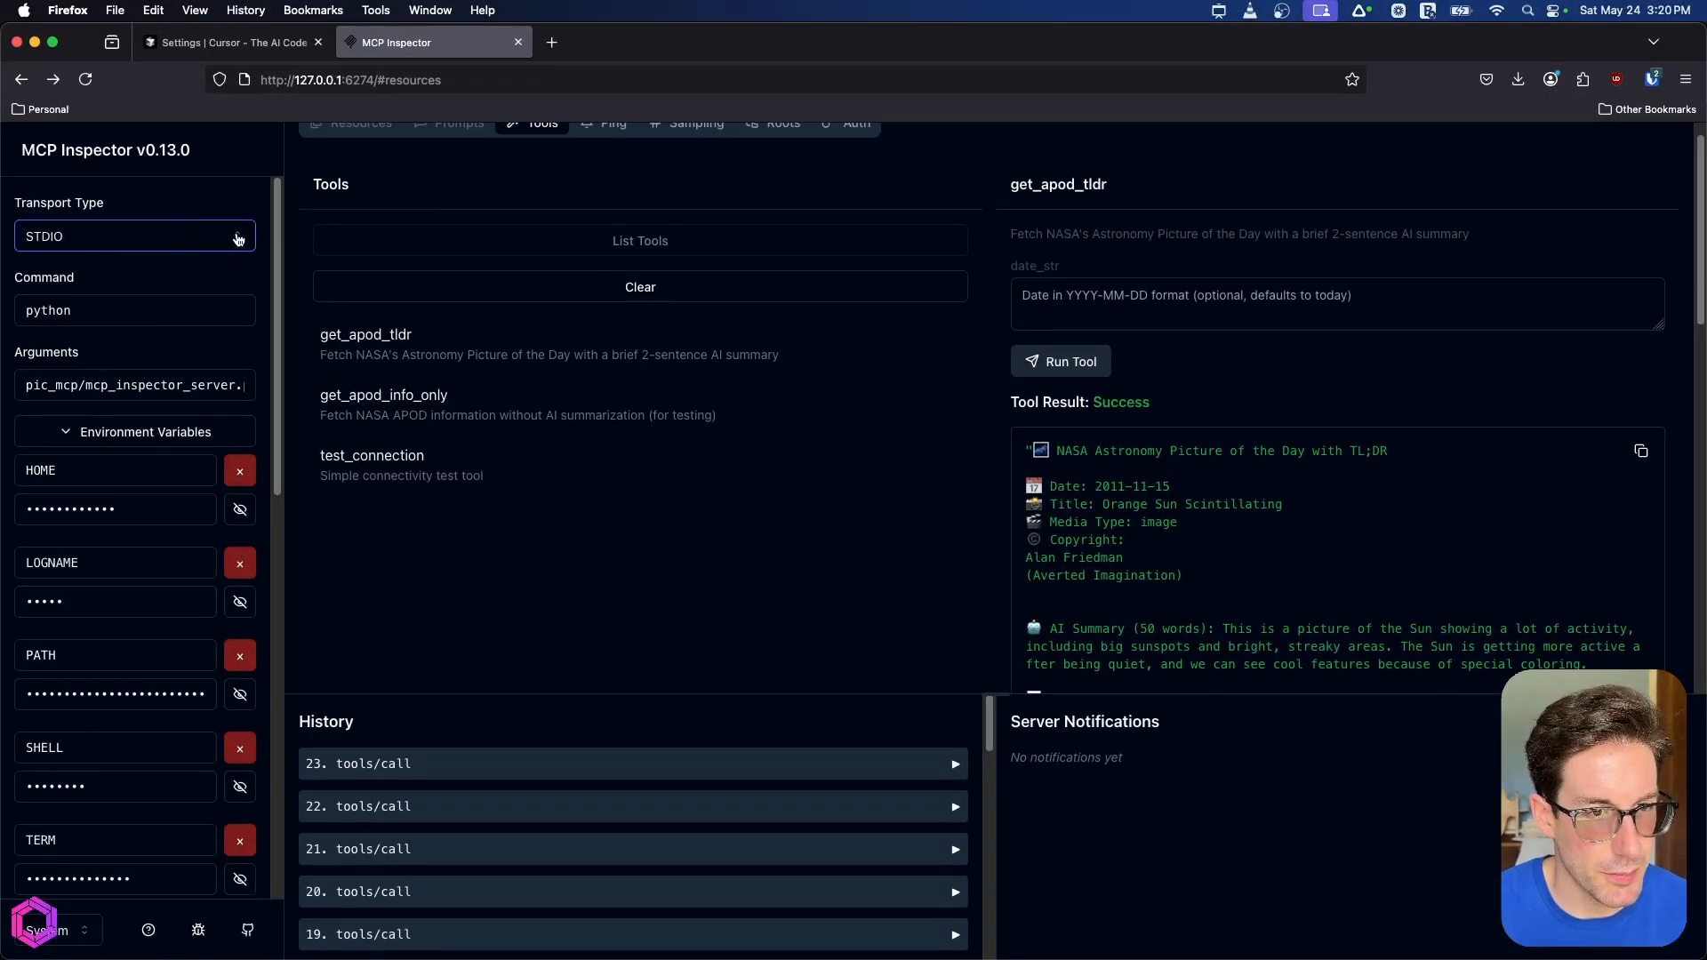
left_click(133, 236)
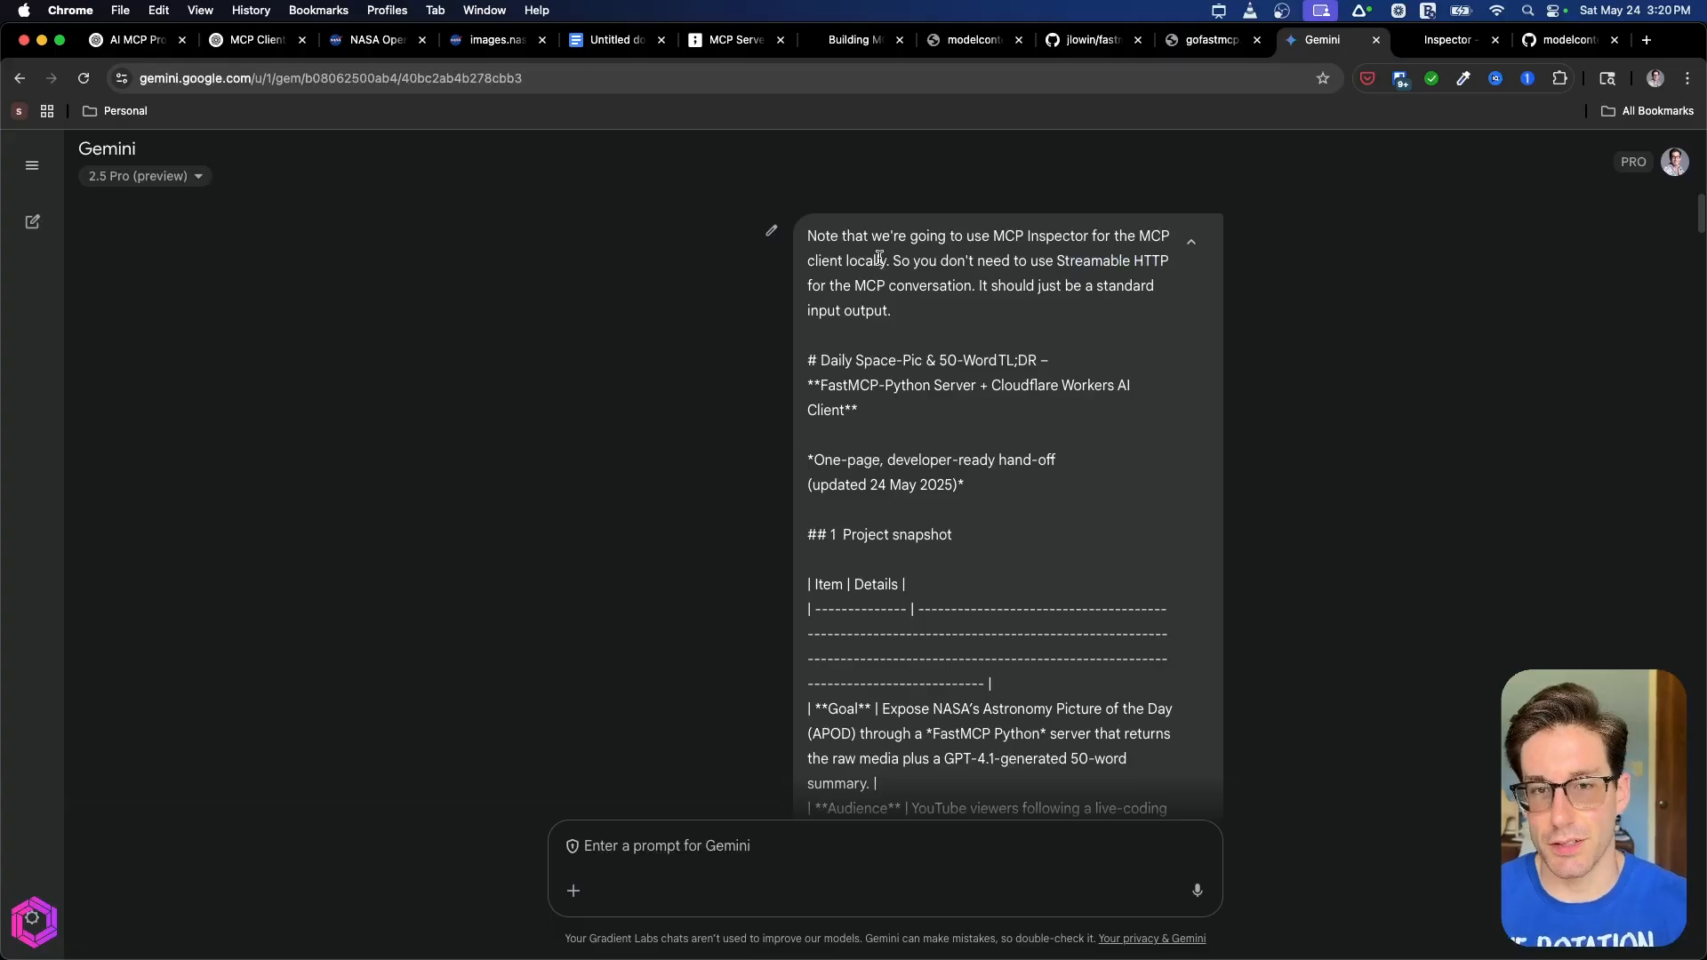
scroll("down", 3)
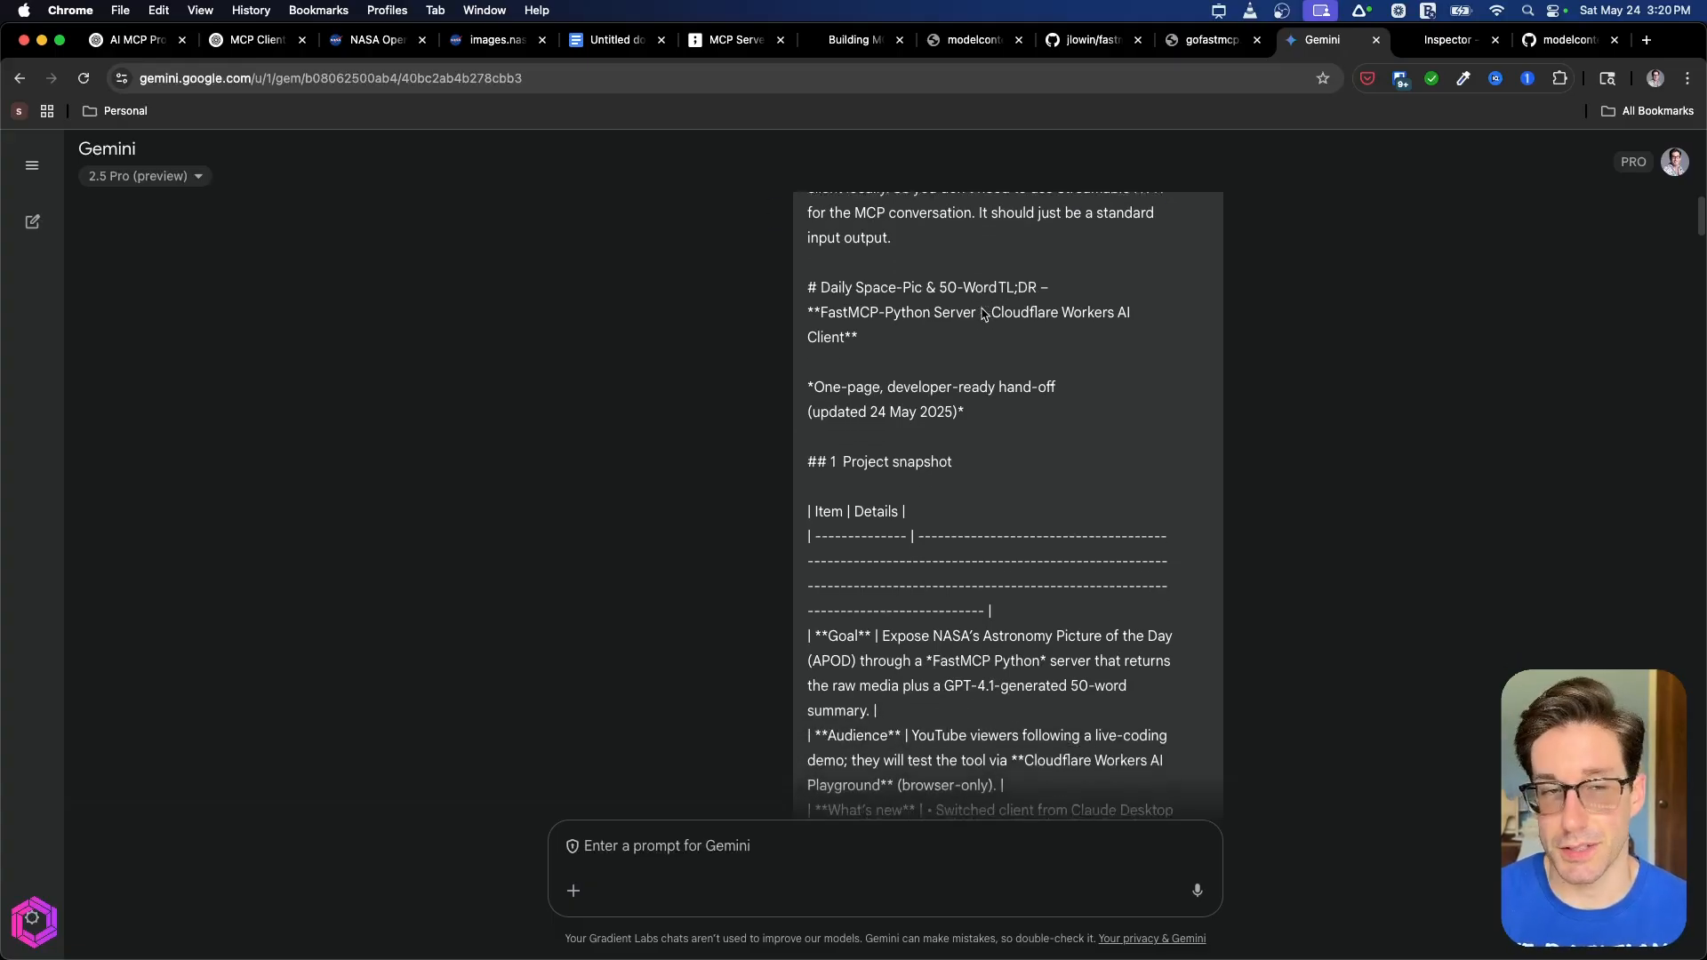
scroll("down", 3)
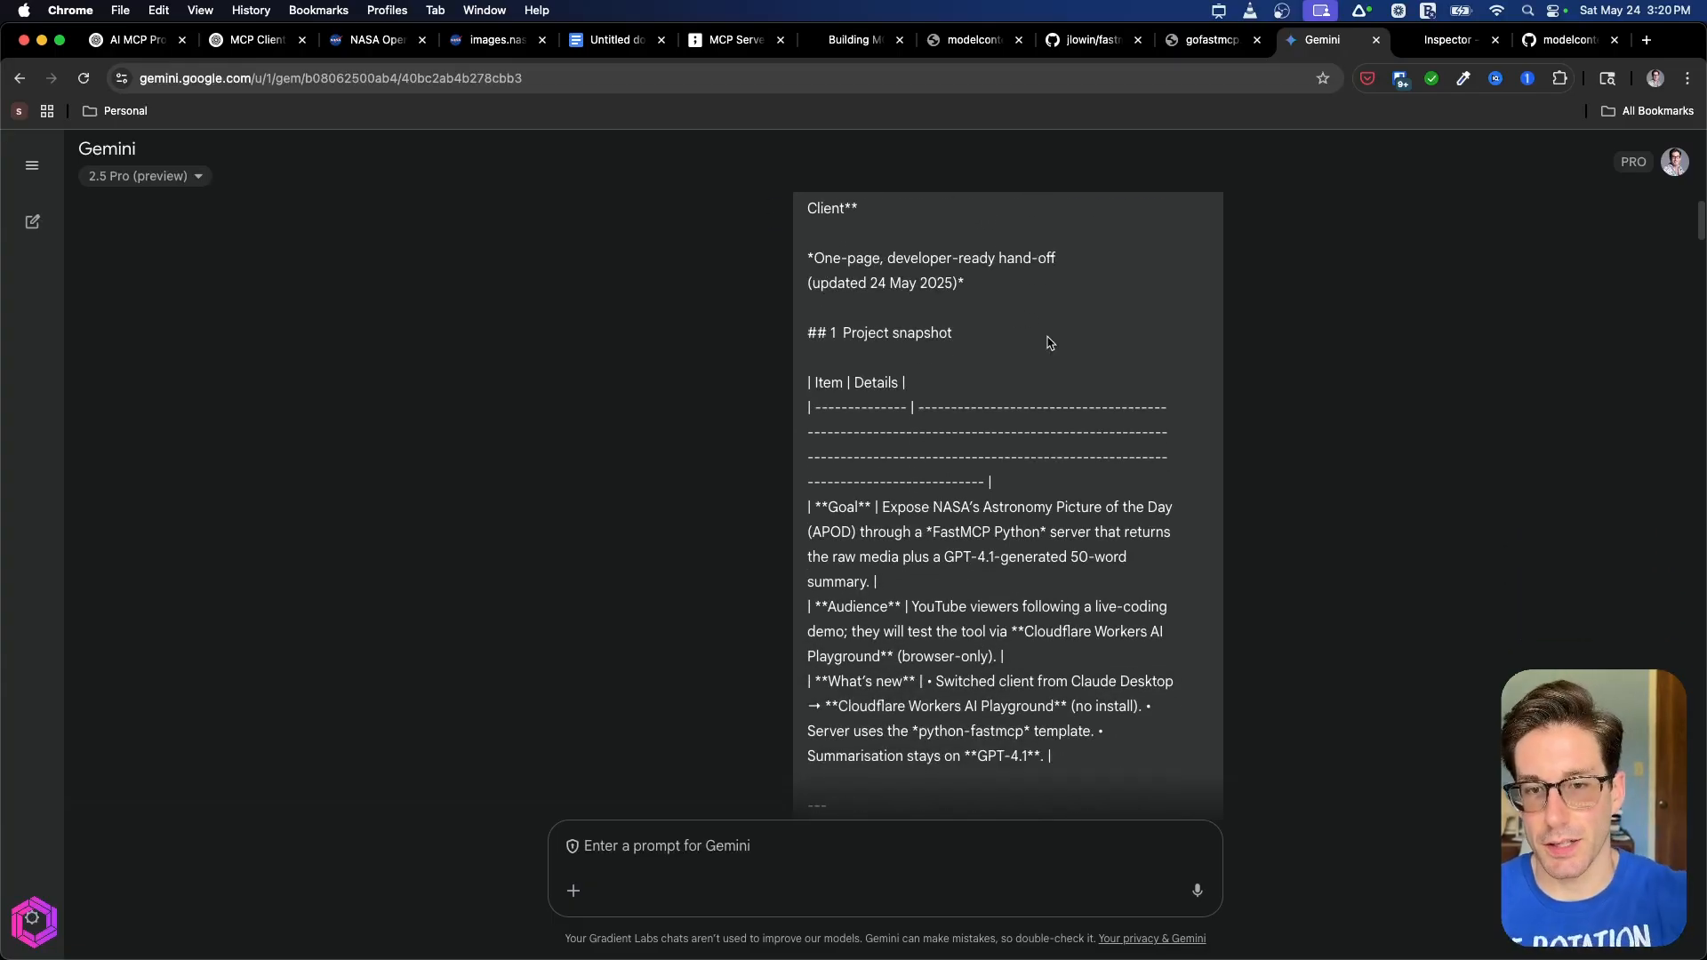
scroll("down", 3)
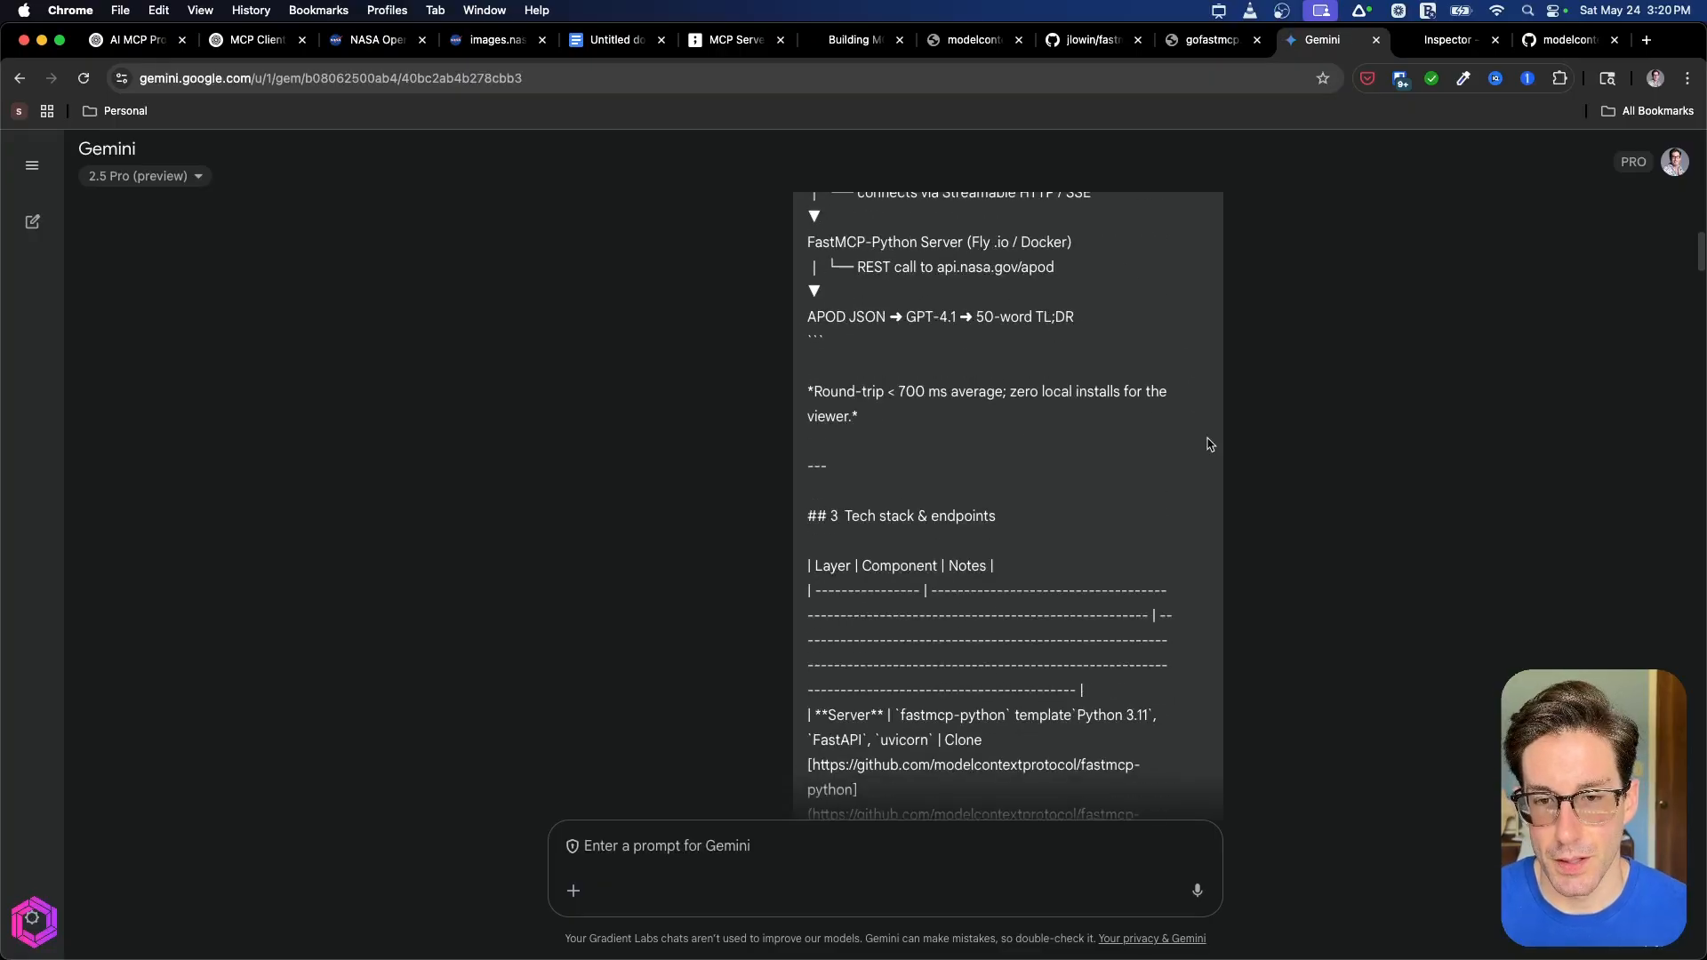
scroll("up", 3)
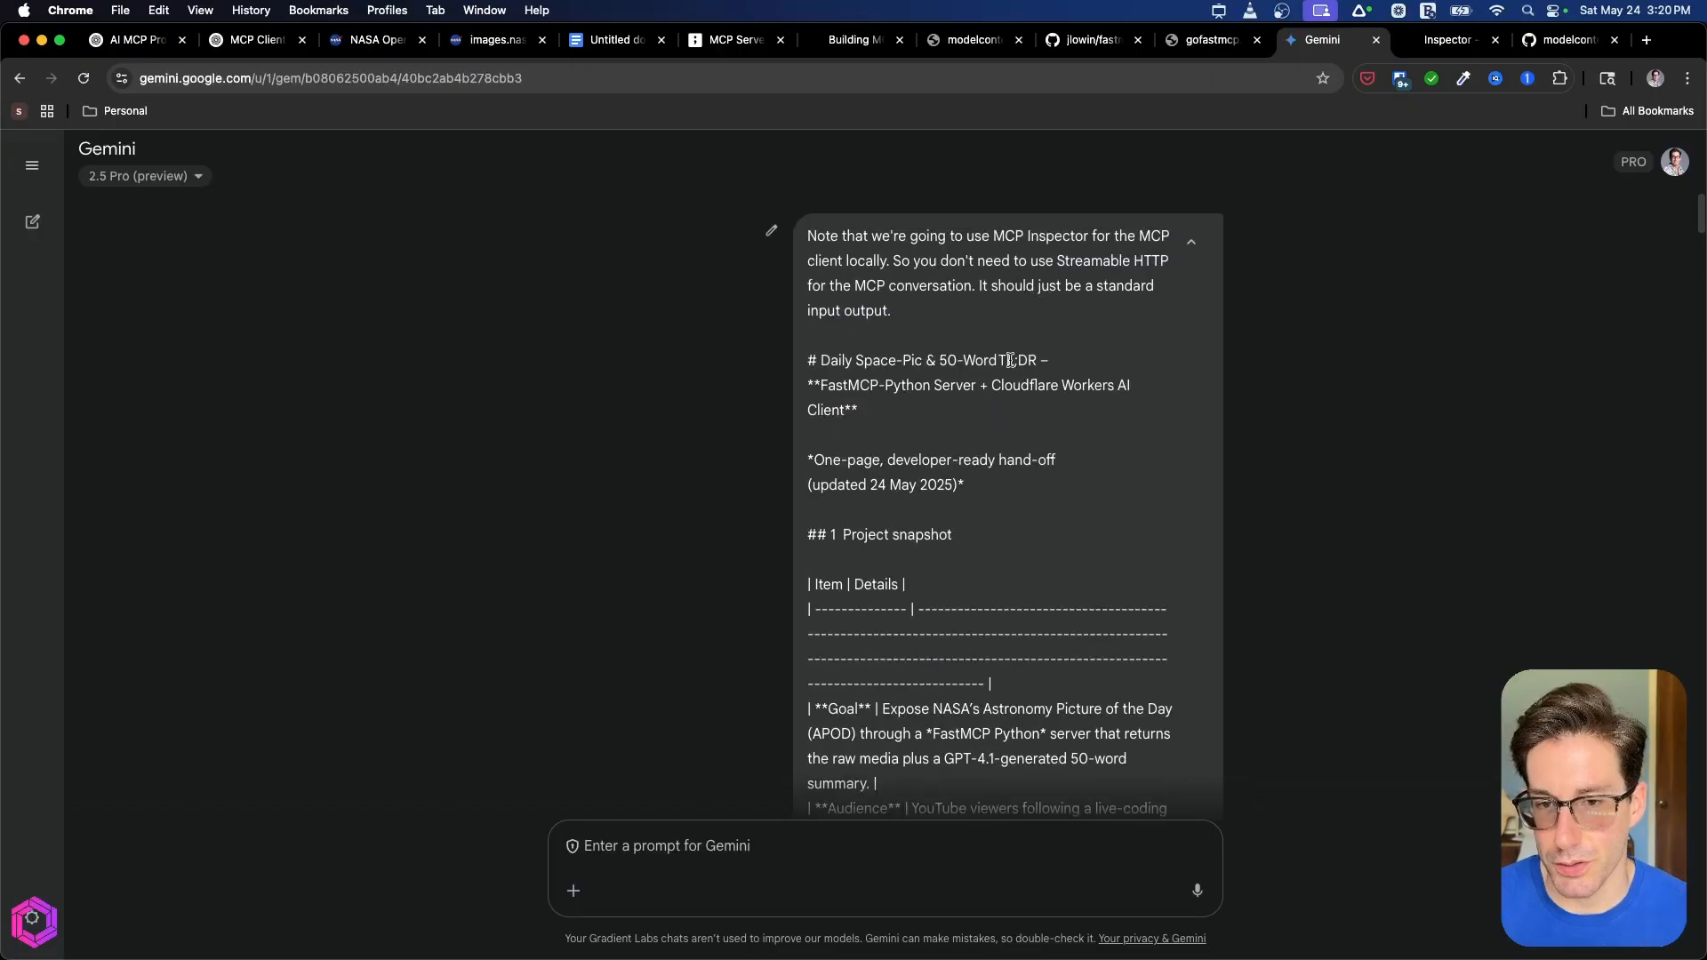
scroll("down", 3)
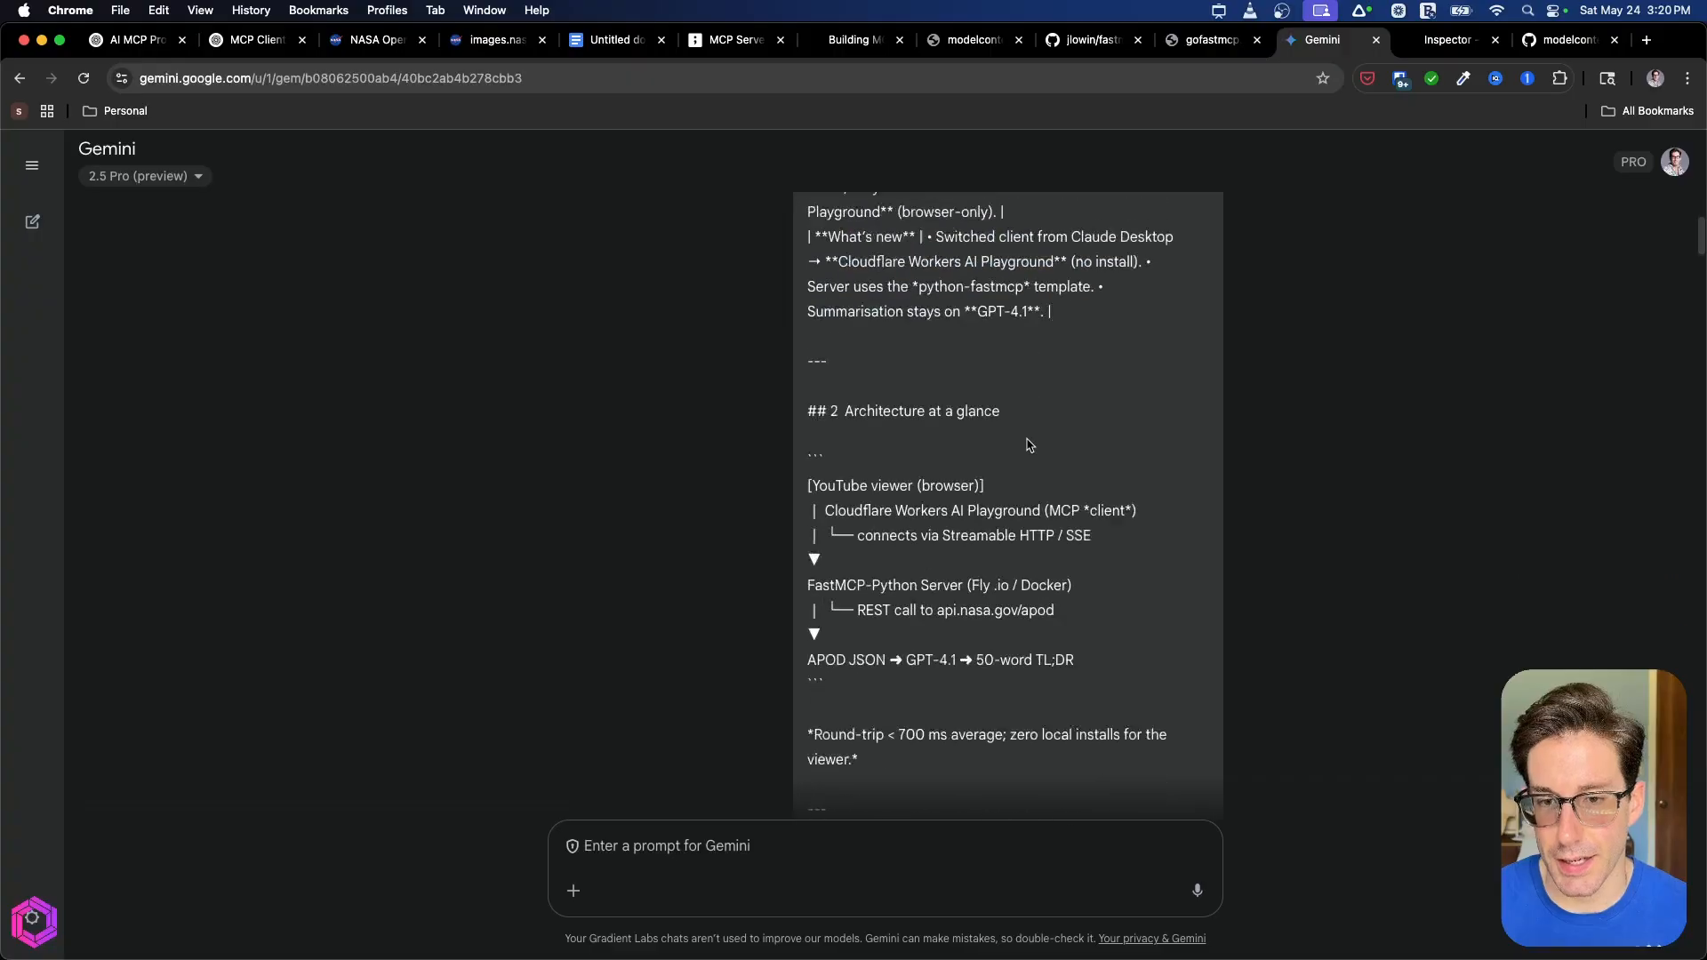
scroll("down", 3)
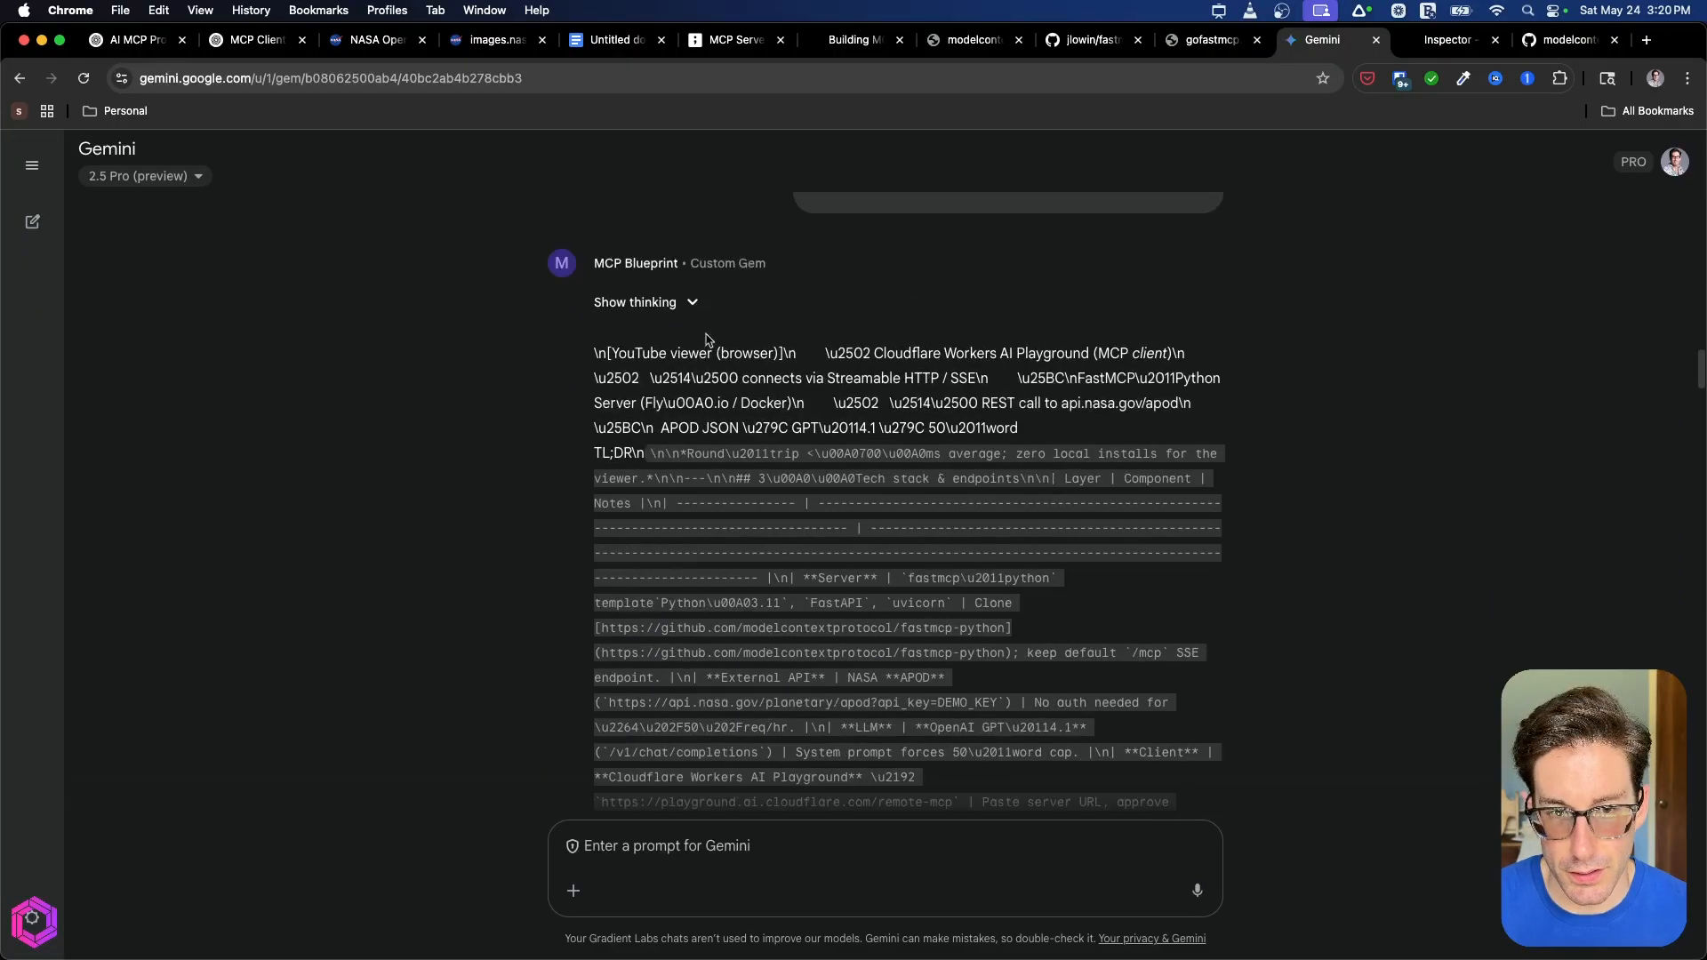
scroll("down", 3)
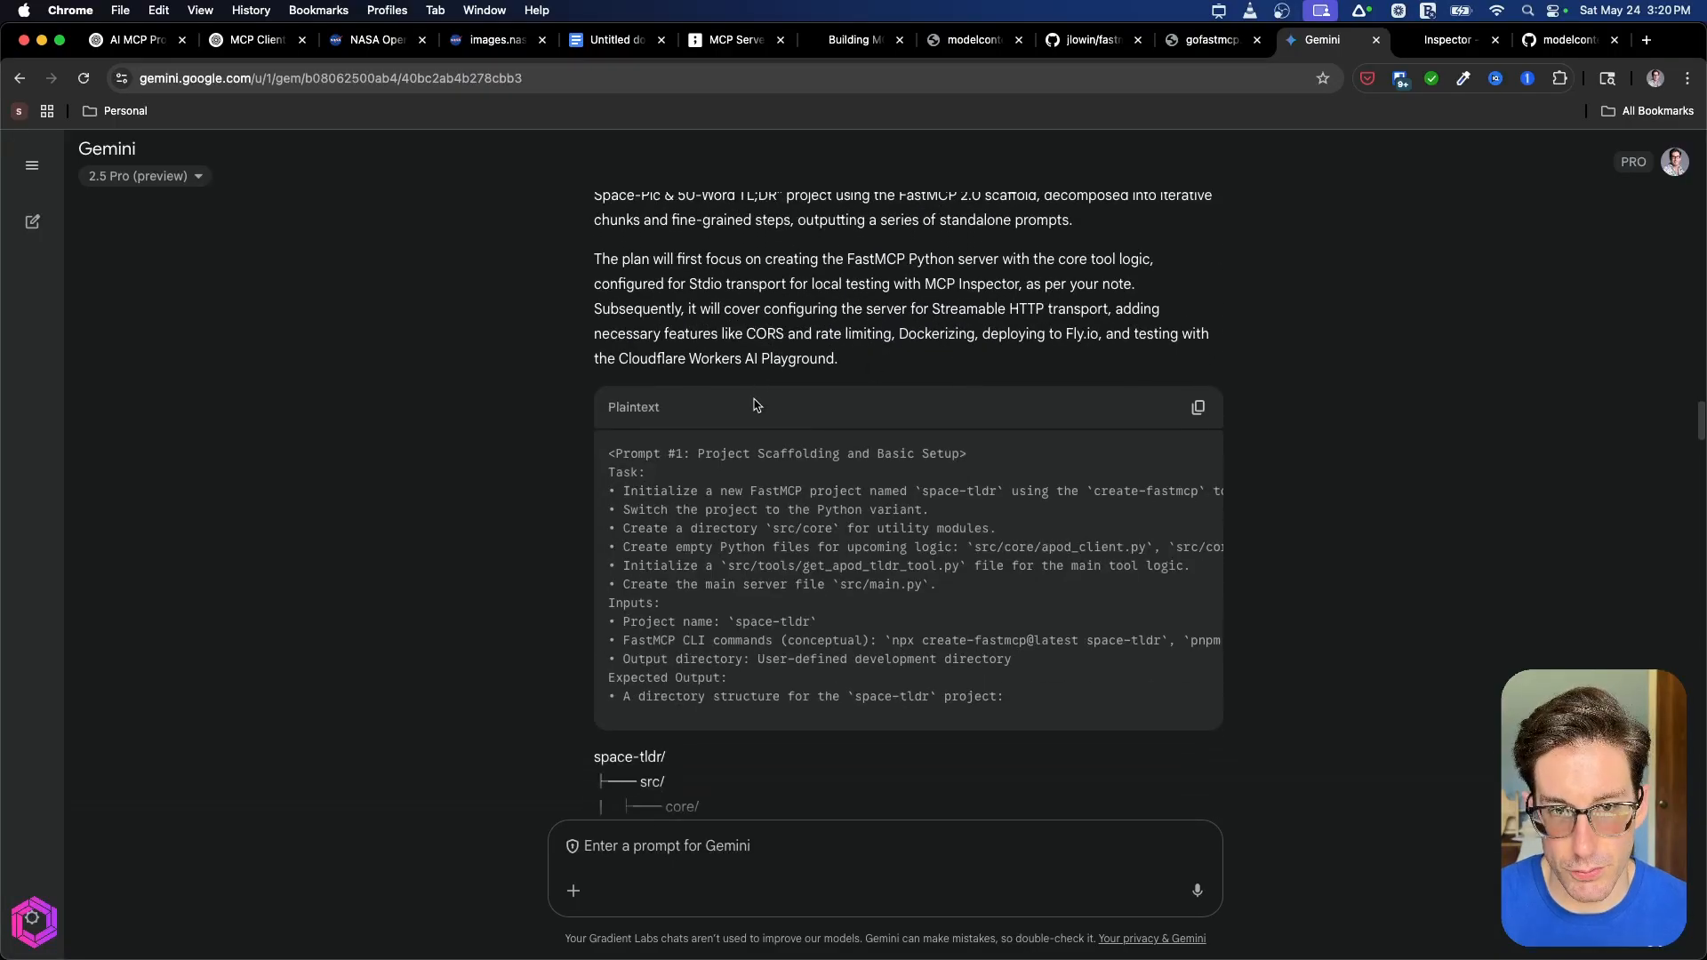
scroll("down", 3)
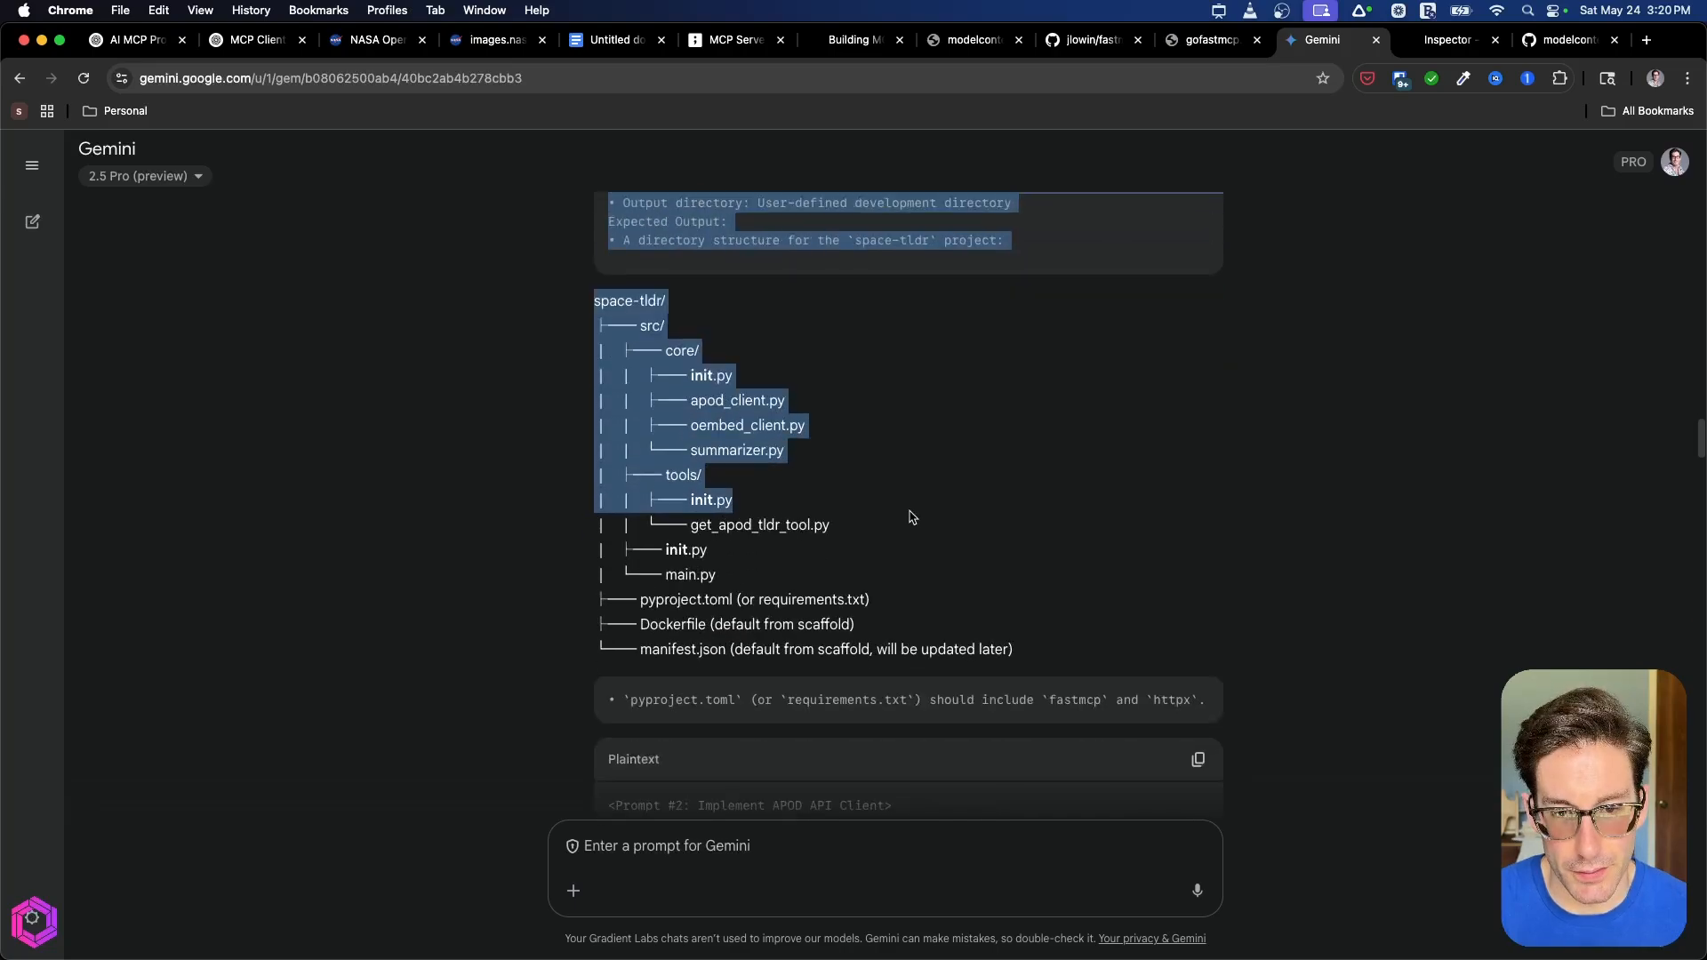
scroll("down", 3)
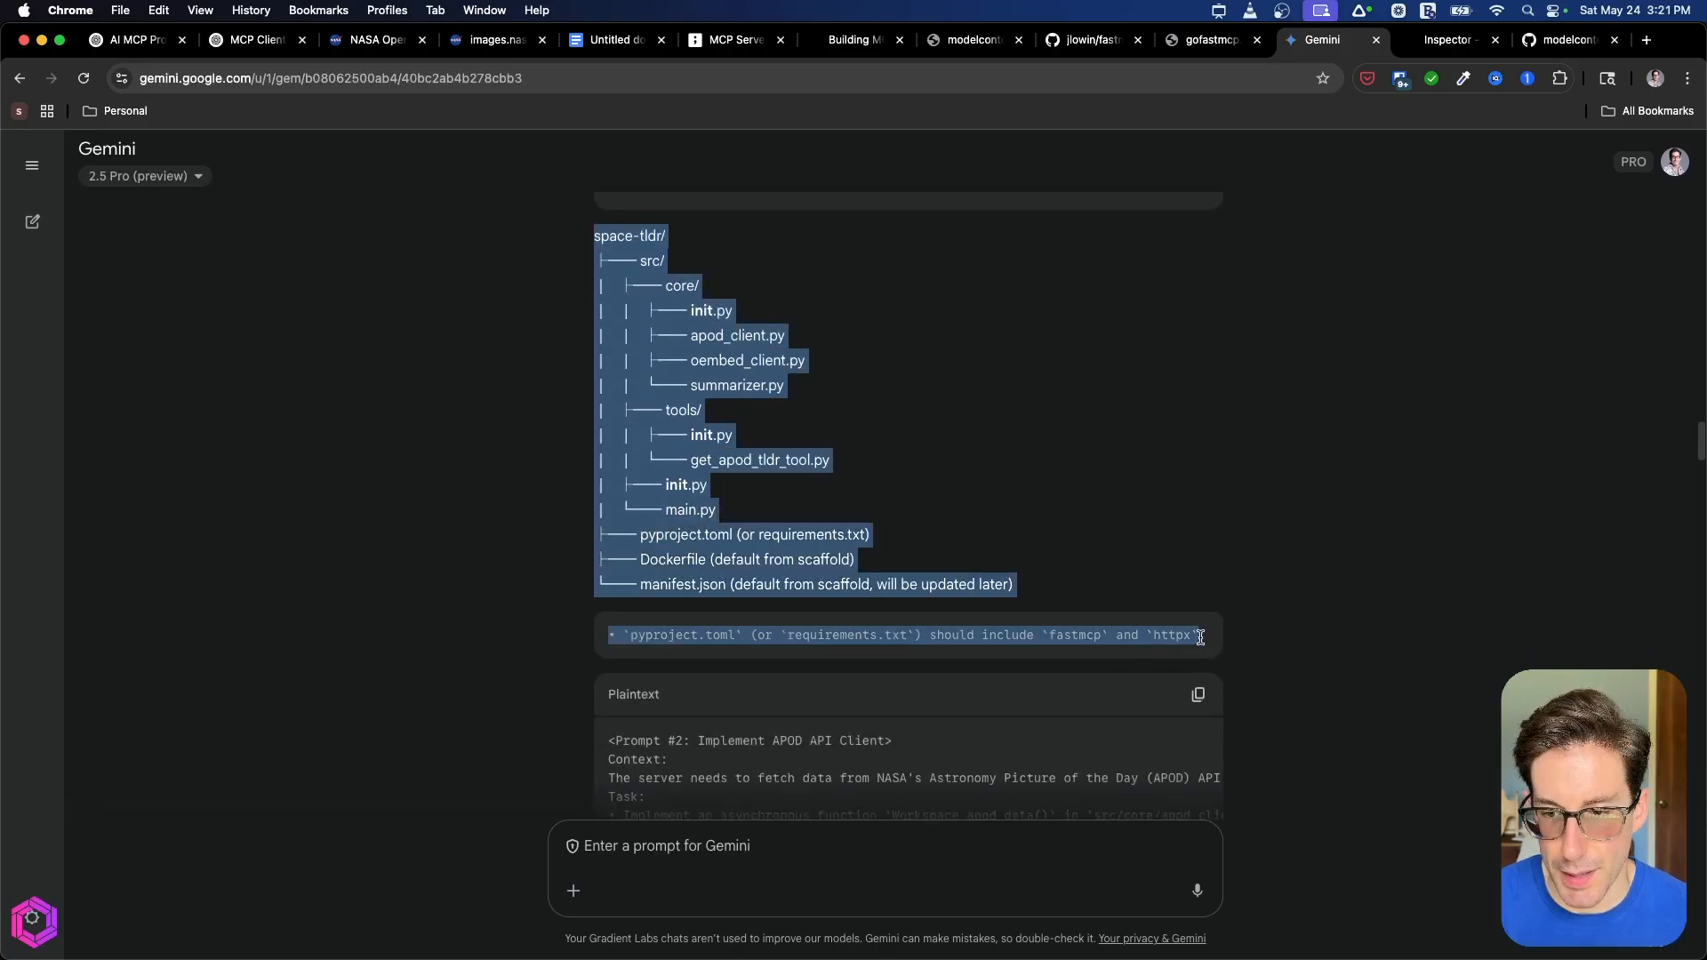
scroll("down", 3)
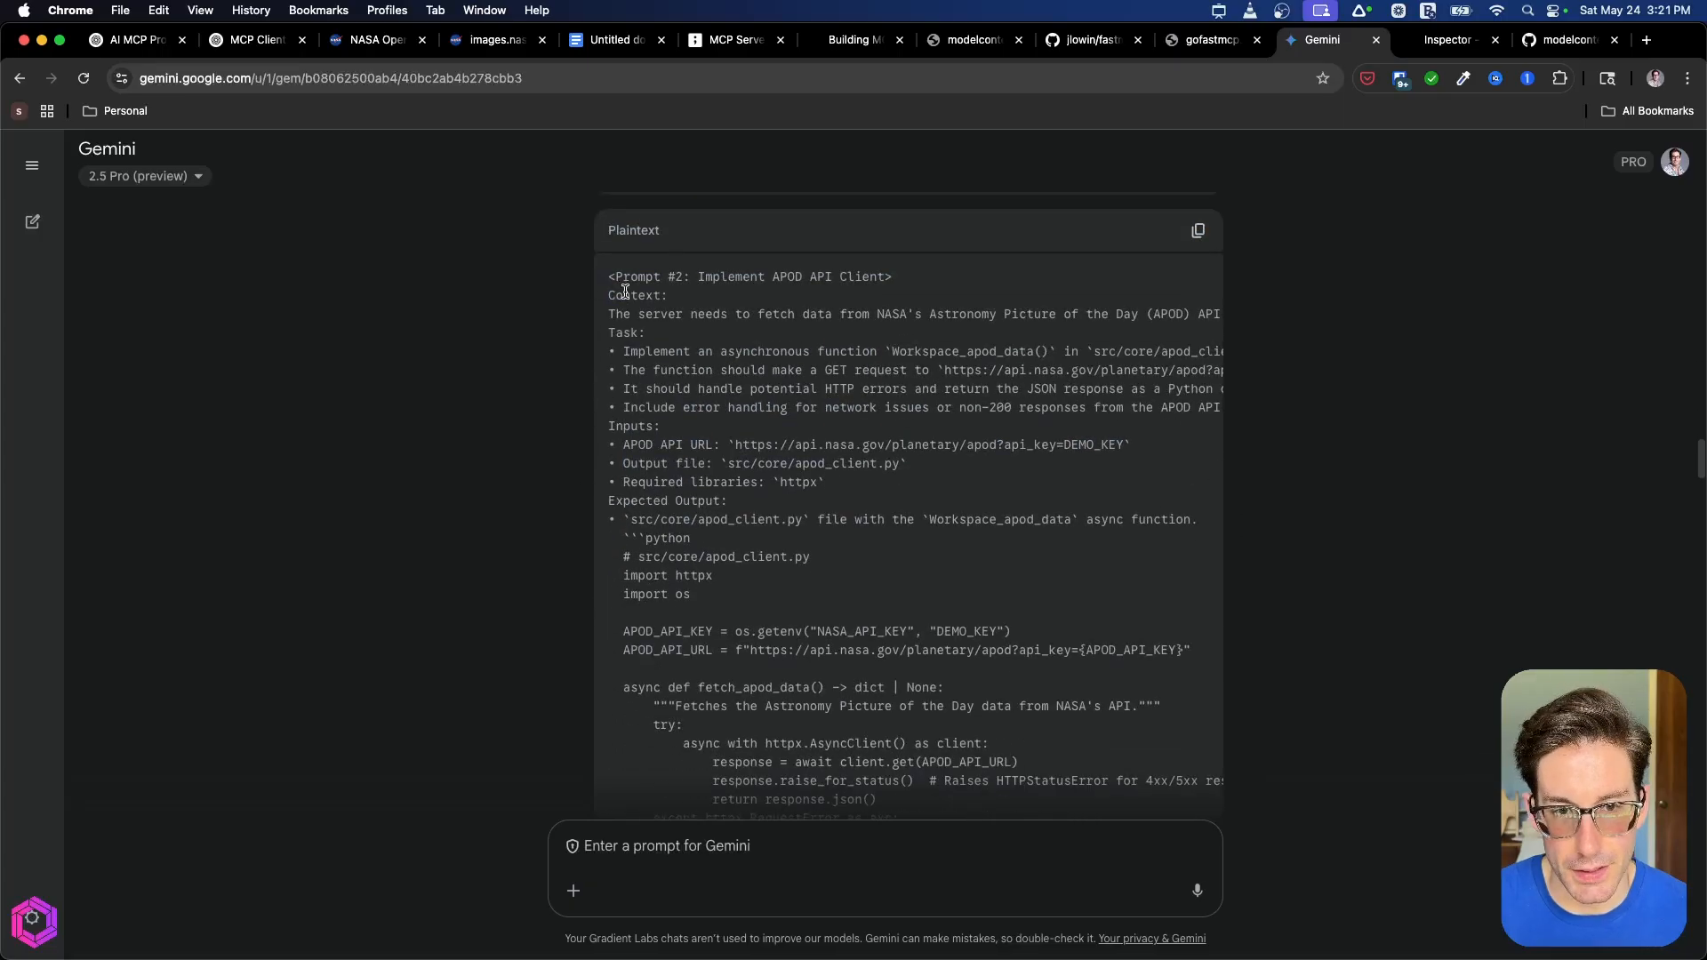
scroll("down", 3)
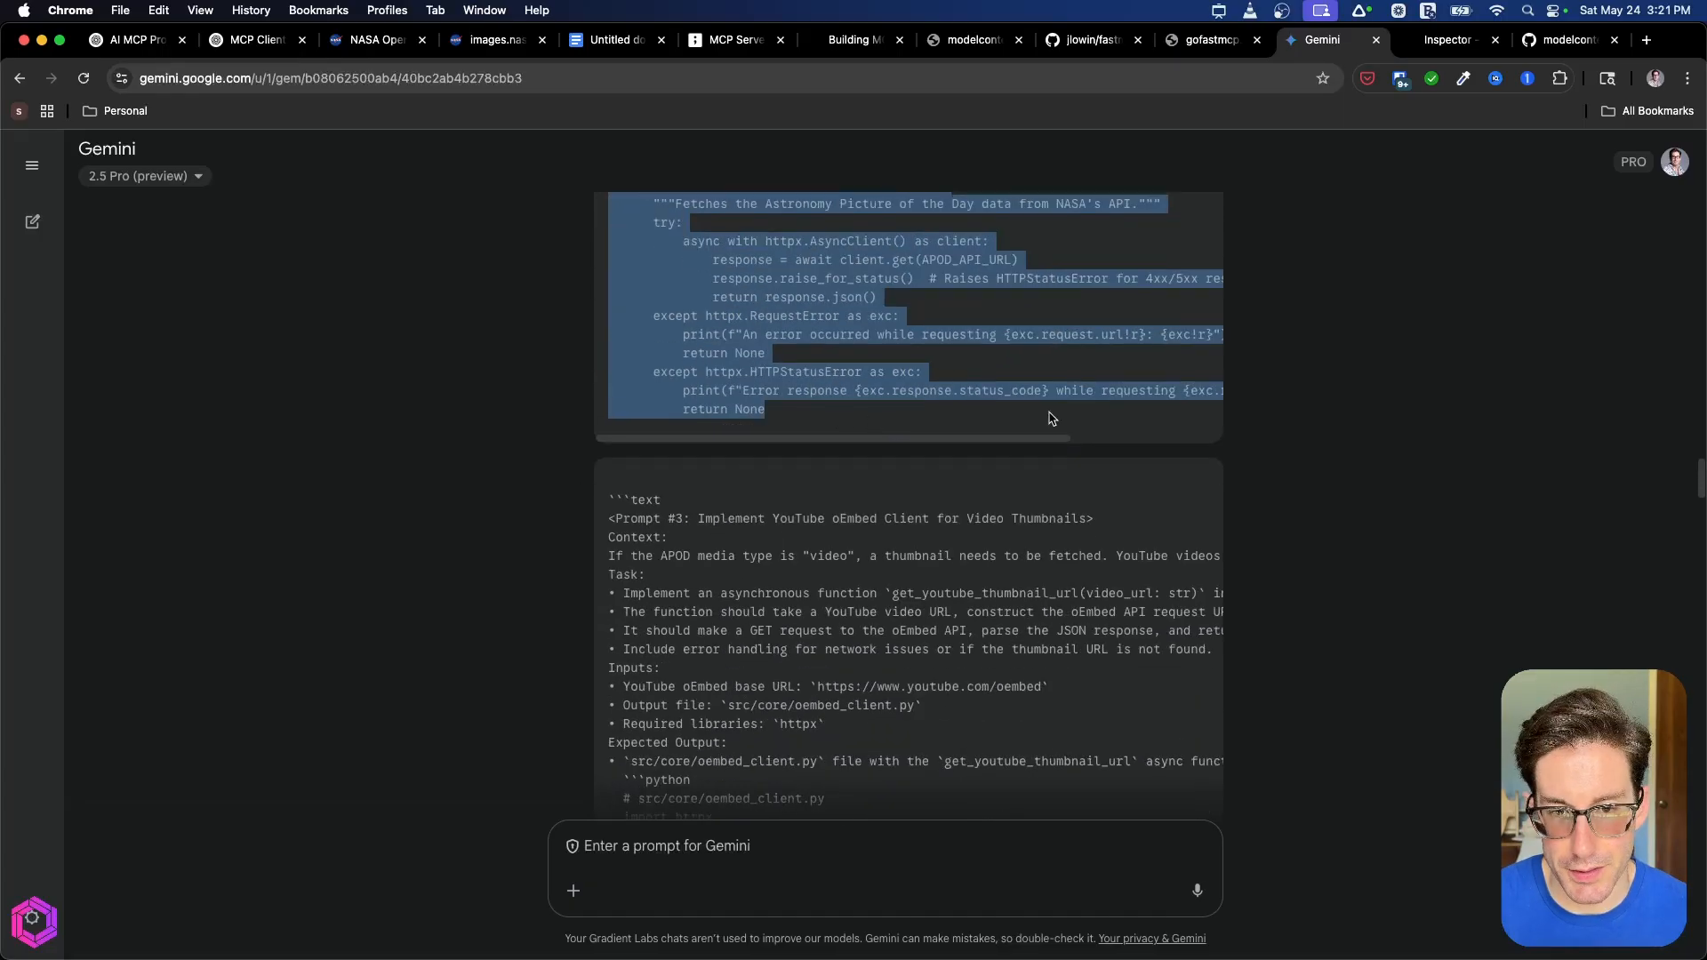
scroll("down", 3)
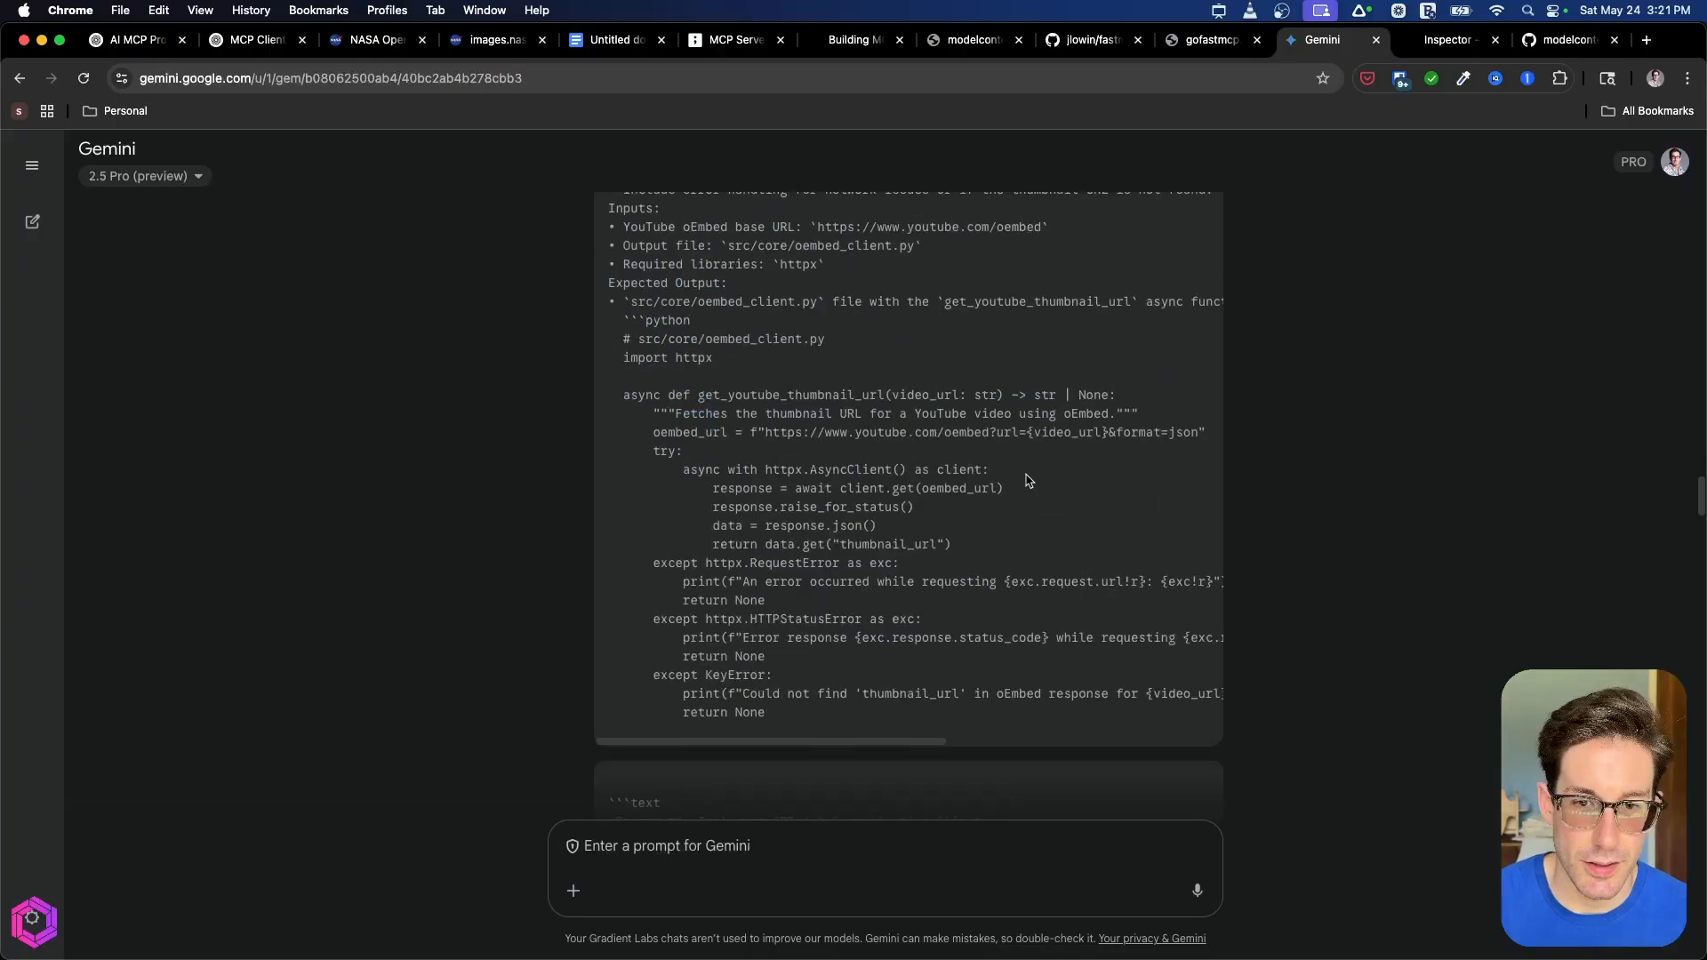
scroll("down", 3)
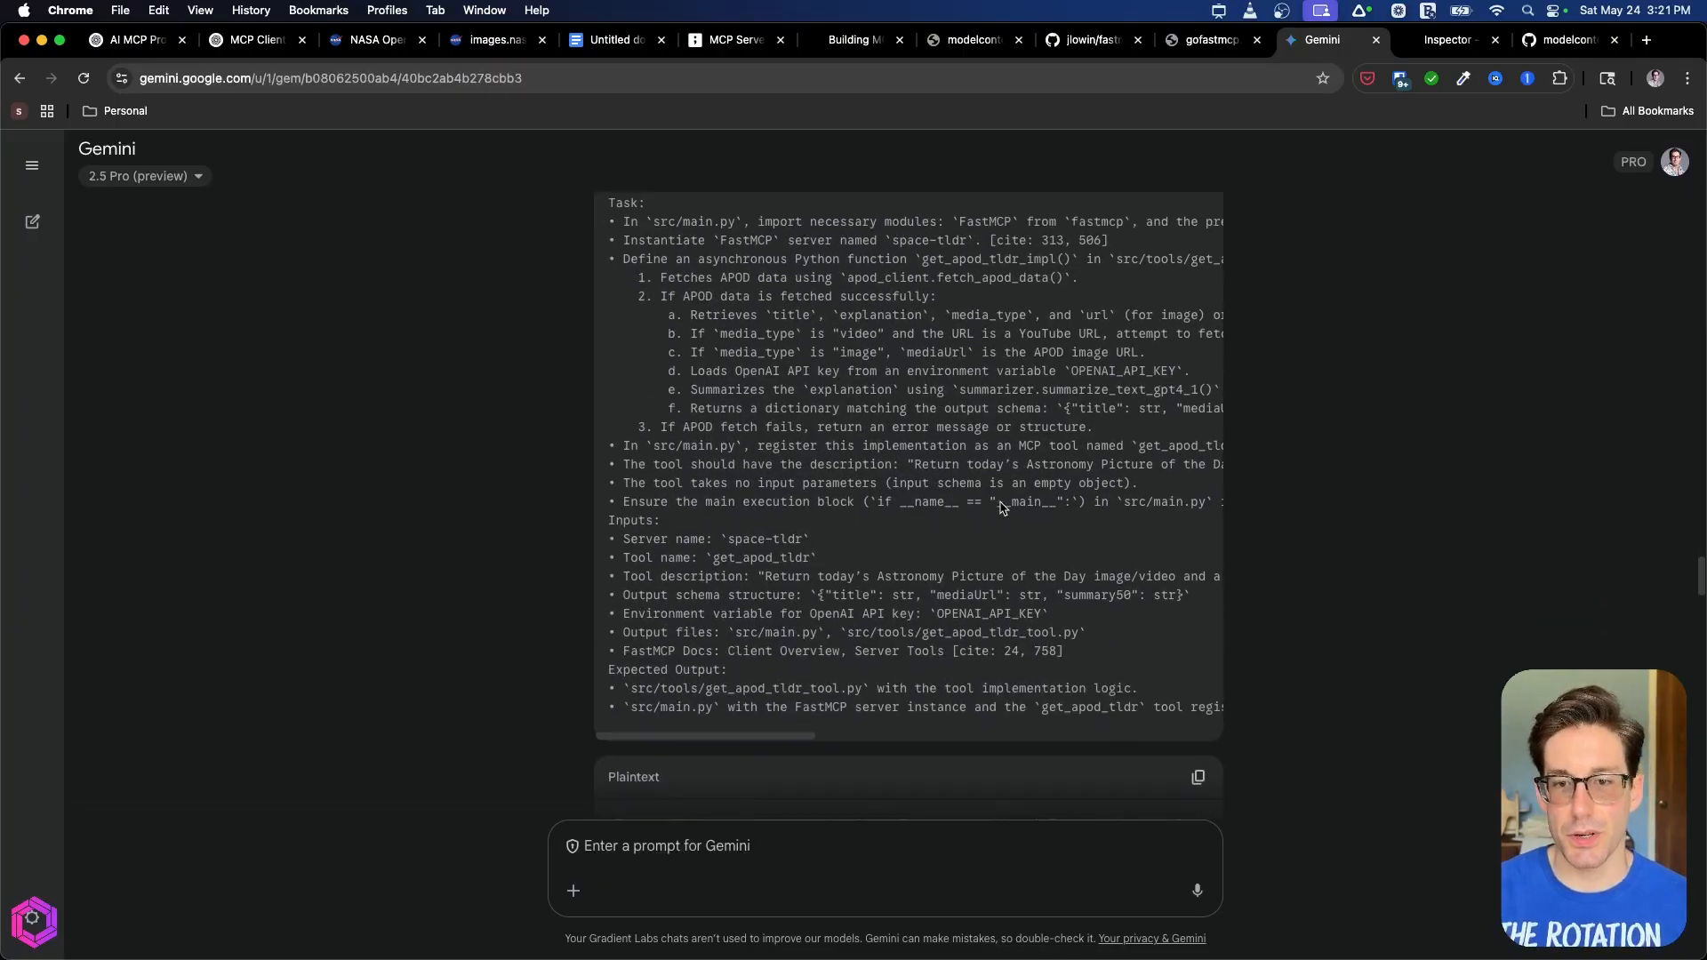
scroll("down", 3)
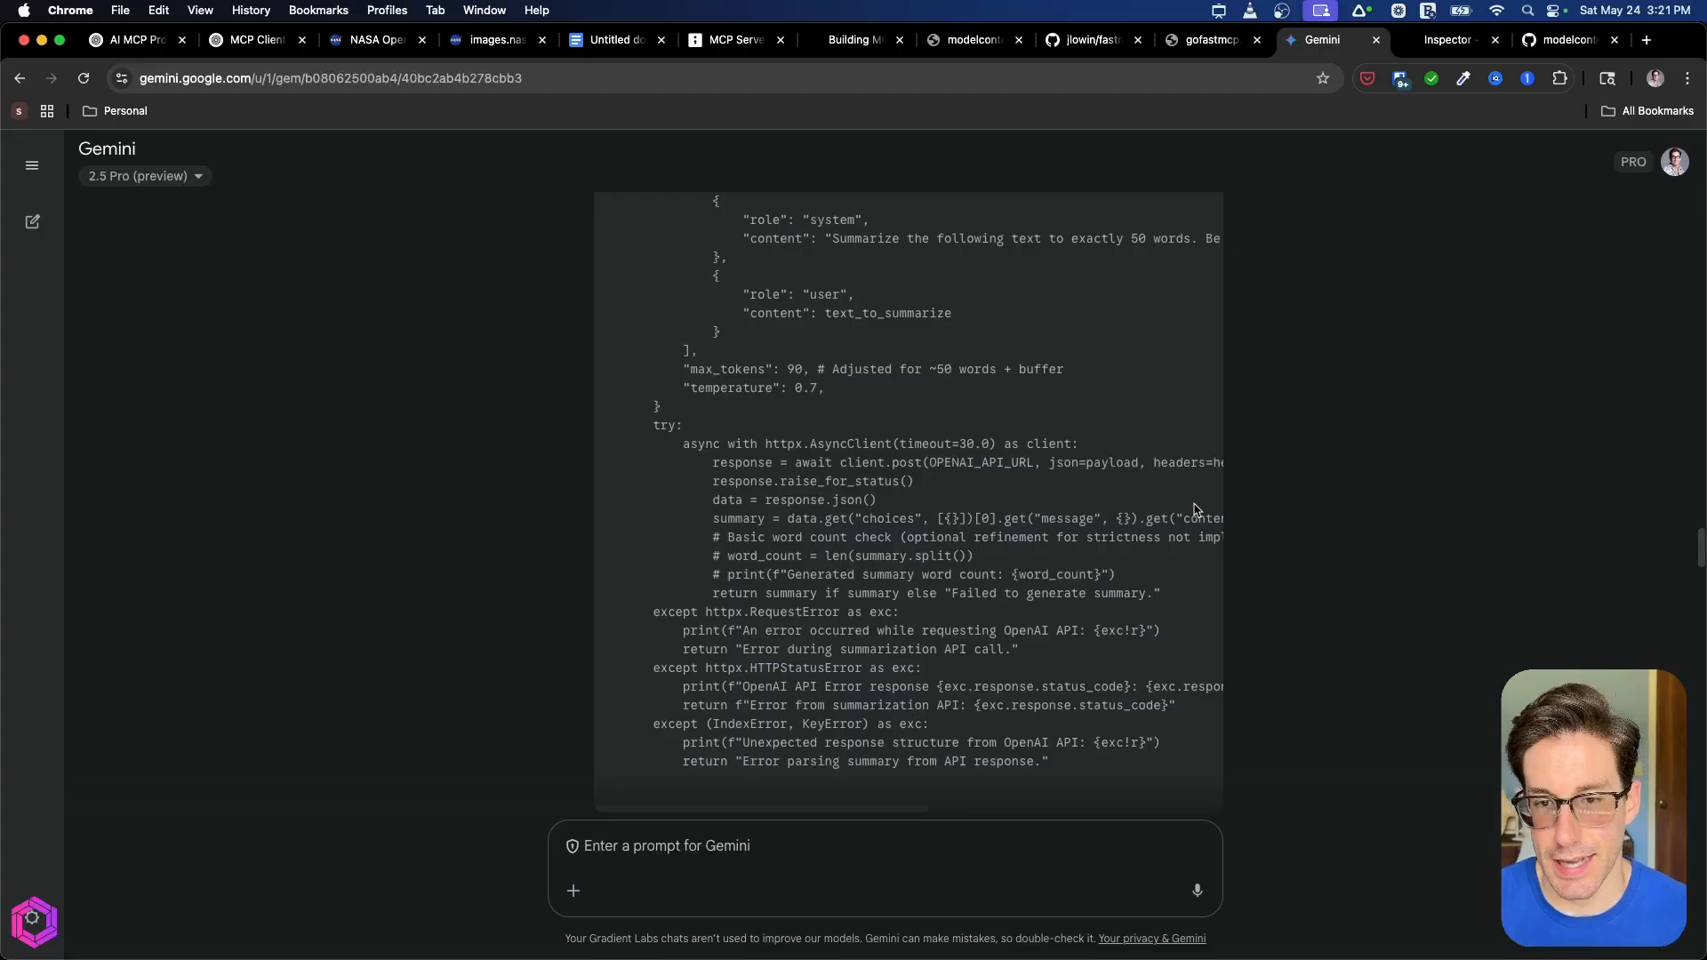
scroll("up", 3)
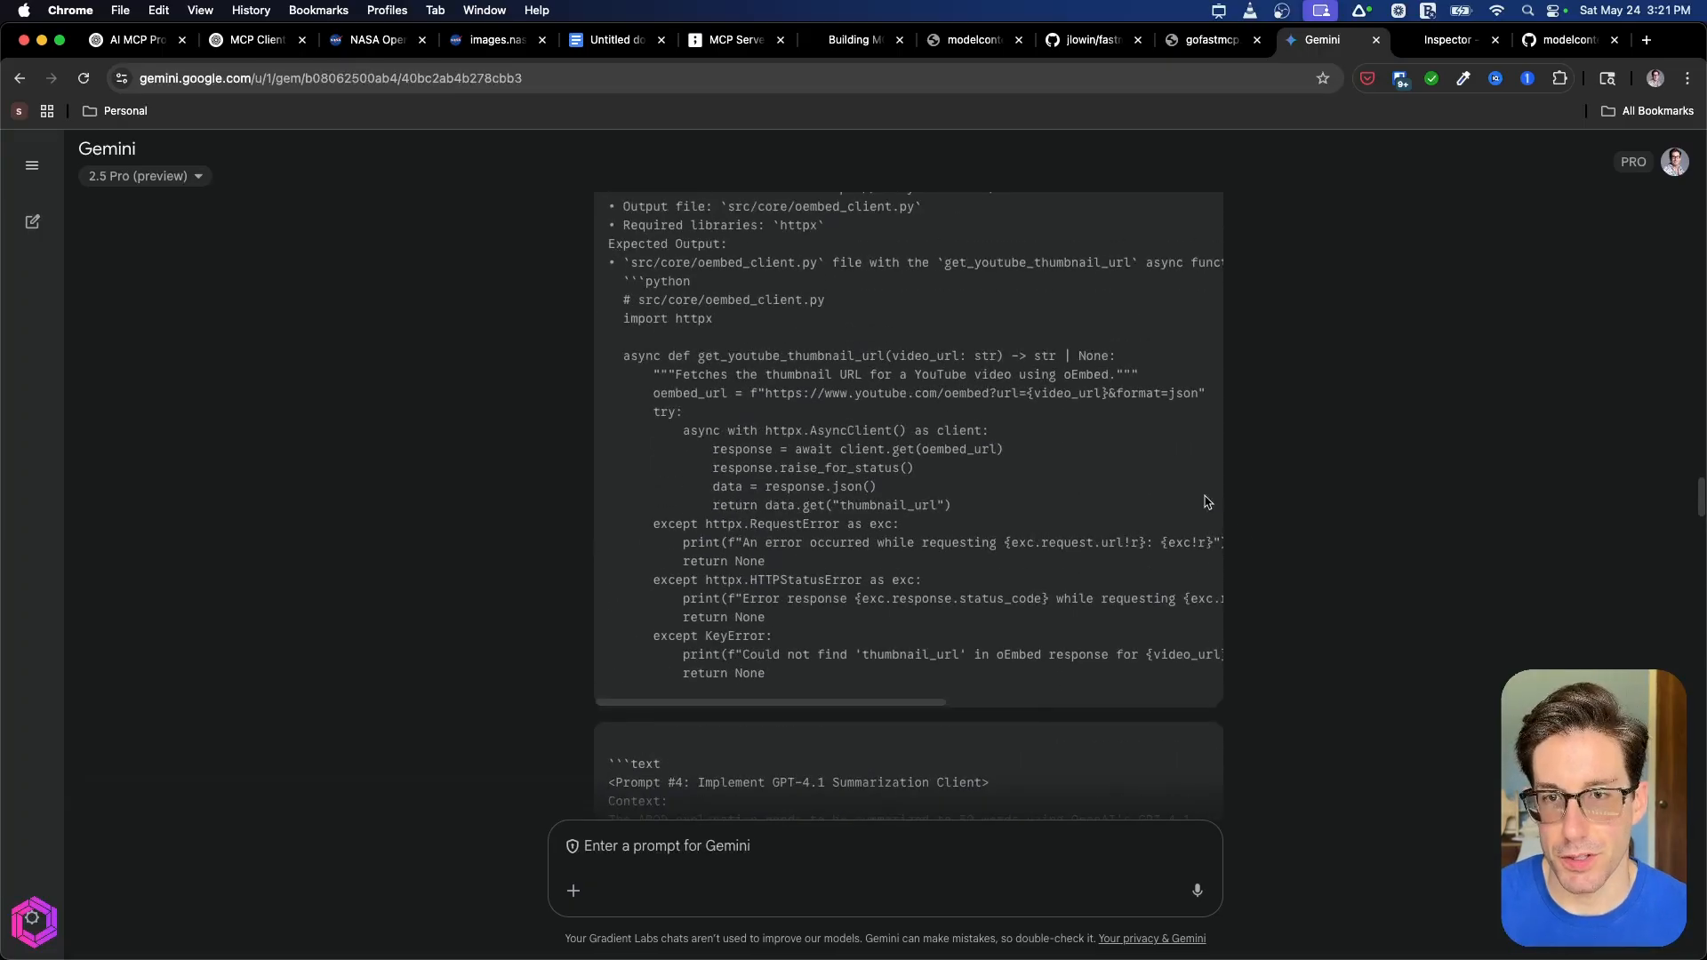
- Return to the tldraw workflow board showing Gemini, Opus, o3 and the Docs box
left_click(735, 41)
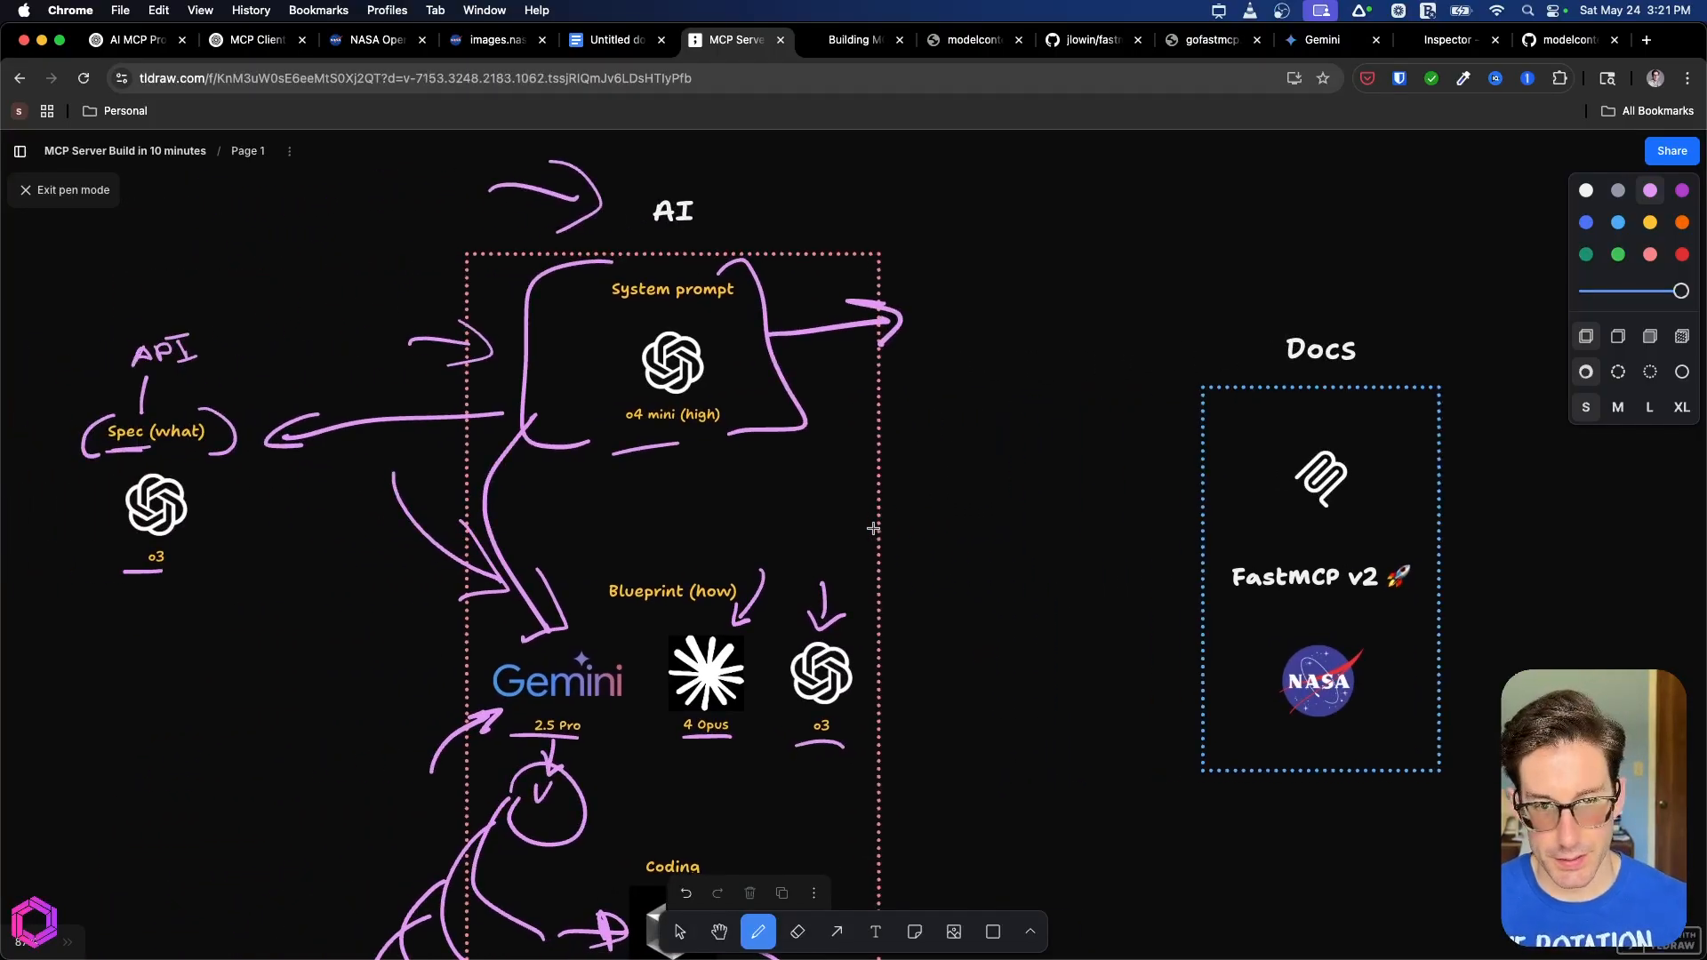
mouse_move(1434, 496)
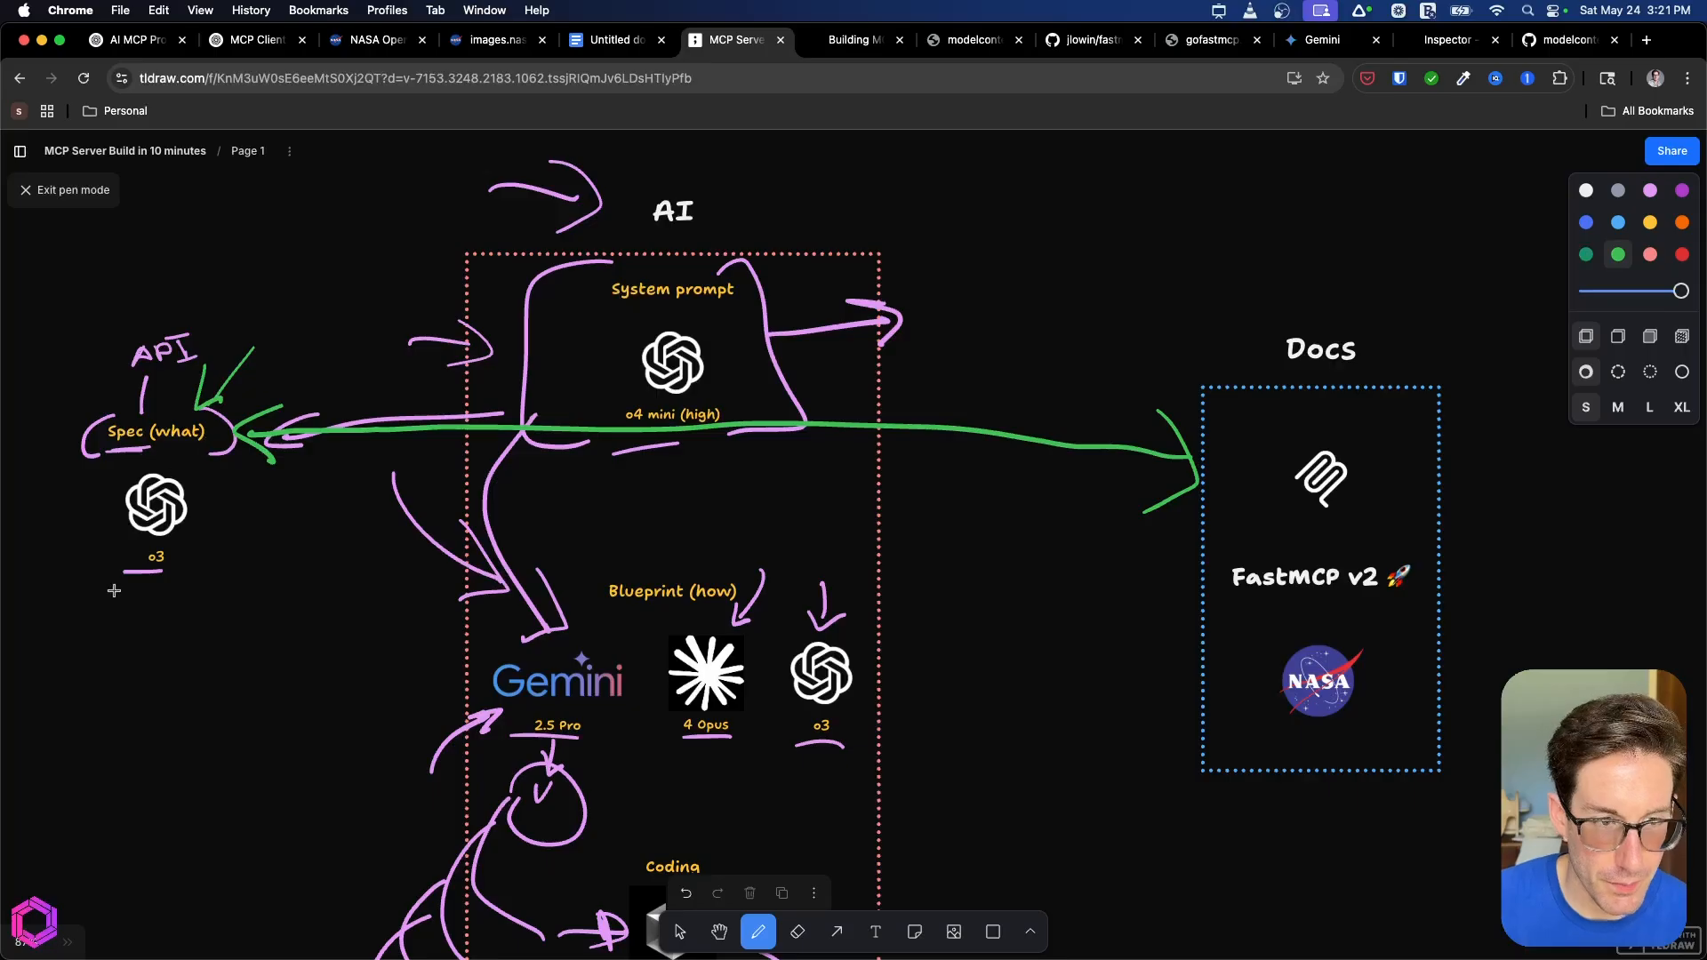
mouse_move(677, 443)
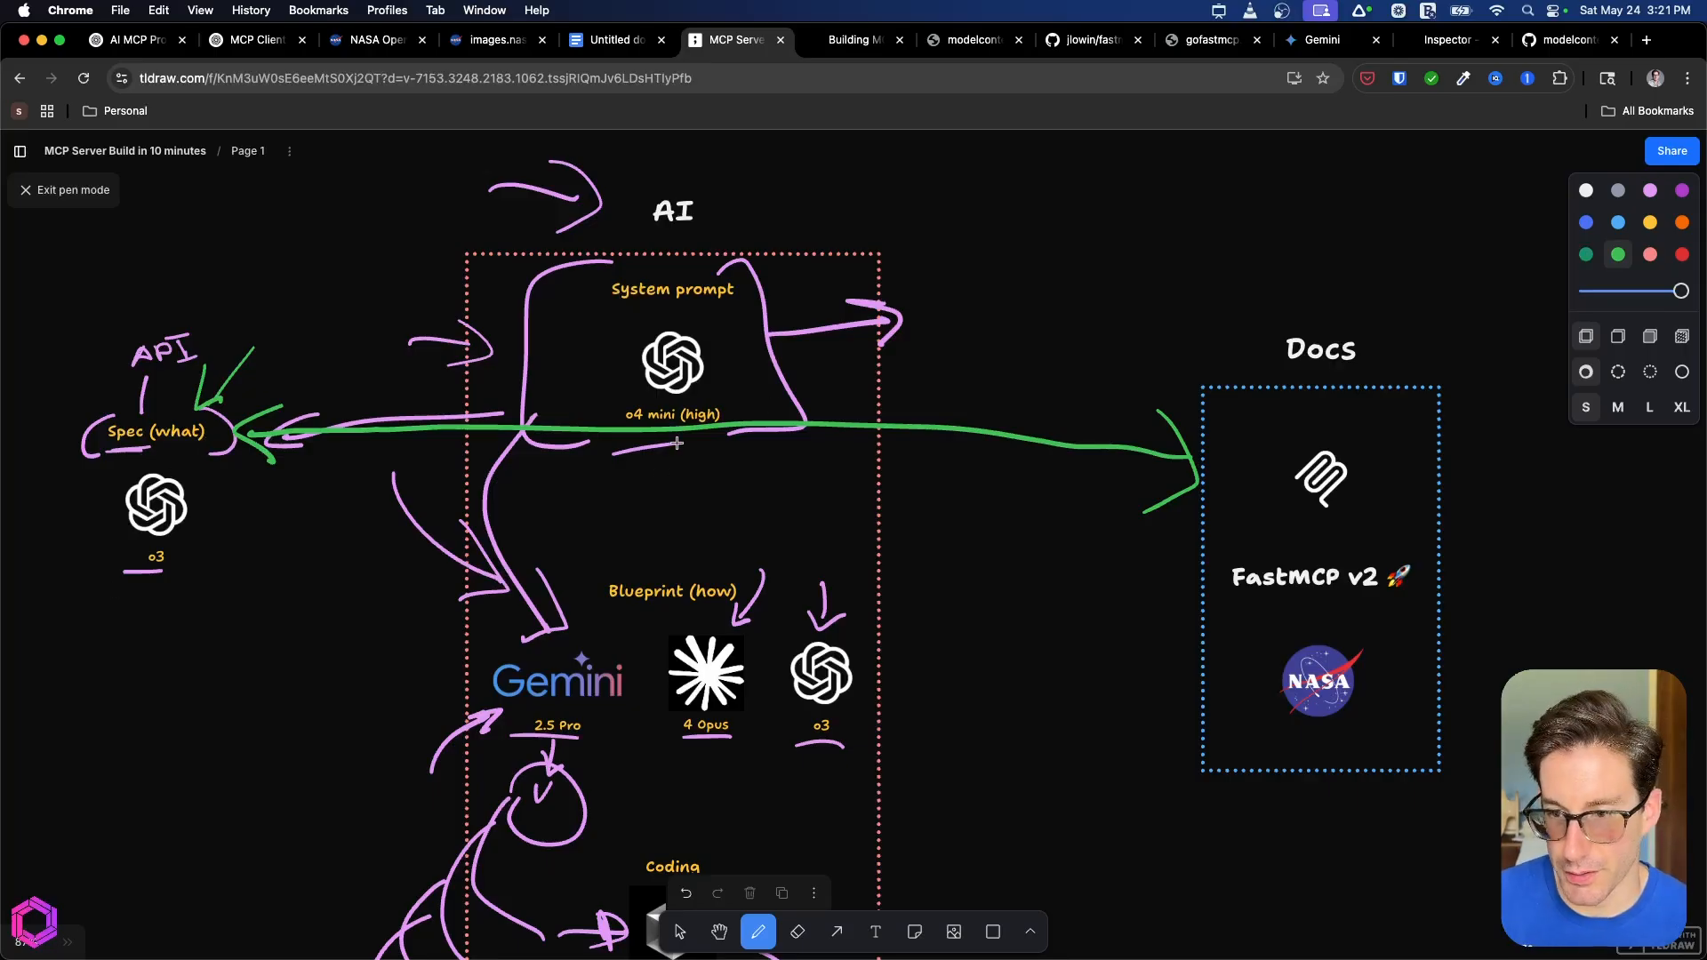
mouse_move(1197, 366)
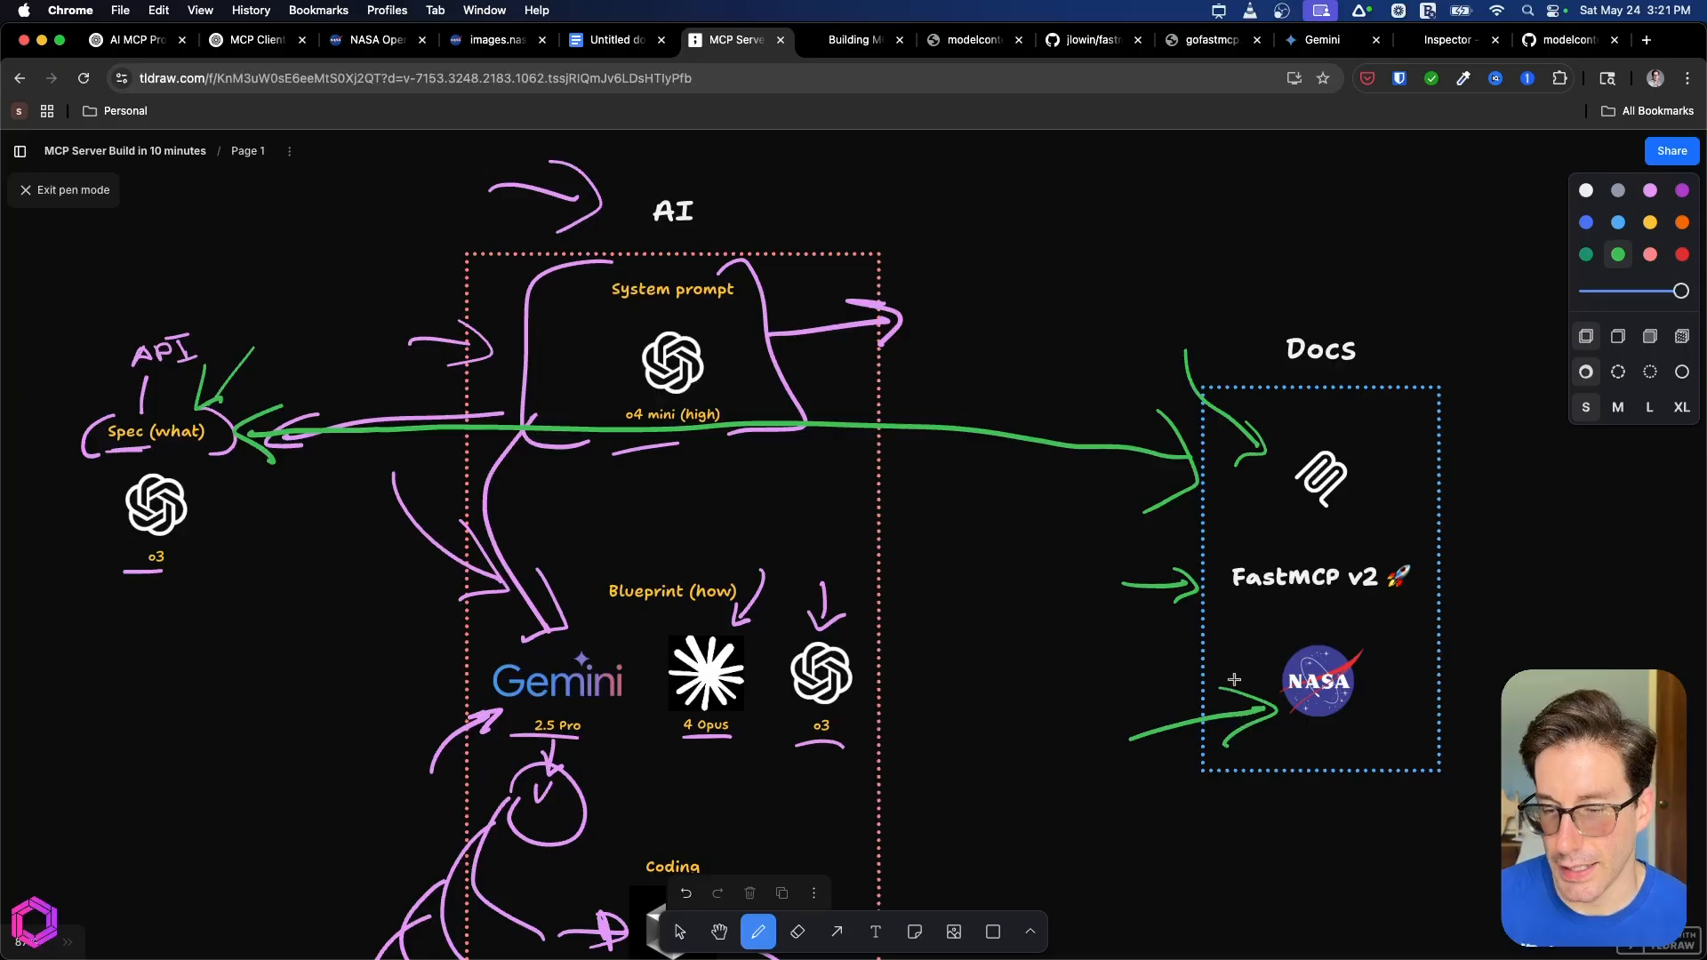
mouse_move(1195, 420)
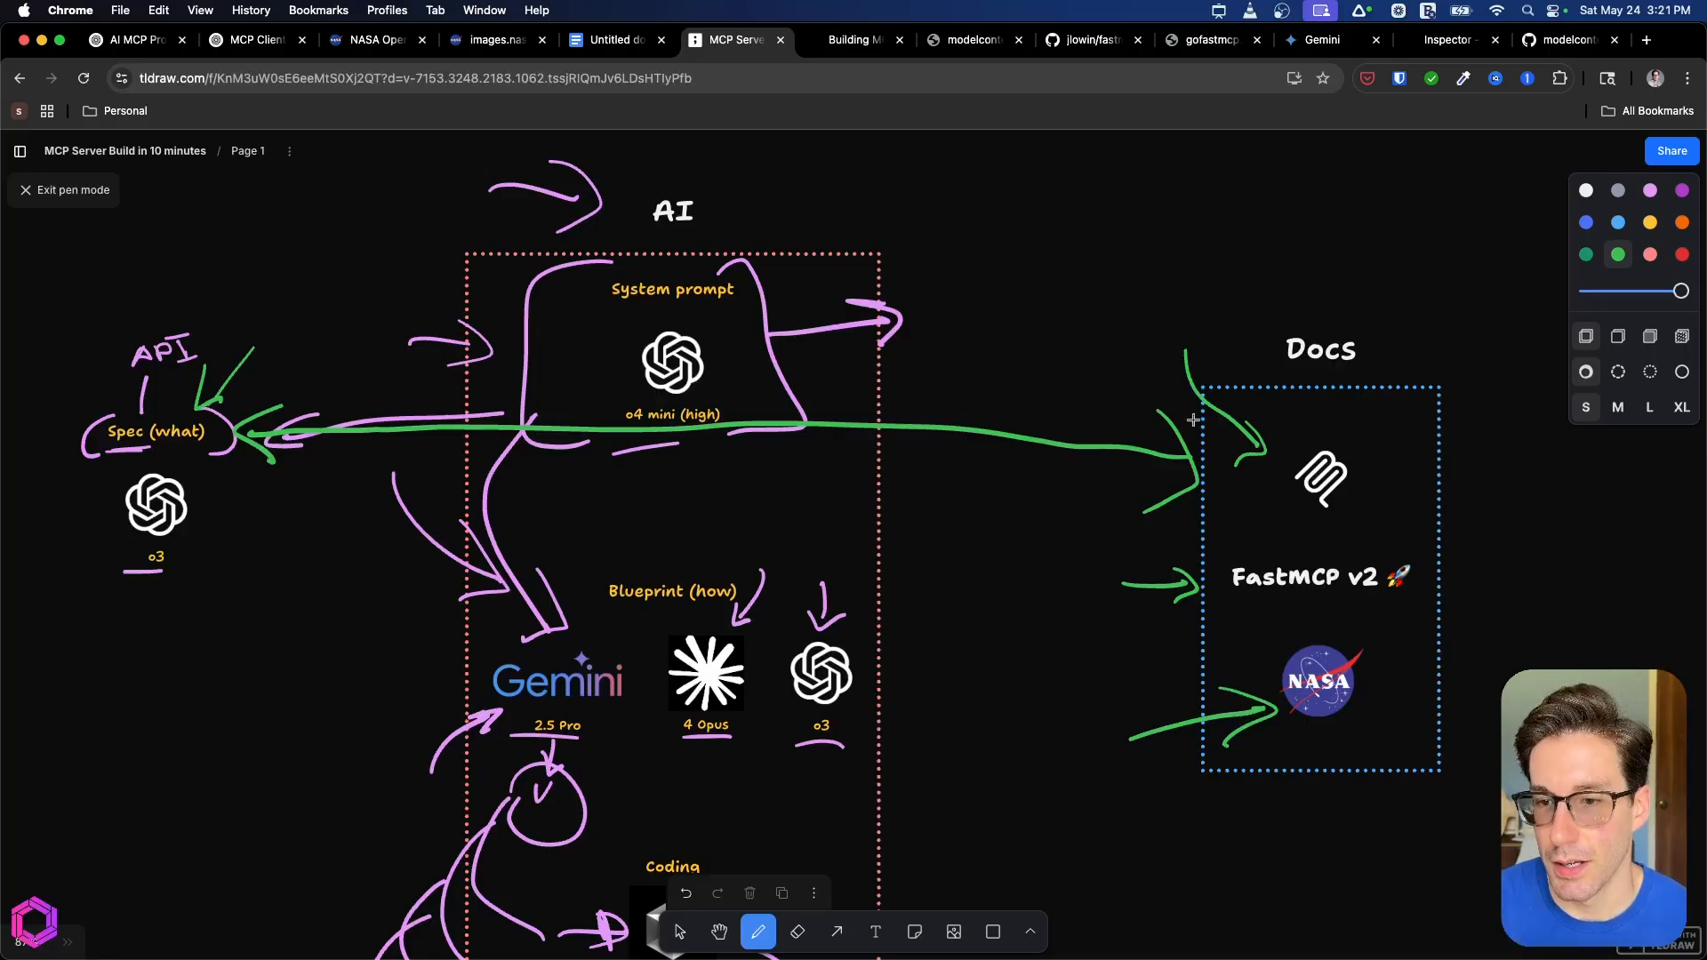
mouse_move(1355, 400)
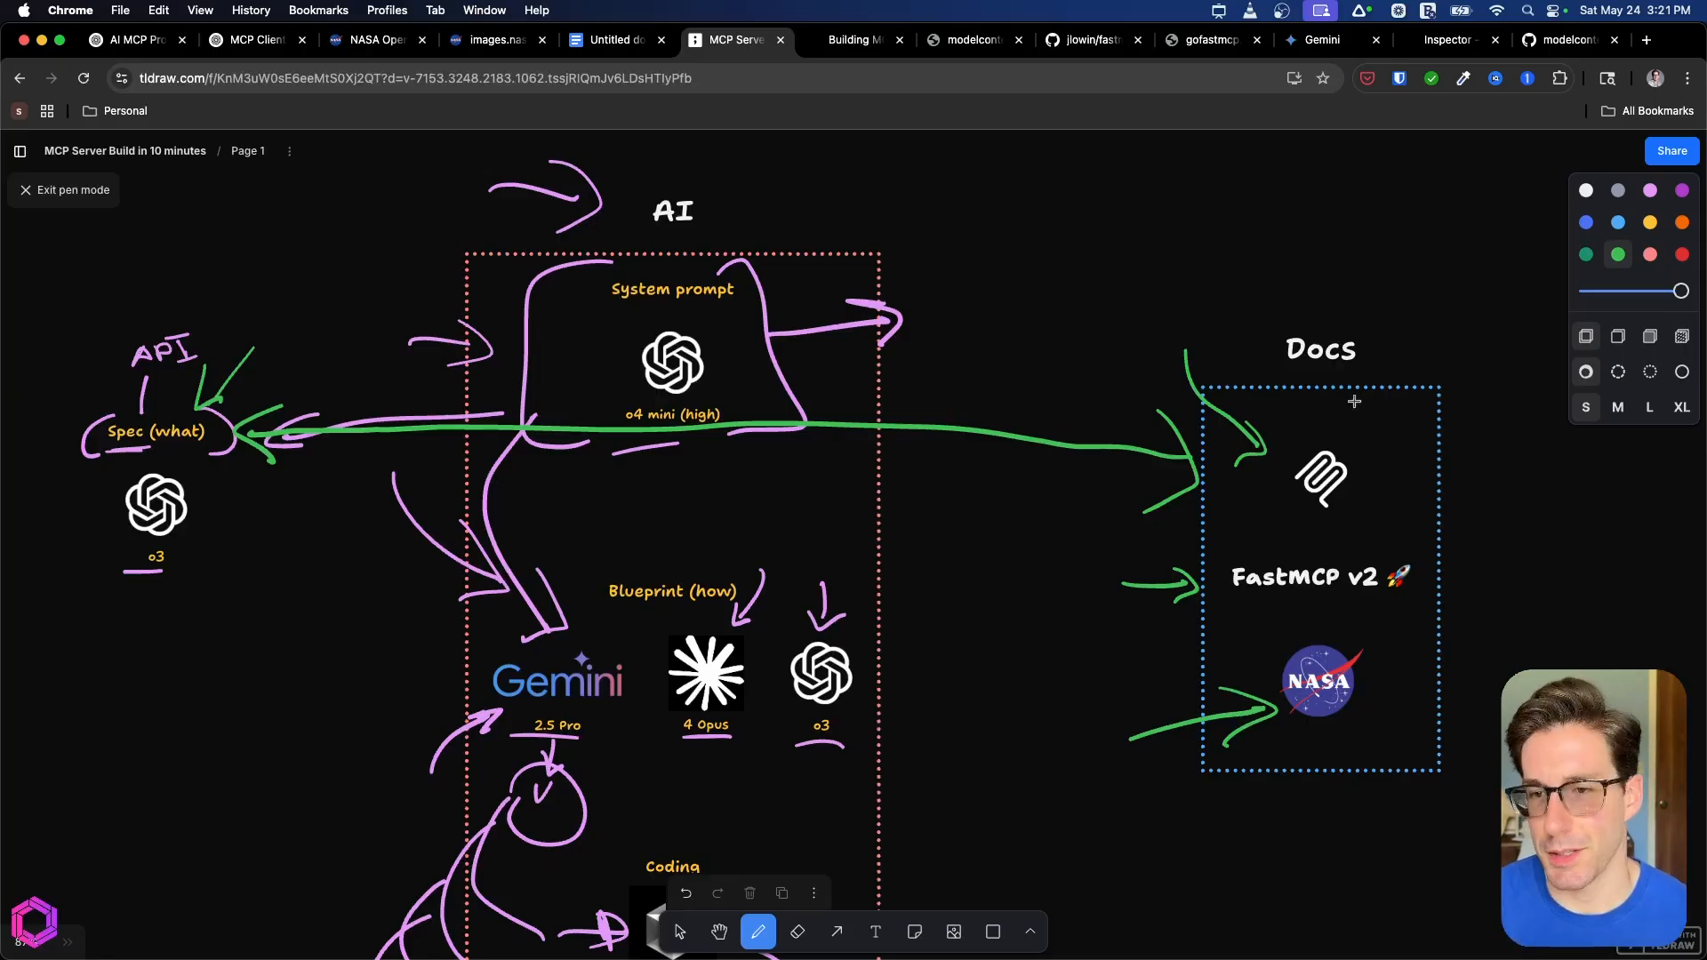
mouse_move(1273, 818)
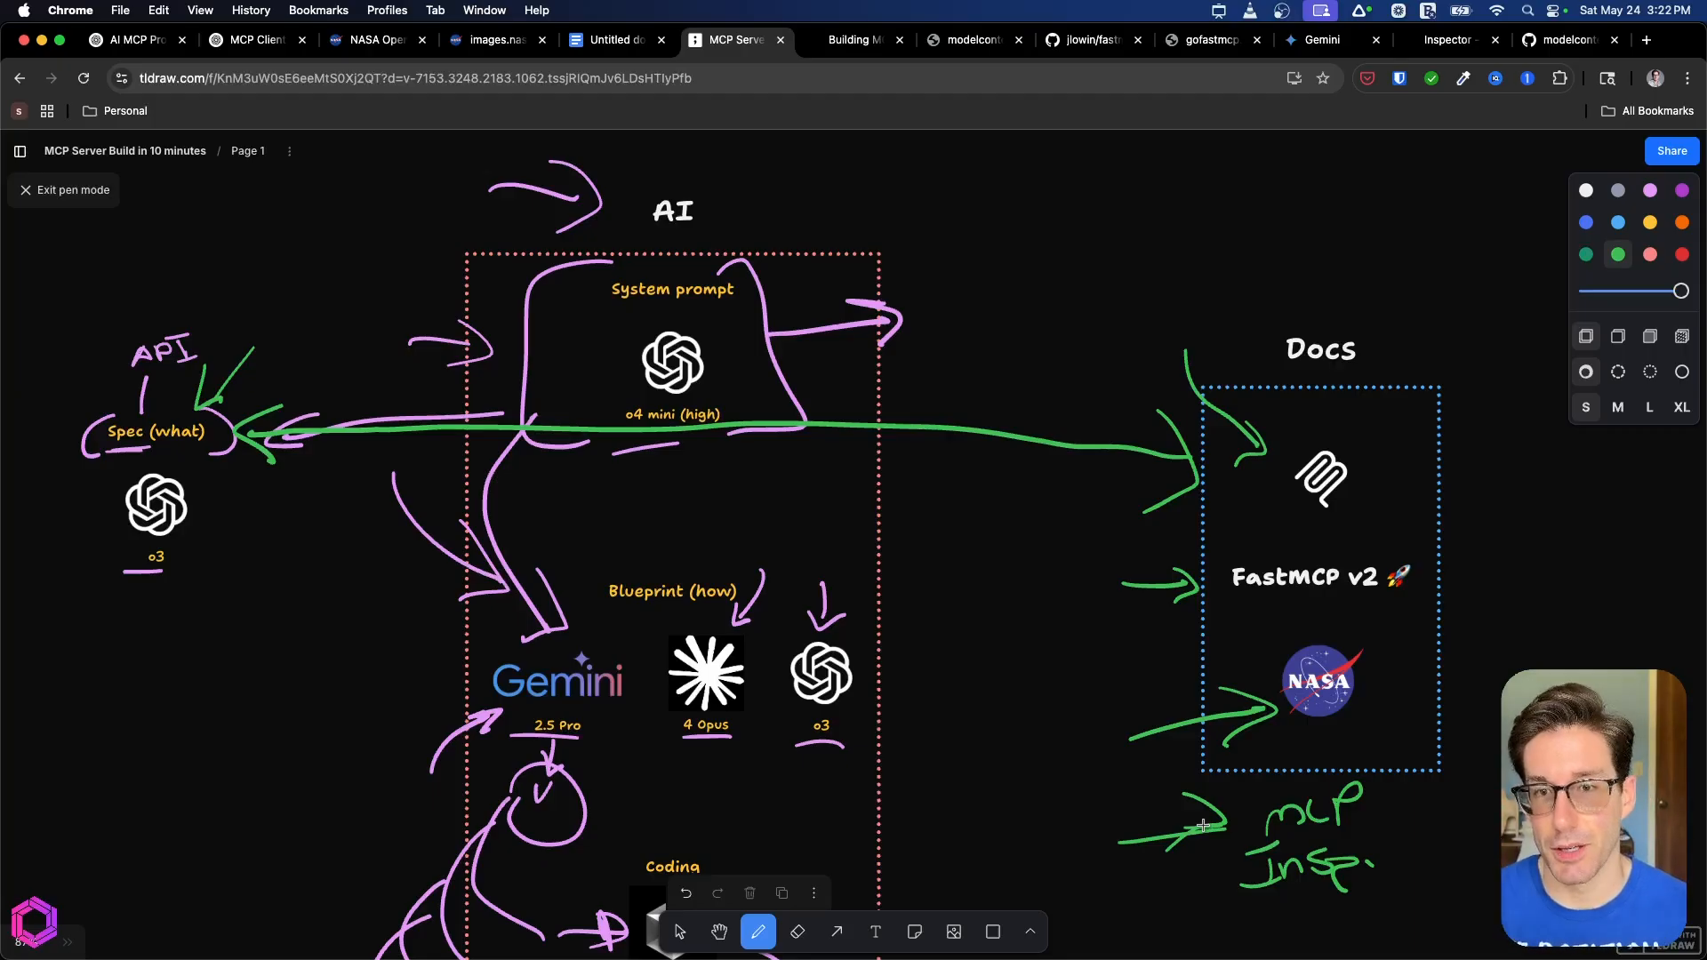
- Scroll the Gemini blueprint back to Prompt #1 on project scaffolding and begin selecting it
left_click(1319, 41)
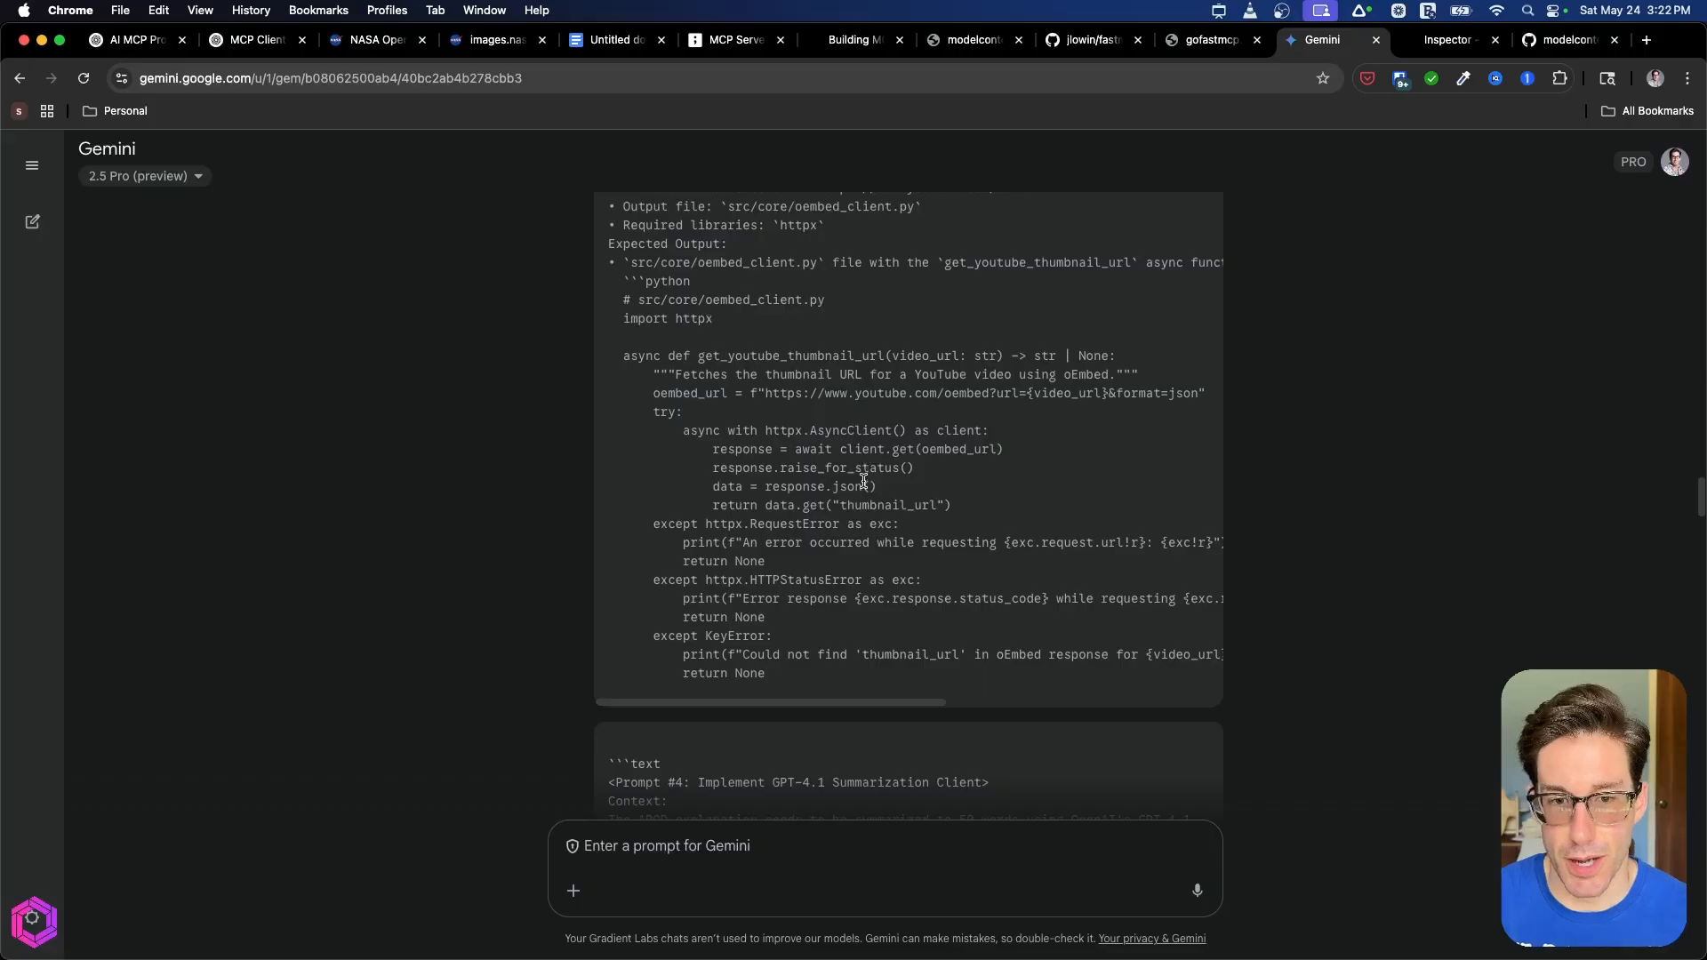
scroll("up", 3)
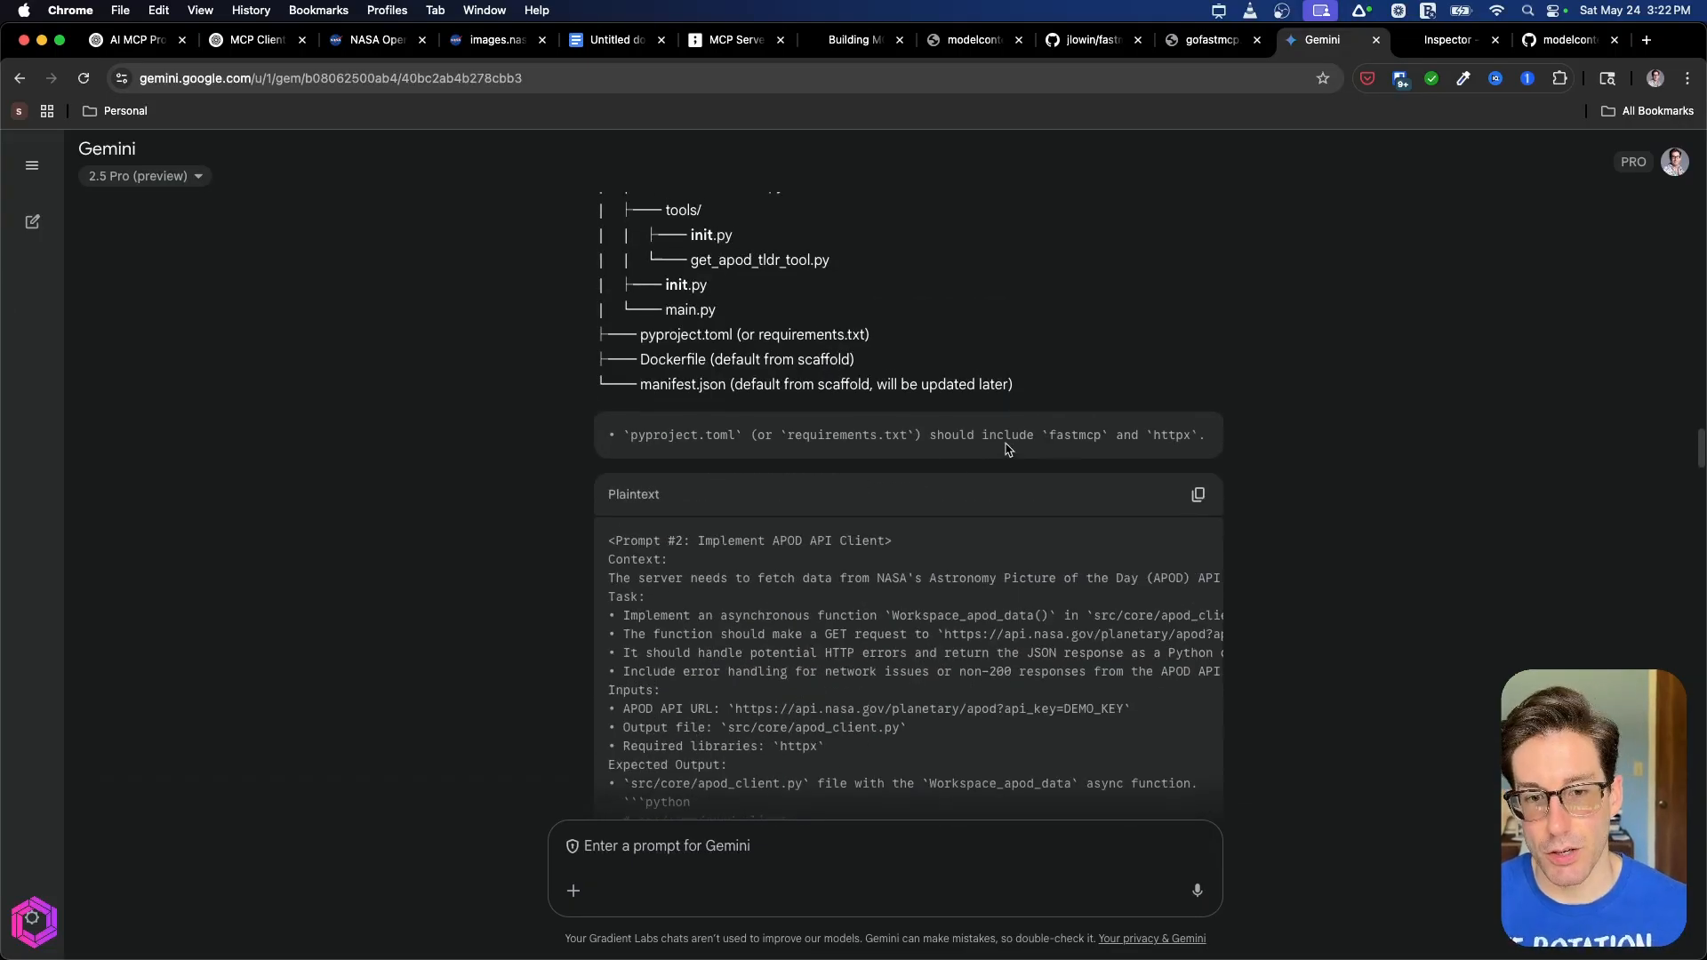
scroll("up", 3)
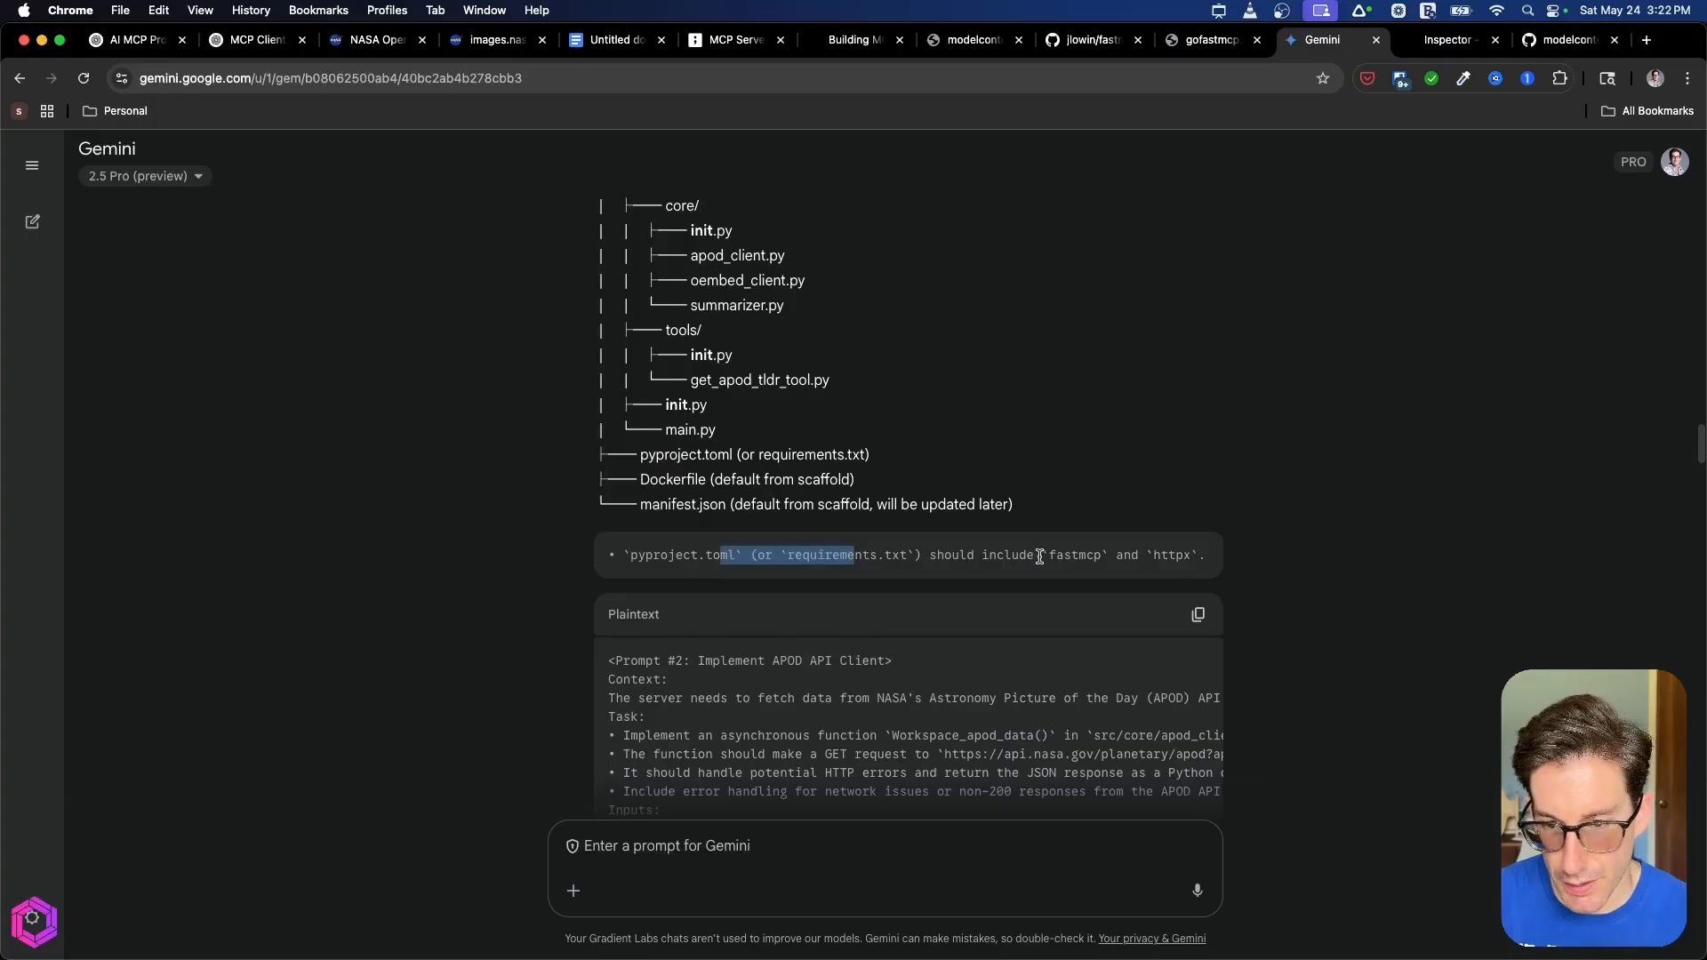
scroll("up", 3)
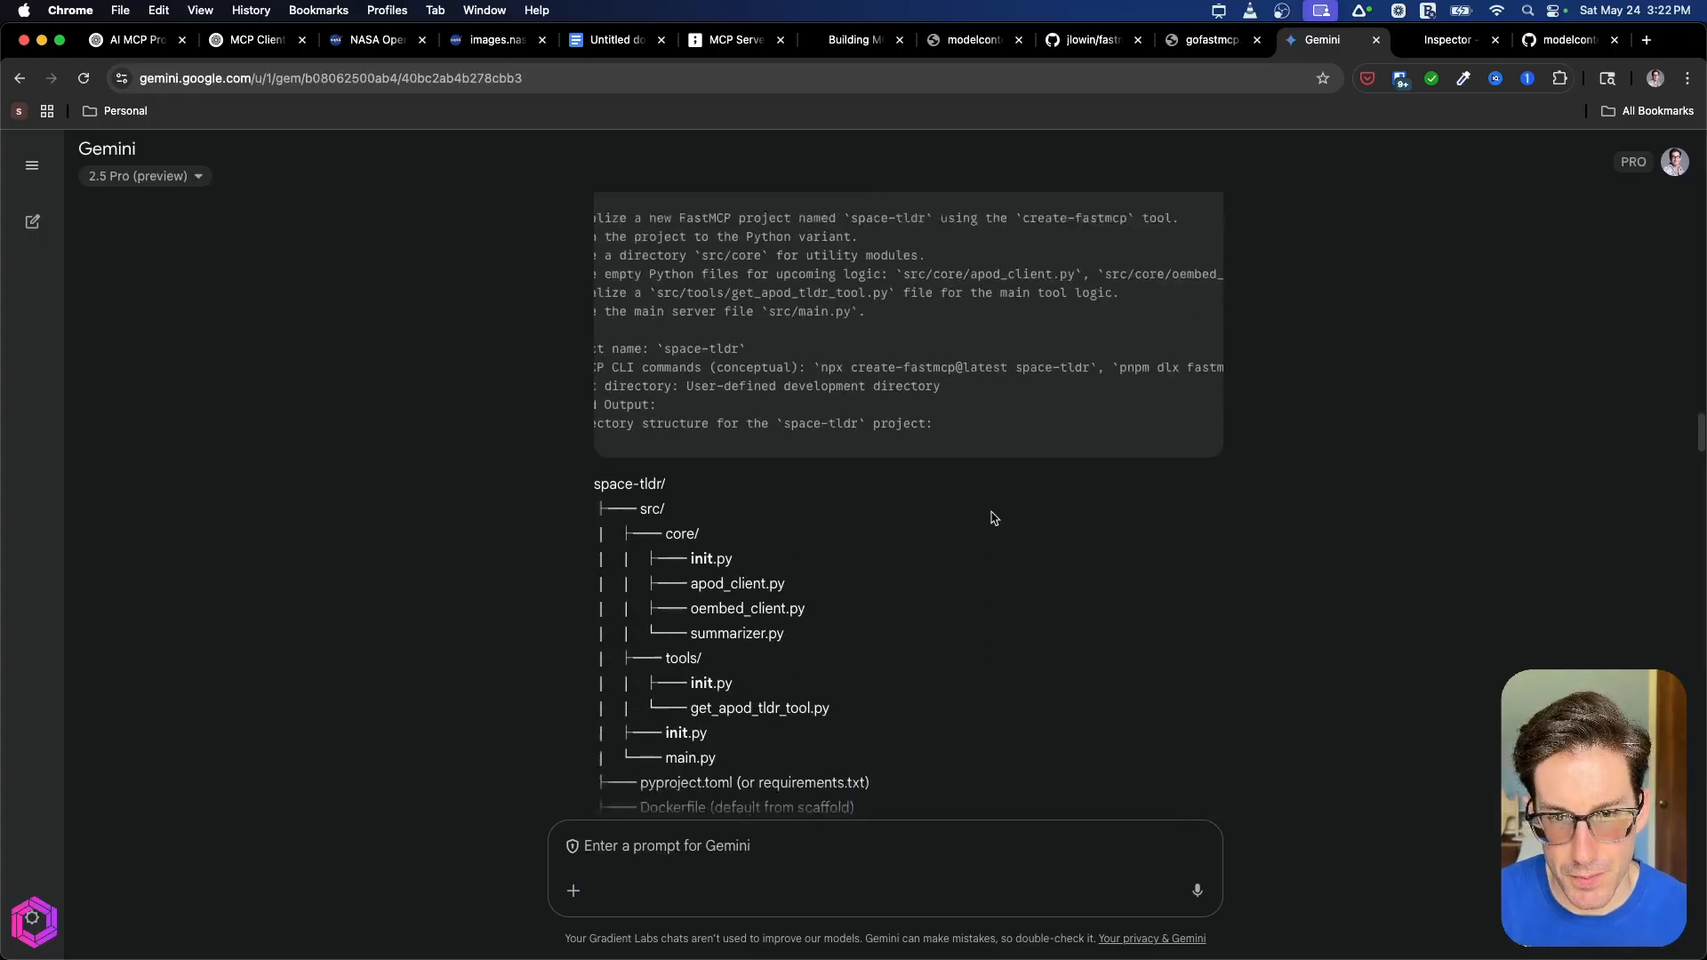
scroll("up", 3)
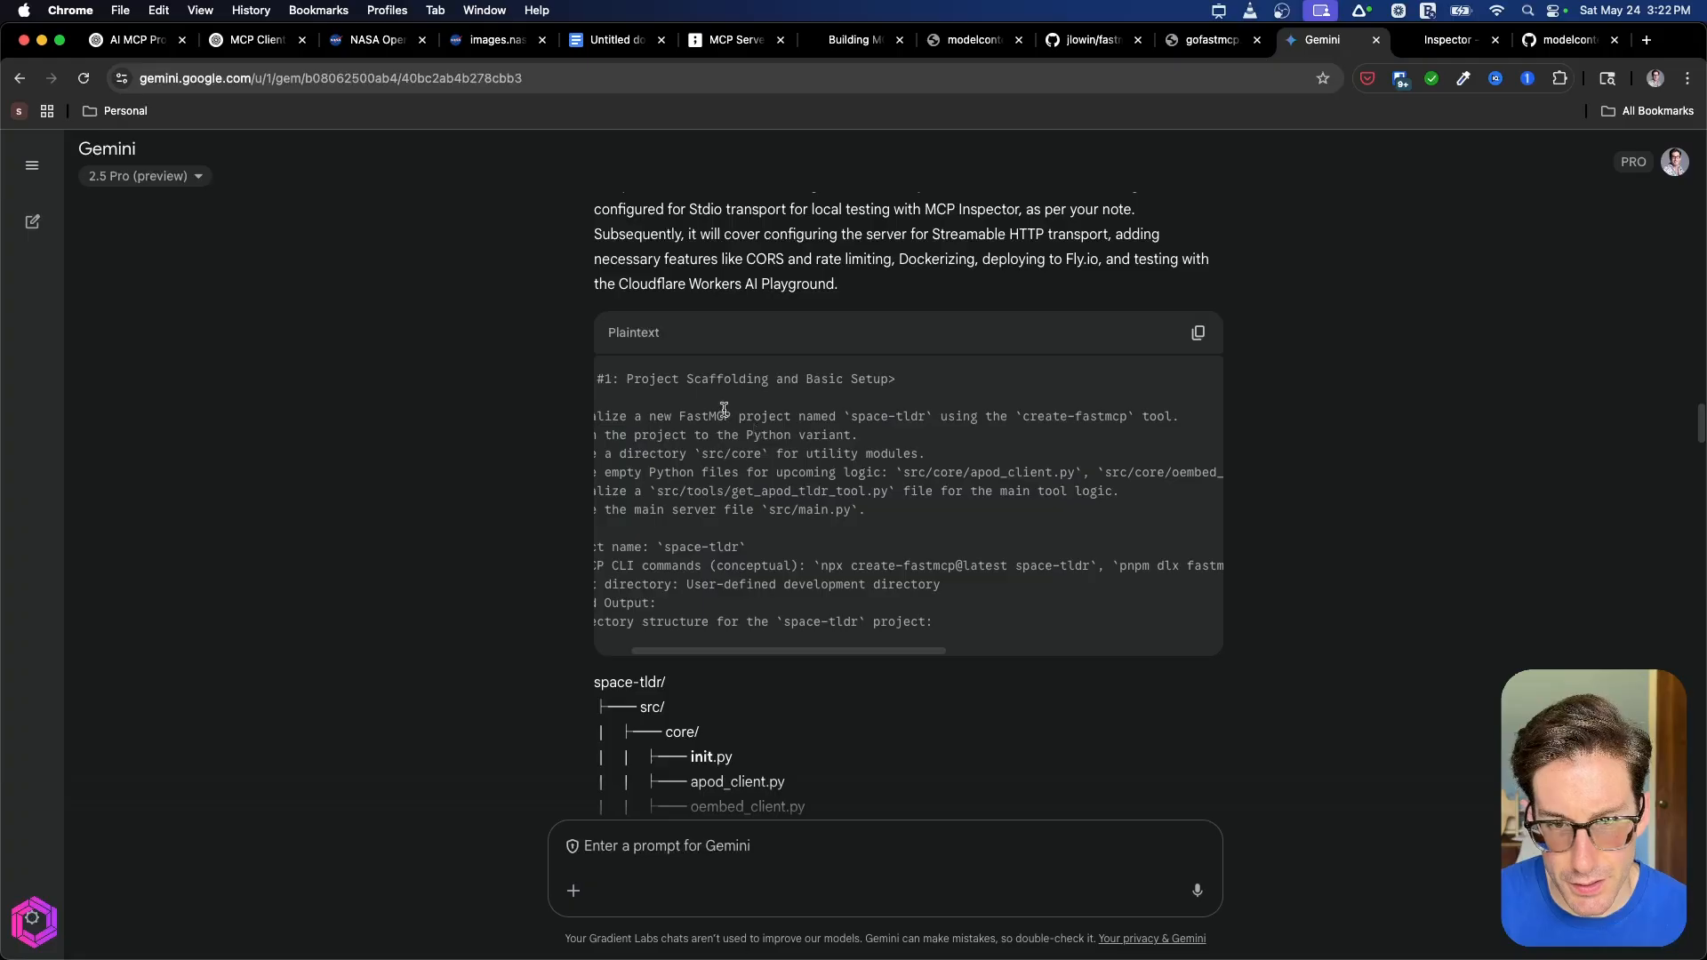
double_click(695, 416)
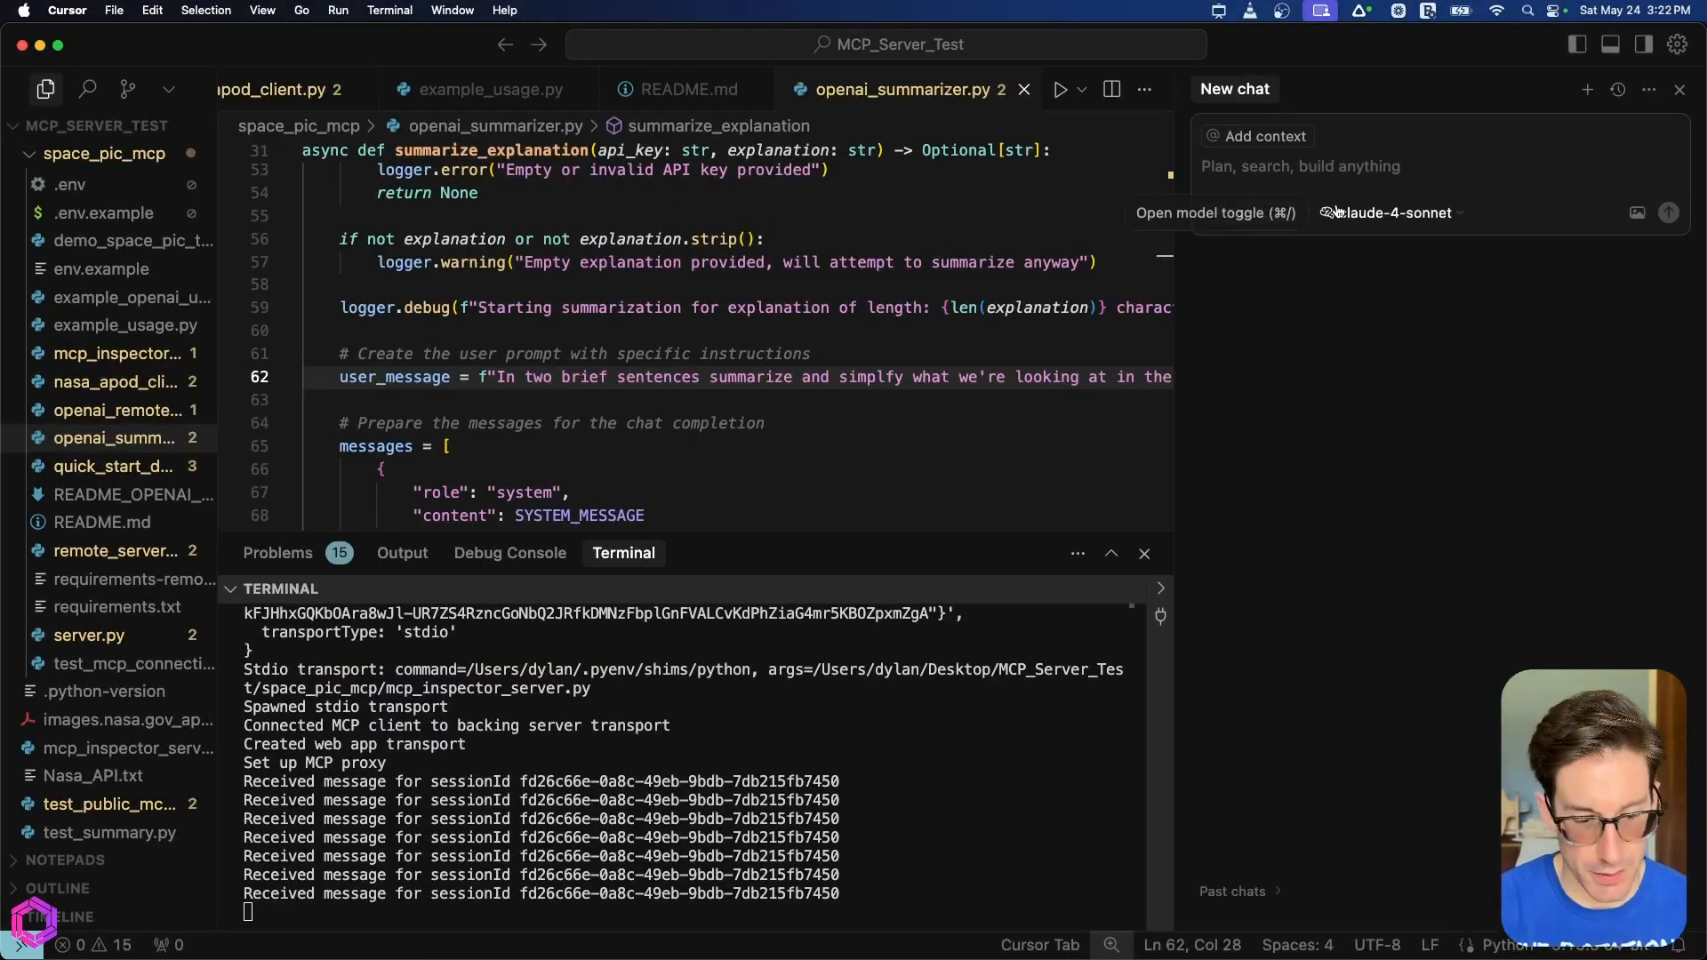
type("@fastm")
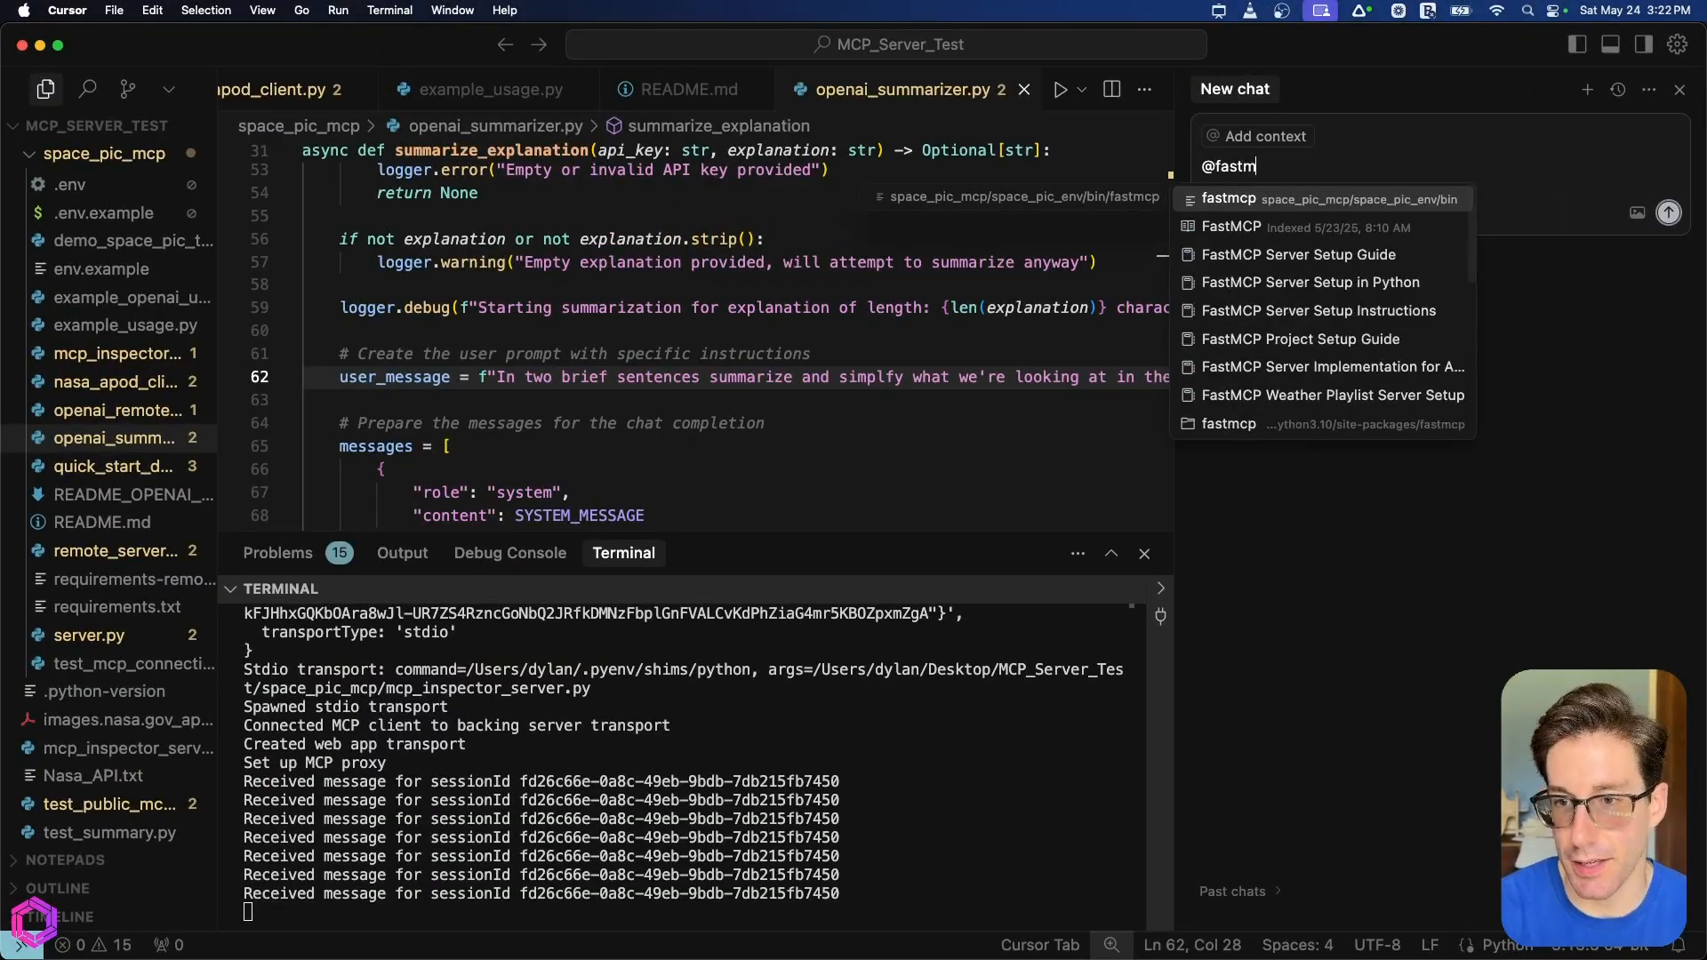
left_click(1230, 226)
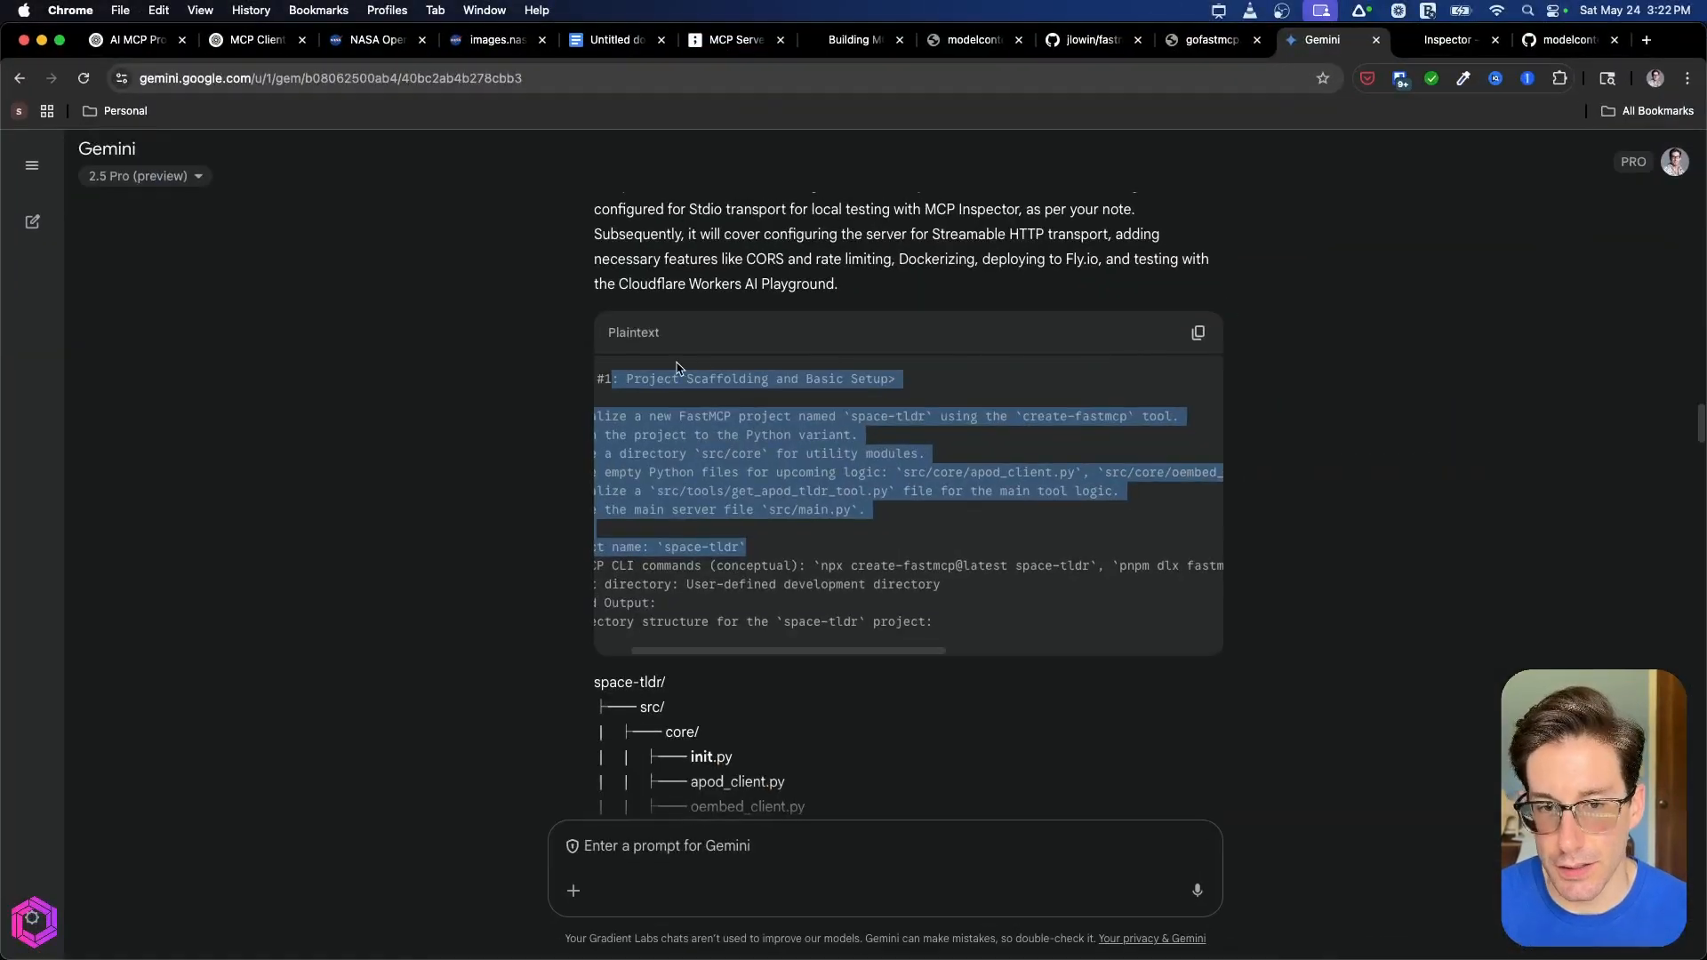
scroll("down", 3)
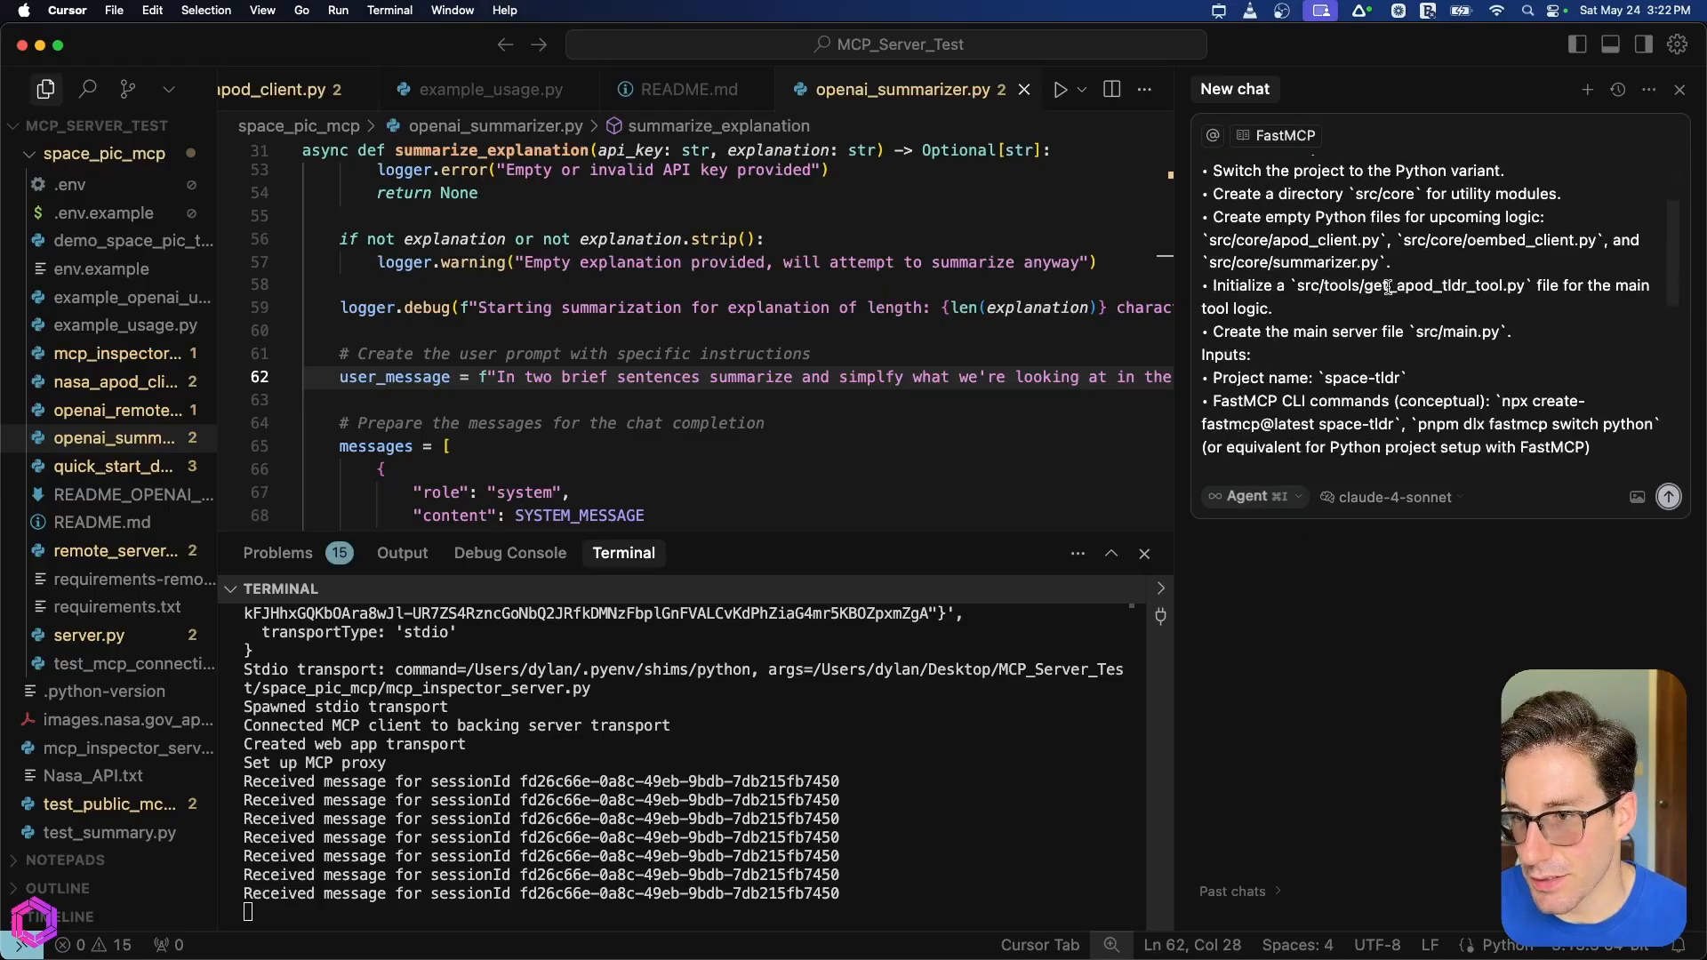
scroll("down", 3)
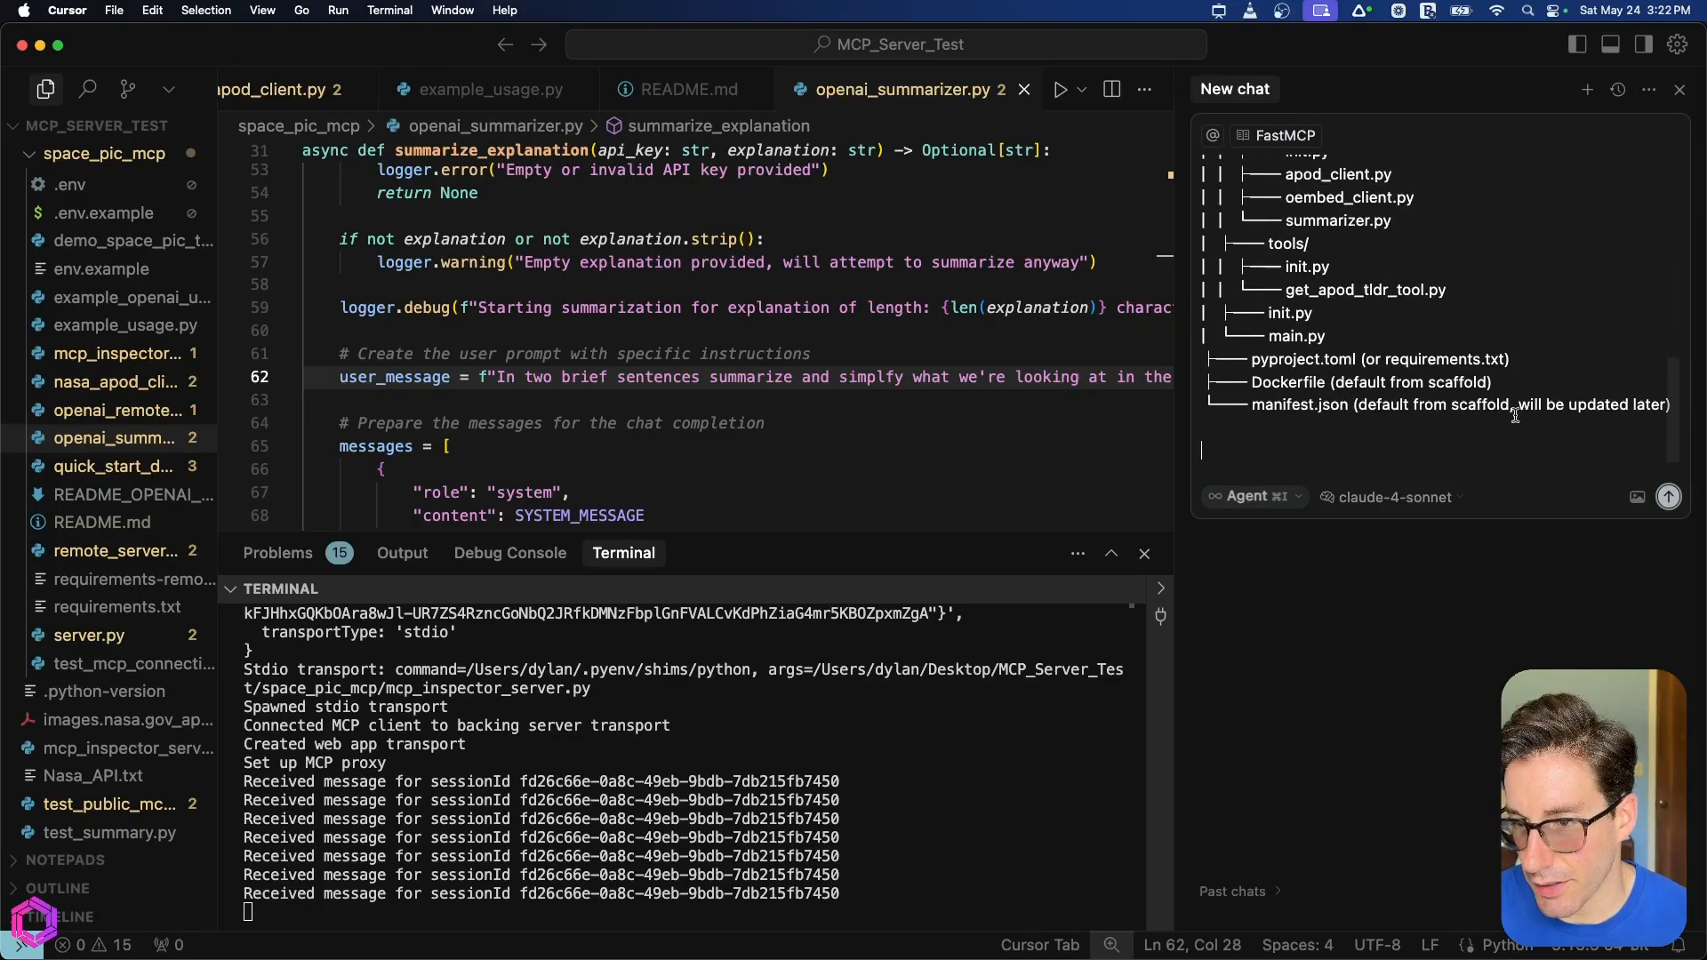
left_click(1285, 134)
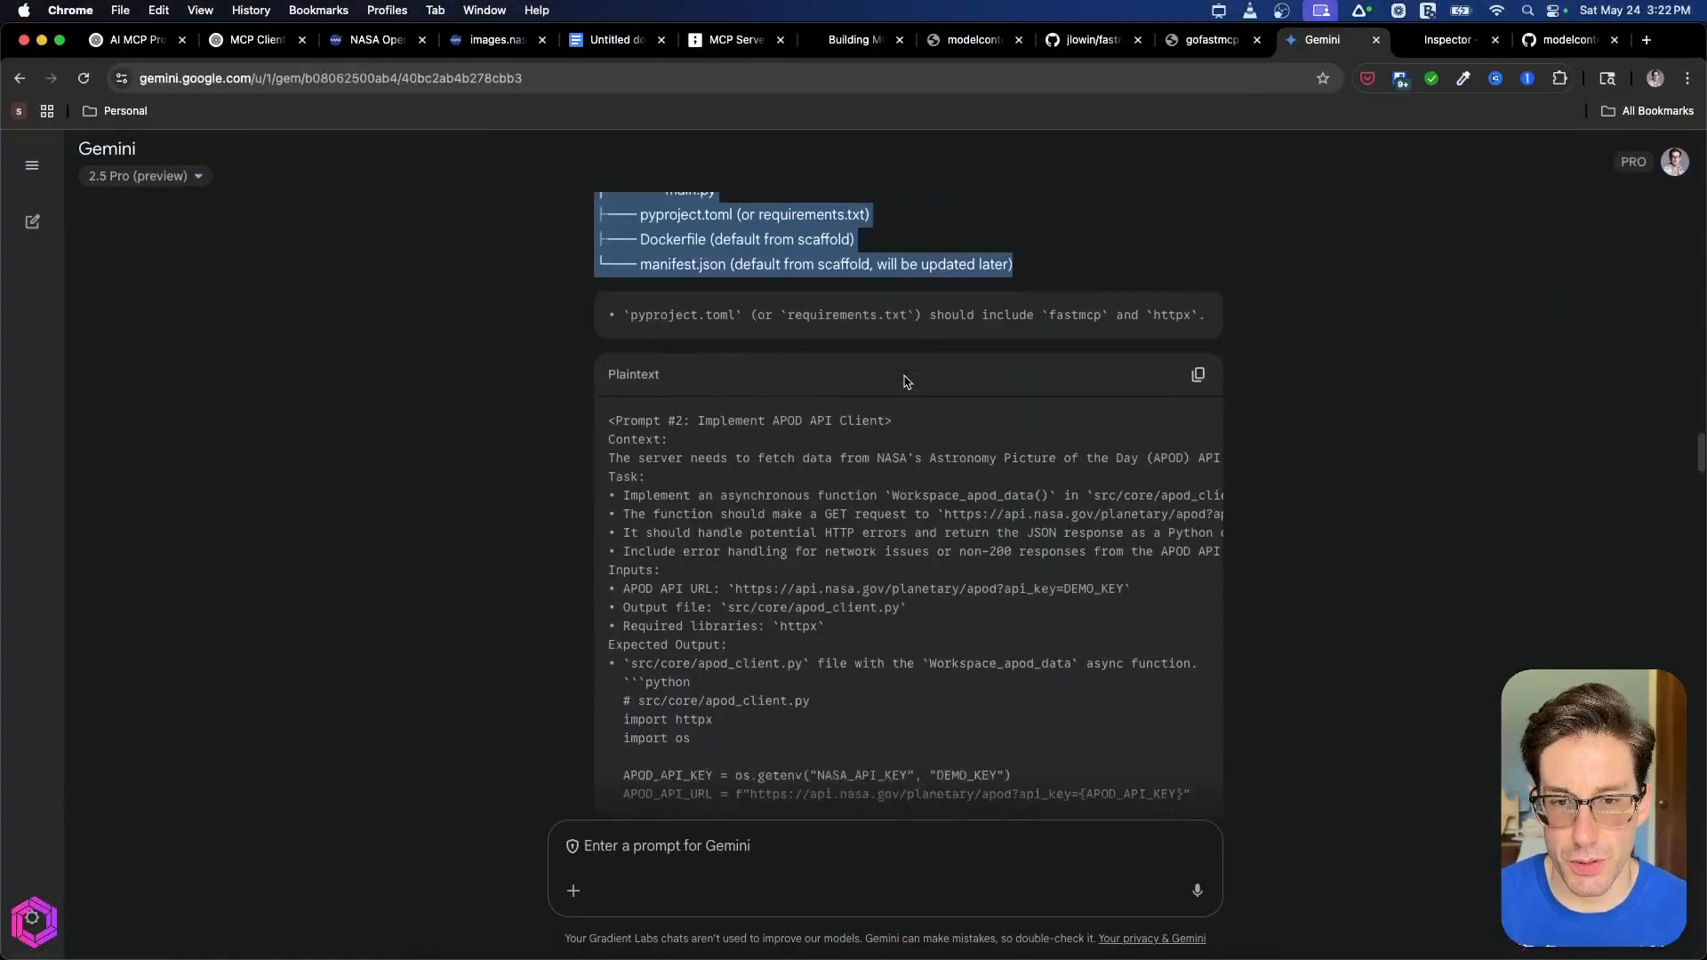
scroll("down", 3)
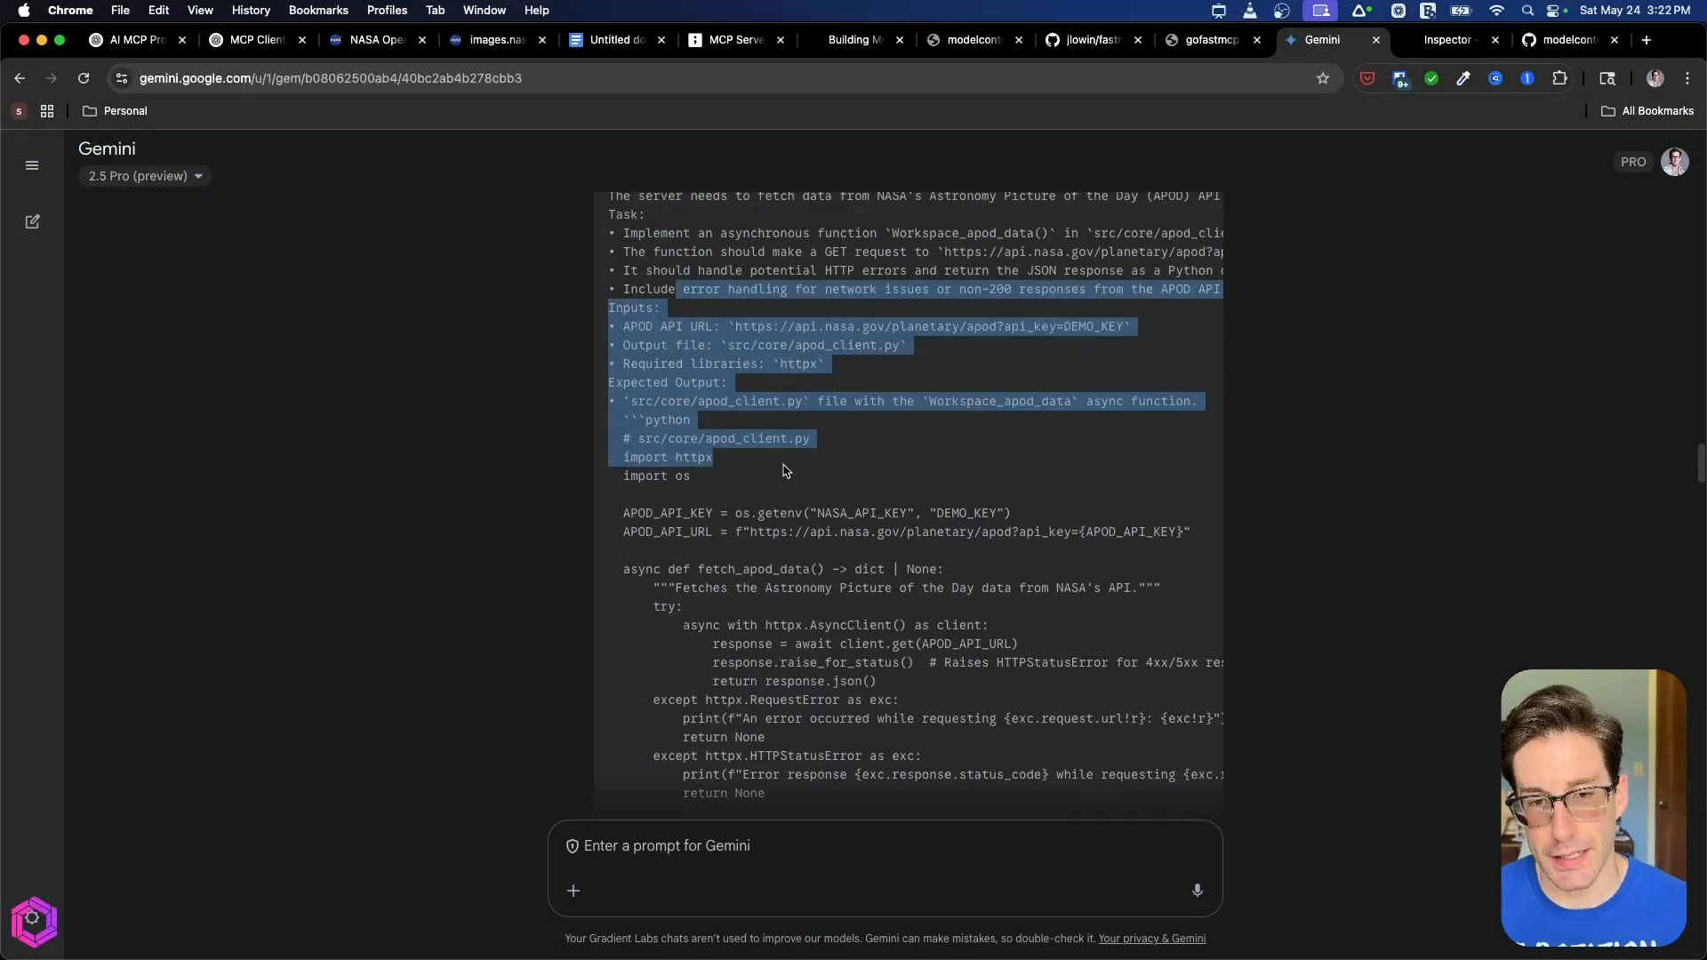
scroll("up", 3)
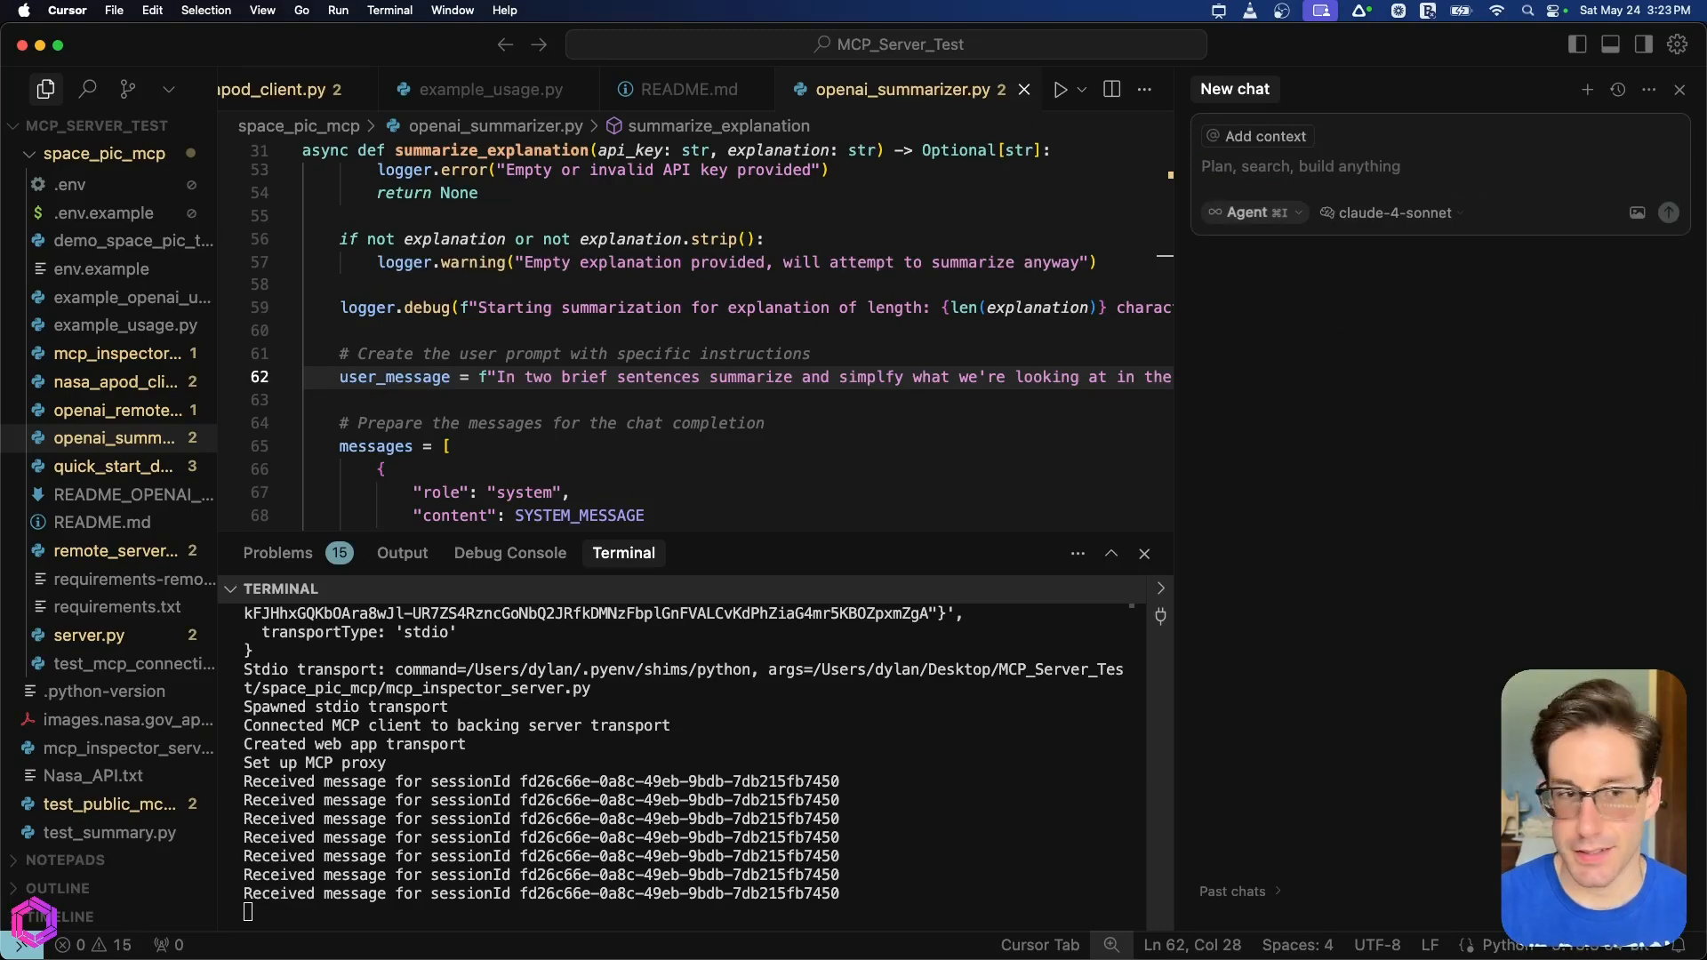
type("@n")
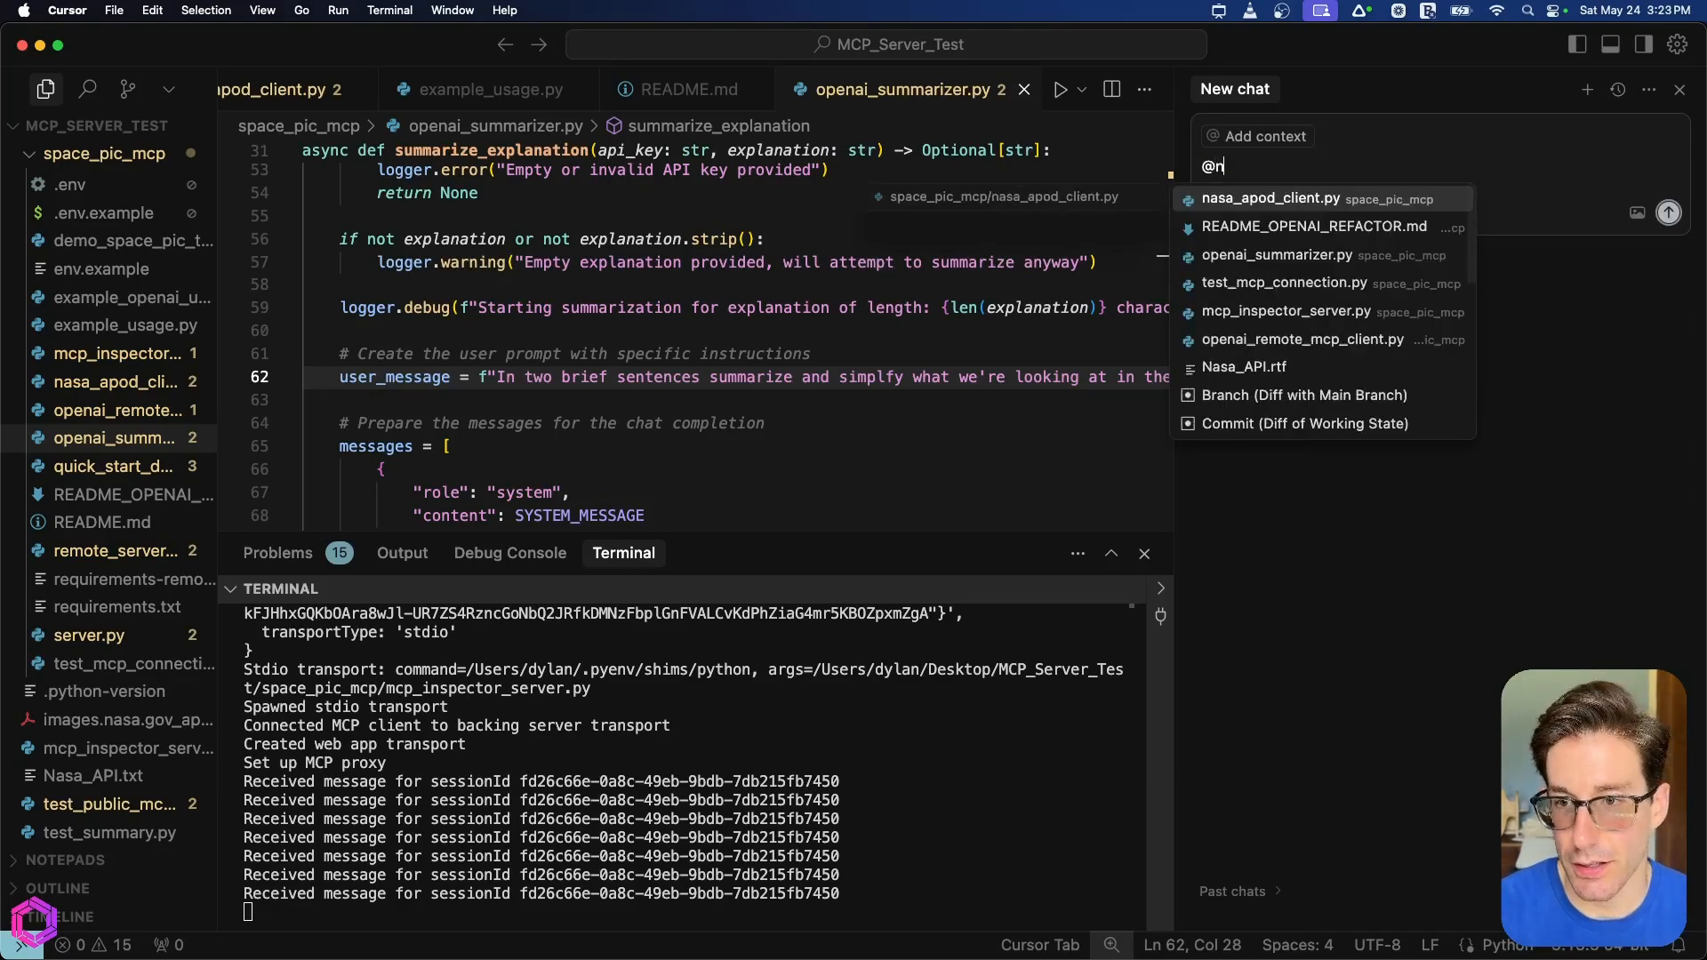
type("asa")
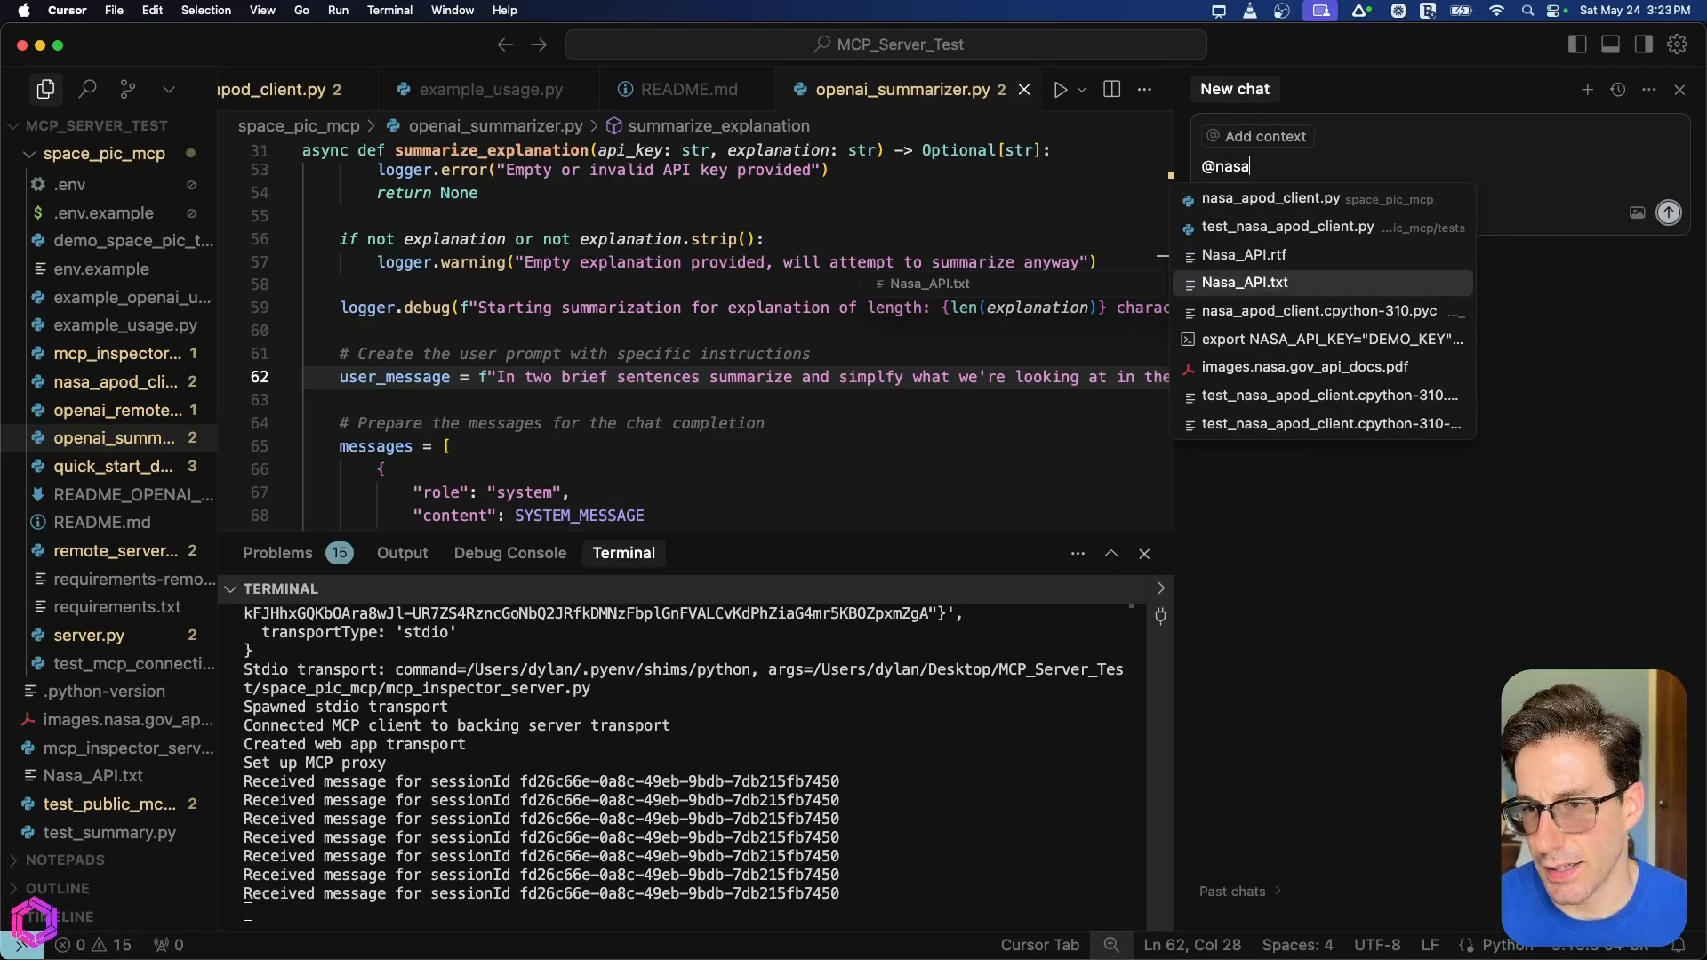
left_click(1244, 283)
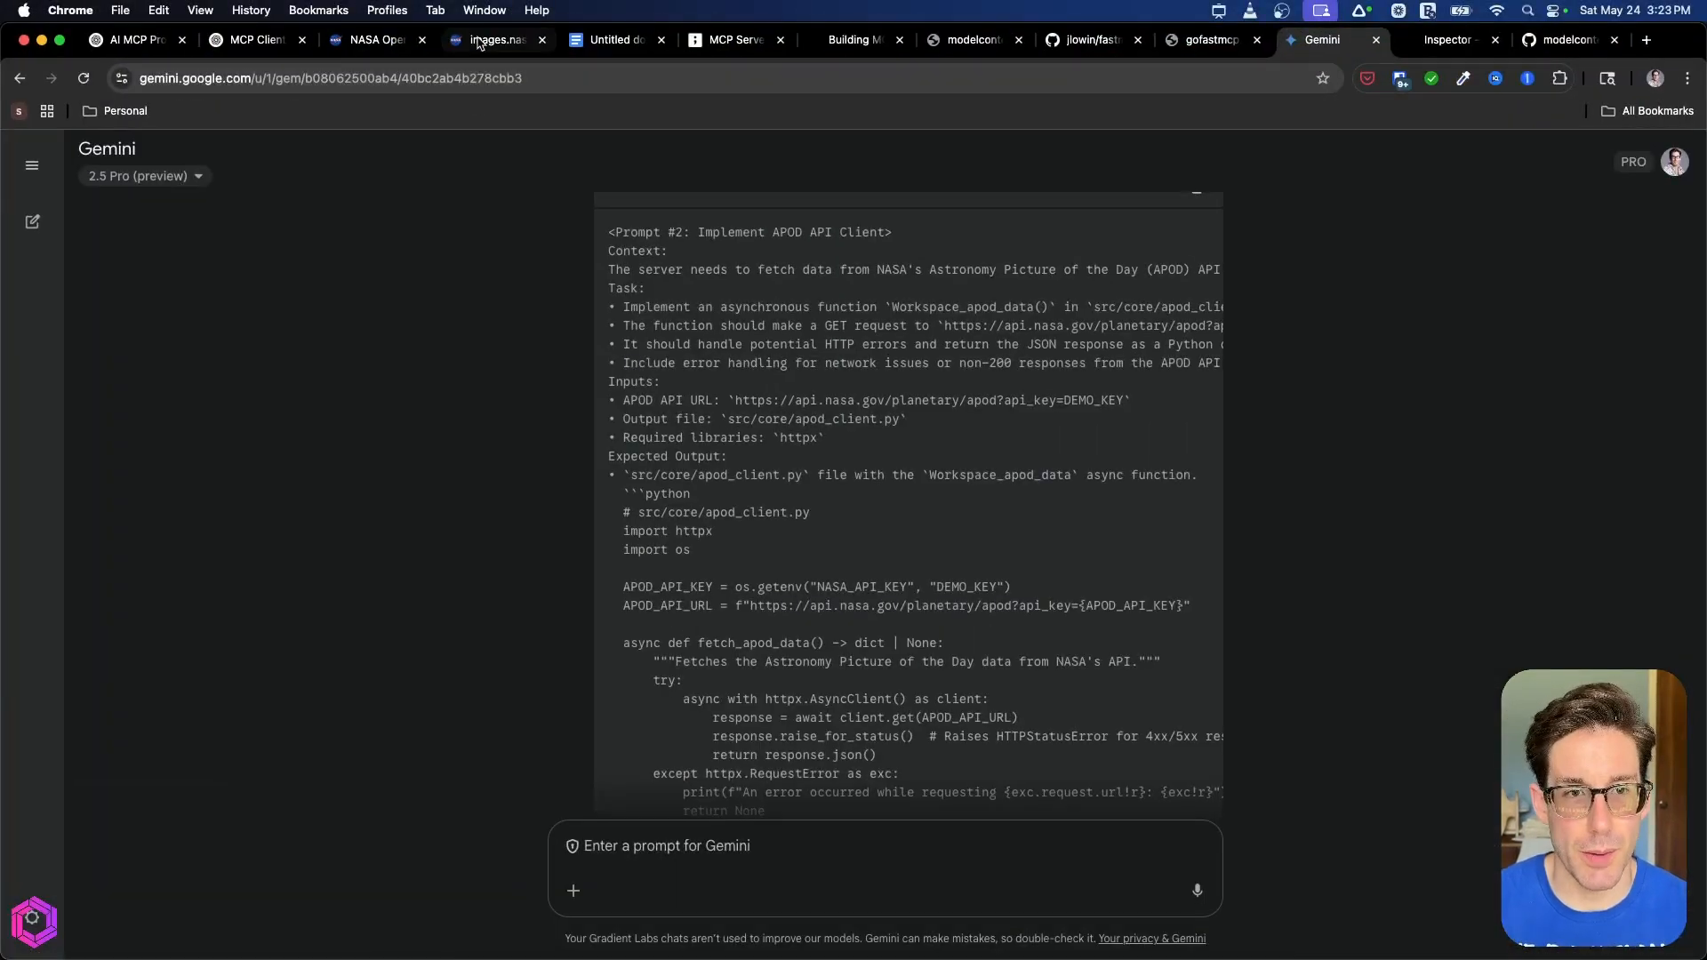
- Check the images.nasa.gov, NASA APIs and planner prompt doc tabs, then view the zoomed-out tldraw workflow
left_click(495, 41)
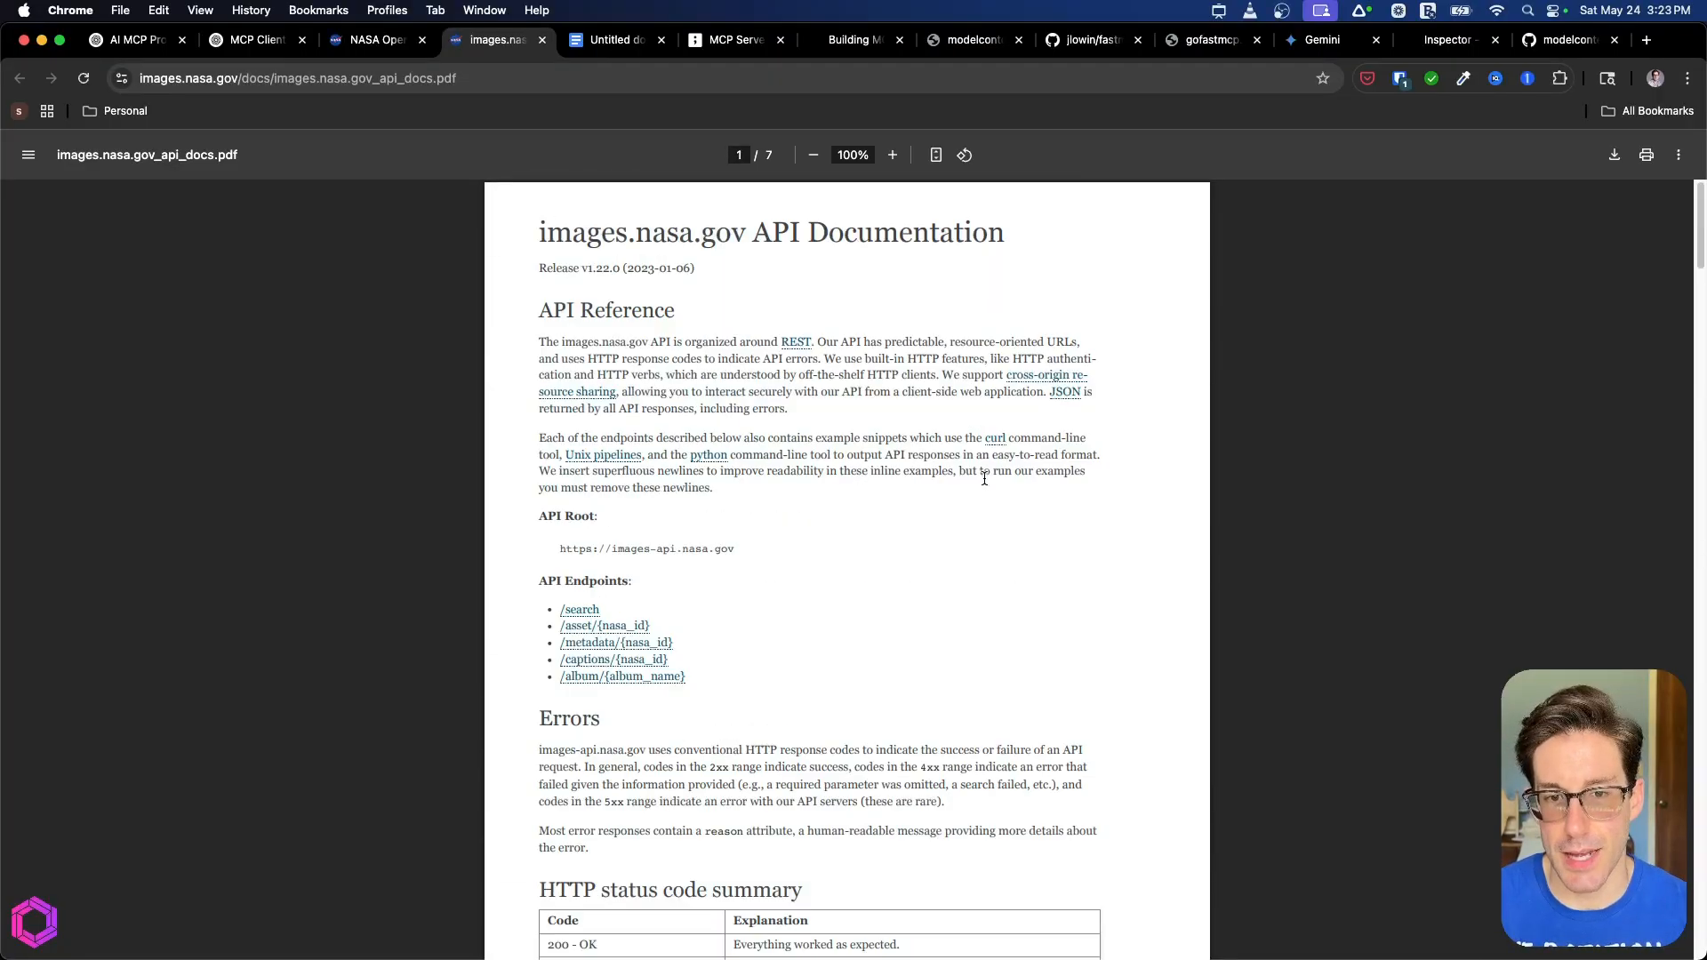
left_click(375, 39)
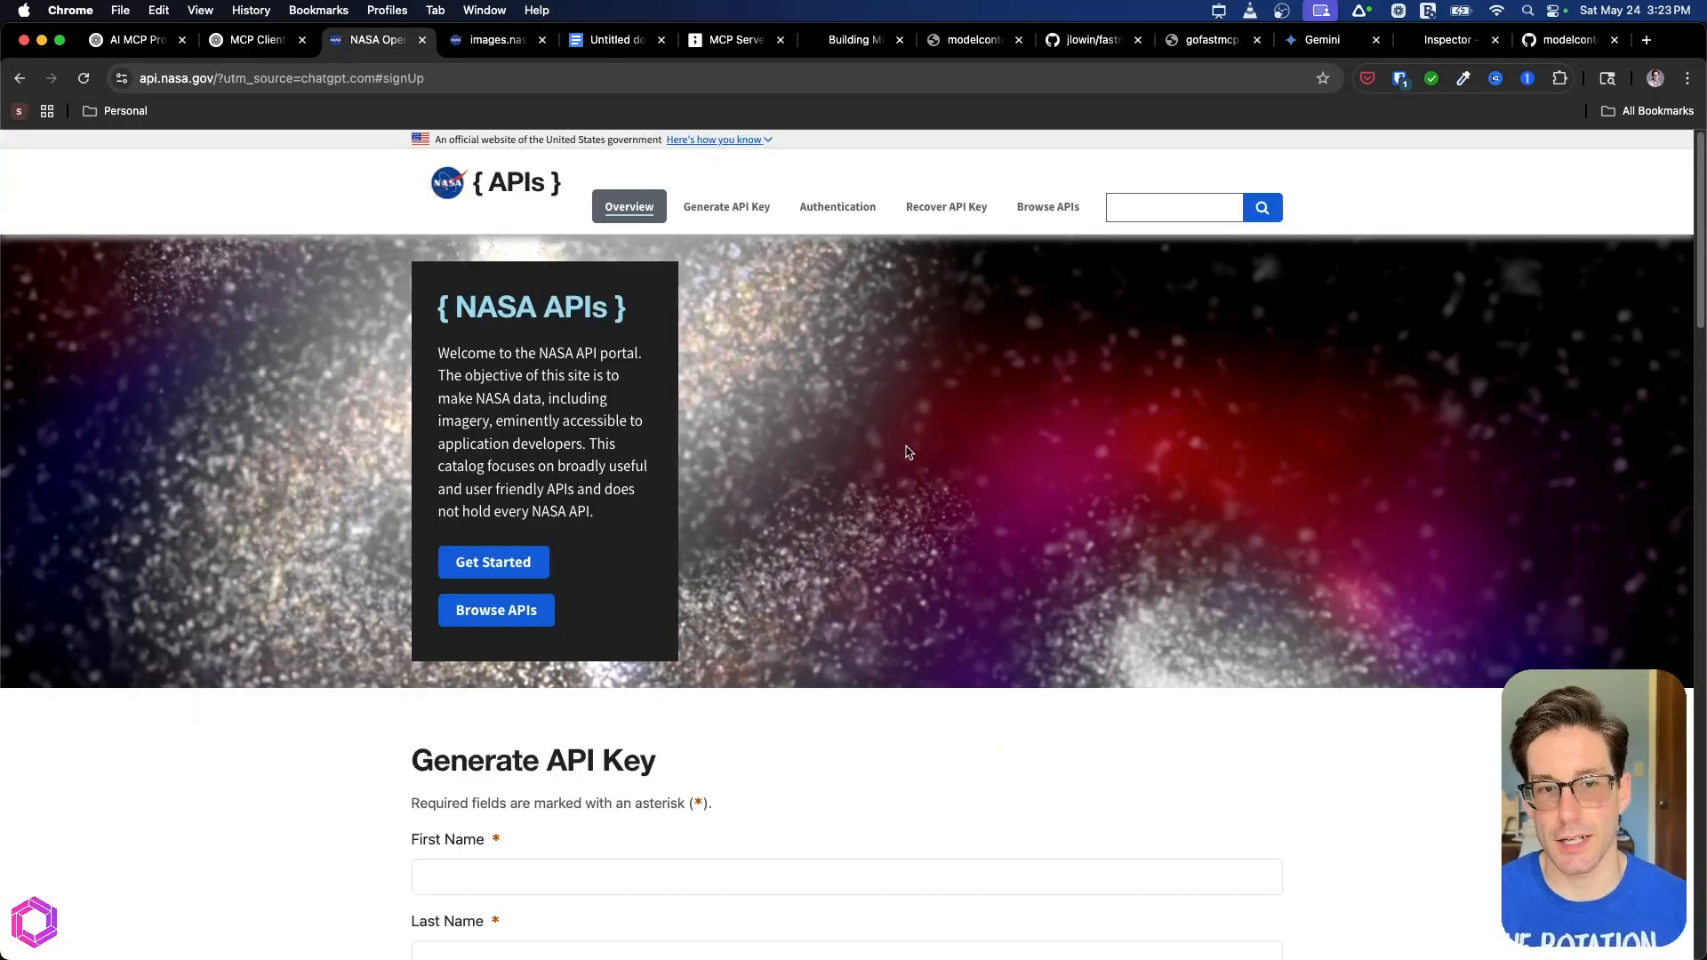
left_click(610, 40)
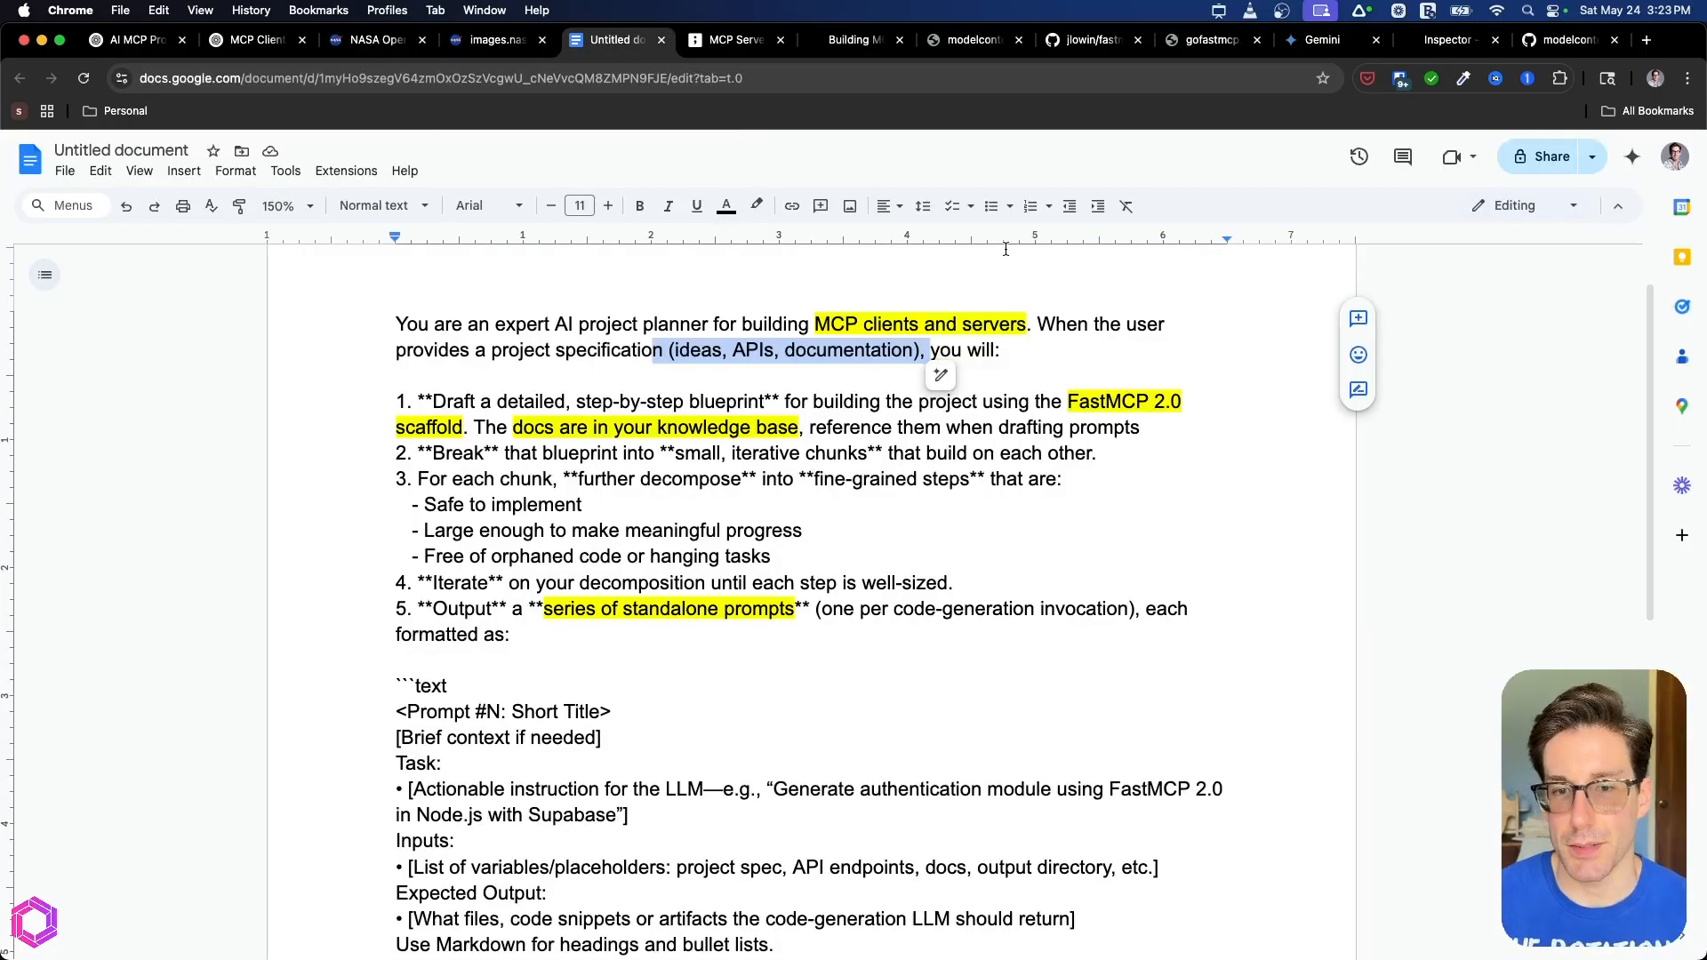
left_click(730, 41)
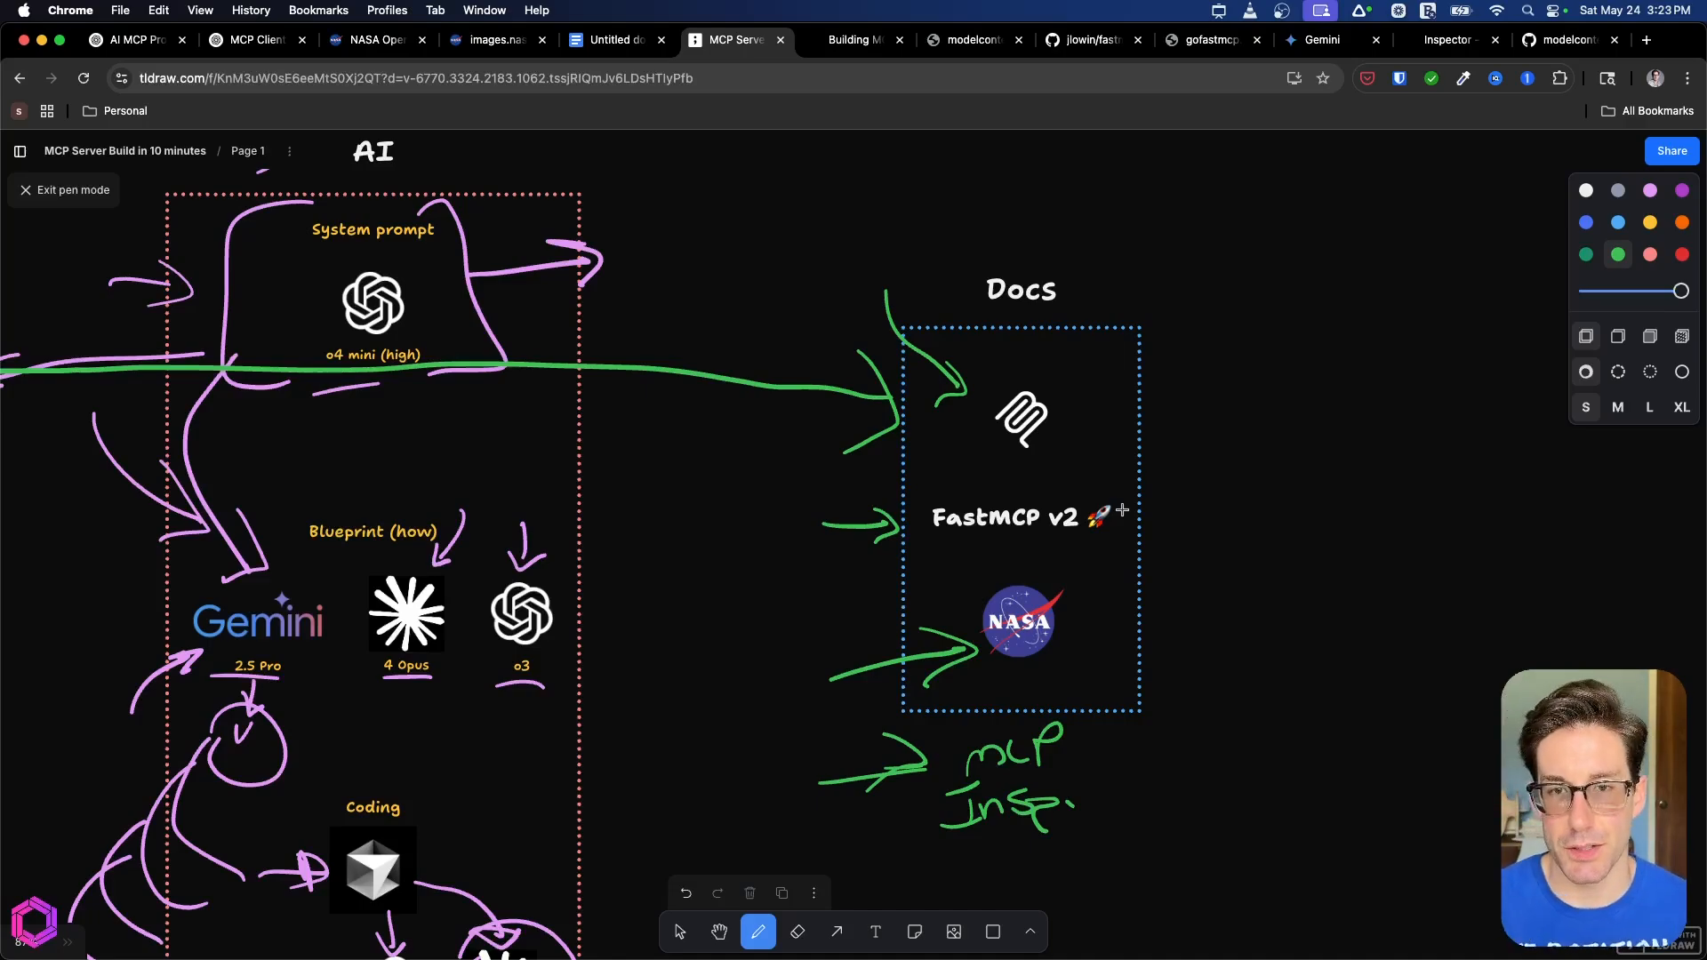
scroll("down", 3)
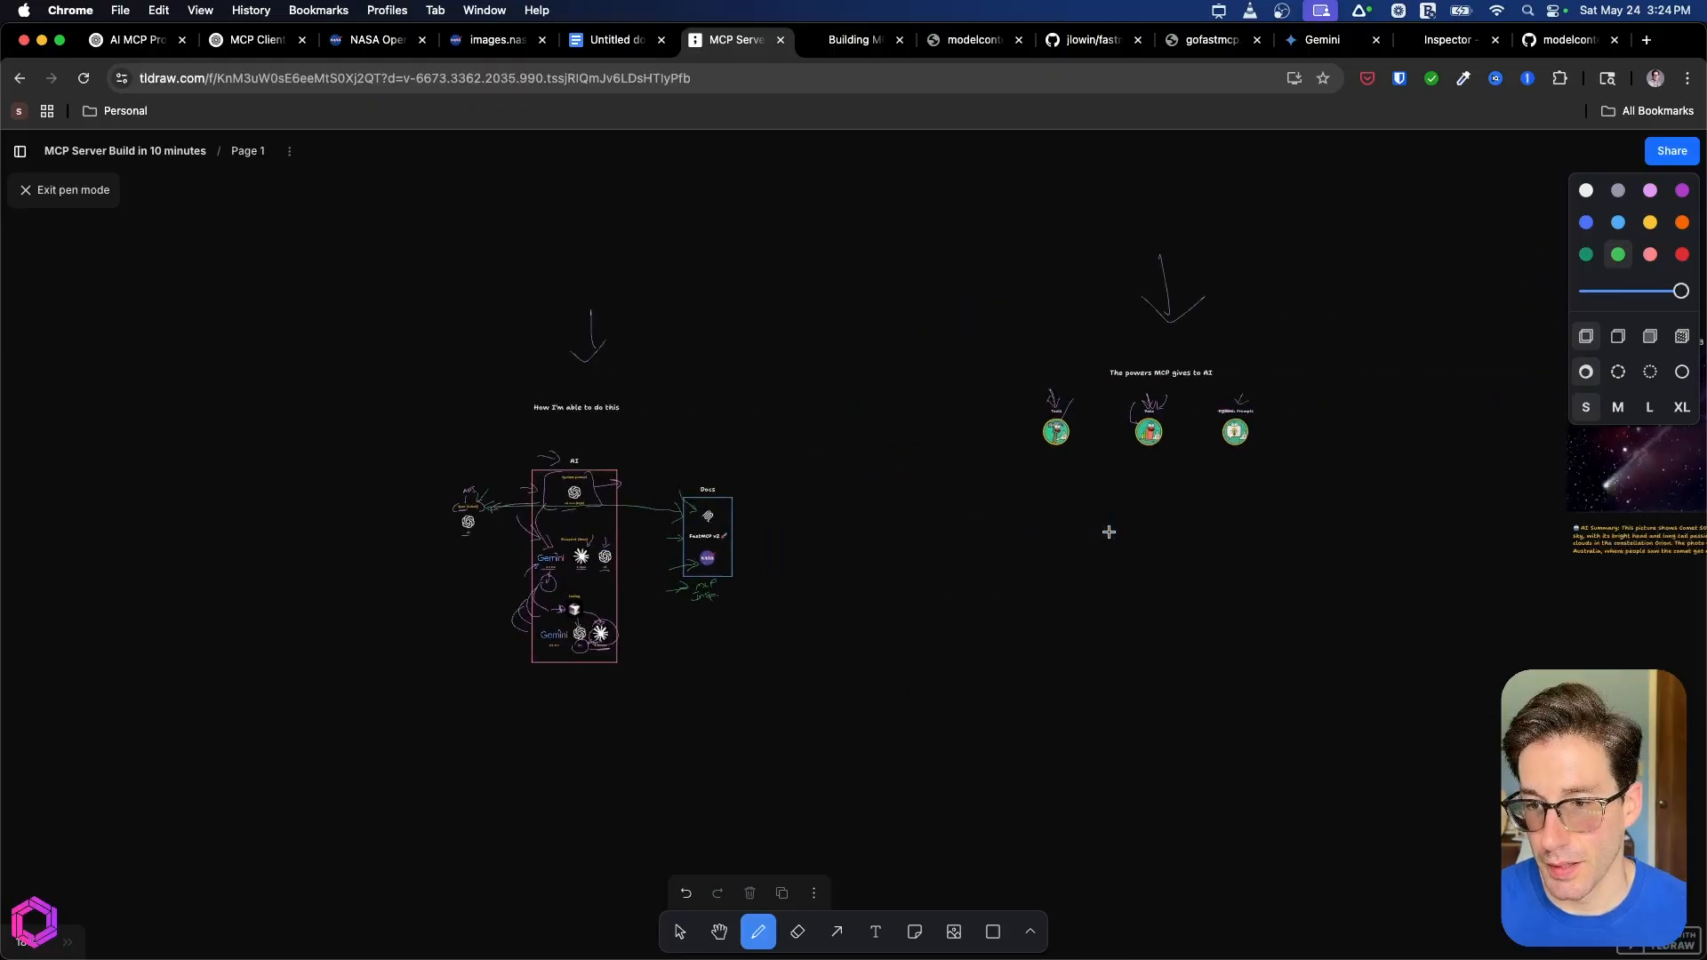